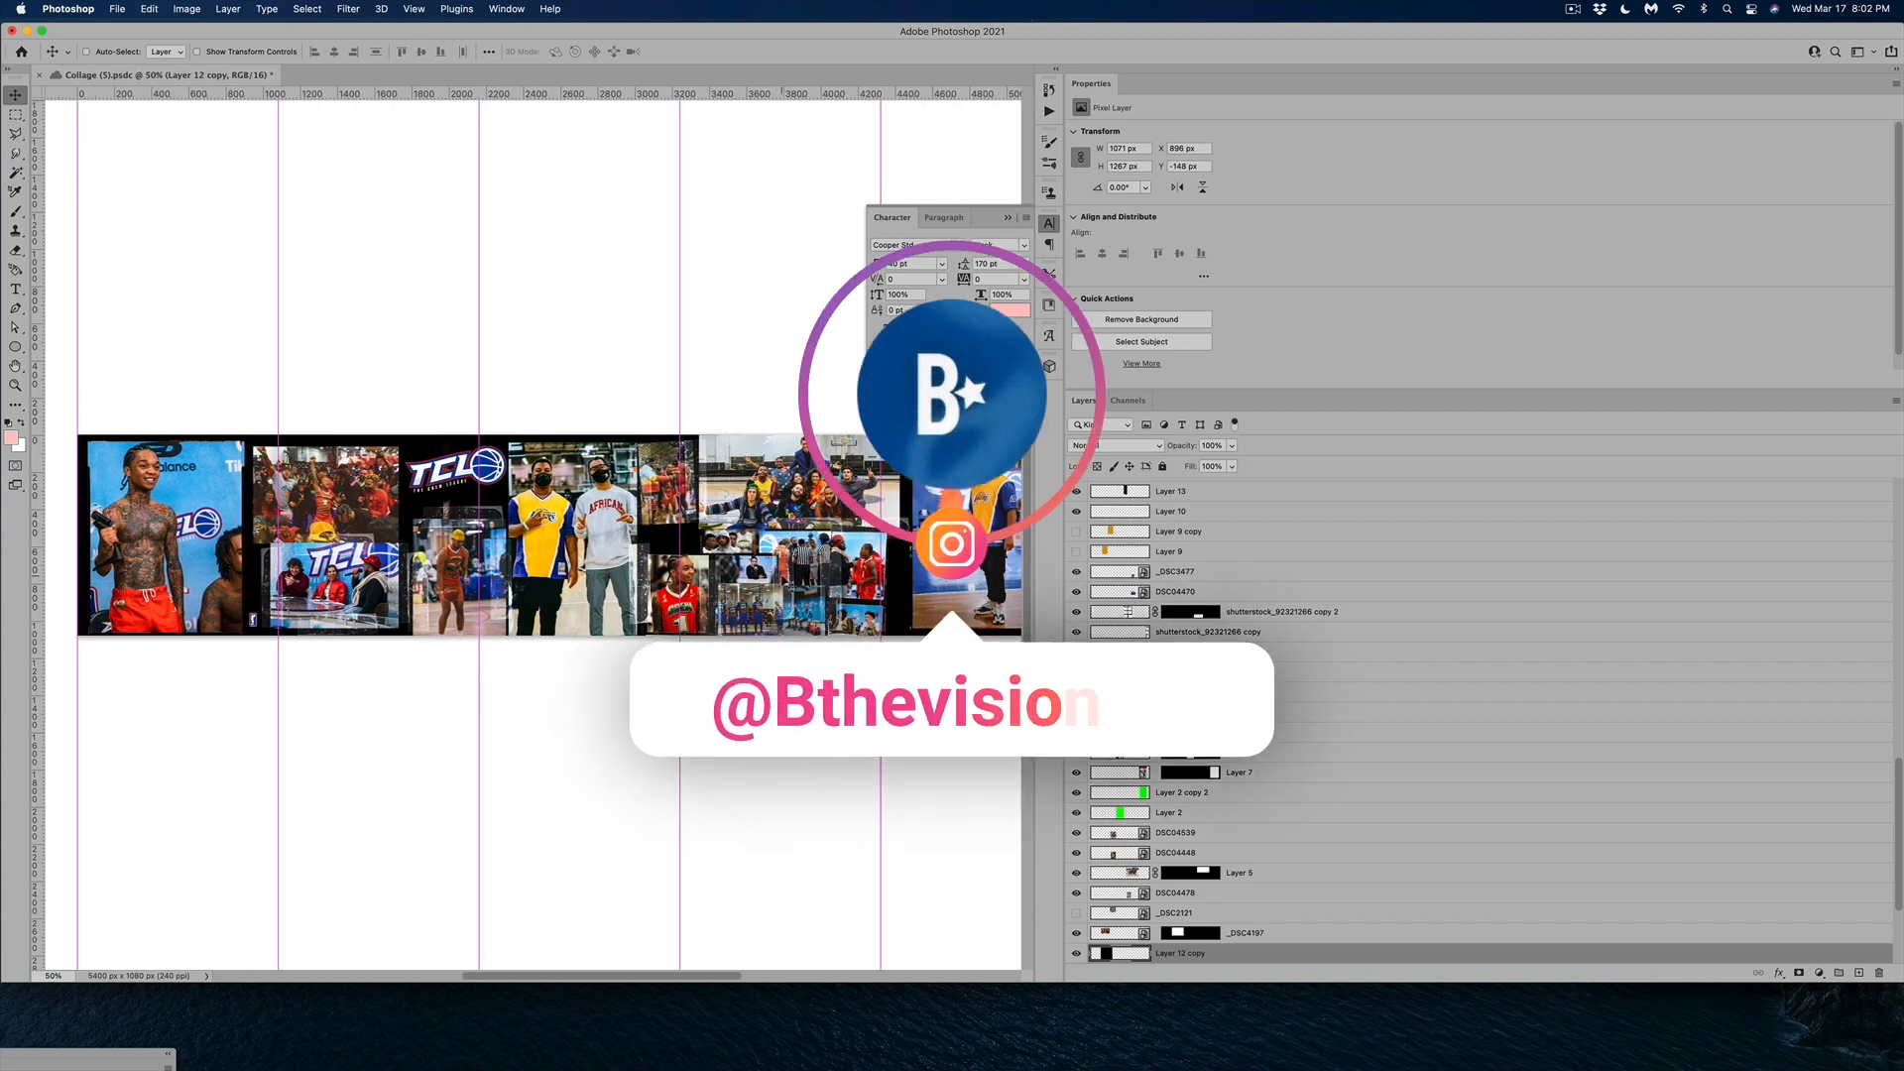
Hide the photo layer covering the leftmost slot so its green block shows
{"action": "type", "text": "ary"}
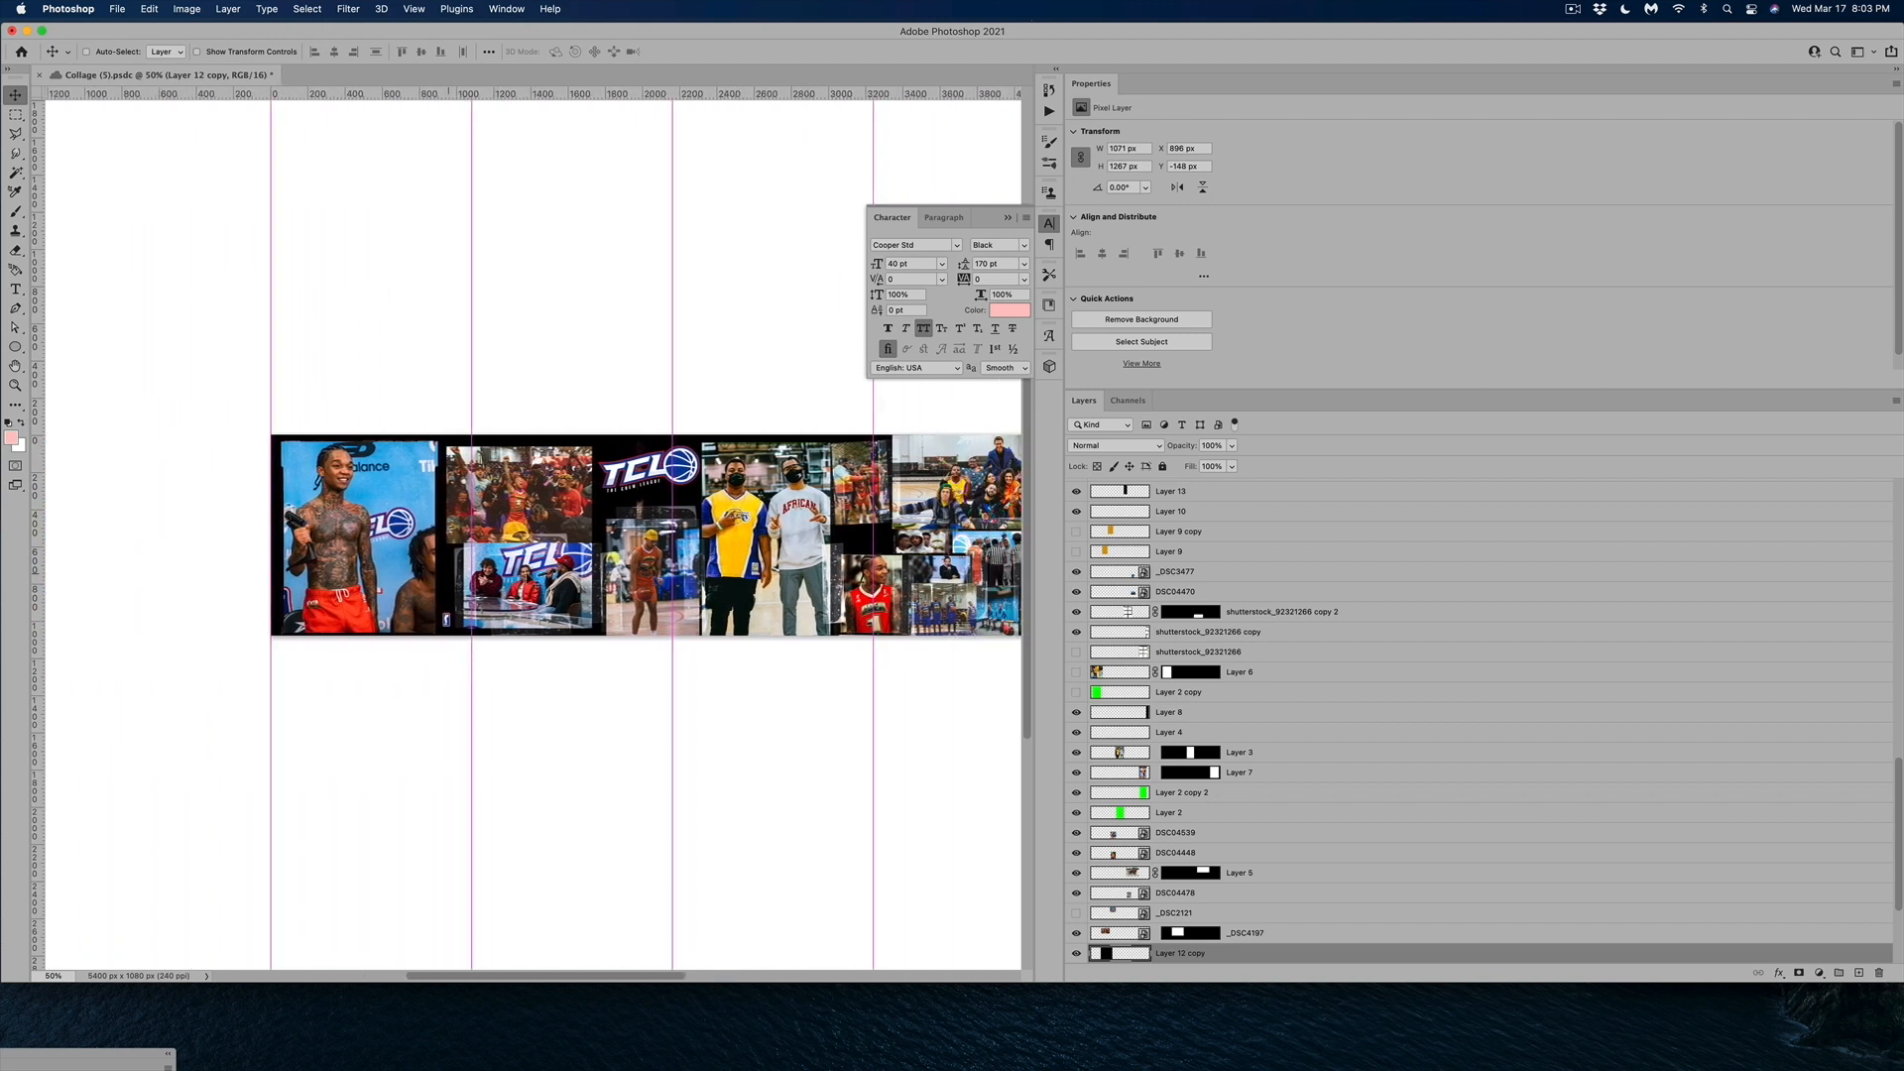
{"action": "scroll", "scroll_direction": "right", "scroll_amount": 3}
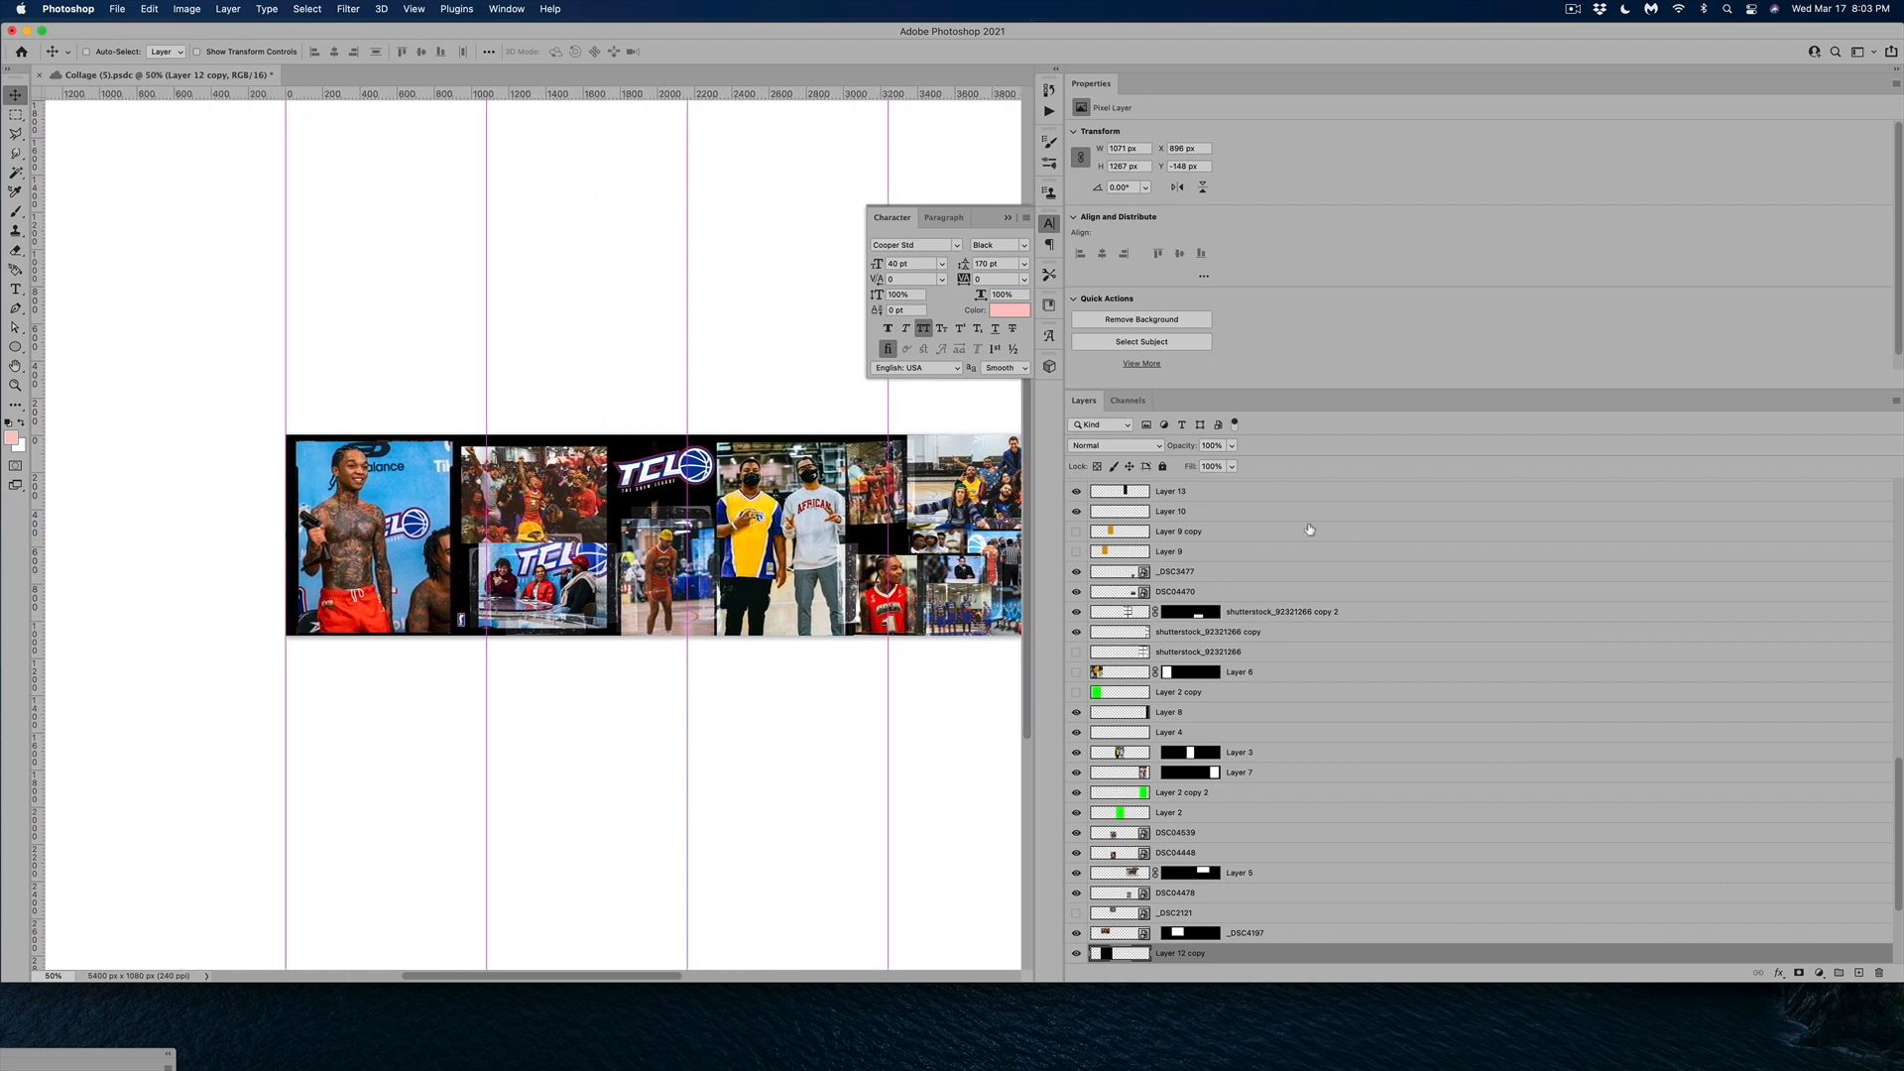
{"action": "scroll", "scroll_direction": "down", "scroll_amount": 3}
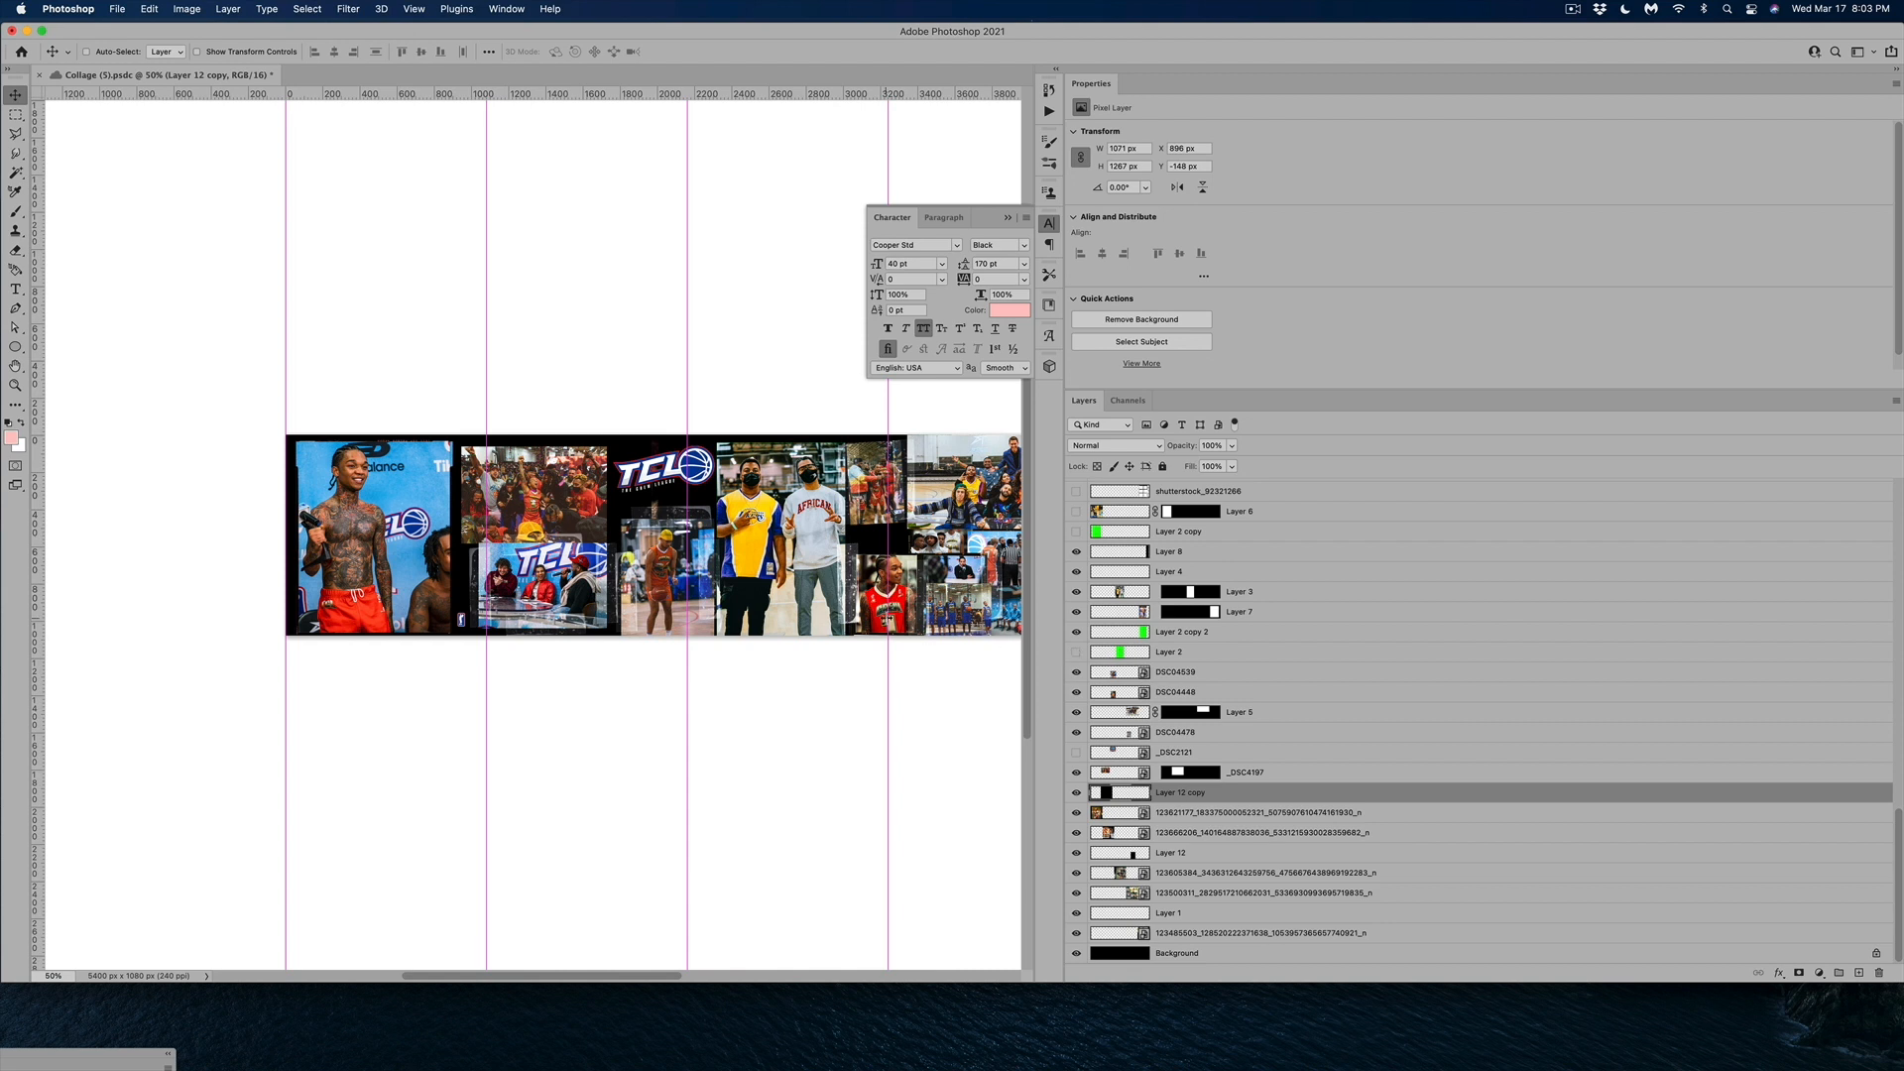
{"action": "scroll", "scroll_direction": "right", "scroll_amount": 3}
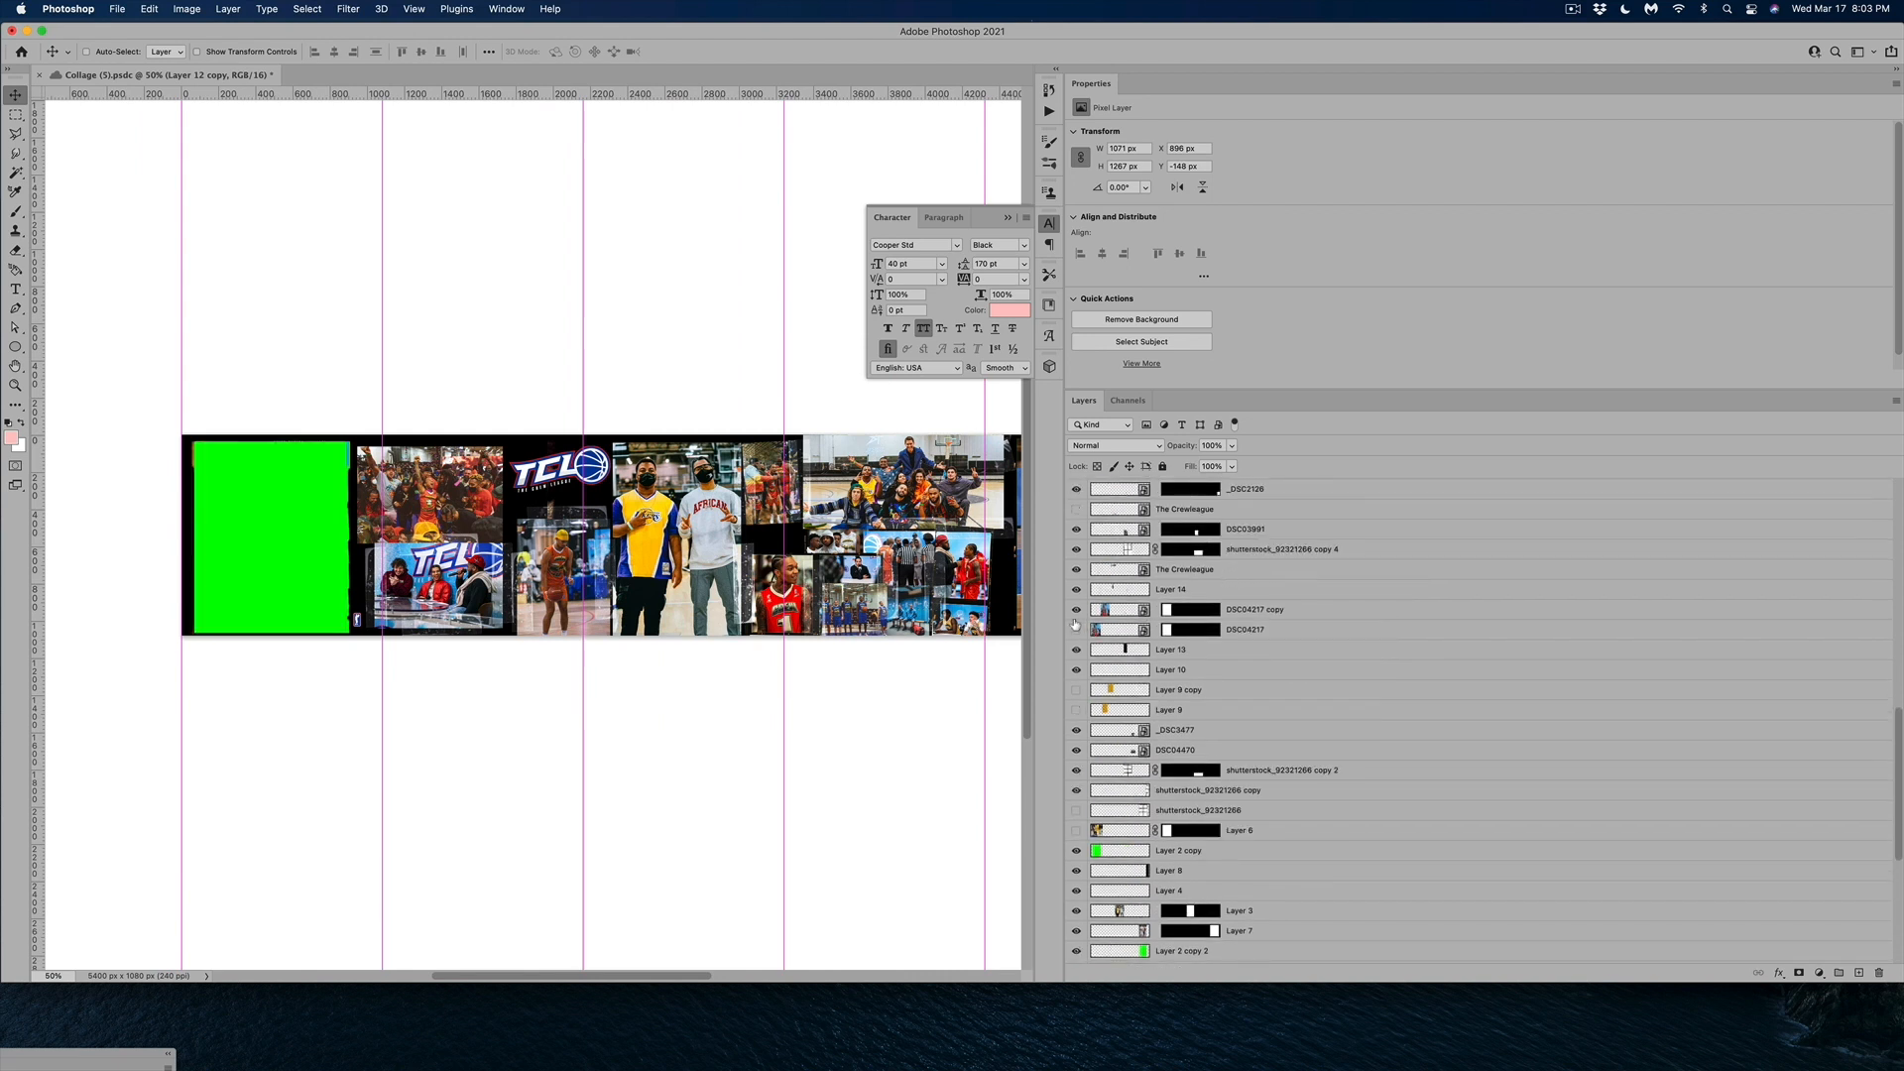
{"action": "left_click", "coordinate": [1075, 628]}
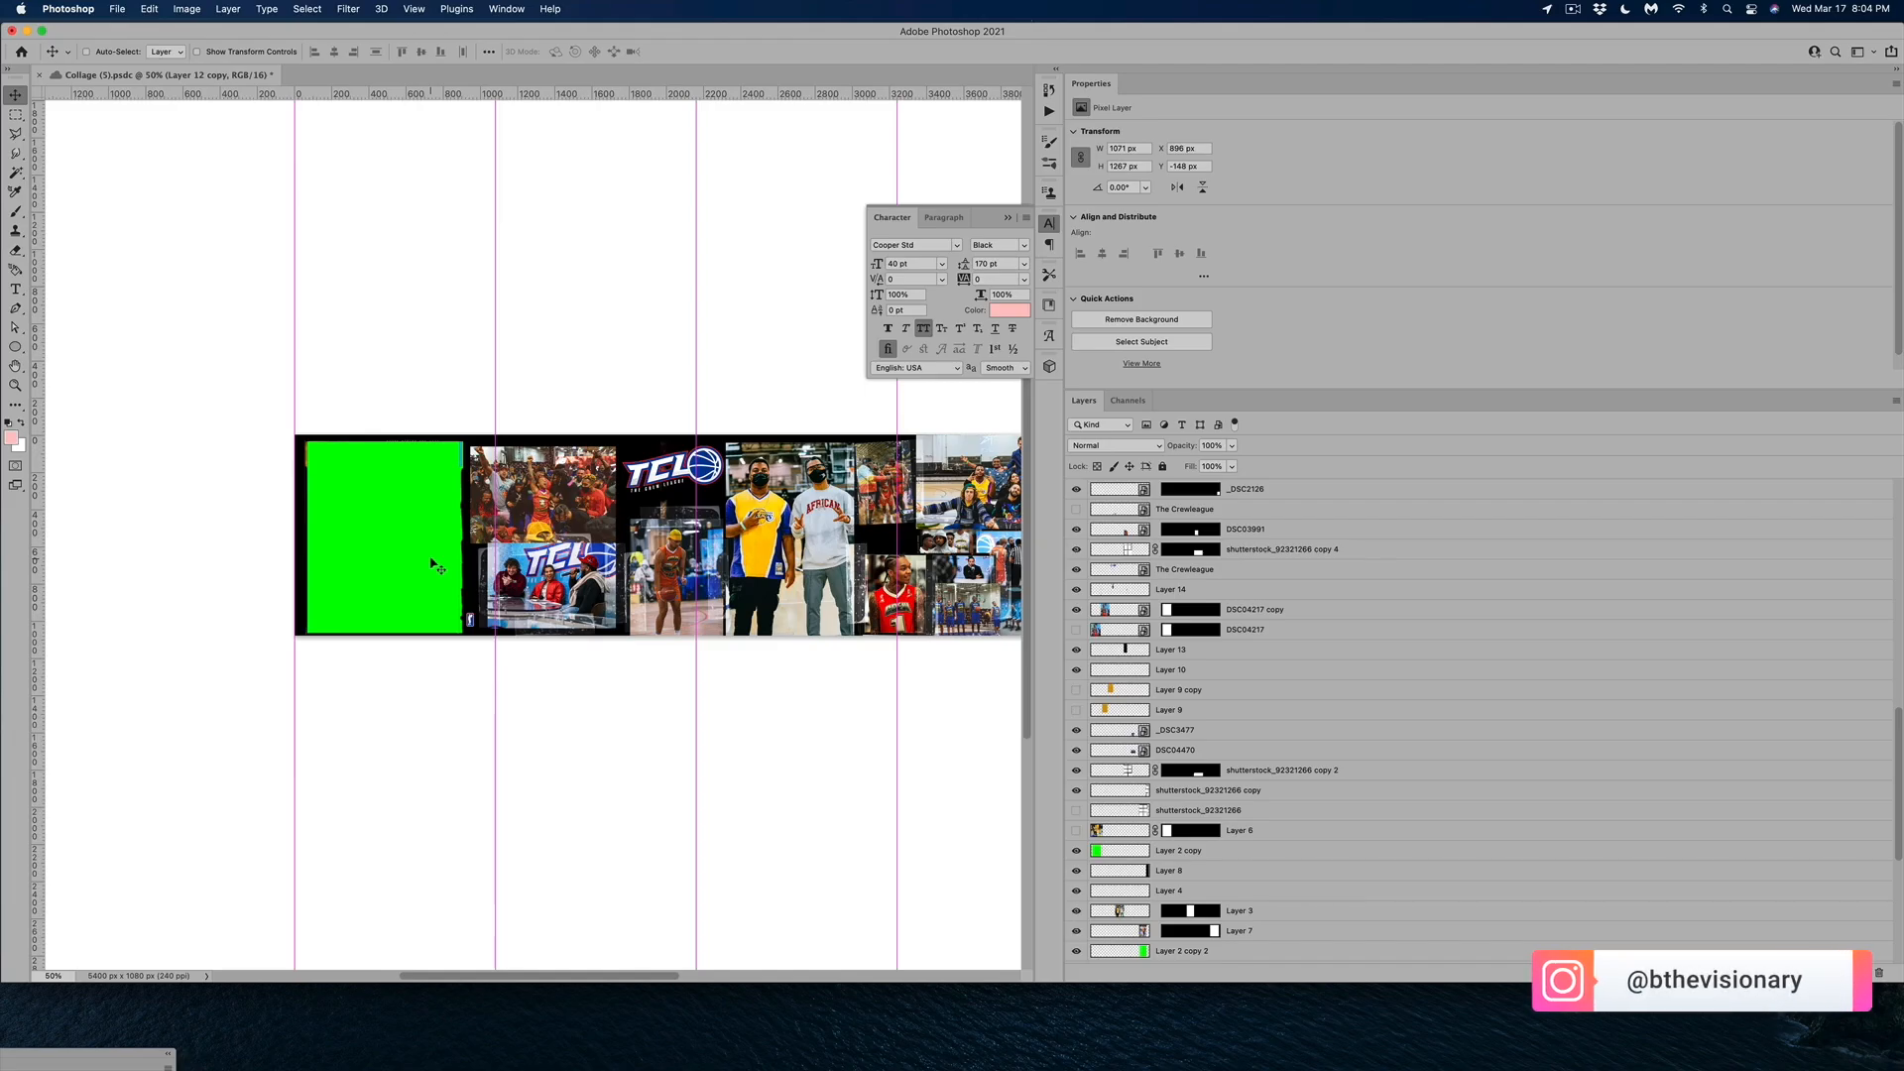
{"action": "scroll", "scroll_direction": "up", "scroll_amount": 3}
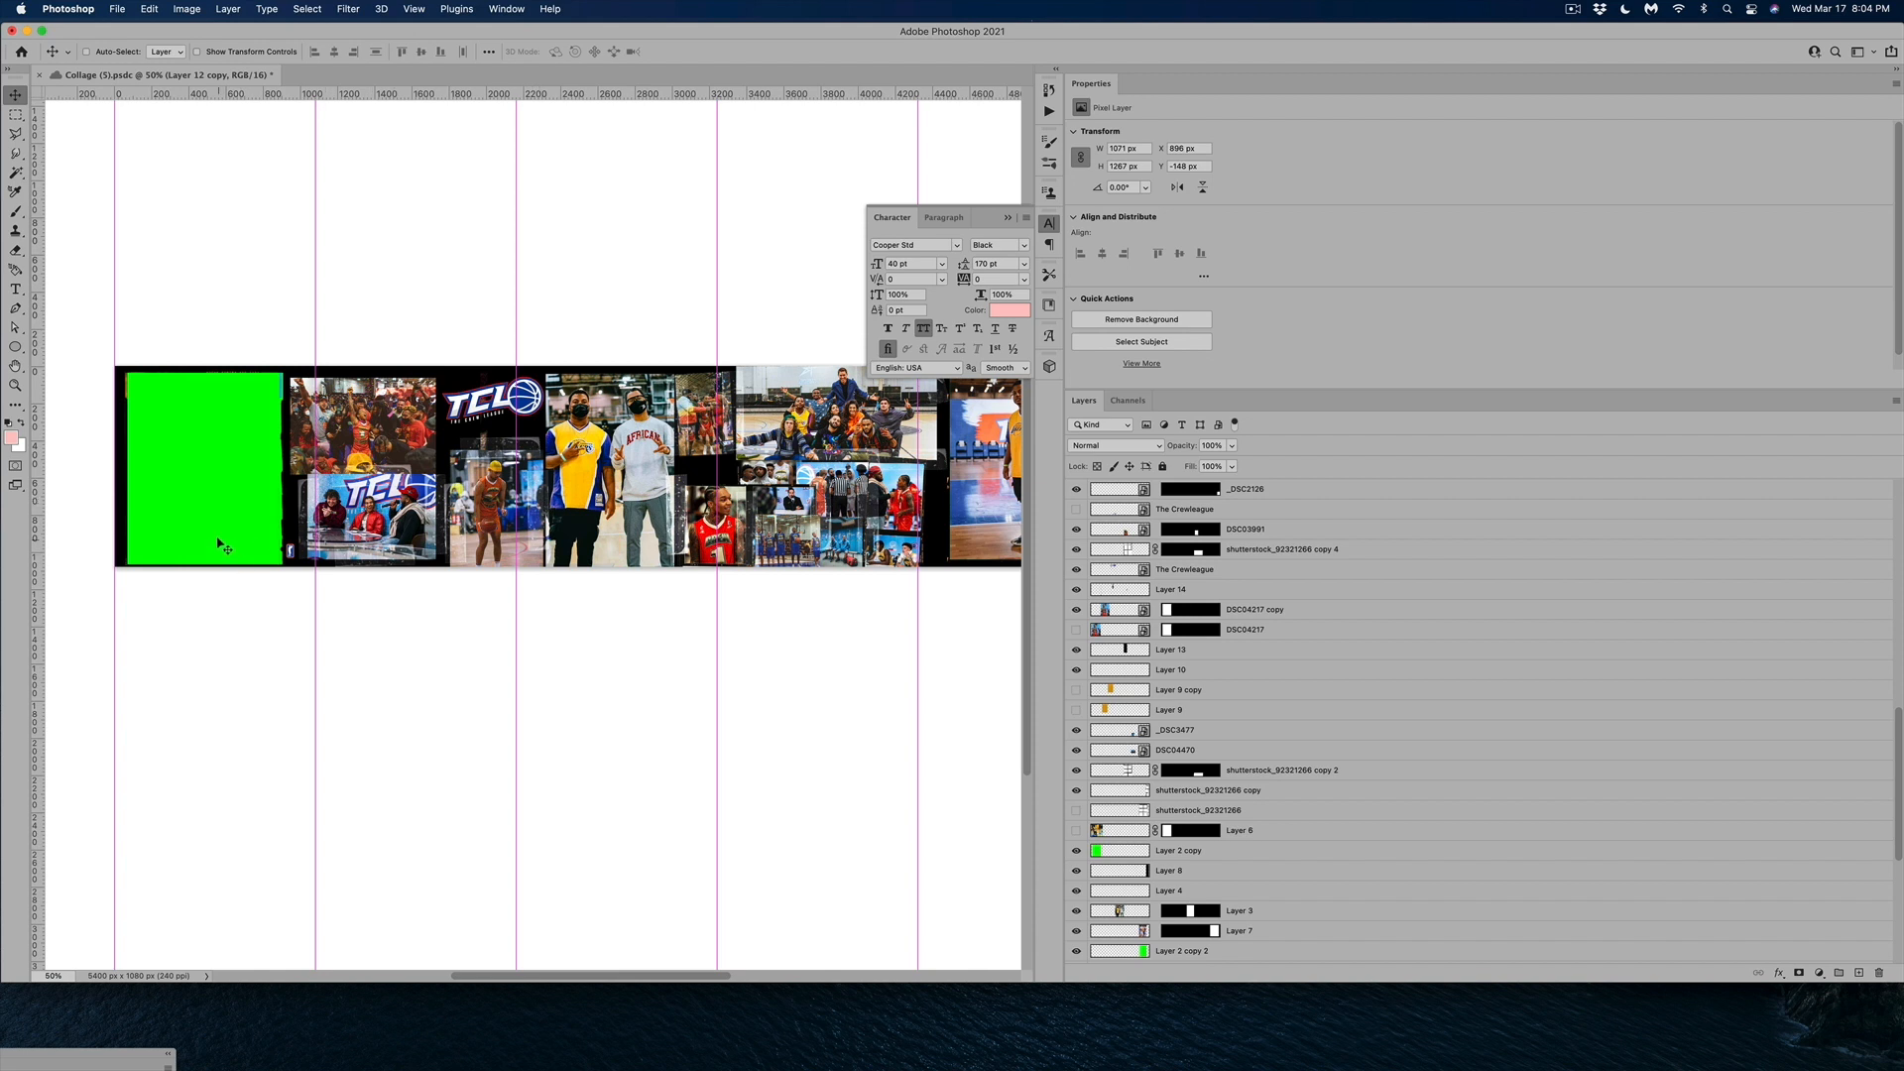
{"action": "mouse_move", "coordinate": [258, 474]}
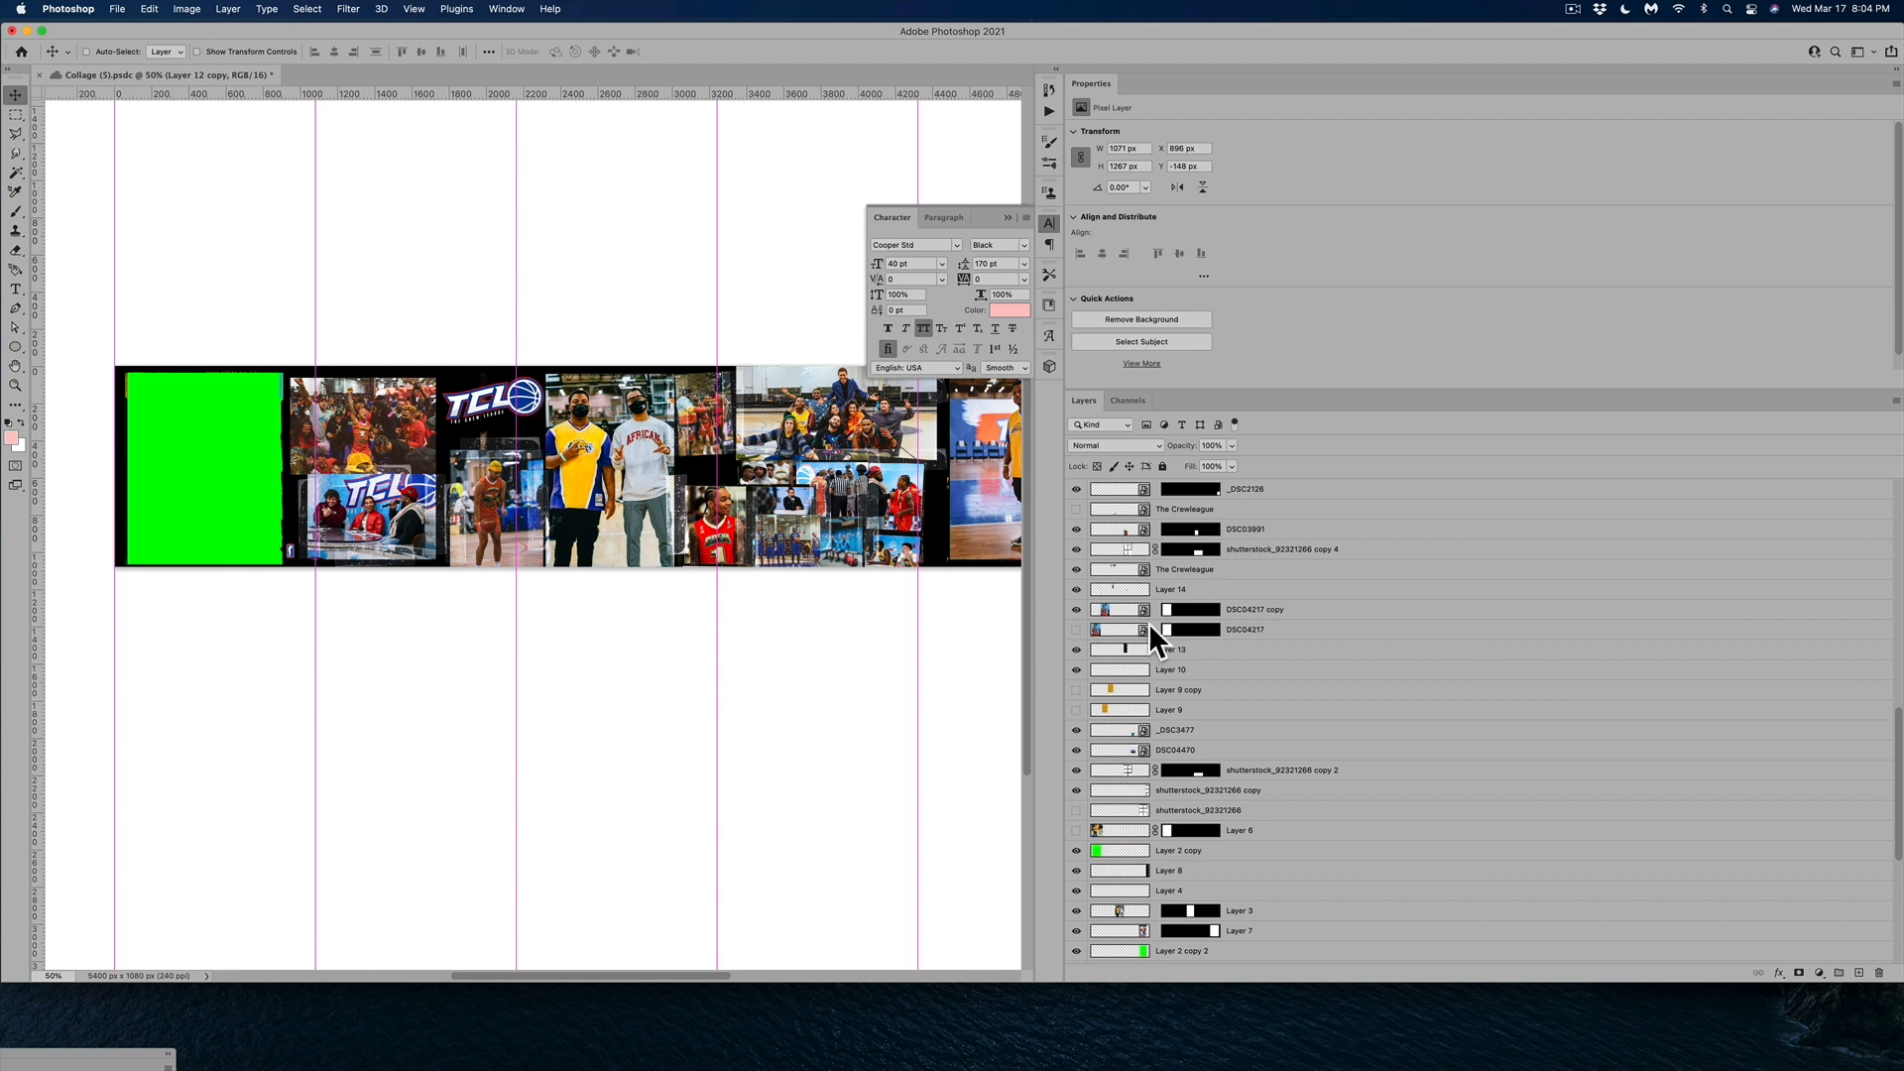
Switch the Layers panel to Large Thumbnails and filter by Attribute > Not Visible
{"action": "right_click", "coordinate": [1116, 487]}
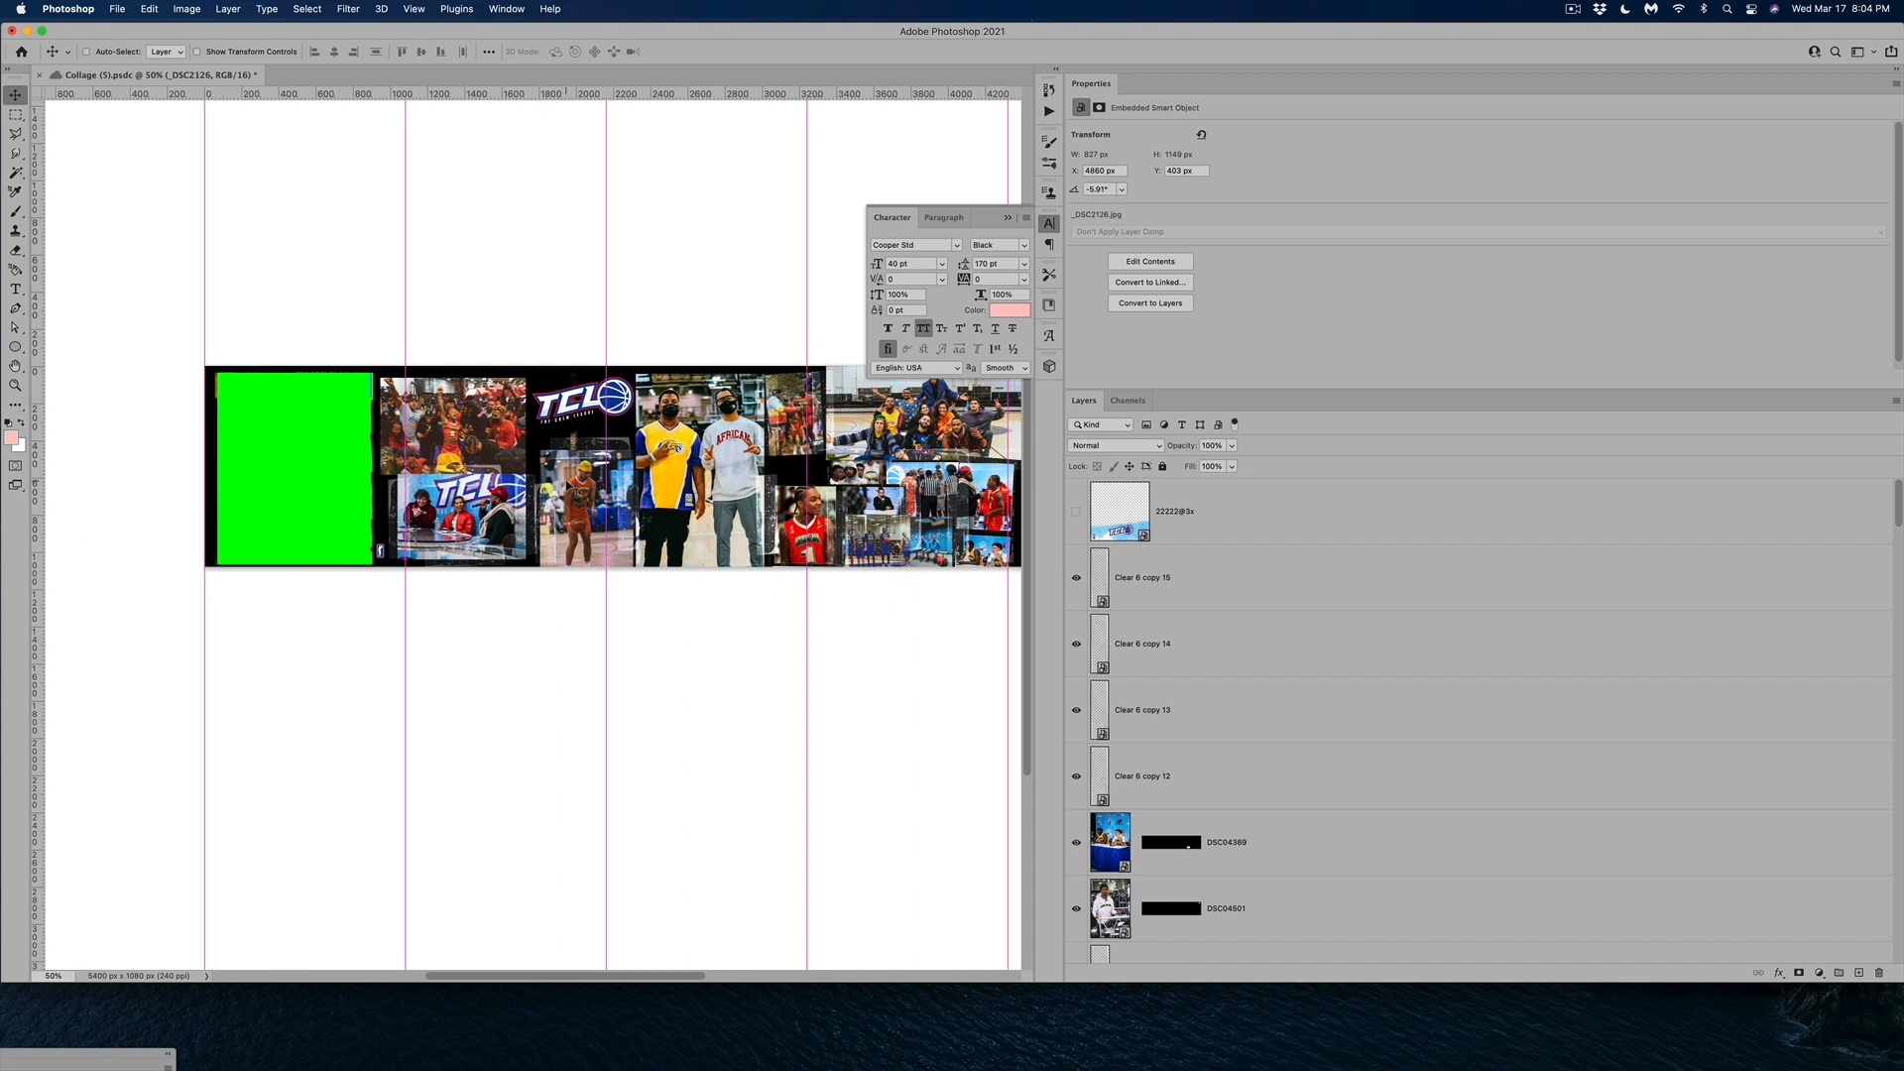
{"action": "scroll", "scroll_direction": "right", "scroll_amount": 3}
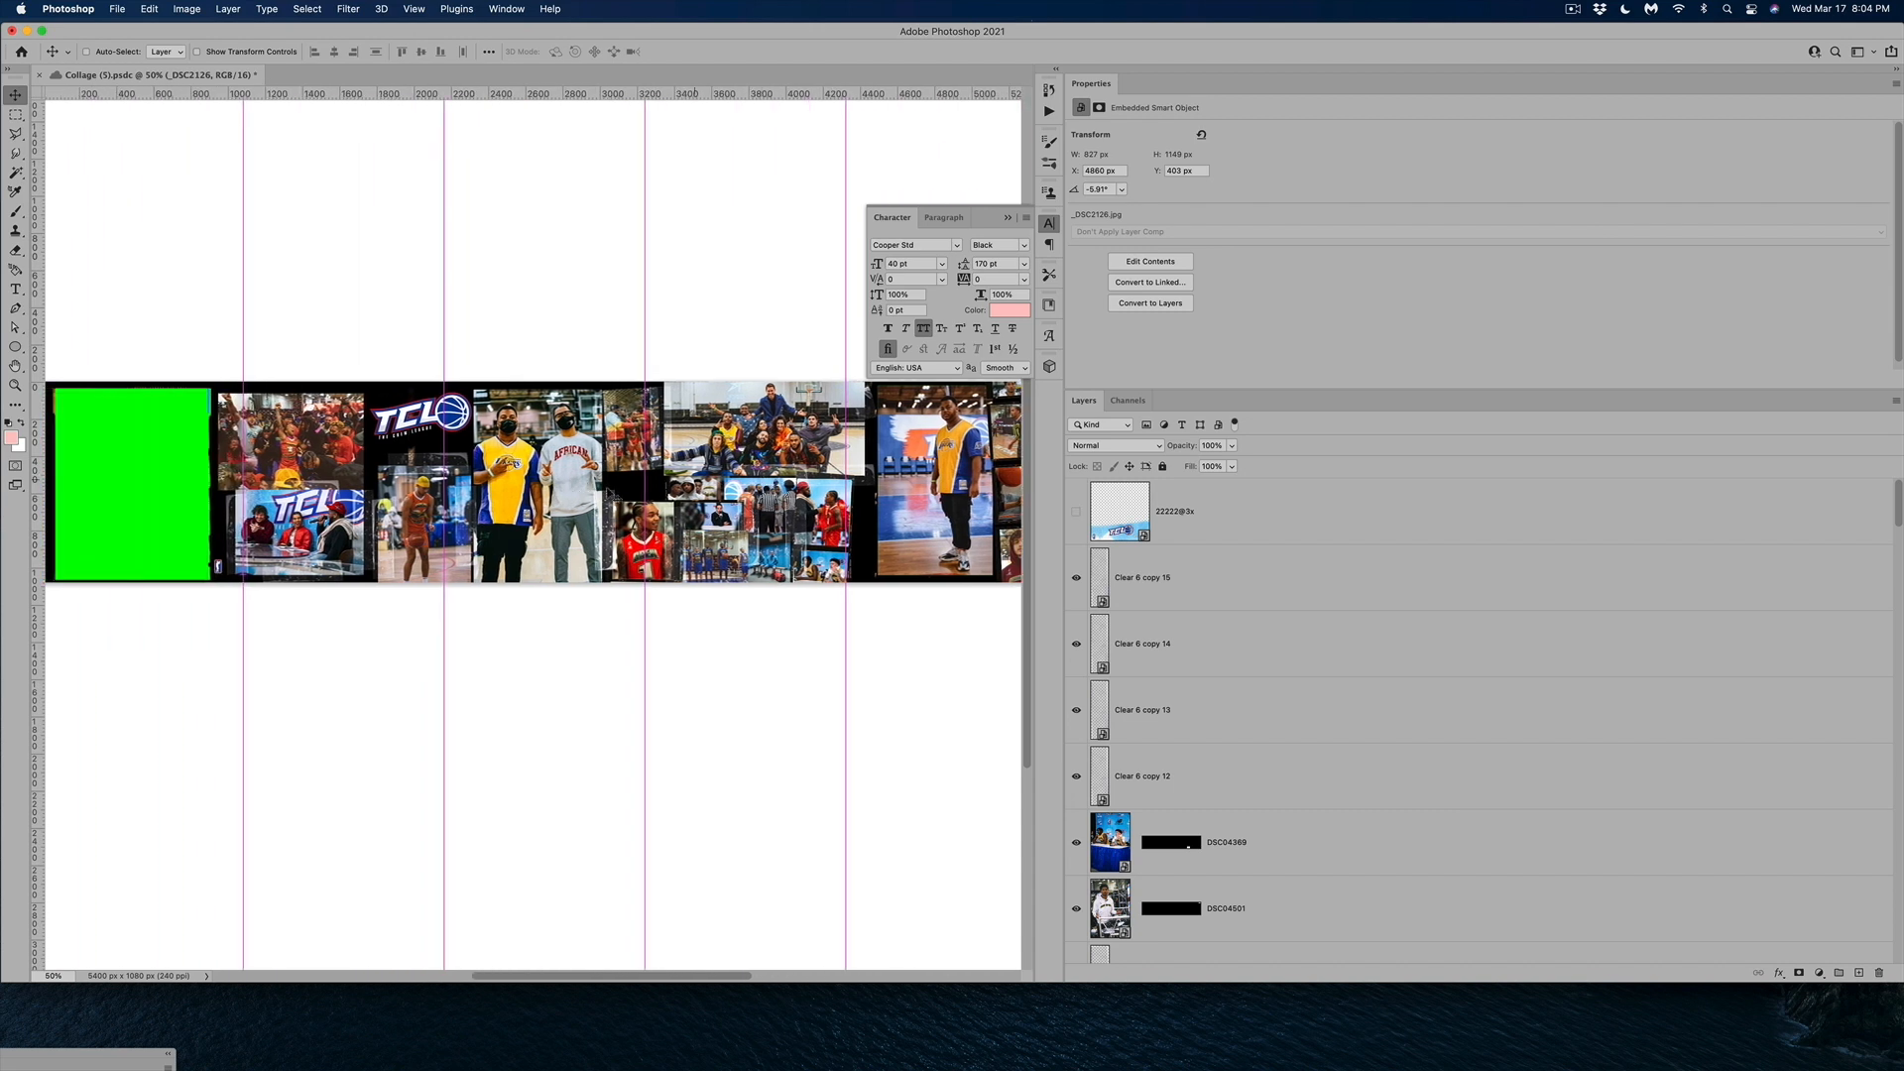
{"action": "left_click", "coordinate": [1098, 424]}
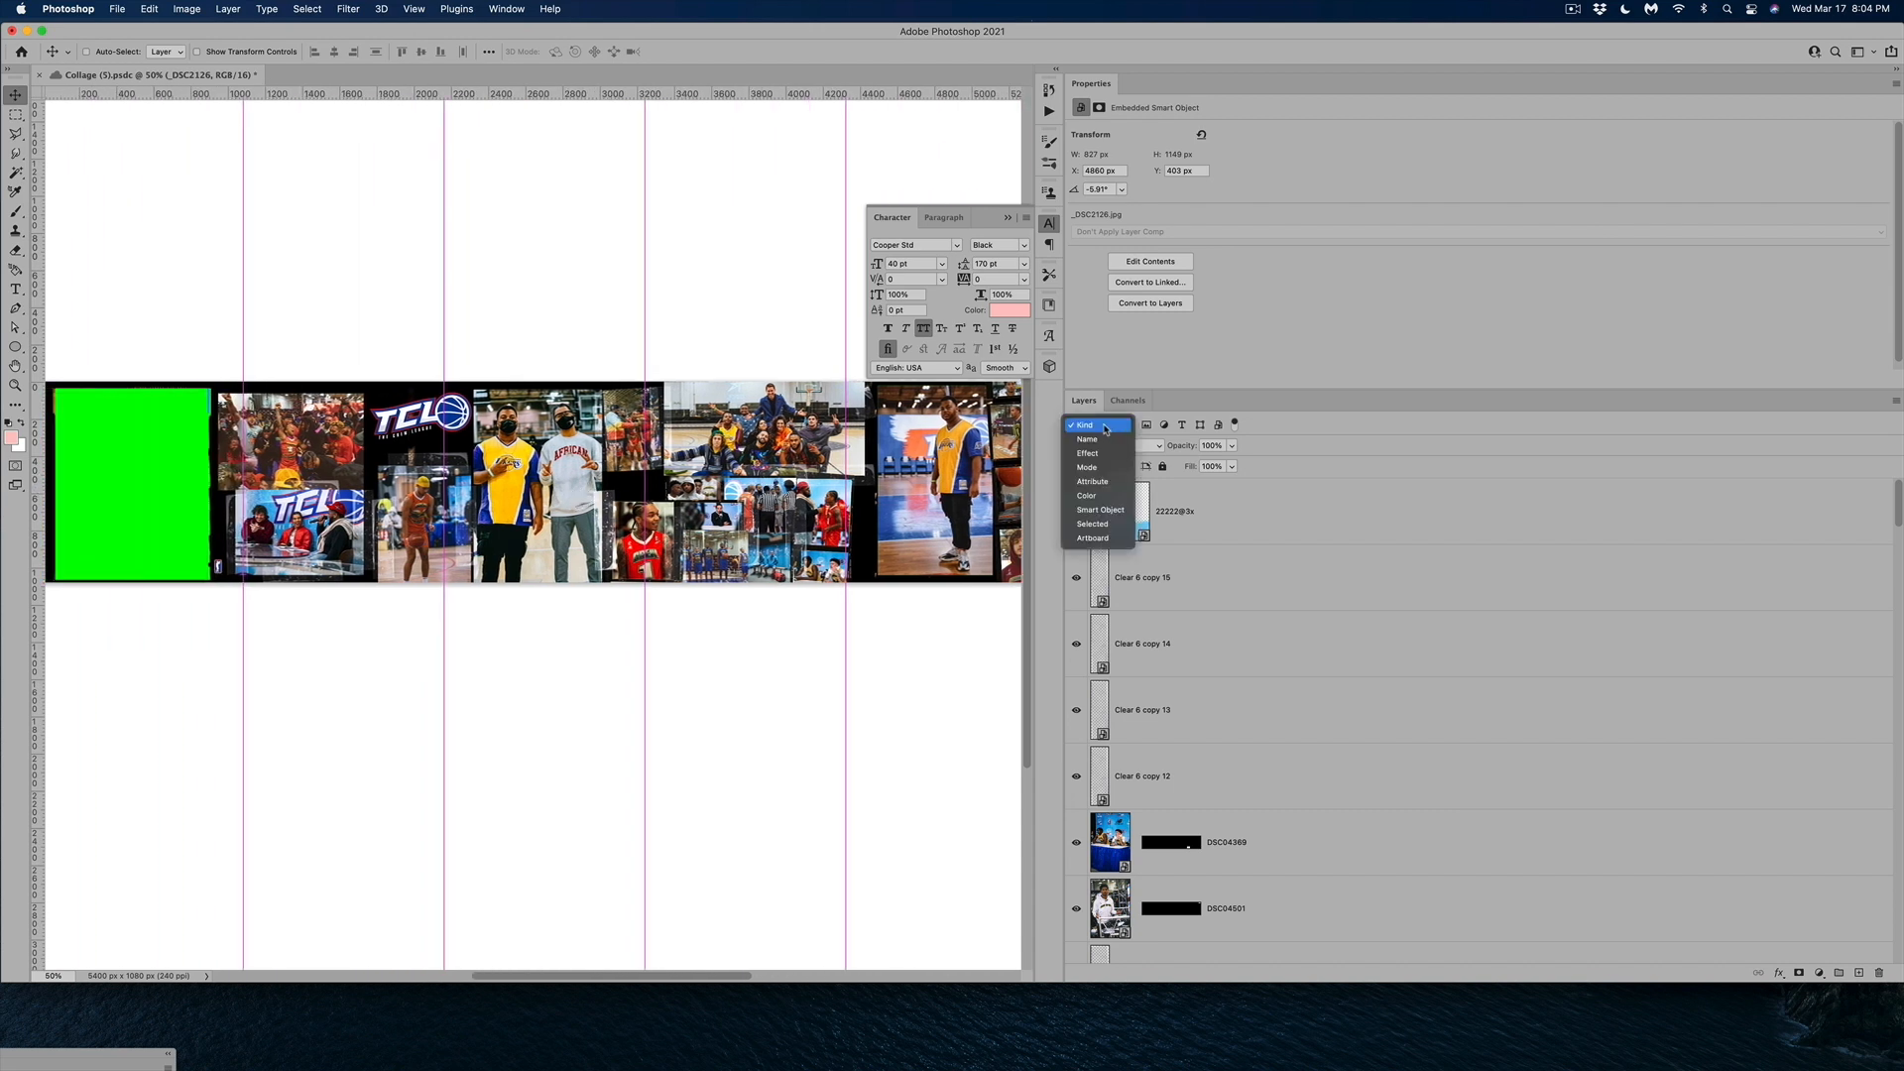
{"action": "mouse_move", "coordinate": [1085, 496]}
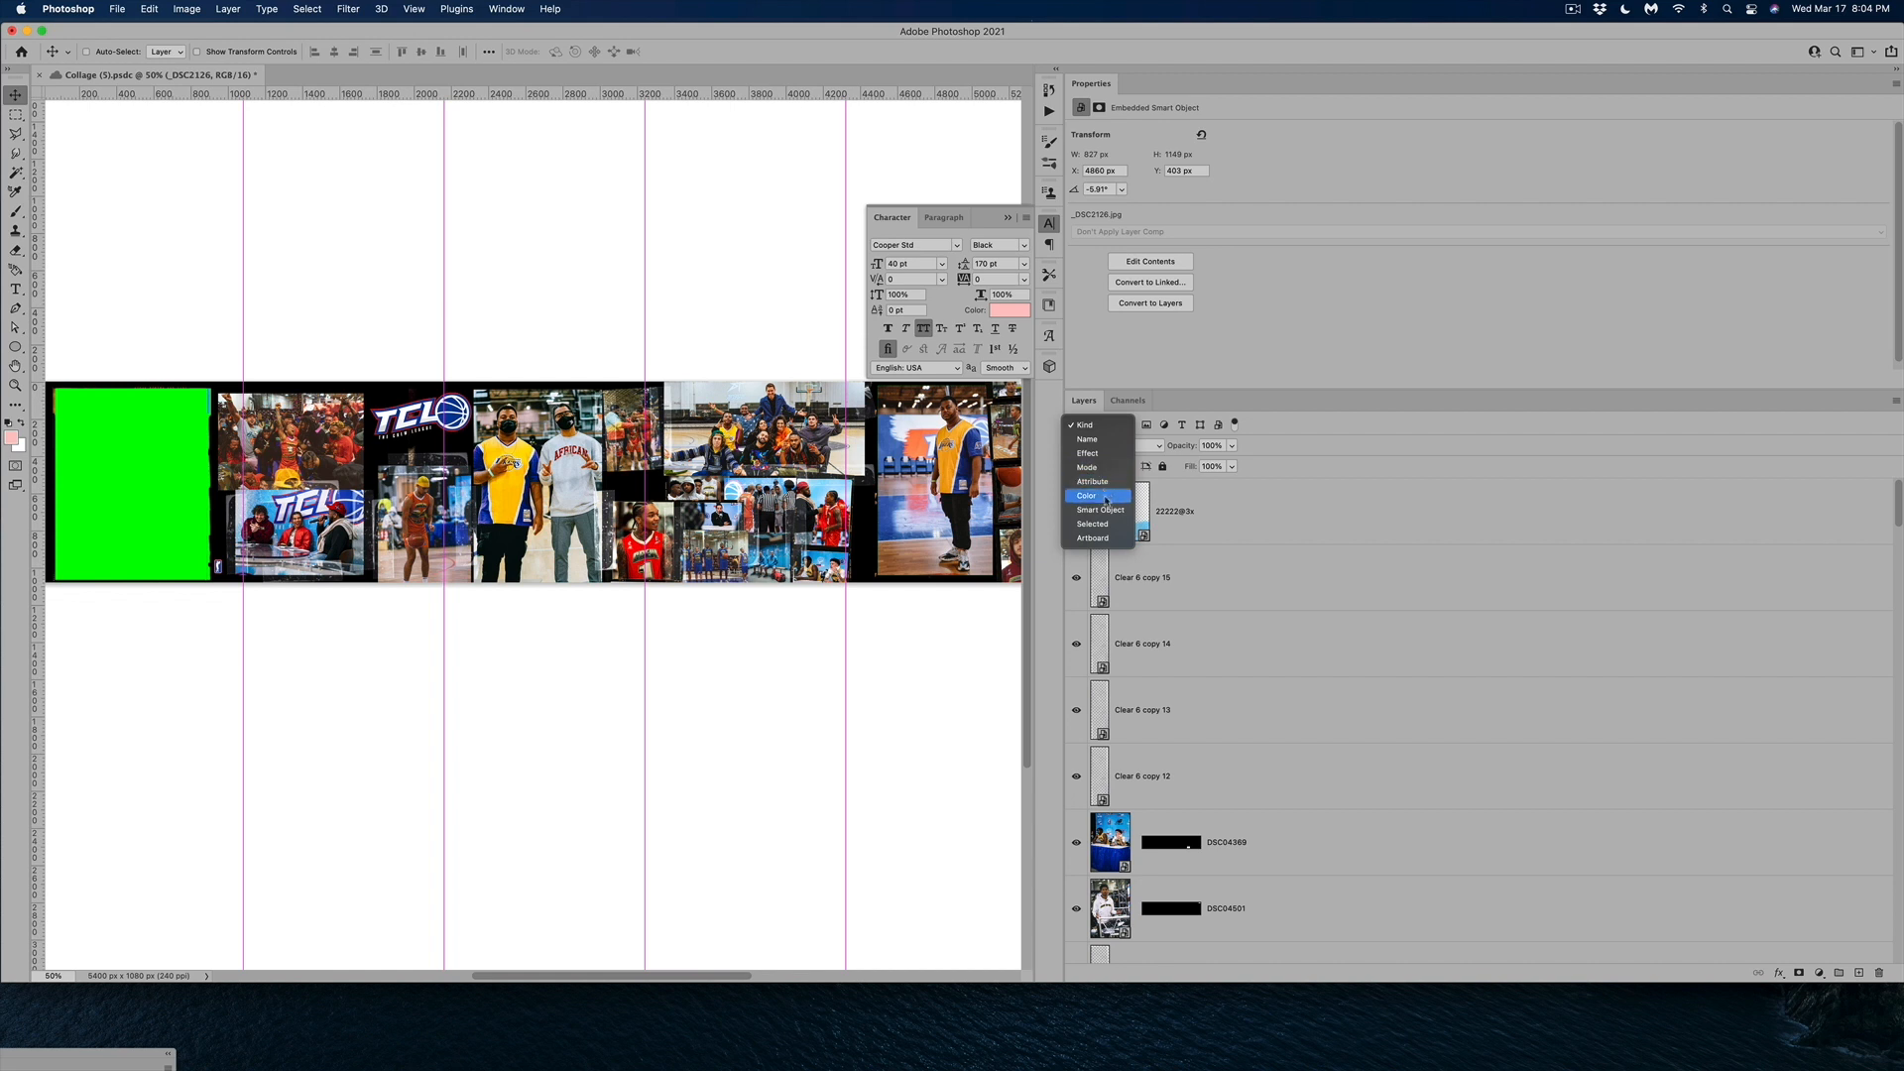
{"action": "mouse_move", "coordinate": [1097, 452]}
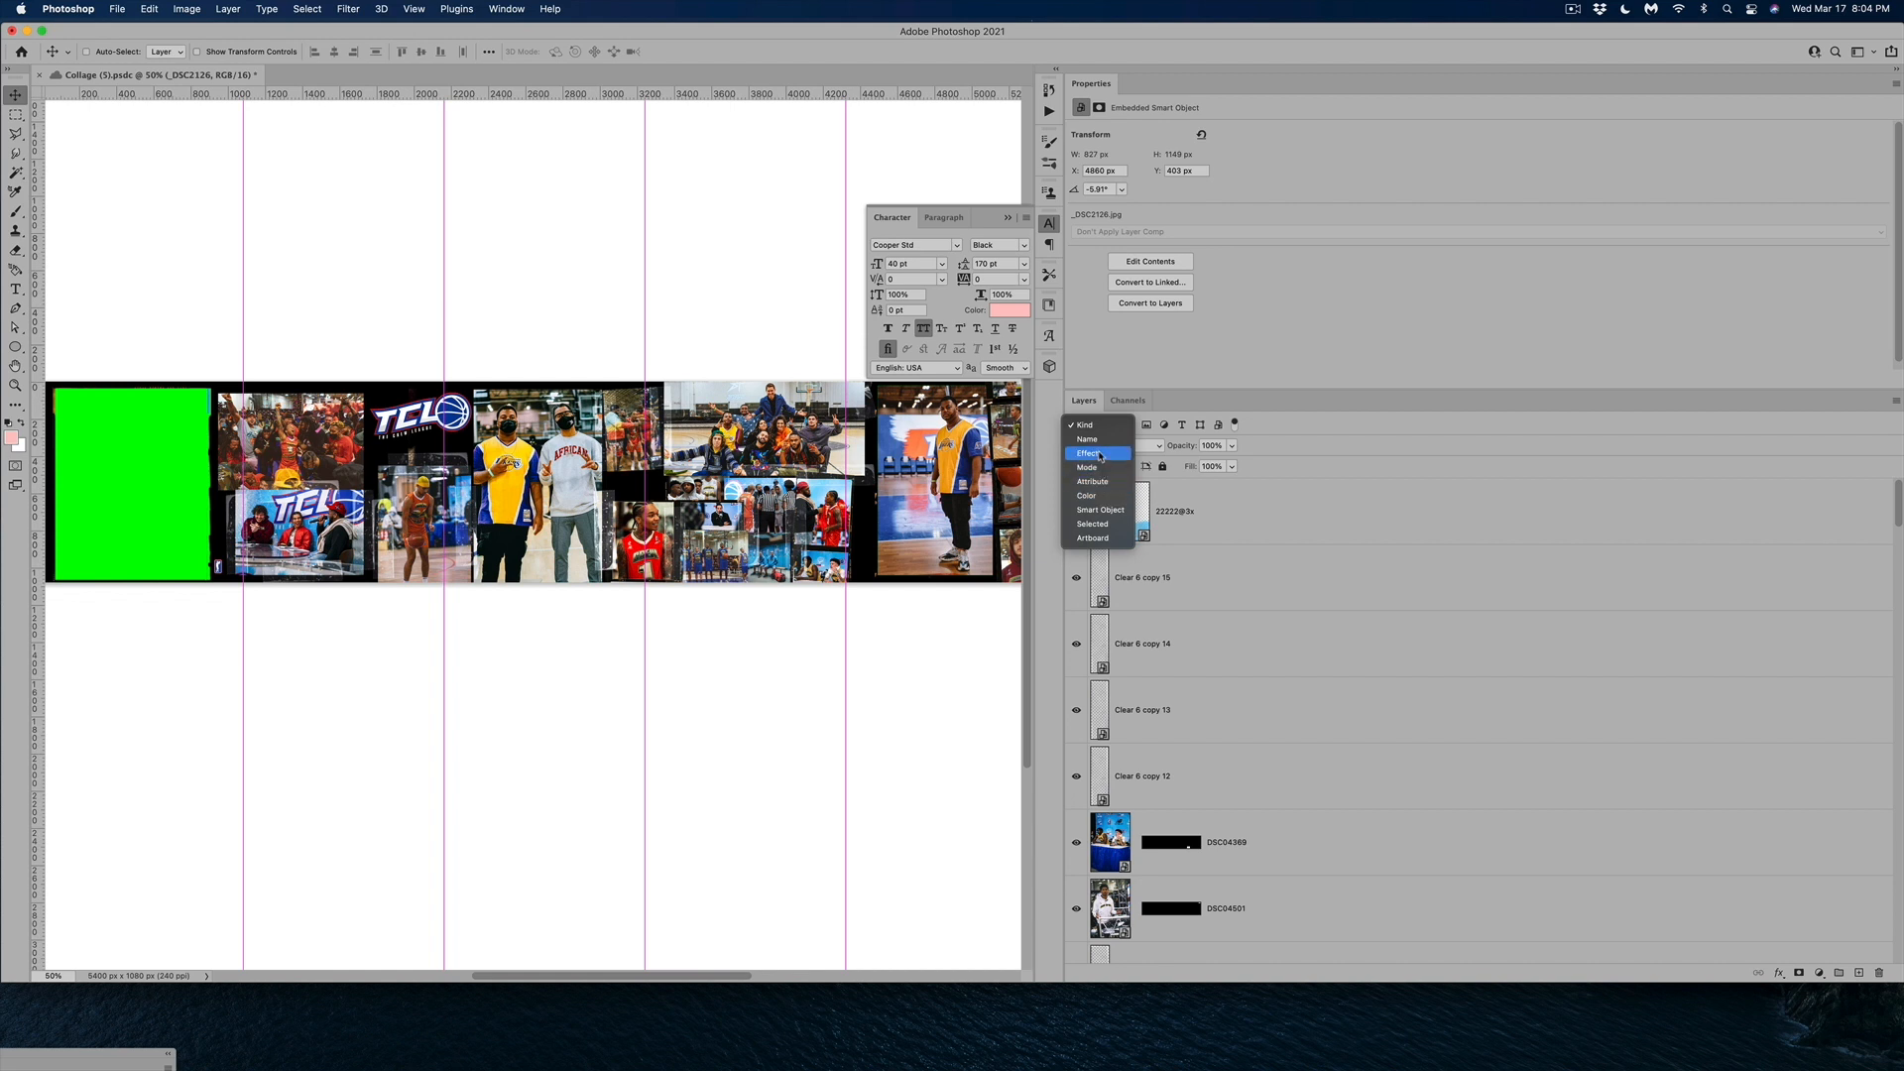
{"action": "mouse_move", "coordinate": [1089, 468]}
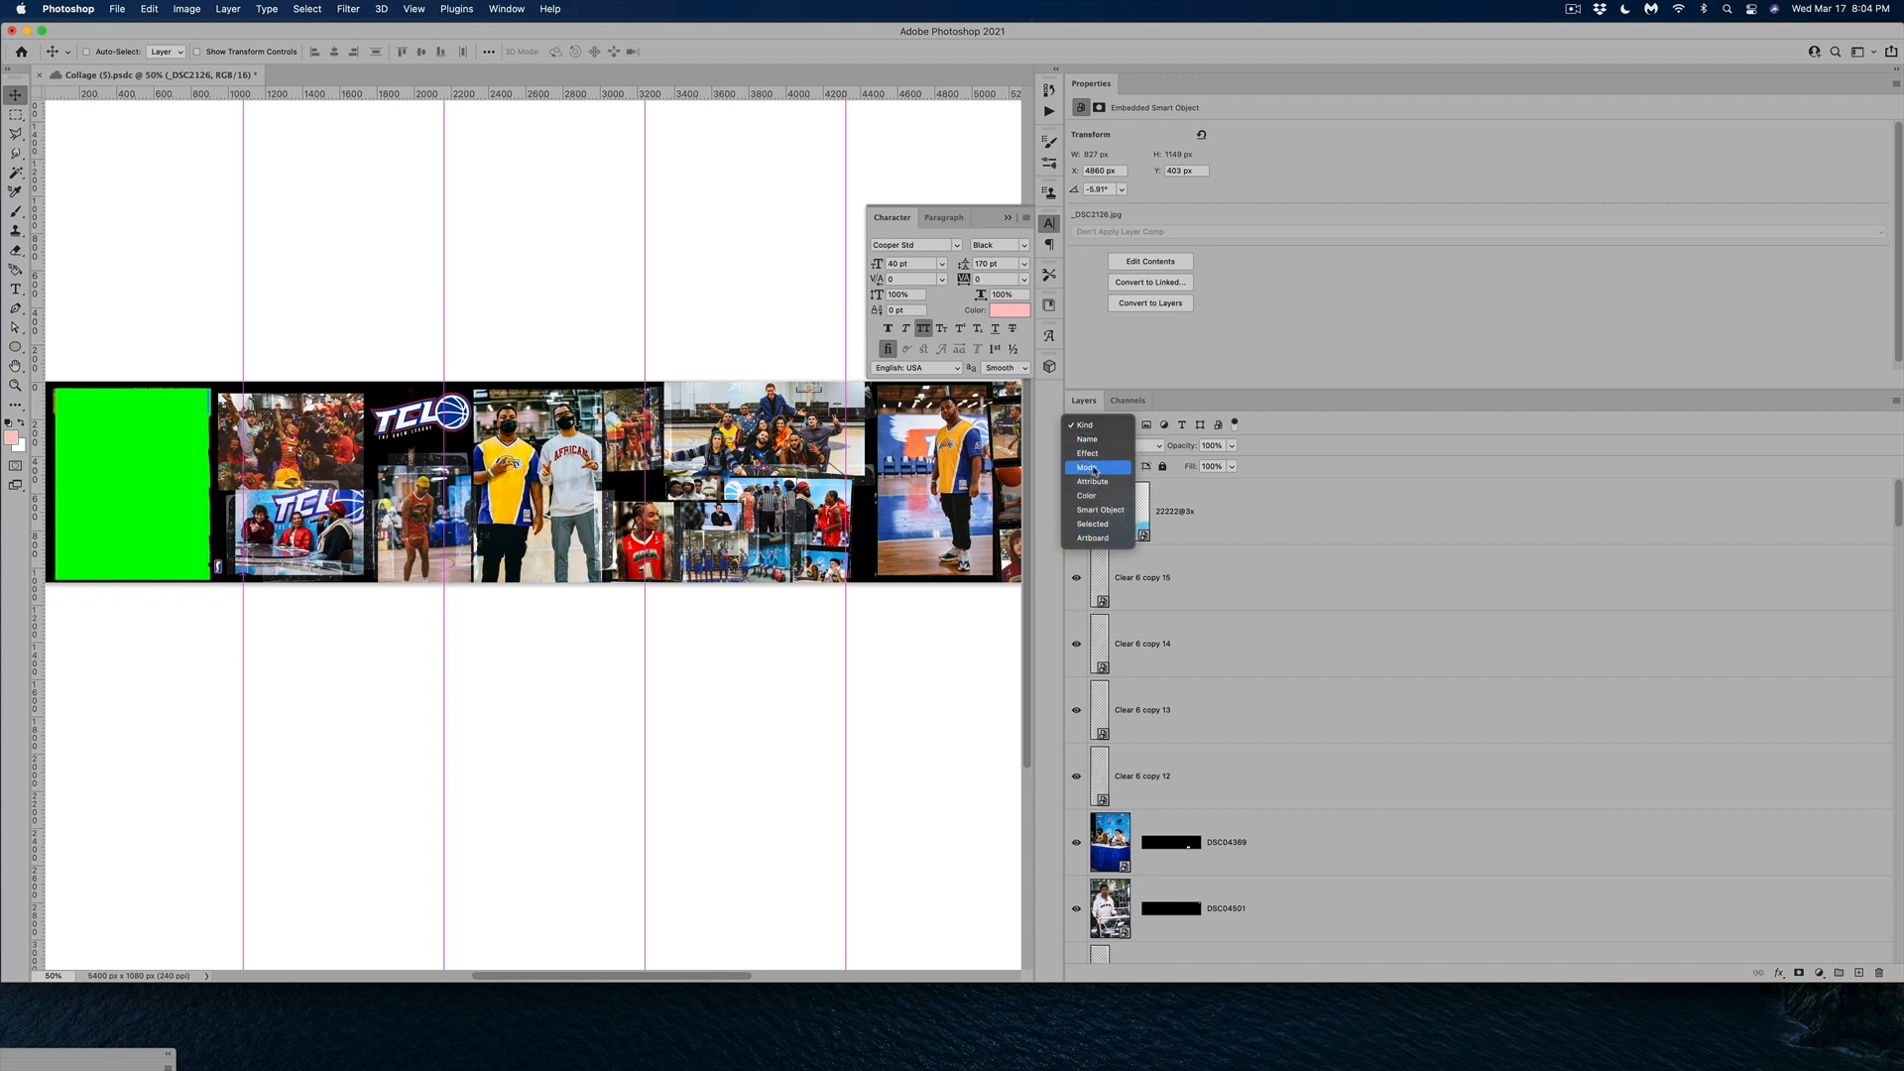
{"action": "mouse_move", "coordinate": [1091, 480]}
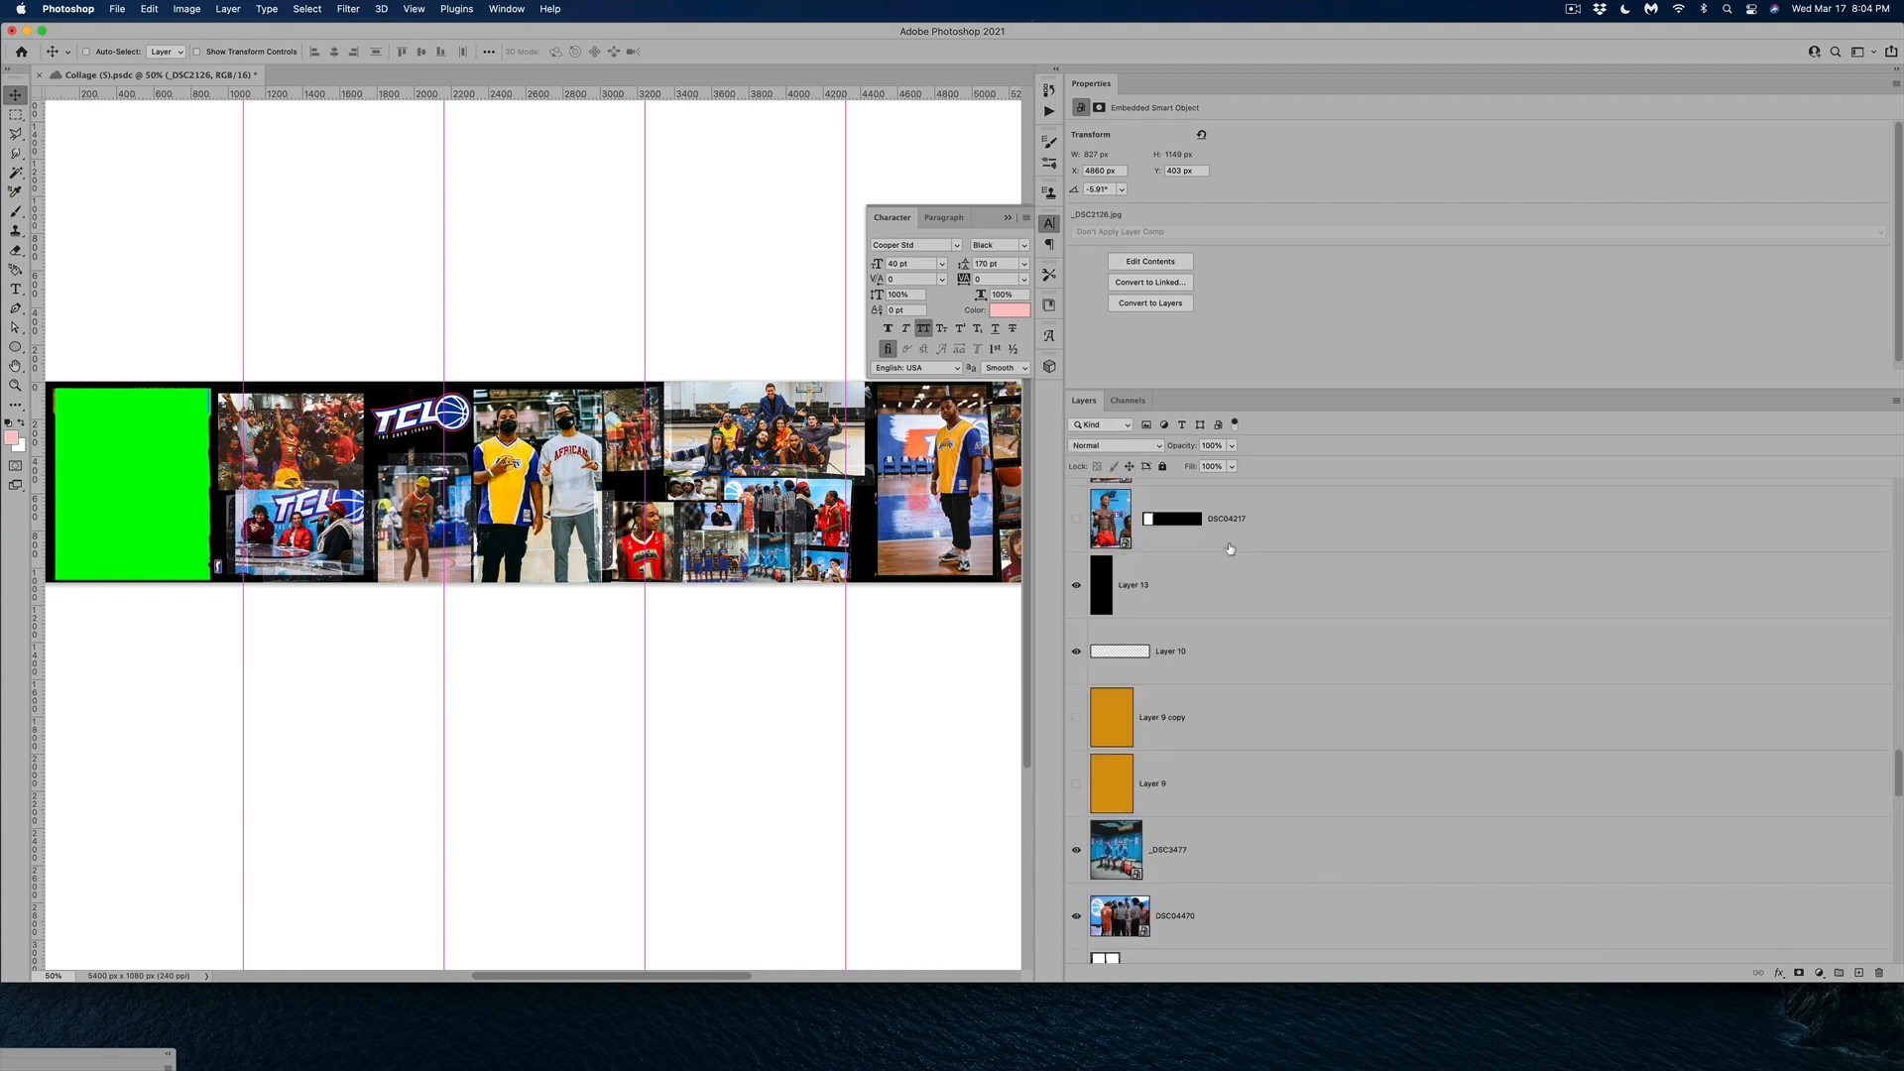
{"action": "left_click", "coordinate": [1100, 424]}
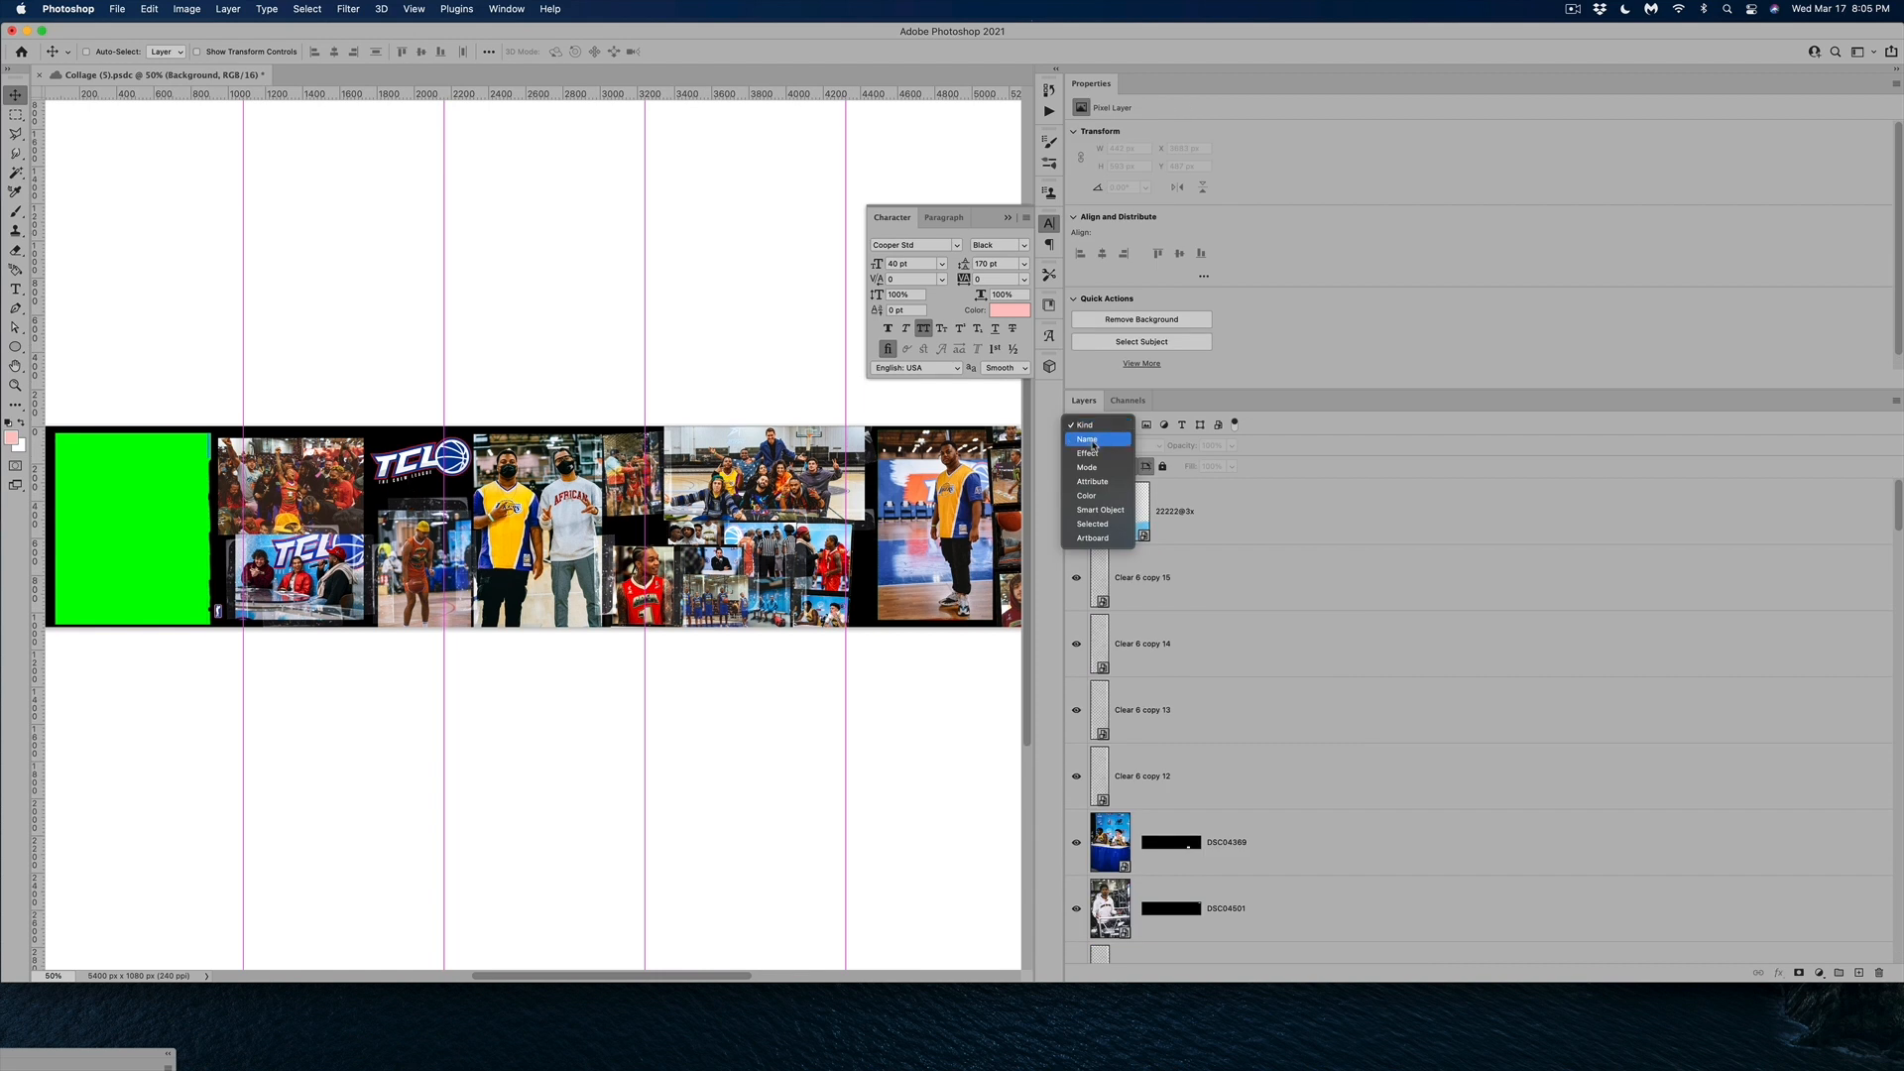
{"action": "left_click", "coordinate": [1091, 480]}
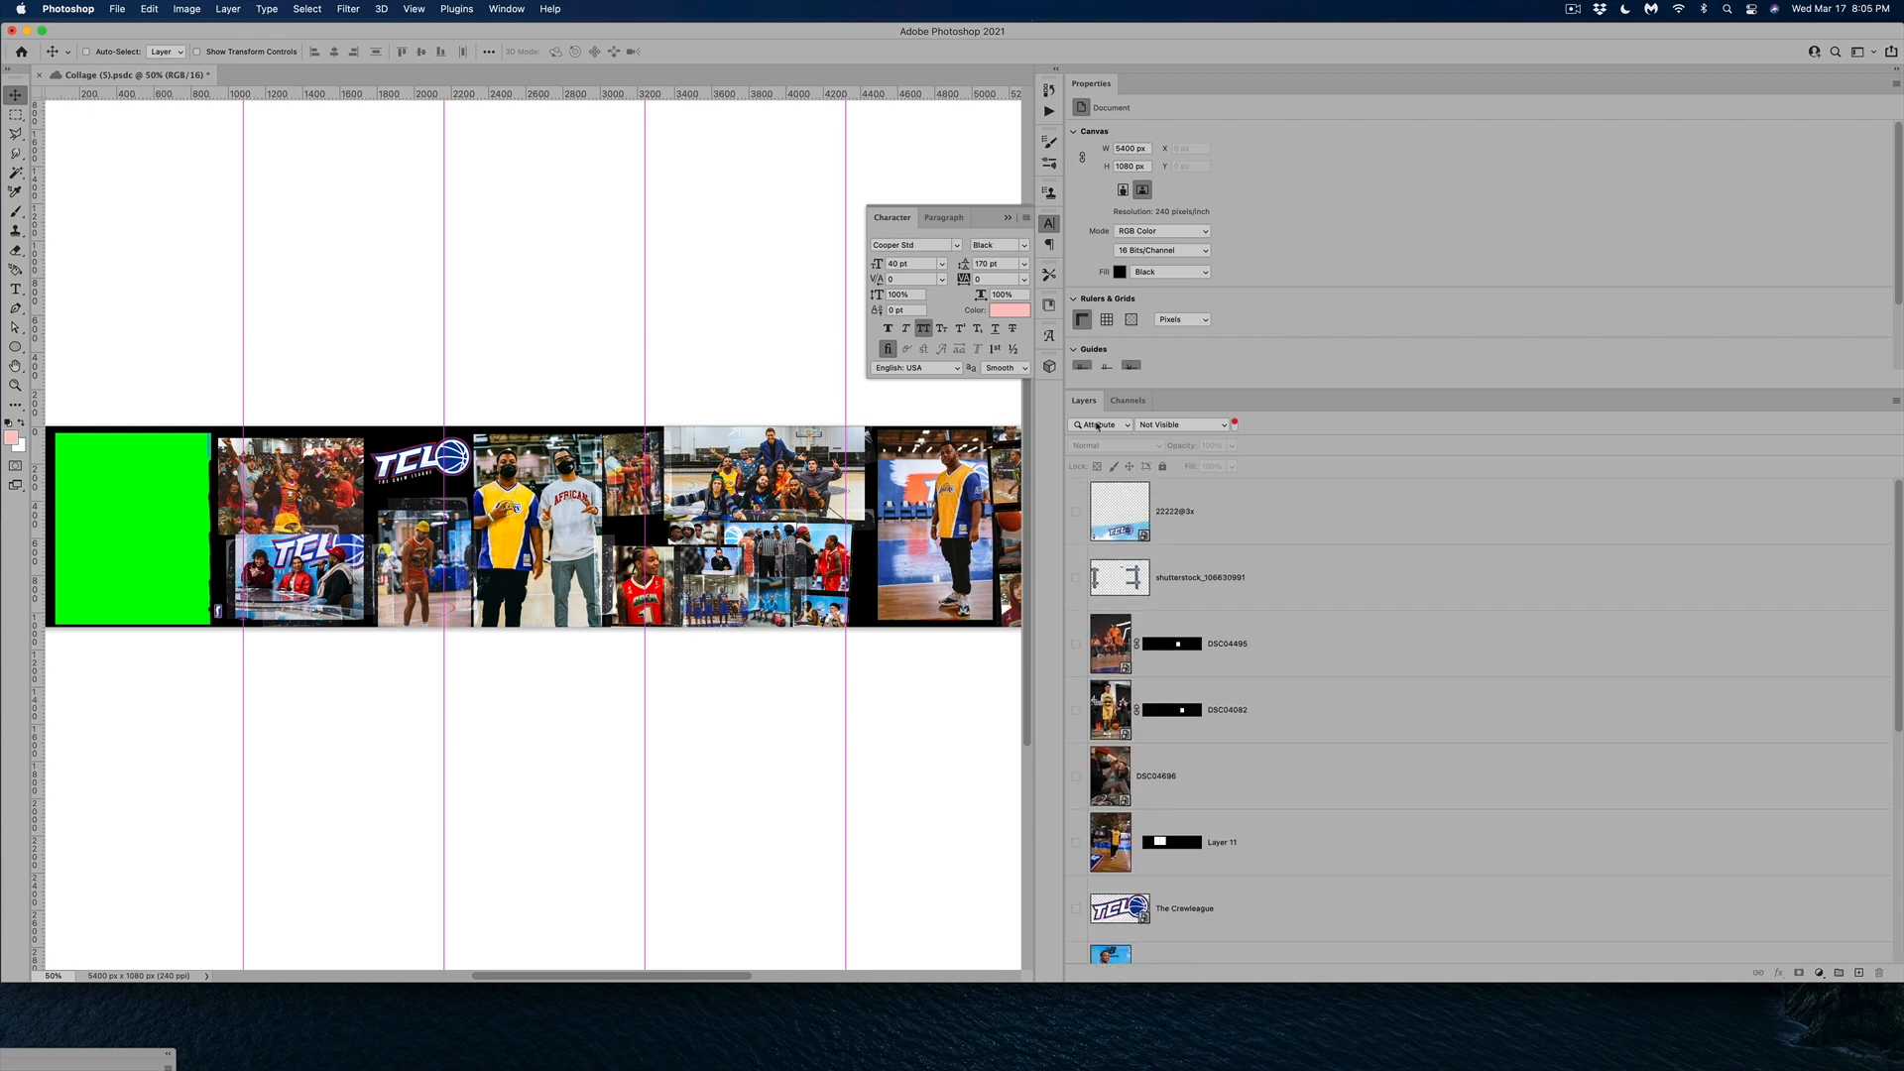
Set the Layers filter back to Name with no search so every layer shows
{"action": "left_click", "coordinate": [1099, 425]}
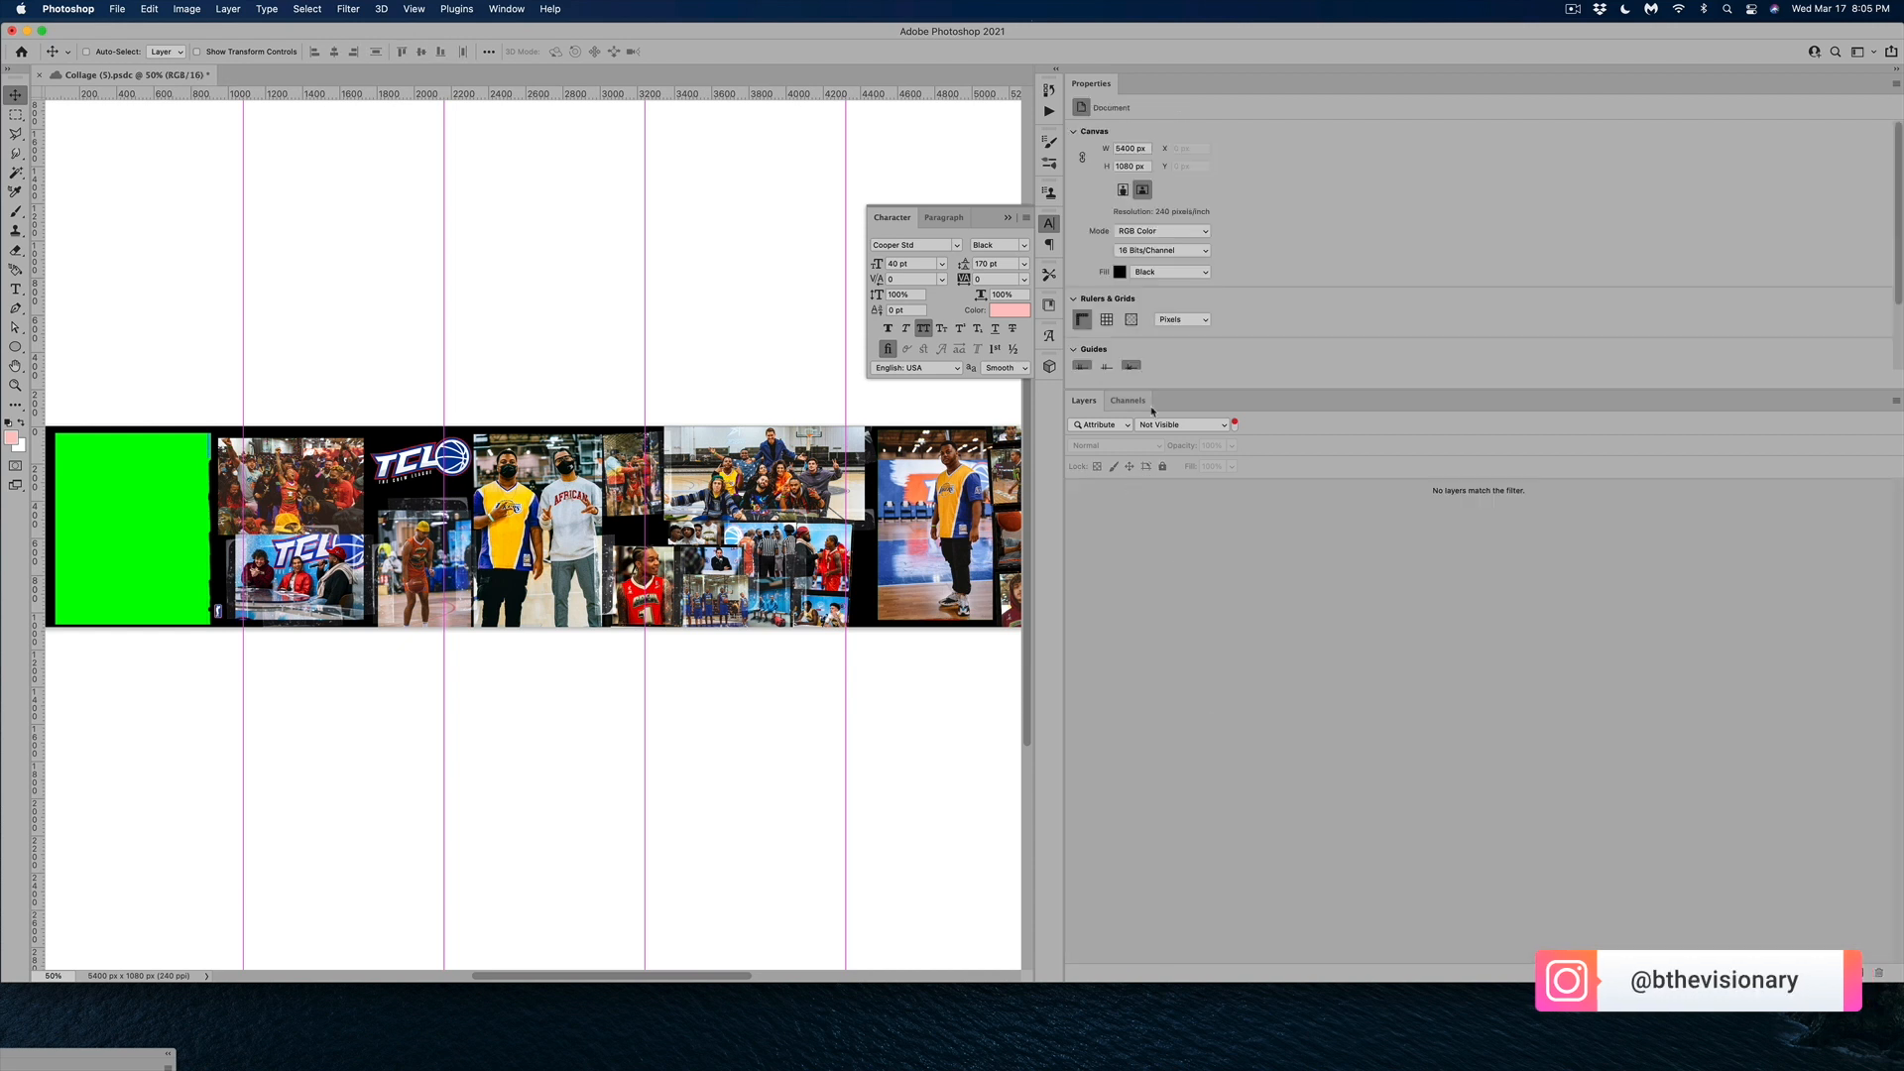
{"action": "left_click", "coordinate": [1220, 424]}
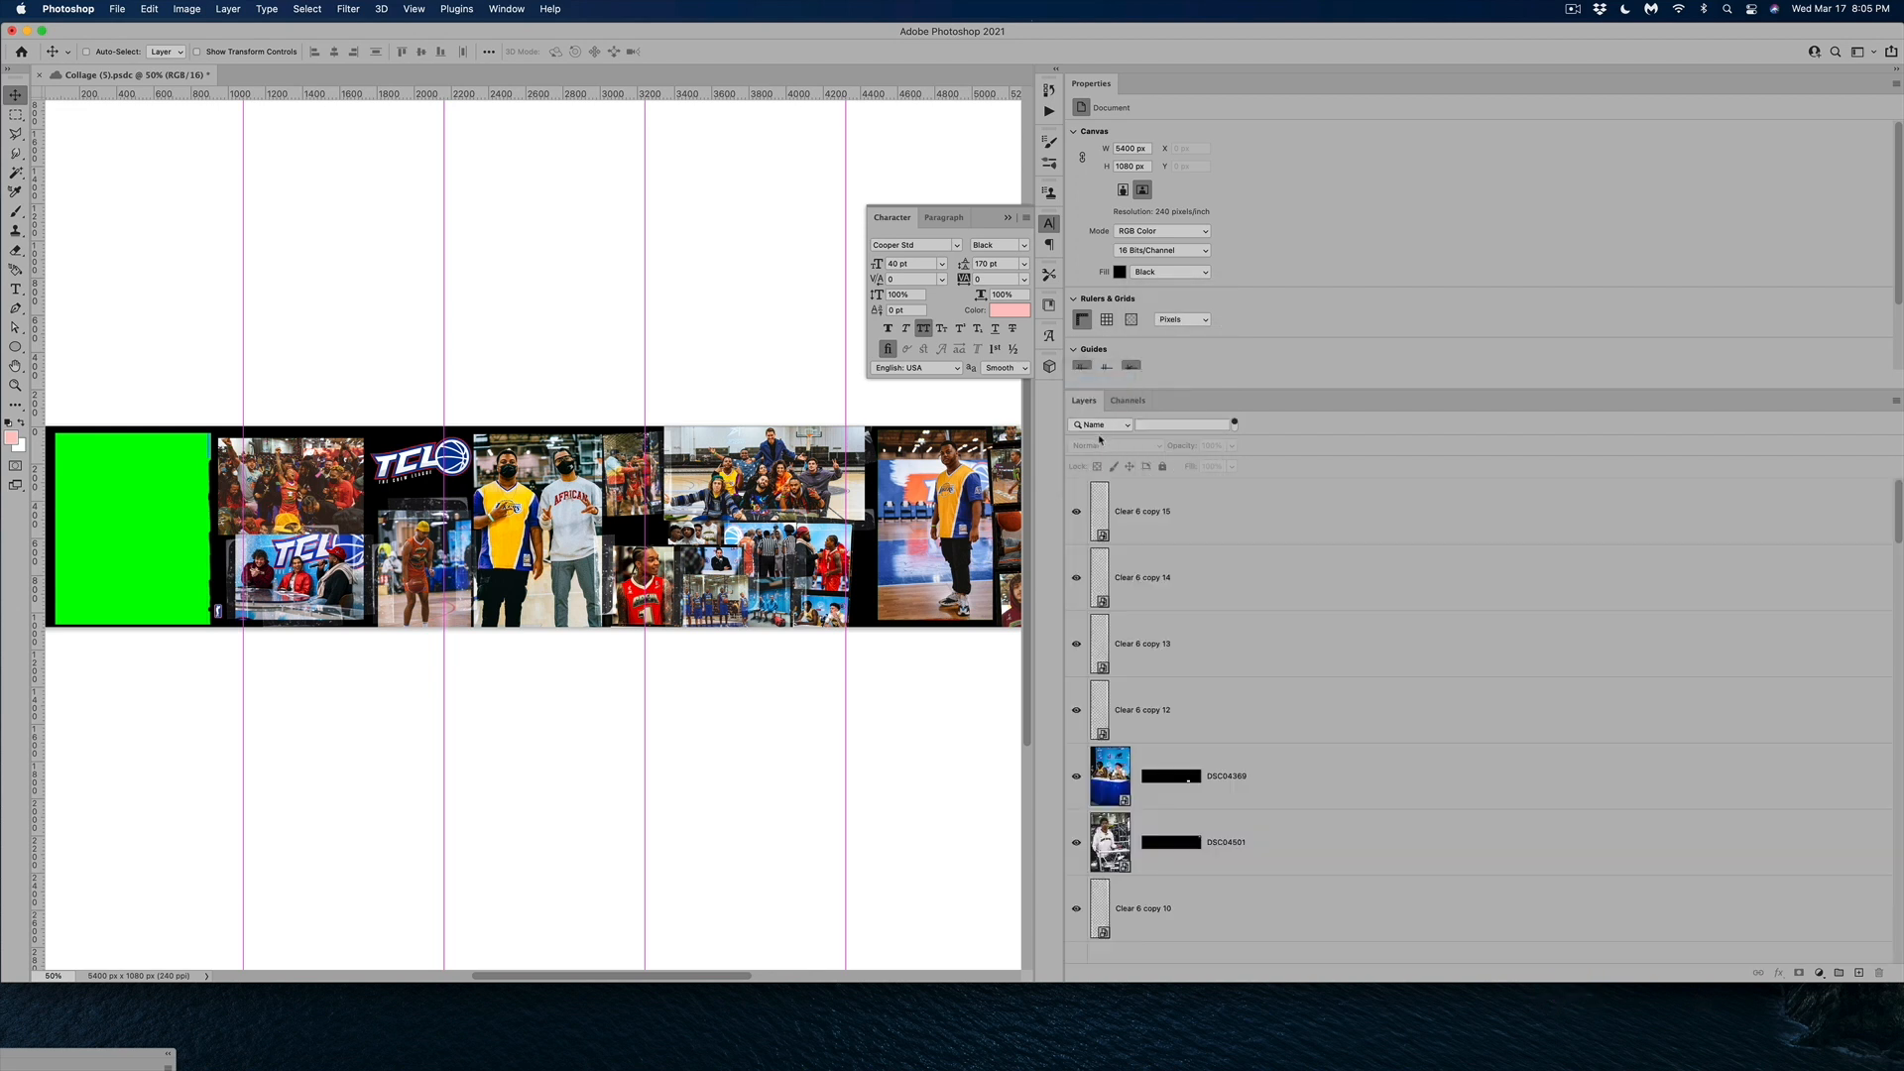
{"action": "mouse_move", "coordinate": [1139, 533]}
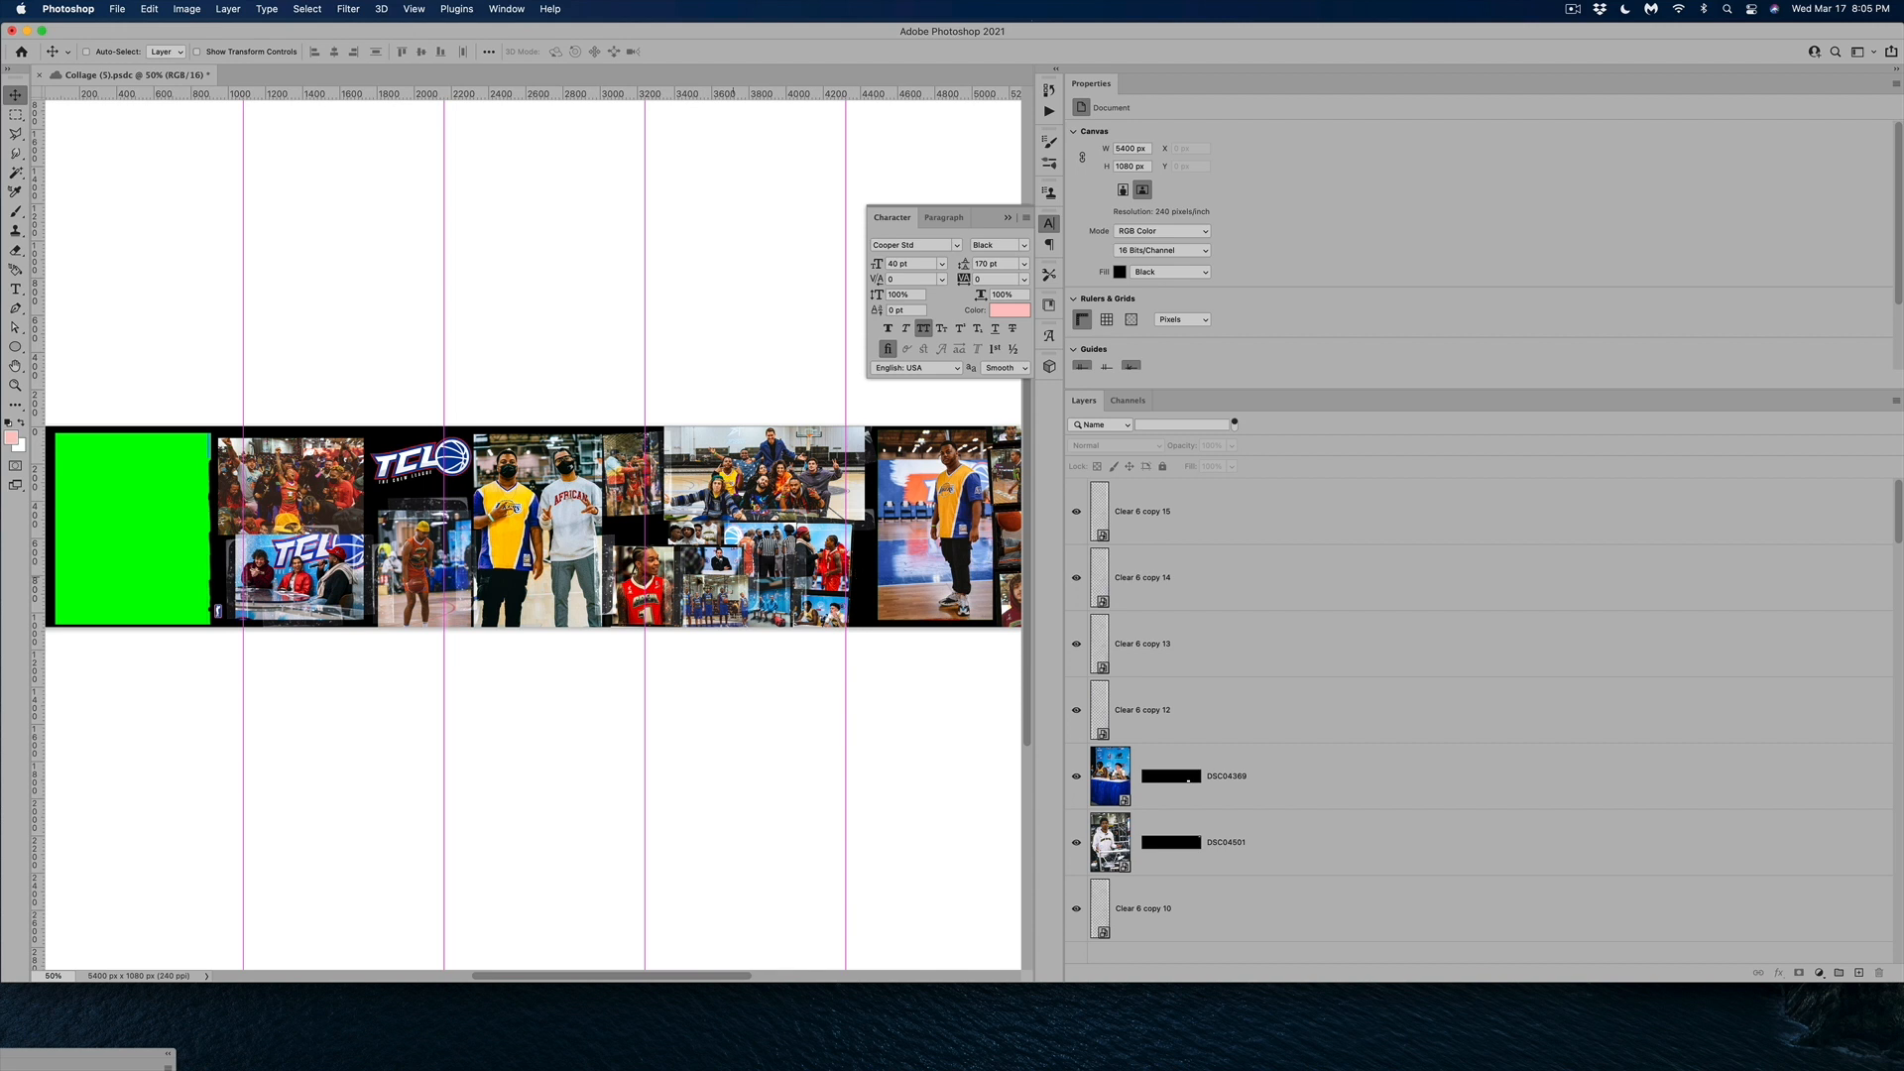
{"action": "scroll", "scroll_direction": "left", "scroll_amount": 3}
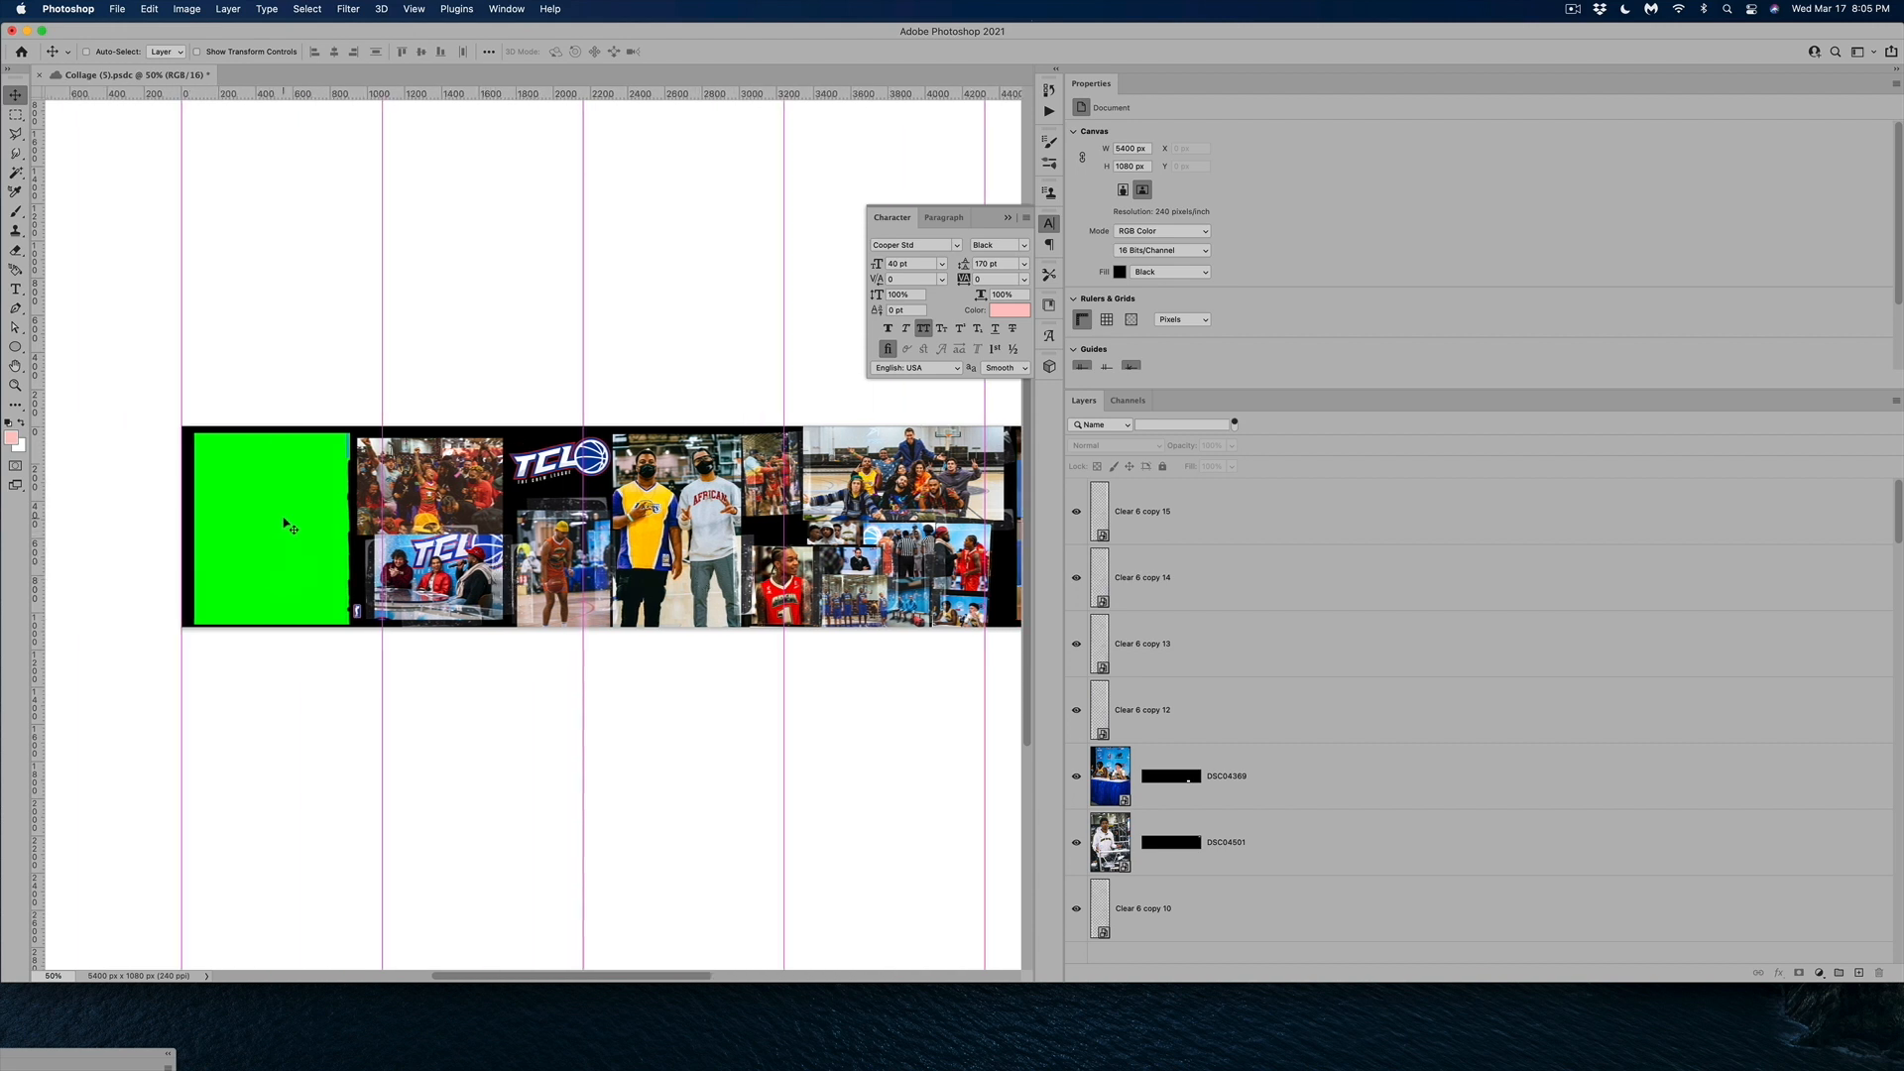
Cover the DSC04035 photo with a magenta colour overlay and rename its layer 'pink'
{"action": "left_click", "coordinate": [1166, 865]}
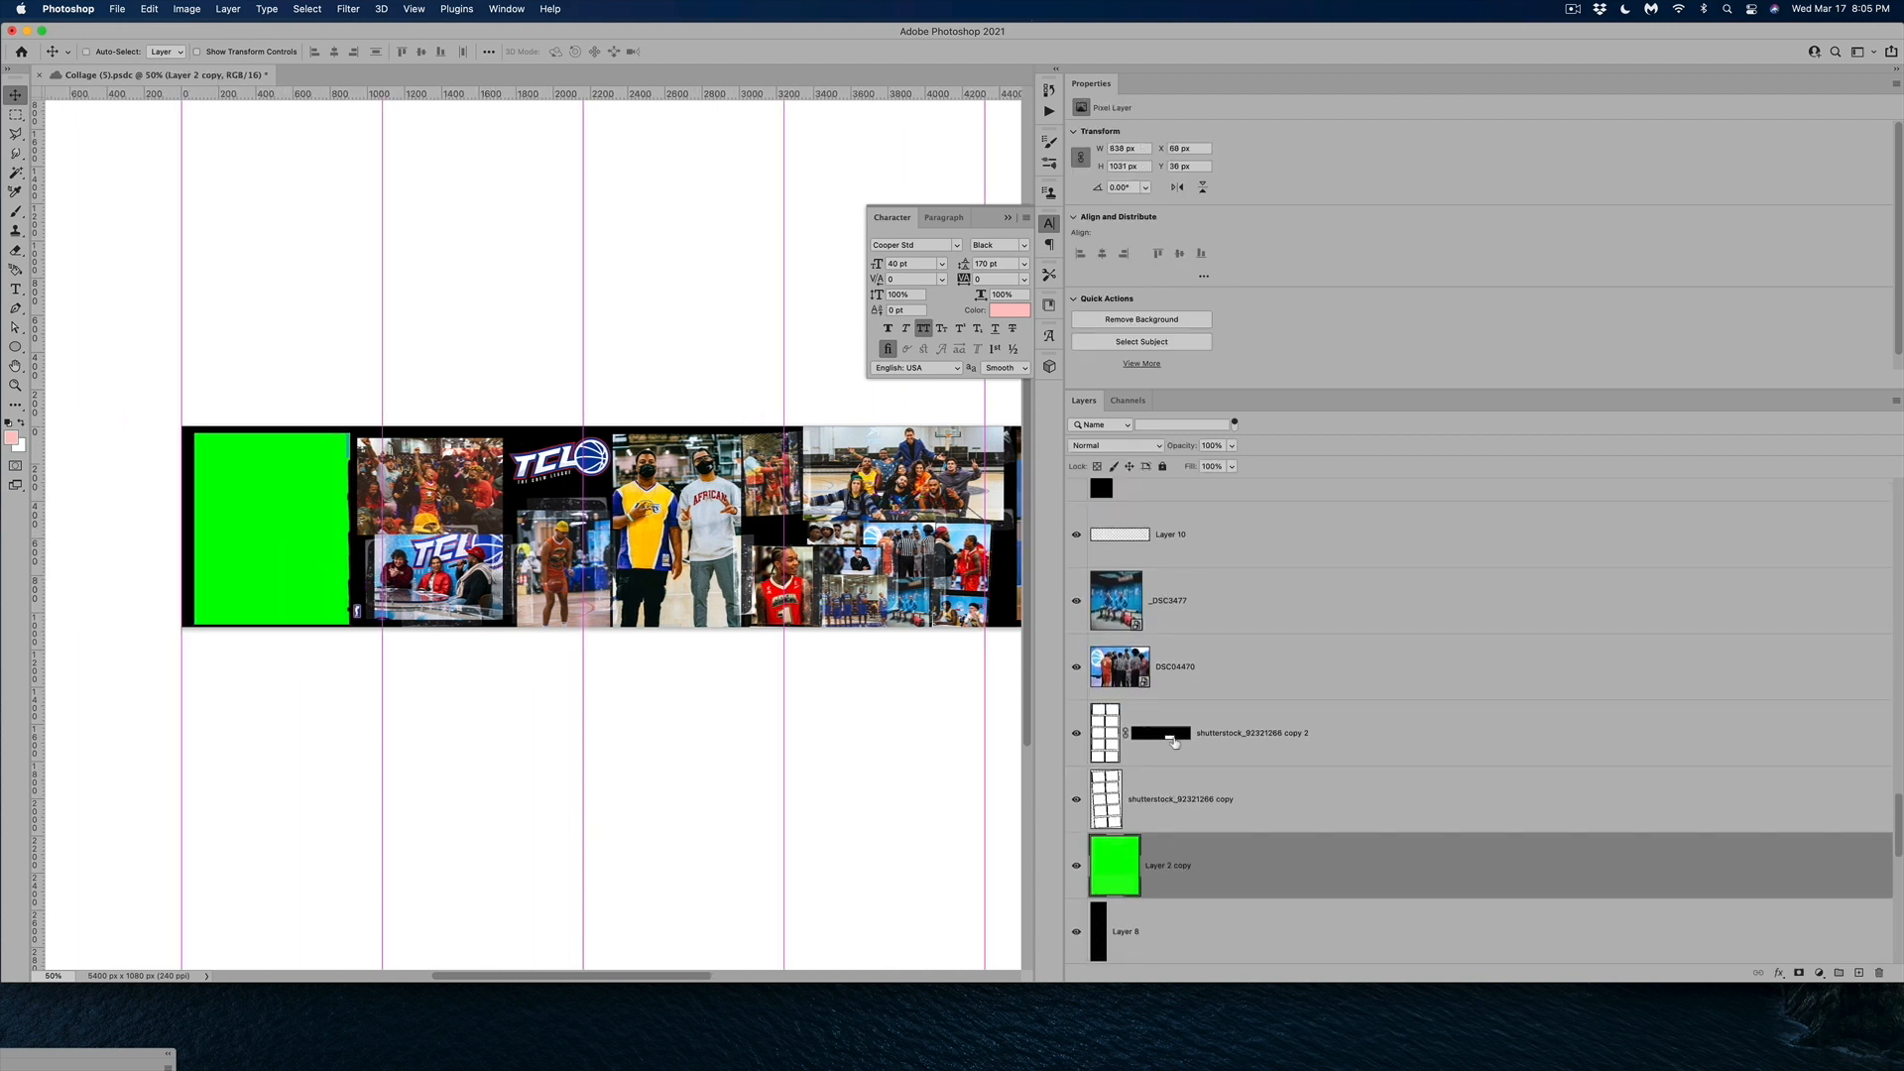
{"action": "scroll", "scroll_direction": "up", "scroll_amount": 3}
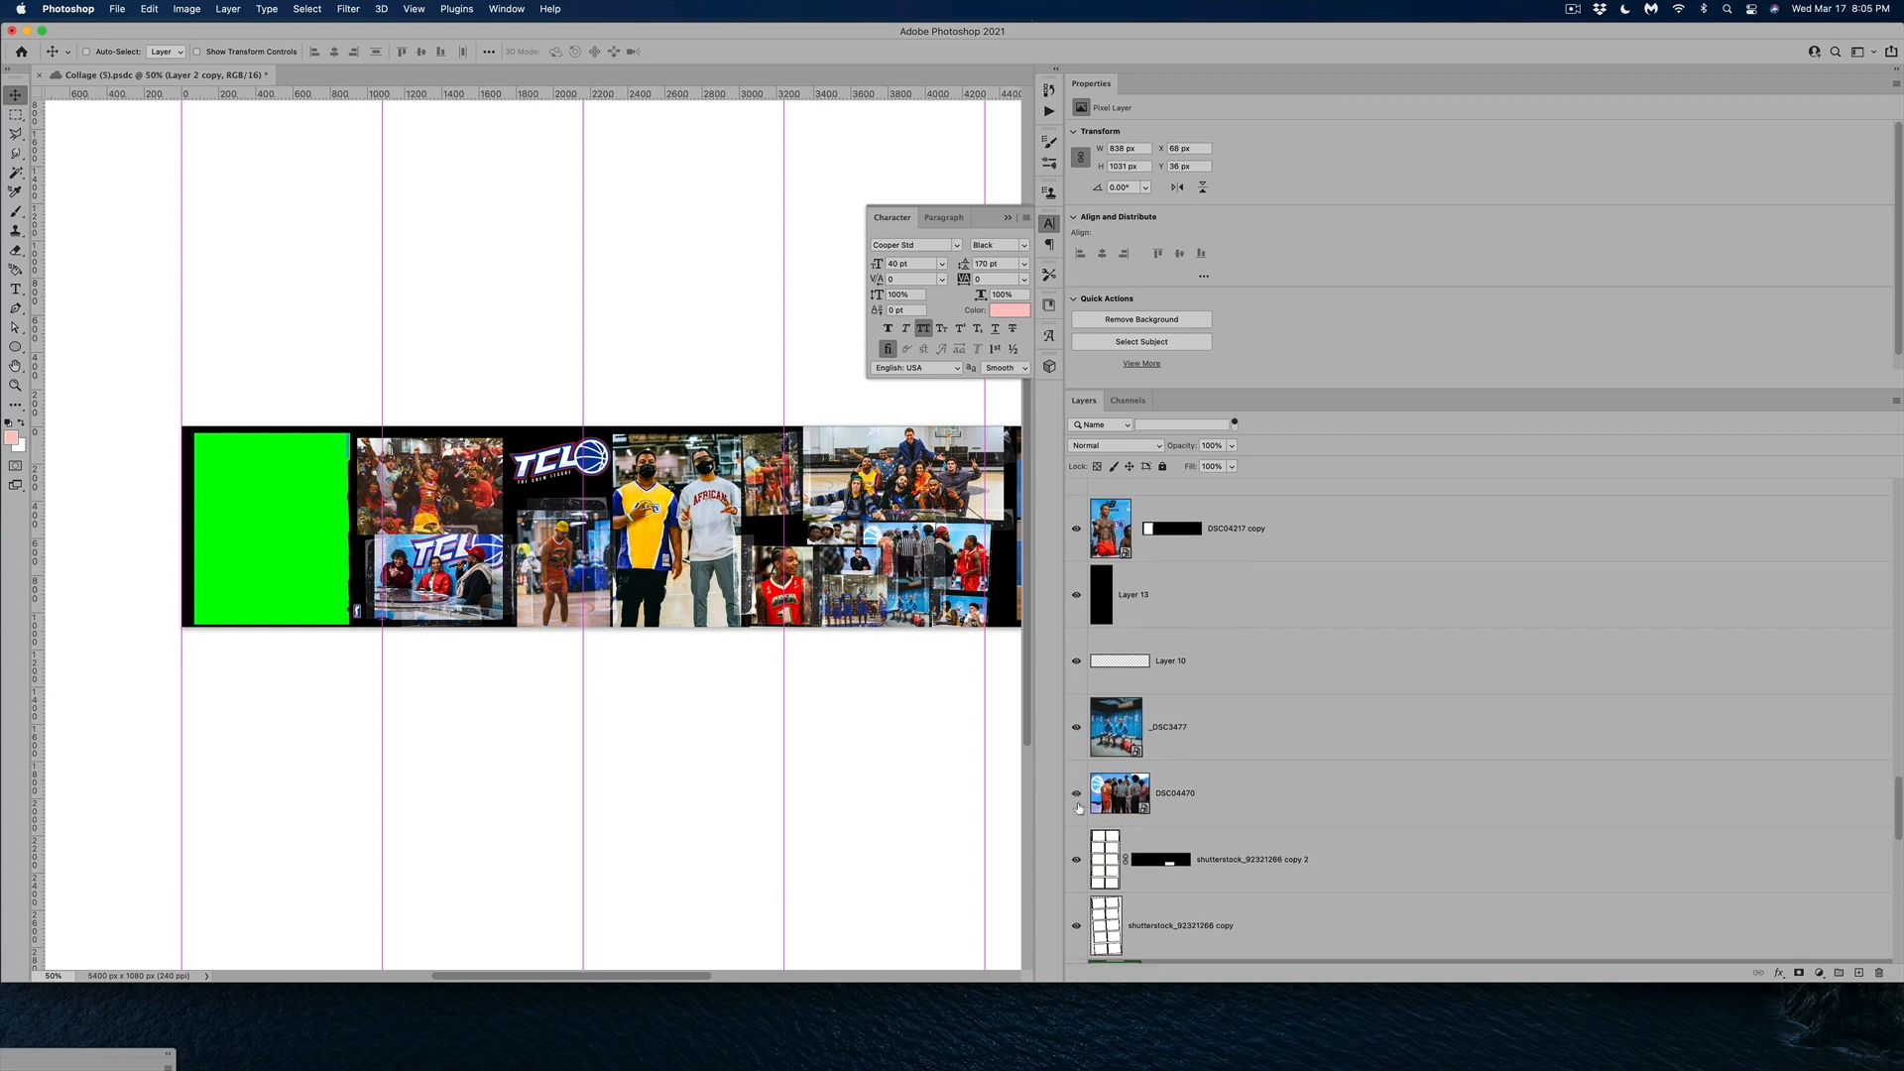
{"action": "left_click", "coordinate": [1075, 794]}
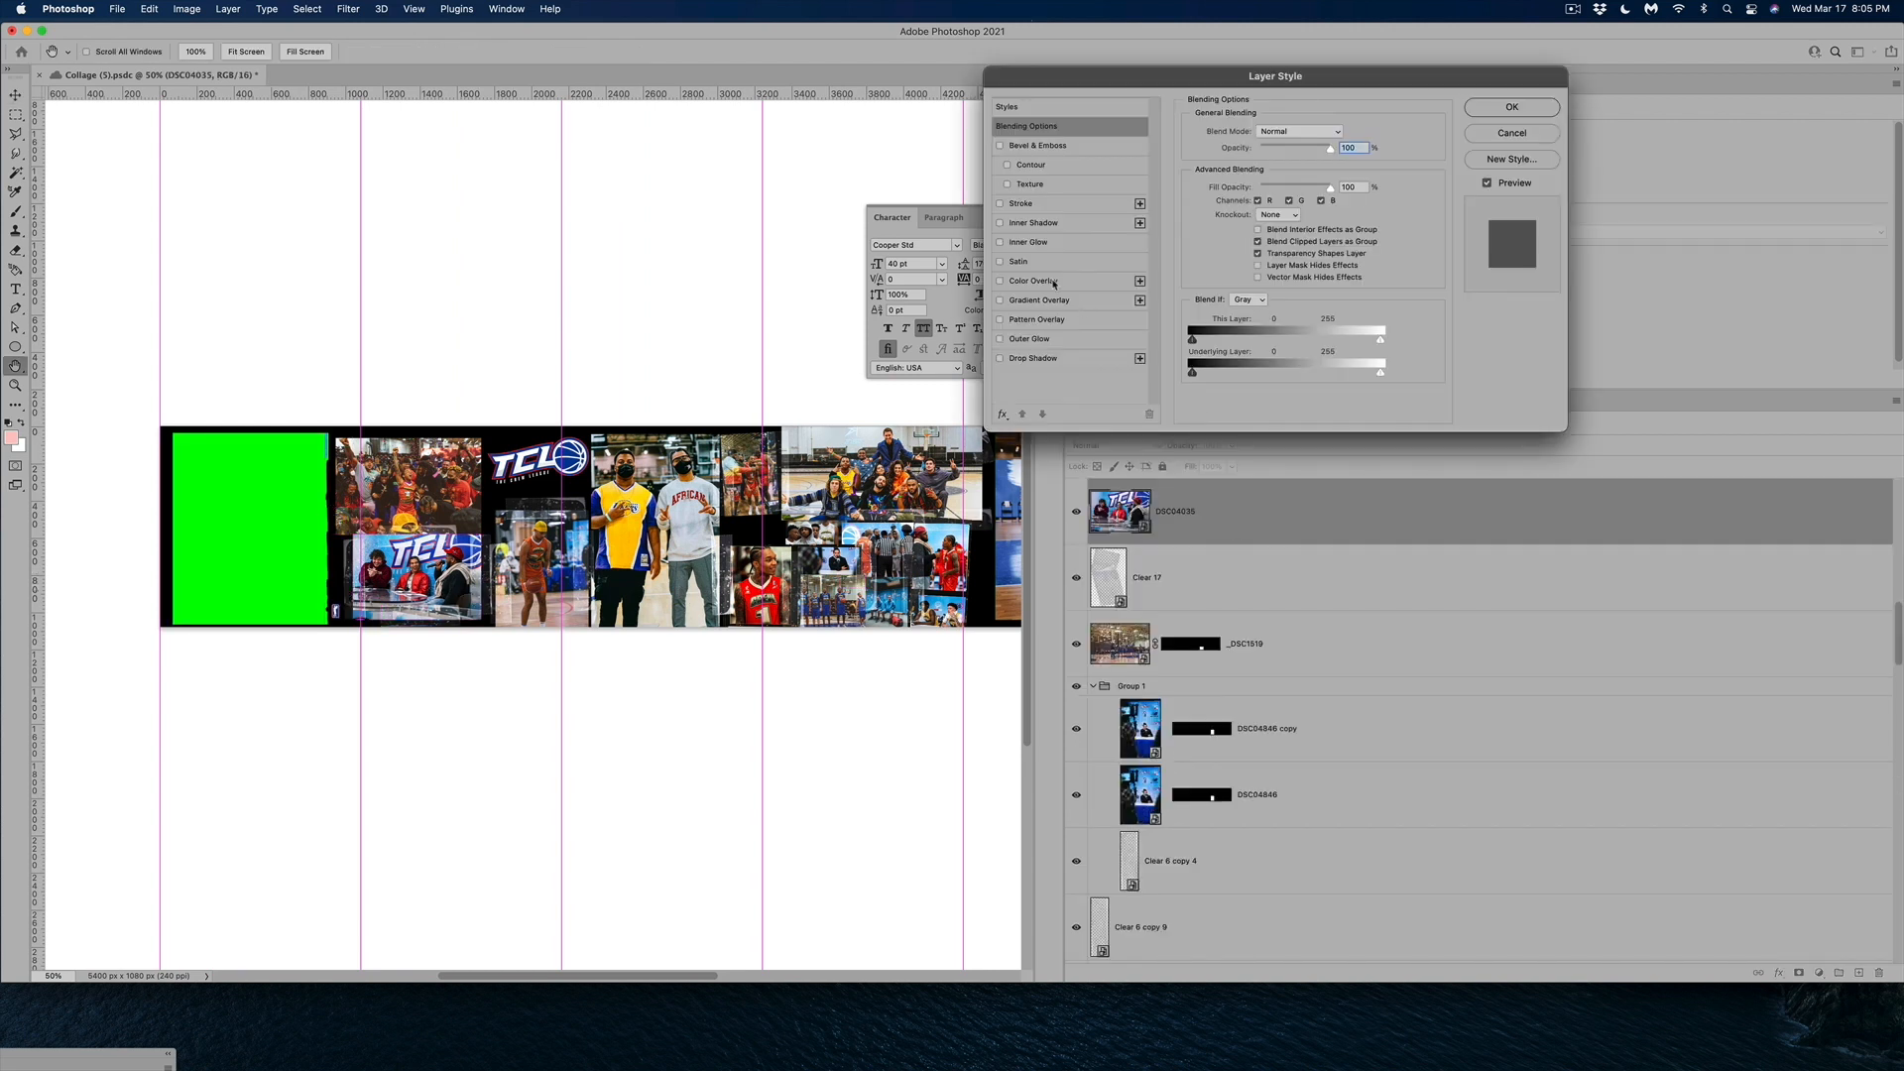
{"action": "left_click", "coordinate": [1031, 280]}
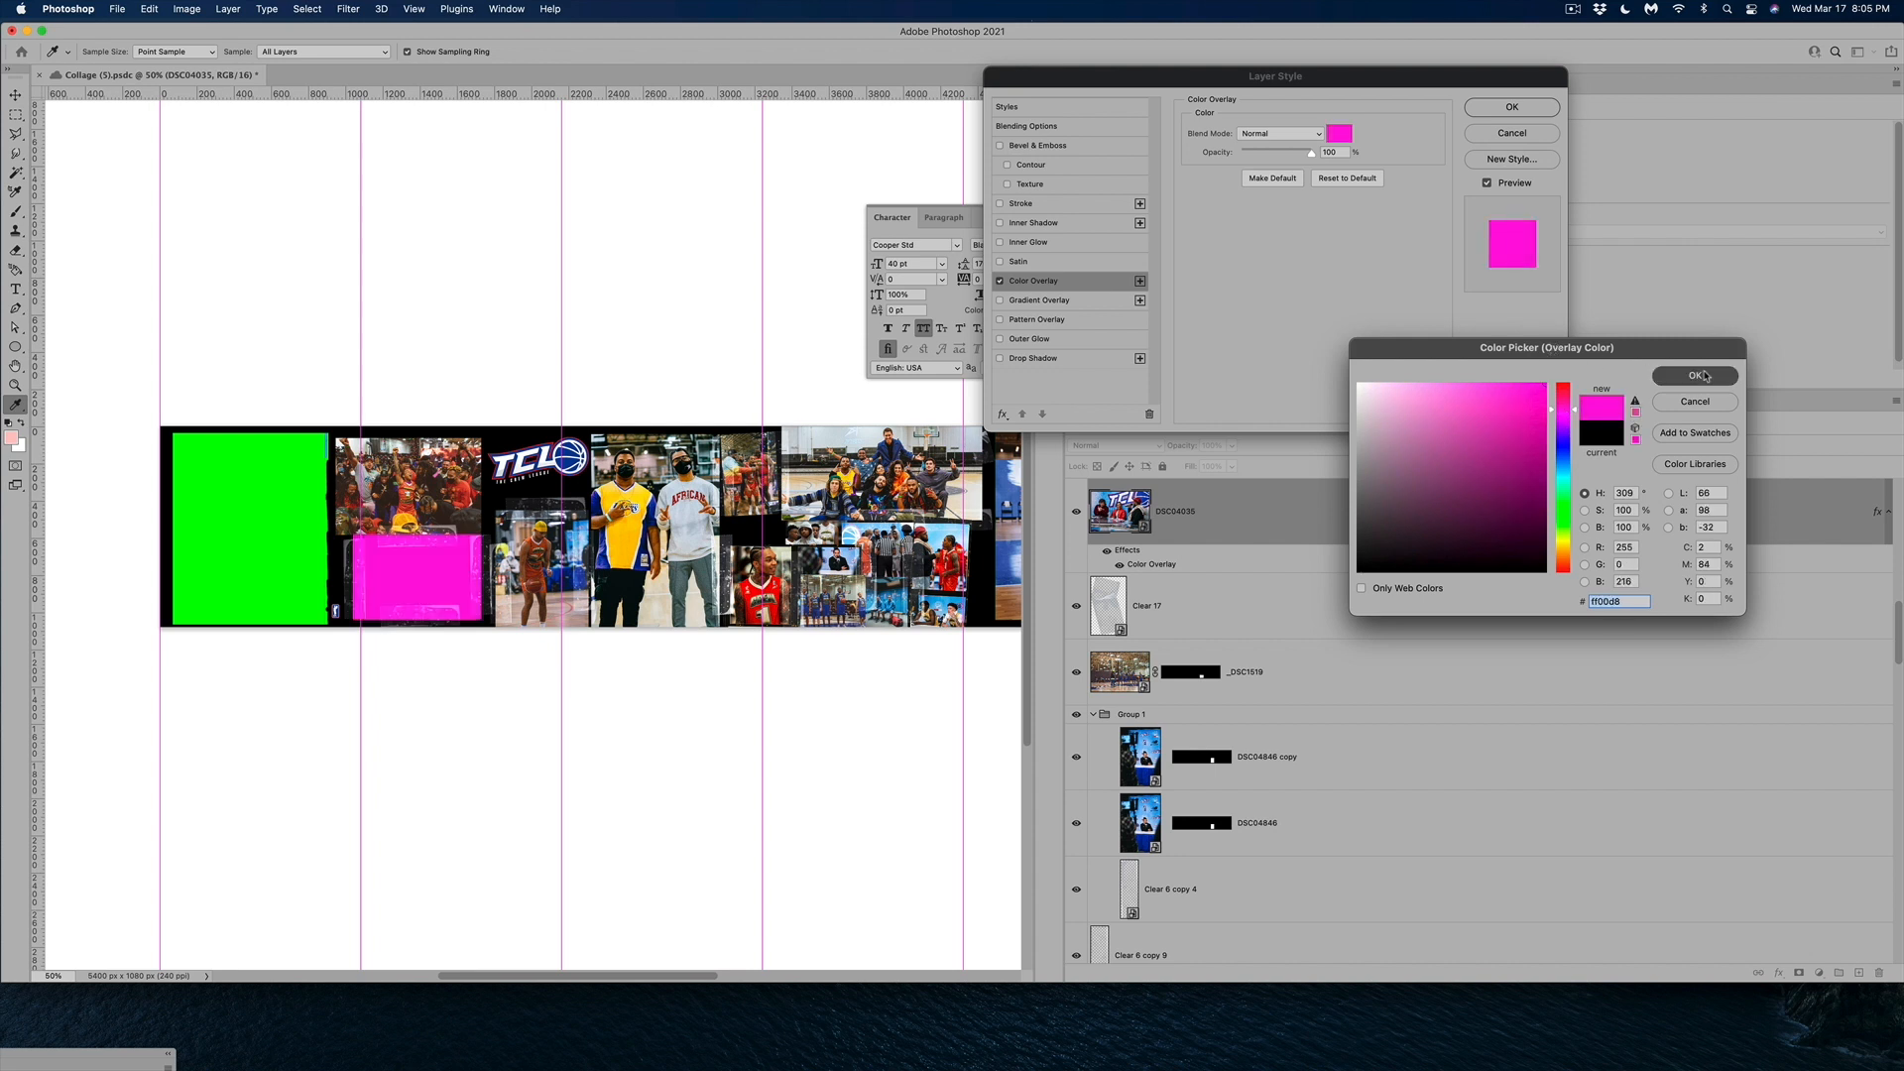
{"action": "left_click", "coordinate": [1692, 375]}
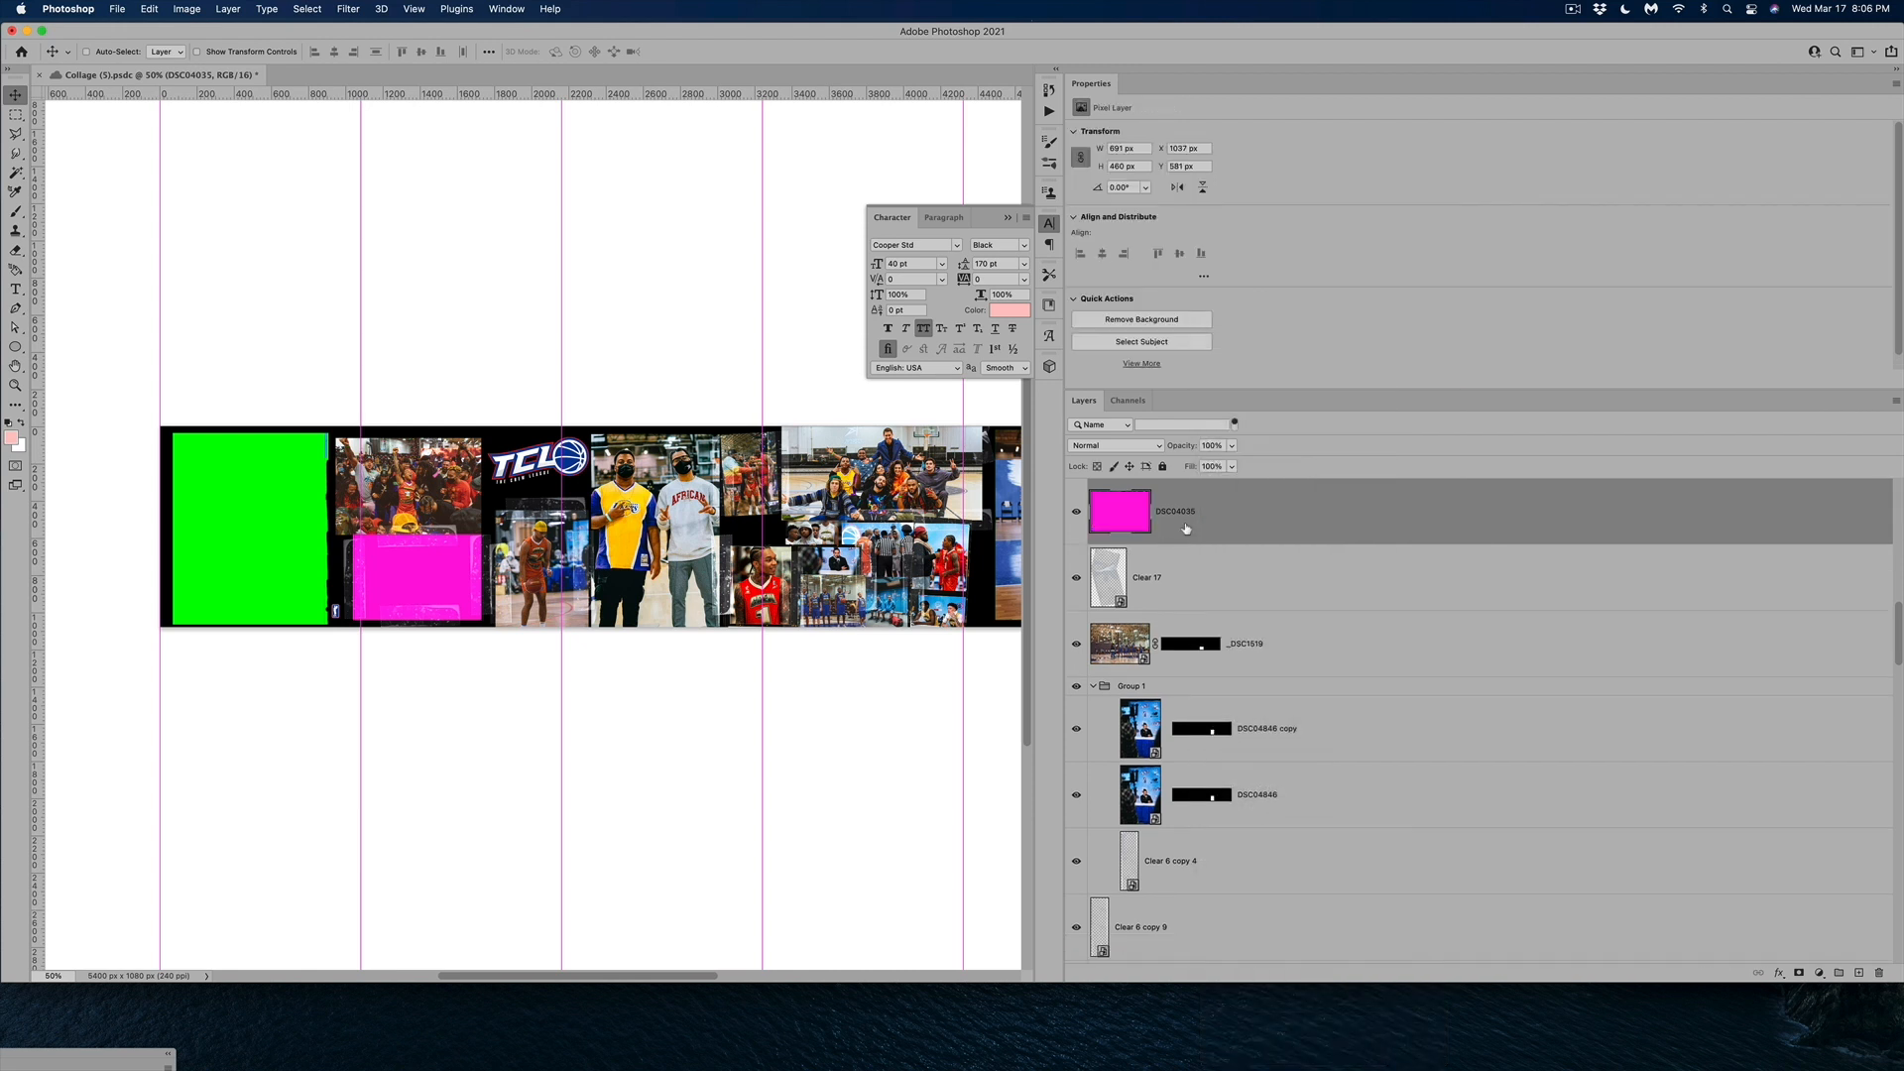
{"action": "double_click", "coordinate": [1174, 509]}
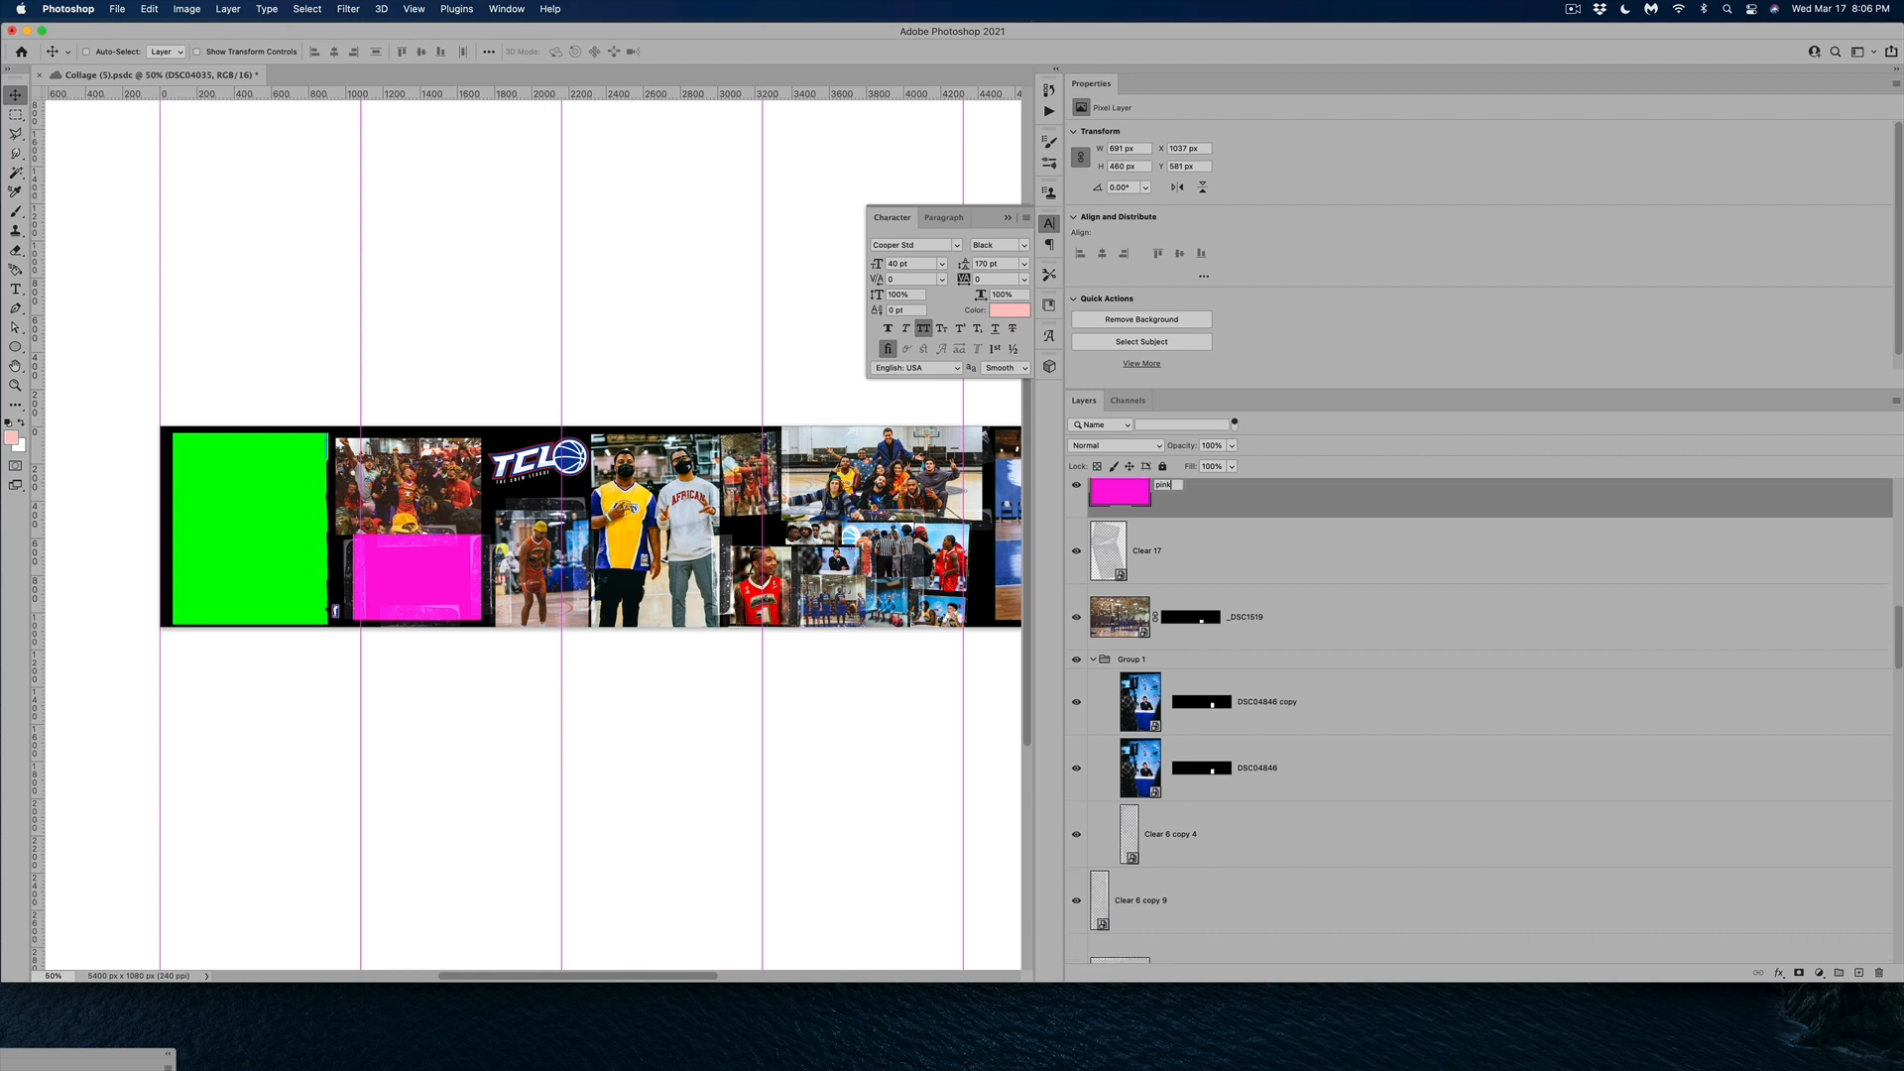
Scroll the Layers panel to reach the _DSC4197 photo layer
{"action": "scroll", "scroll_direction": "down", "scroll_amount": 3}
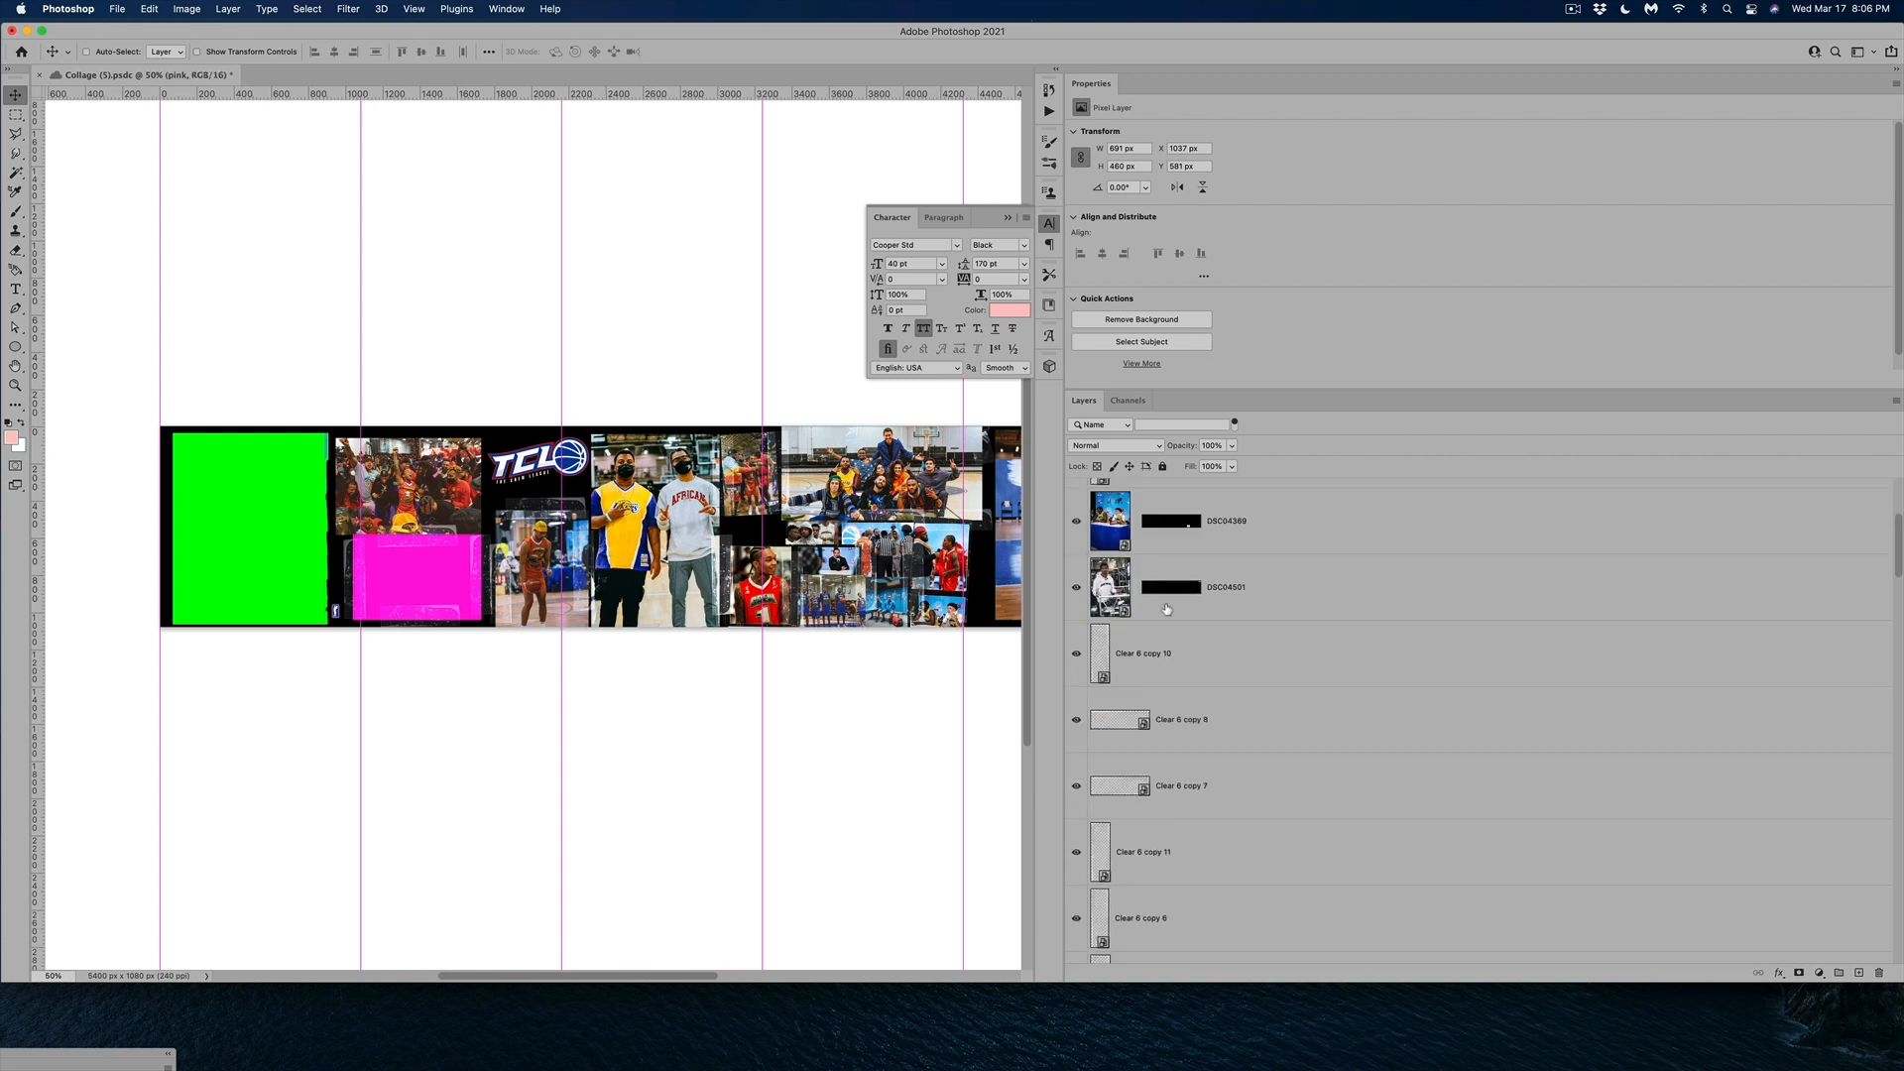
{"action": "scroll", "scroll_direction": "down", "scroll_amount": 3}
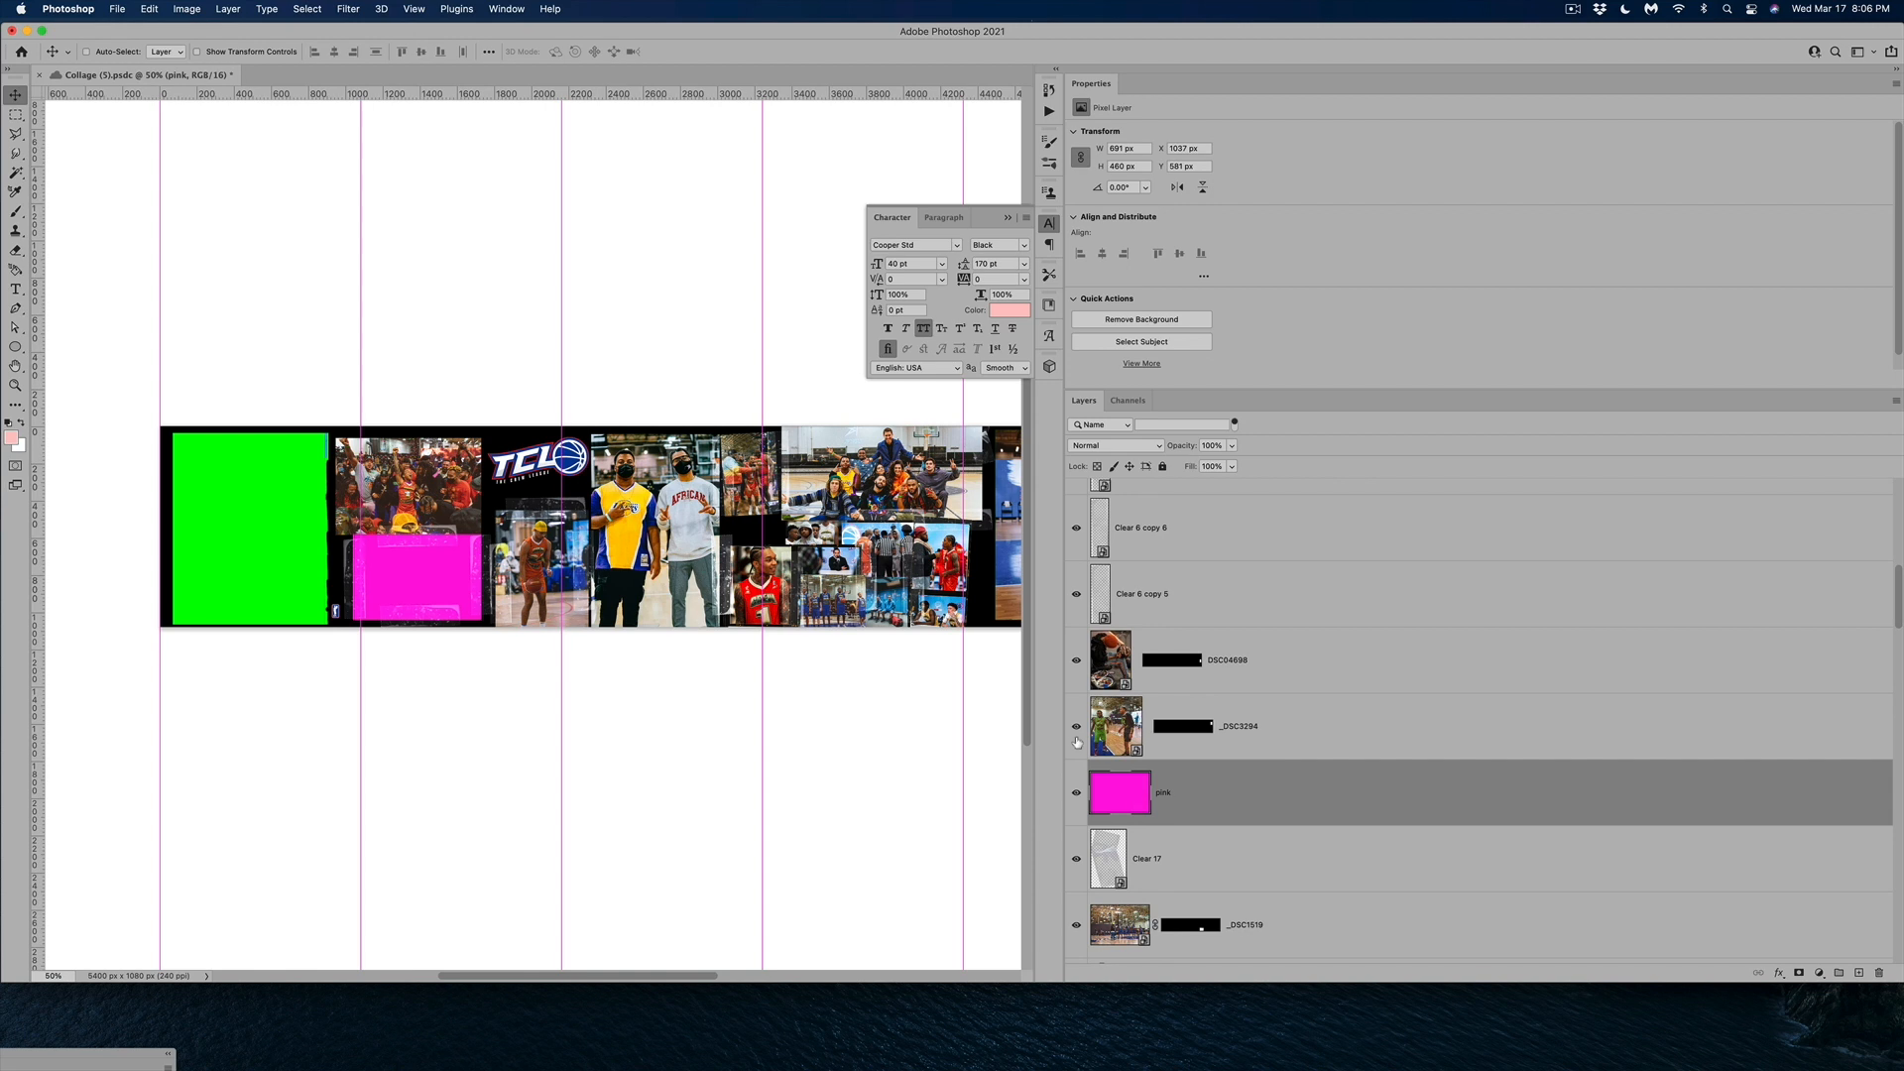
{"action": "scroll", "scroll_direction": "up", "scroll_amount": 3}
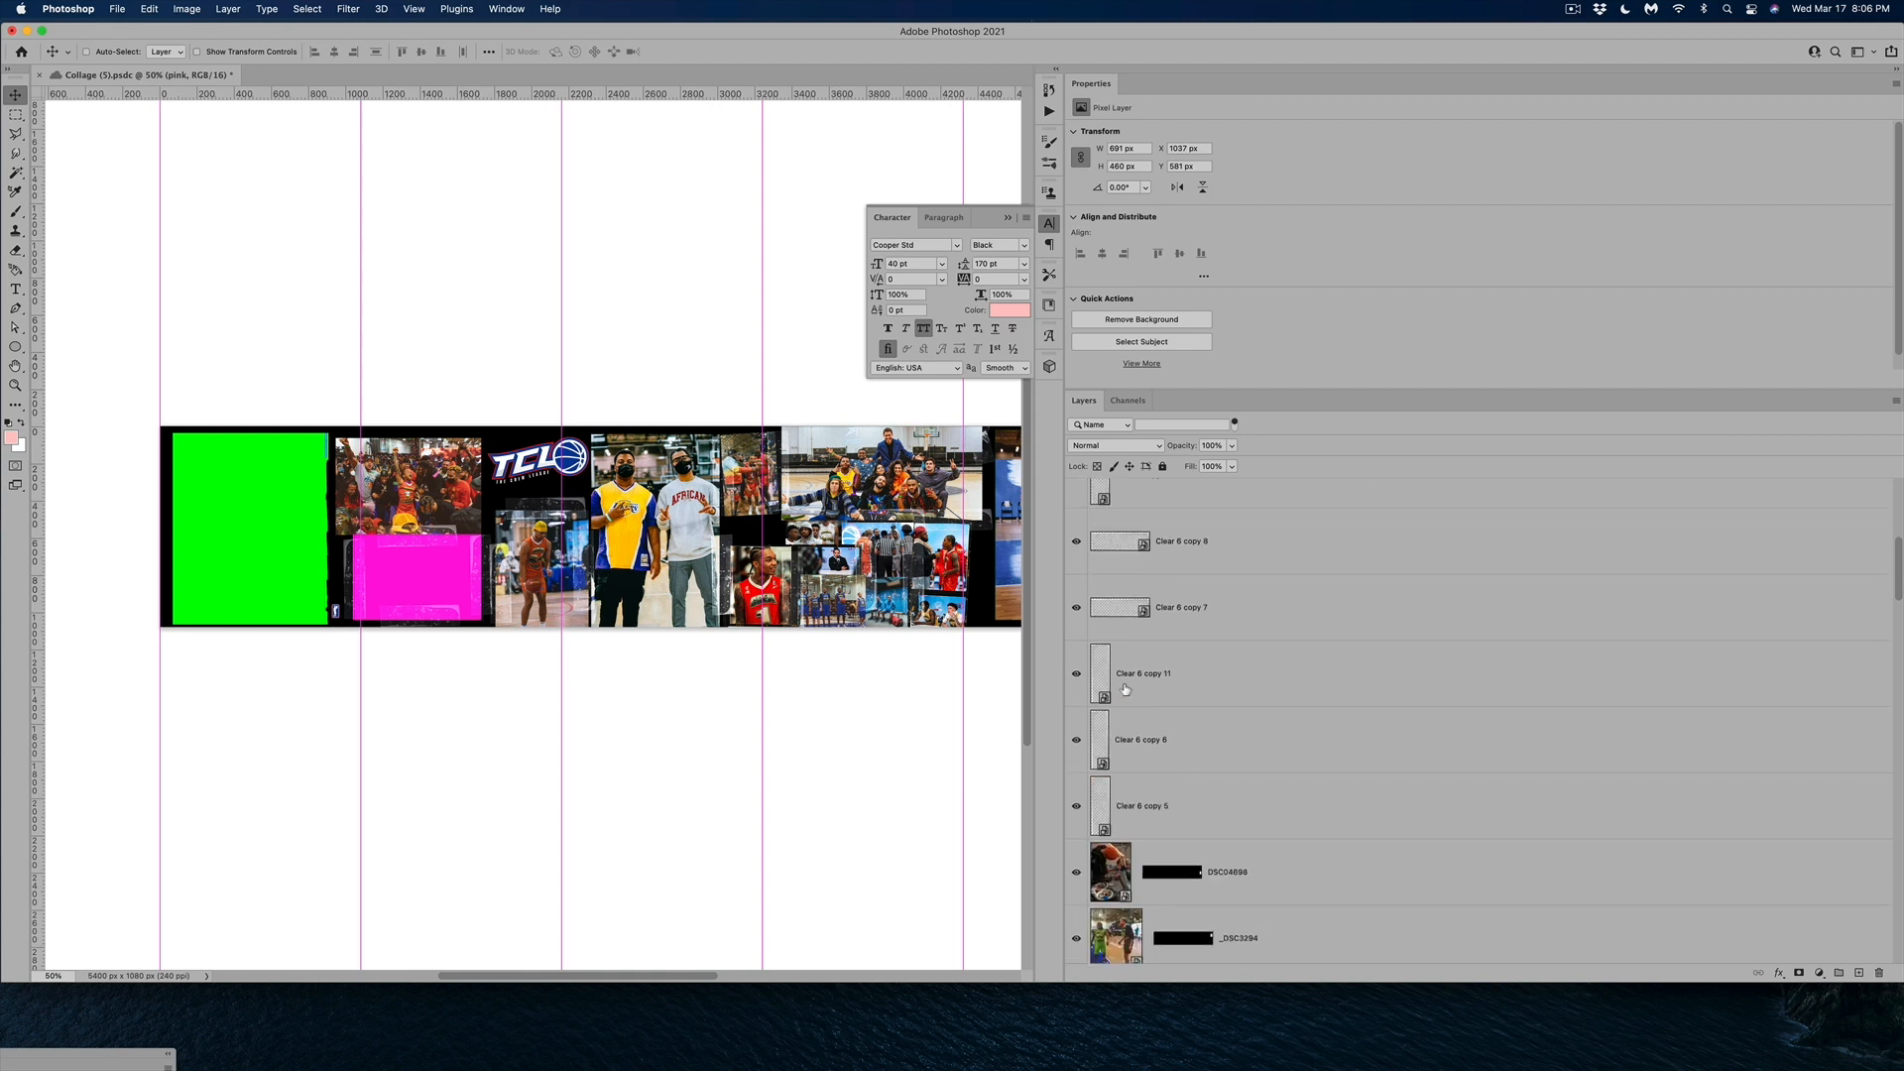
{"action": "scroll", "scroll_direction": "up", "scroll_amount": 3}
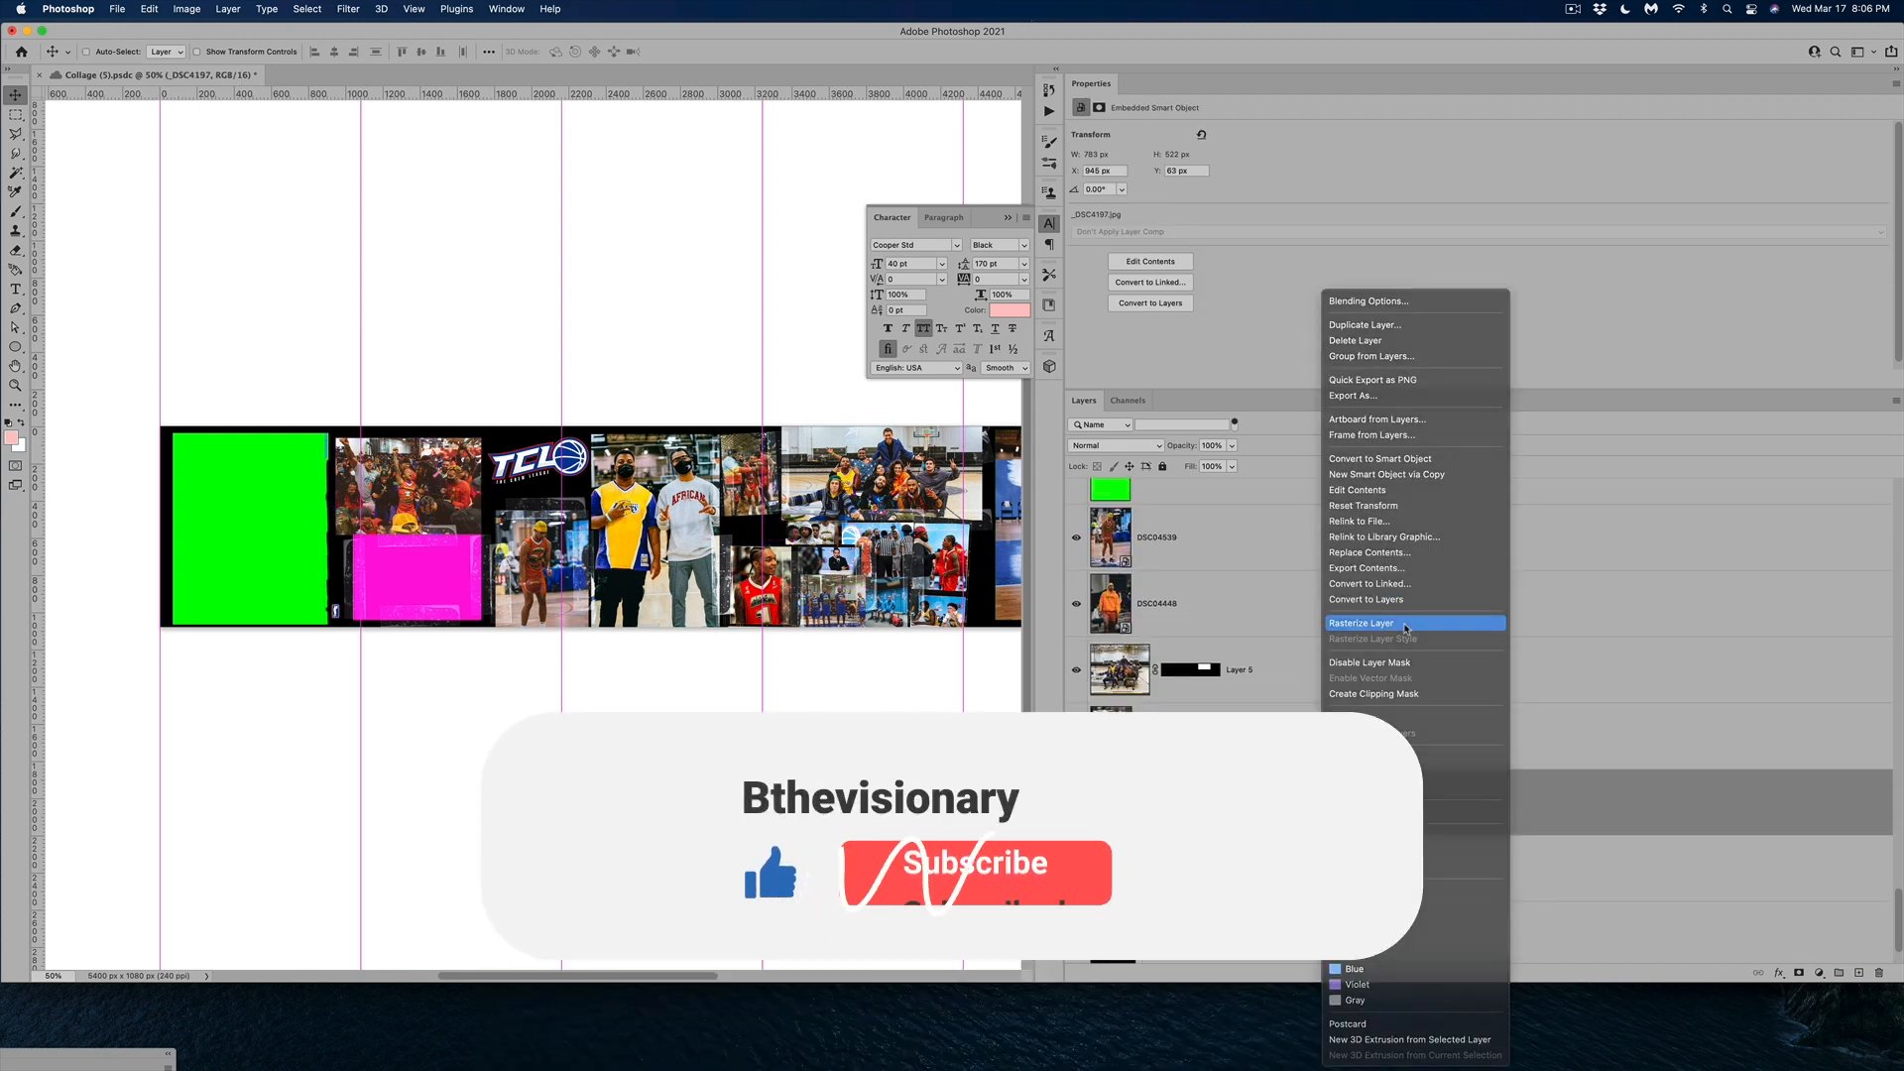
Rasterize the _DSC4197 smart object into a plain pixel layer
{"action": "left_click", "coordinate": [1359, 623]}
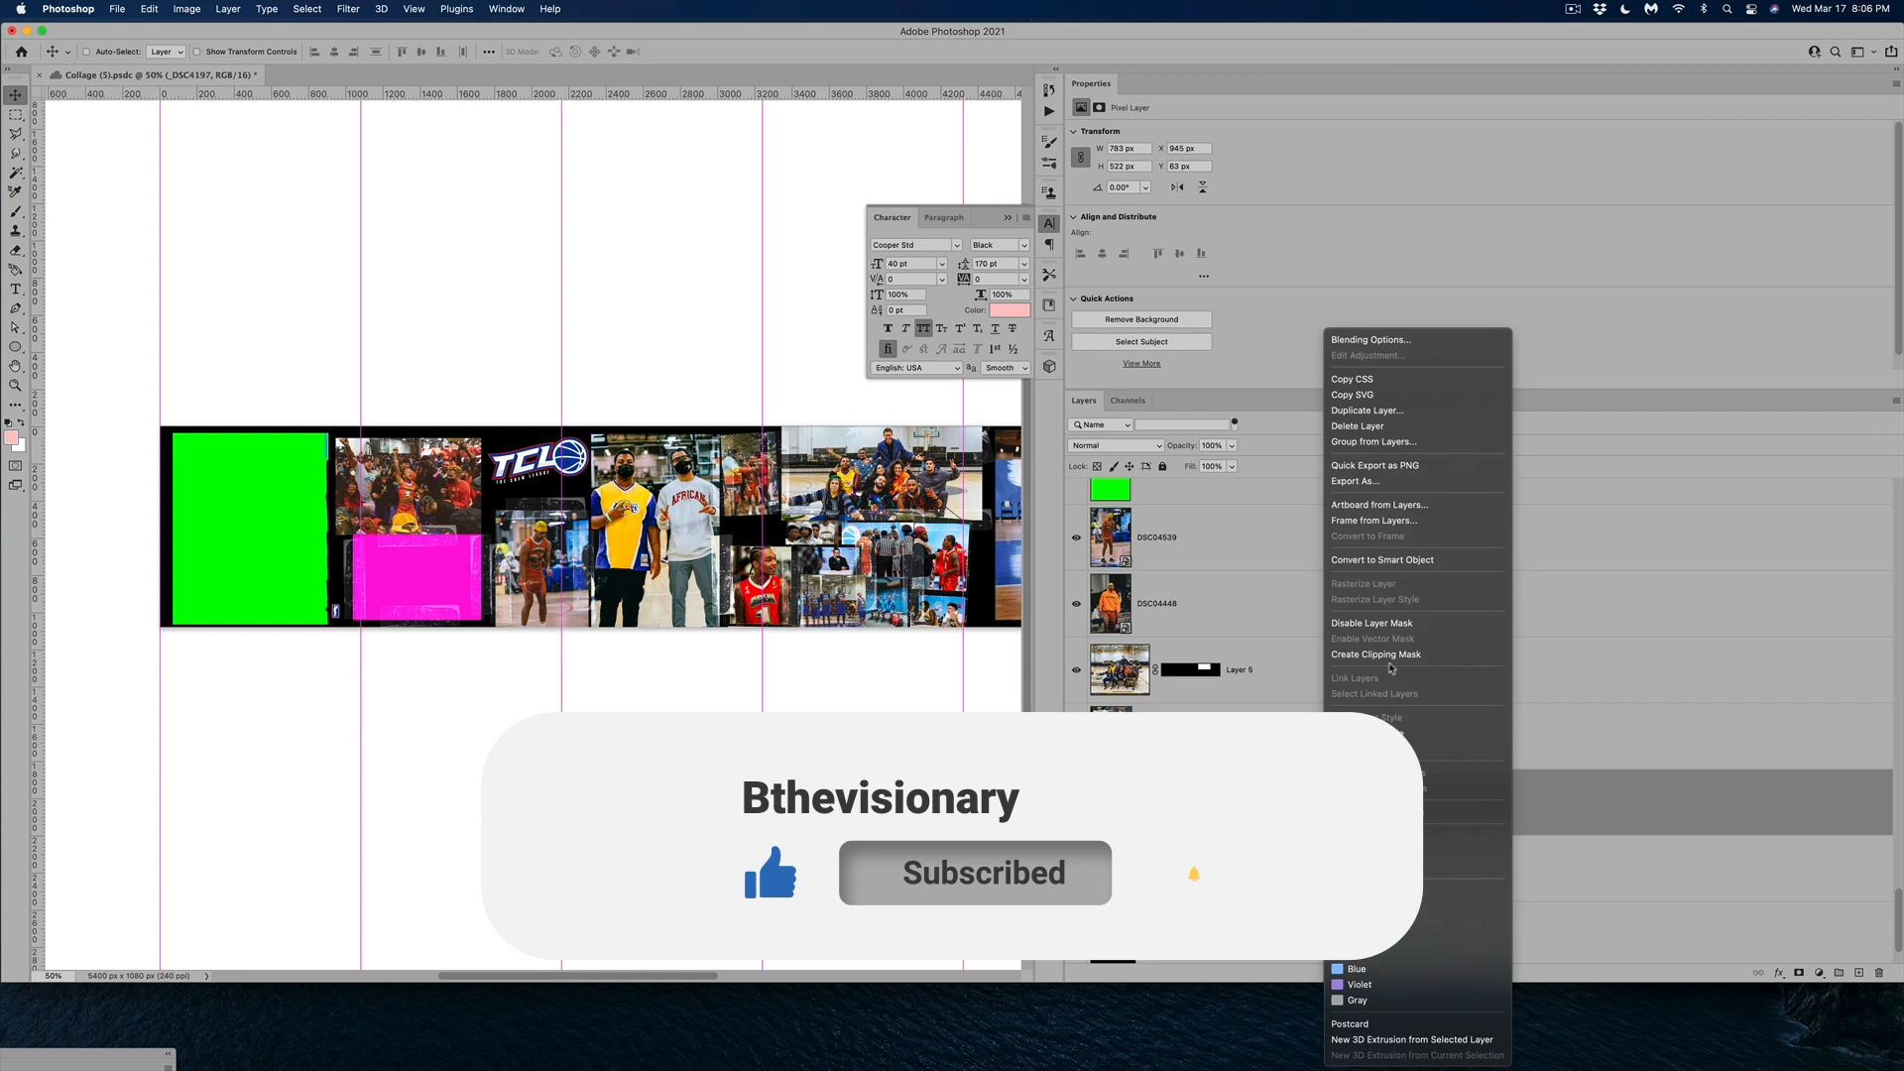
{"action": "left_click", "coordinate": [1381, 559]}
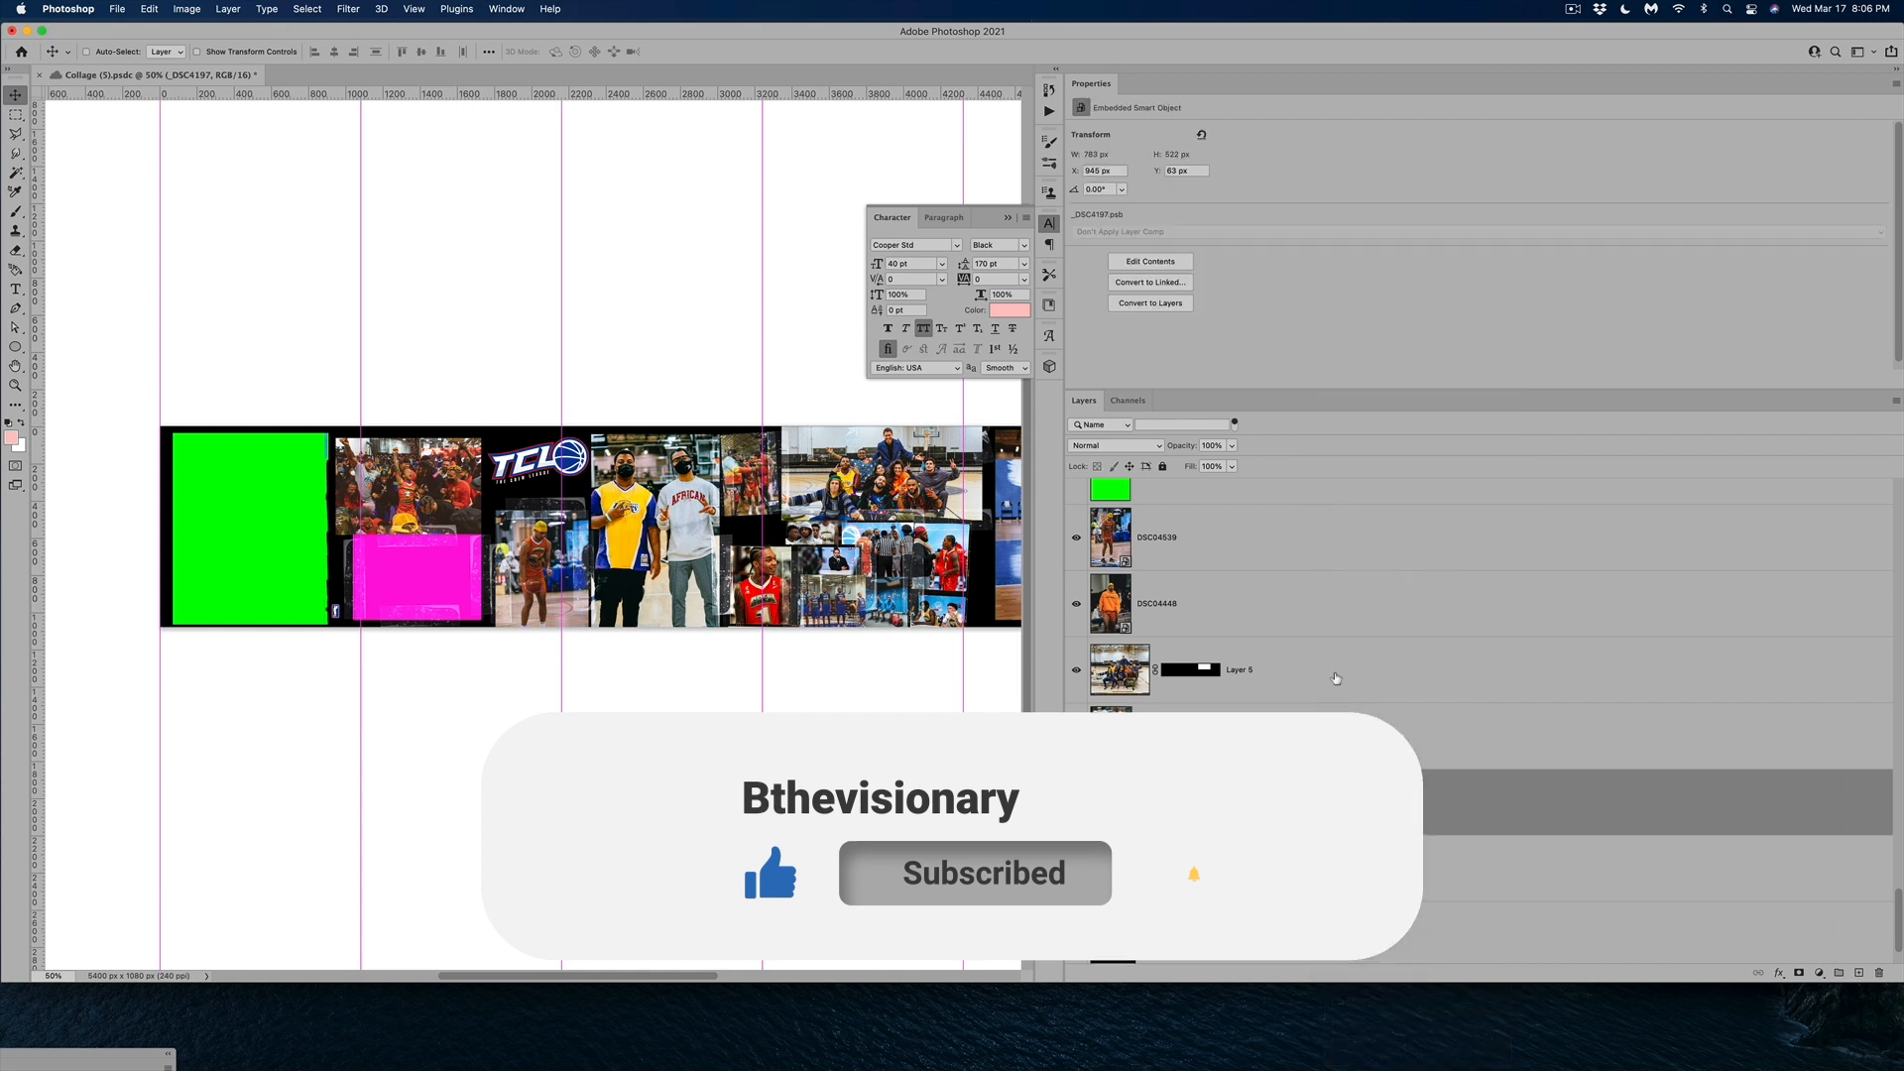
{"action": "right_click", "coordinate": [1116, 668]}
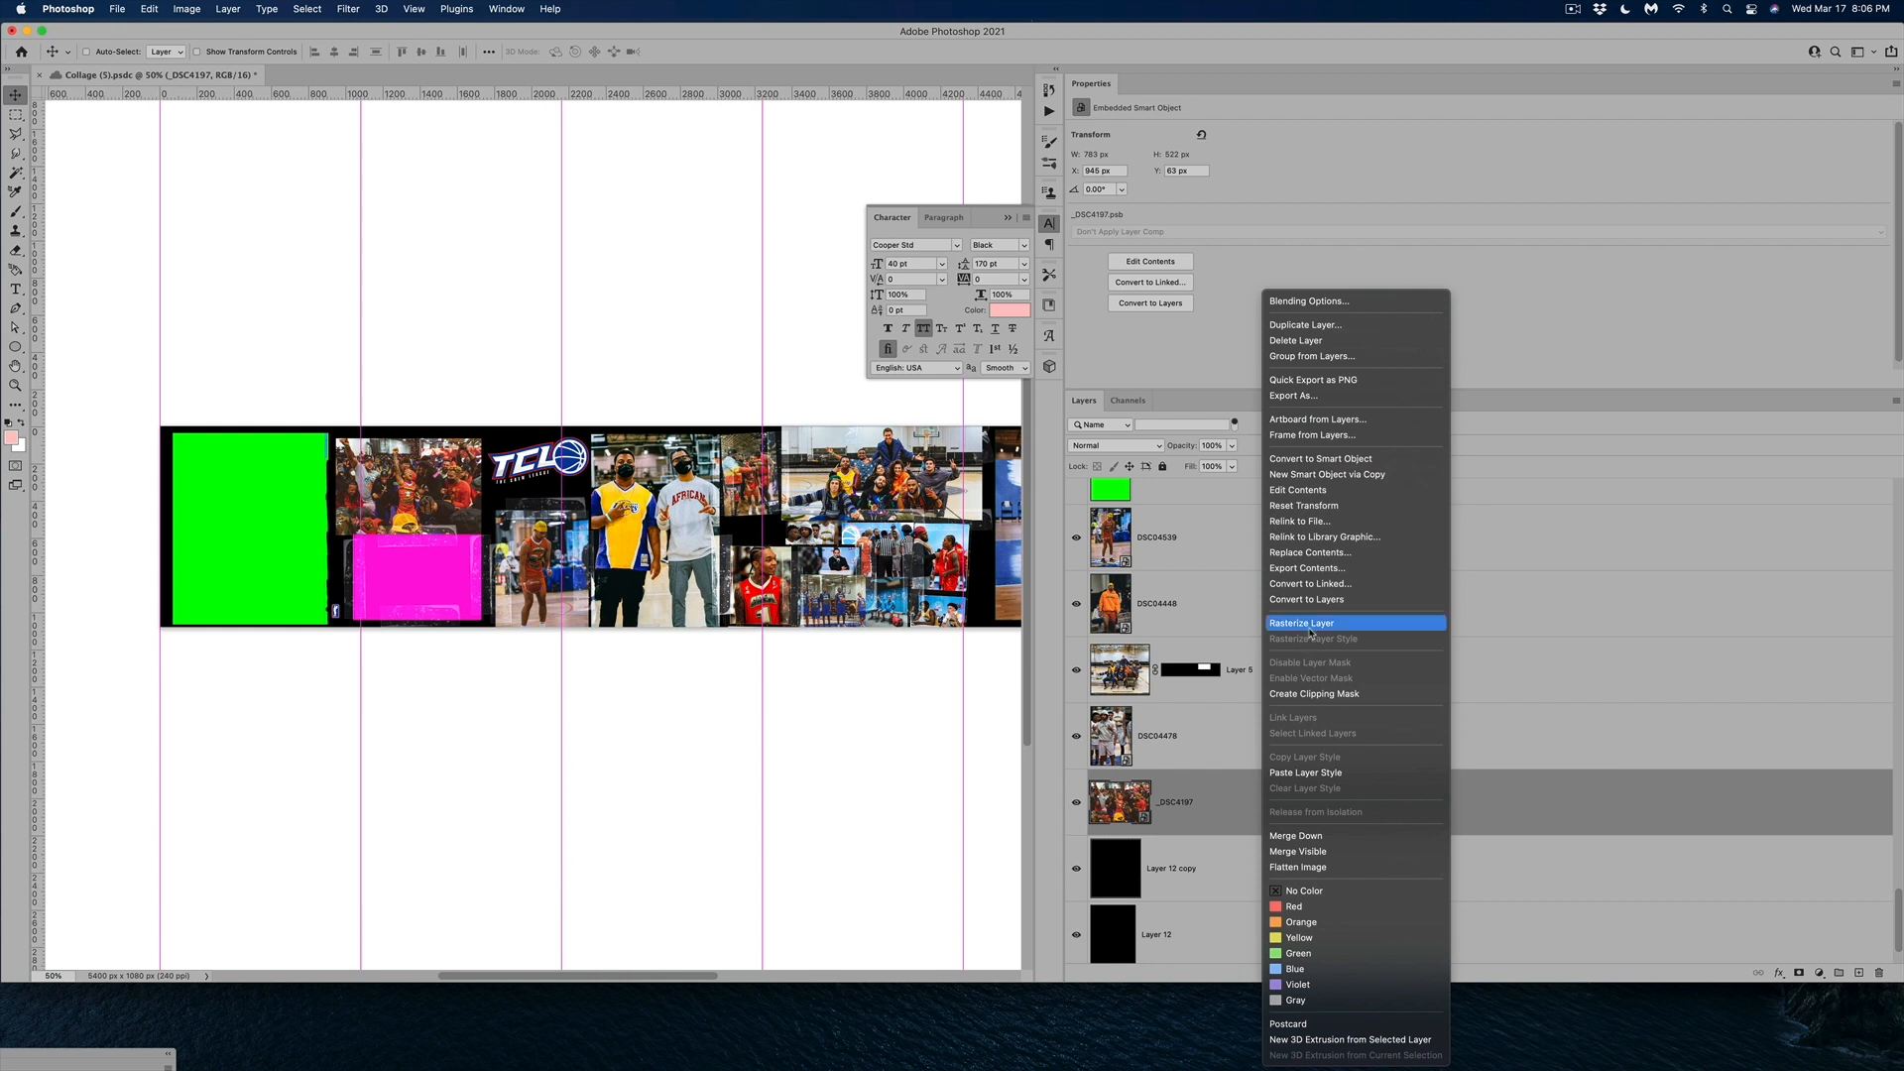
{"action": "left_click", "coordinate": [1301, 622]}
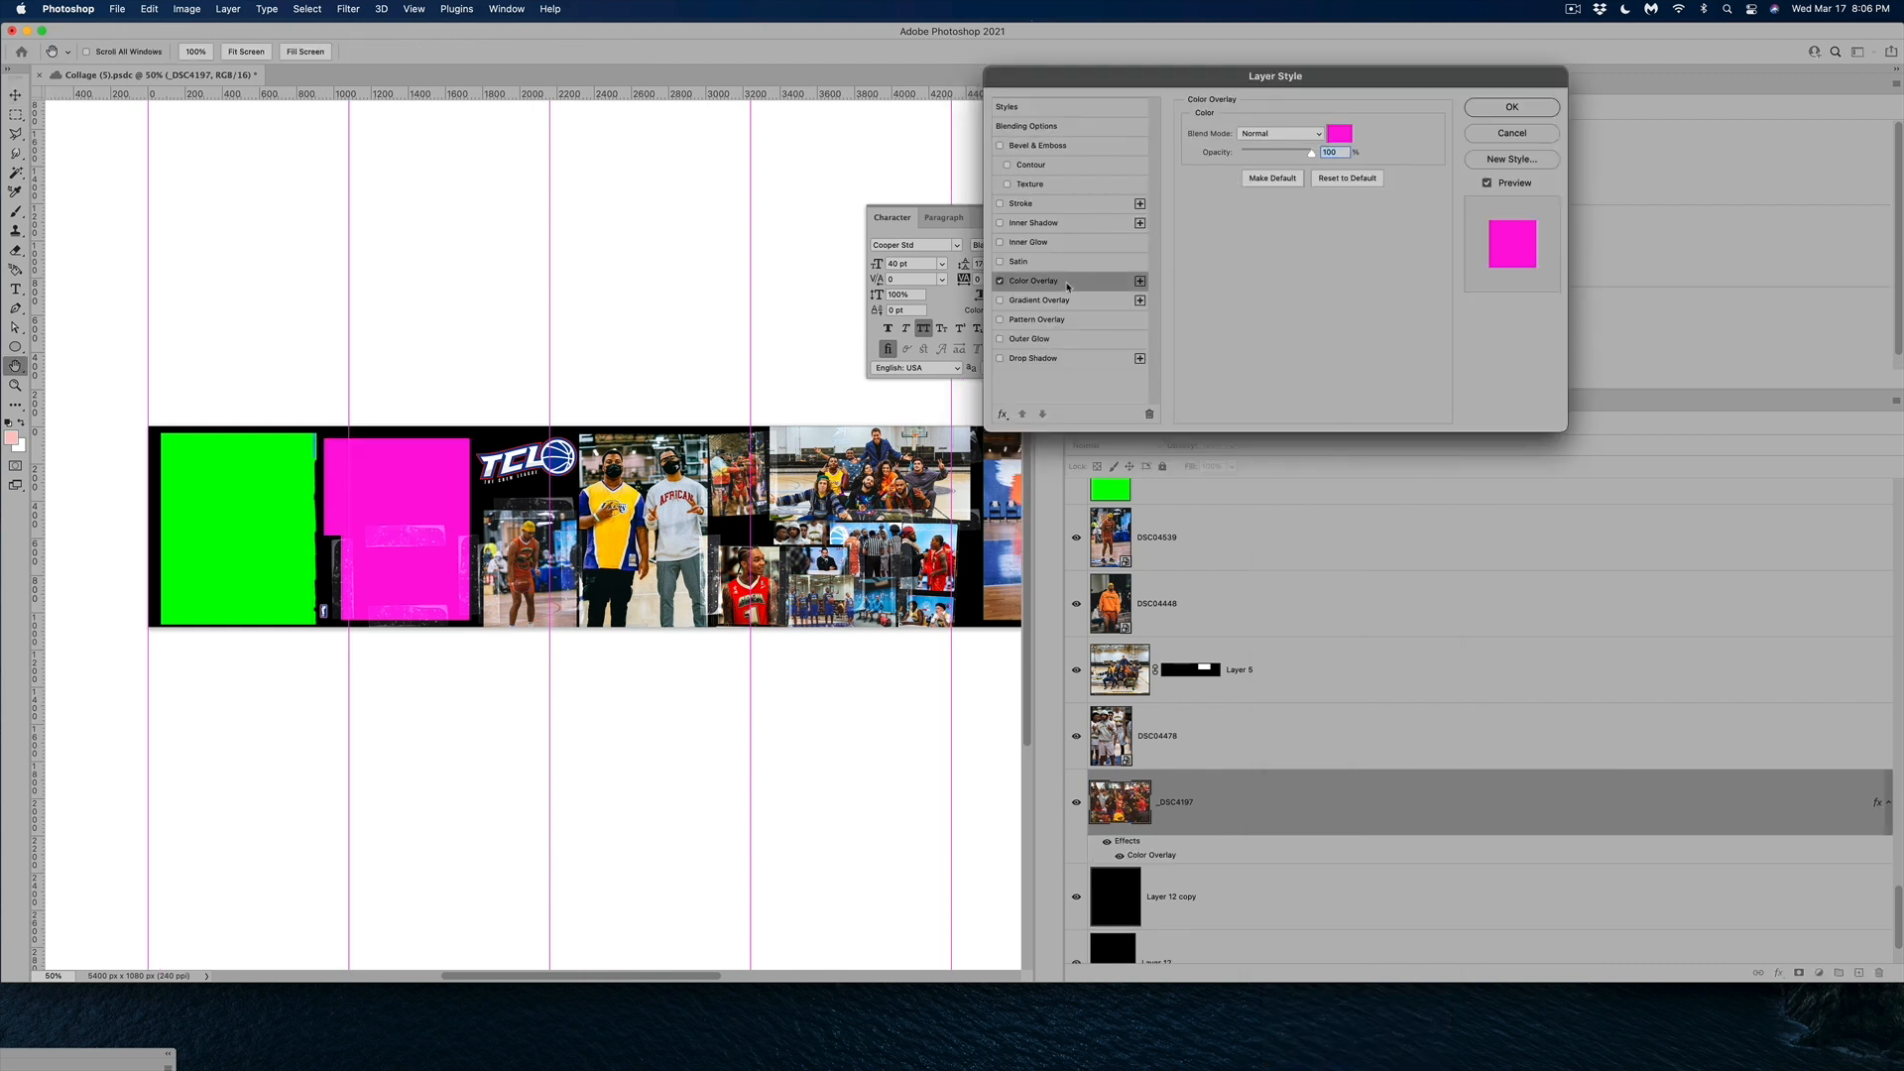
Give _DSC4197 a bright yellow colour overlay, making it a solid yellow block
{"action": "left_click", "coordinate": [1339, 133]}
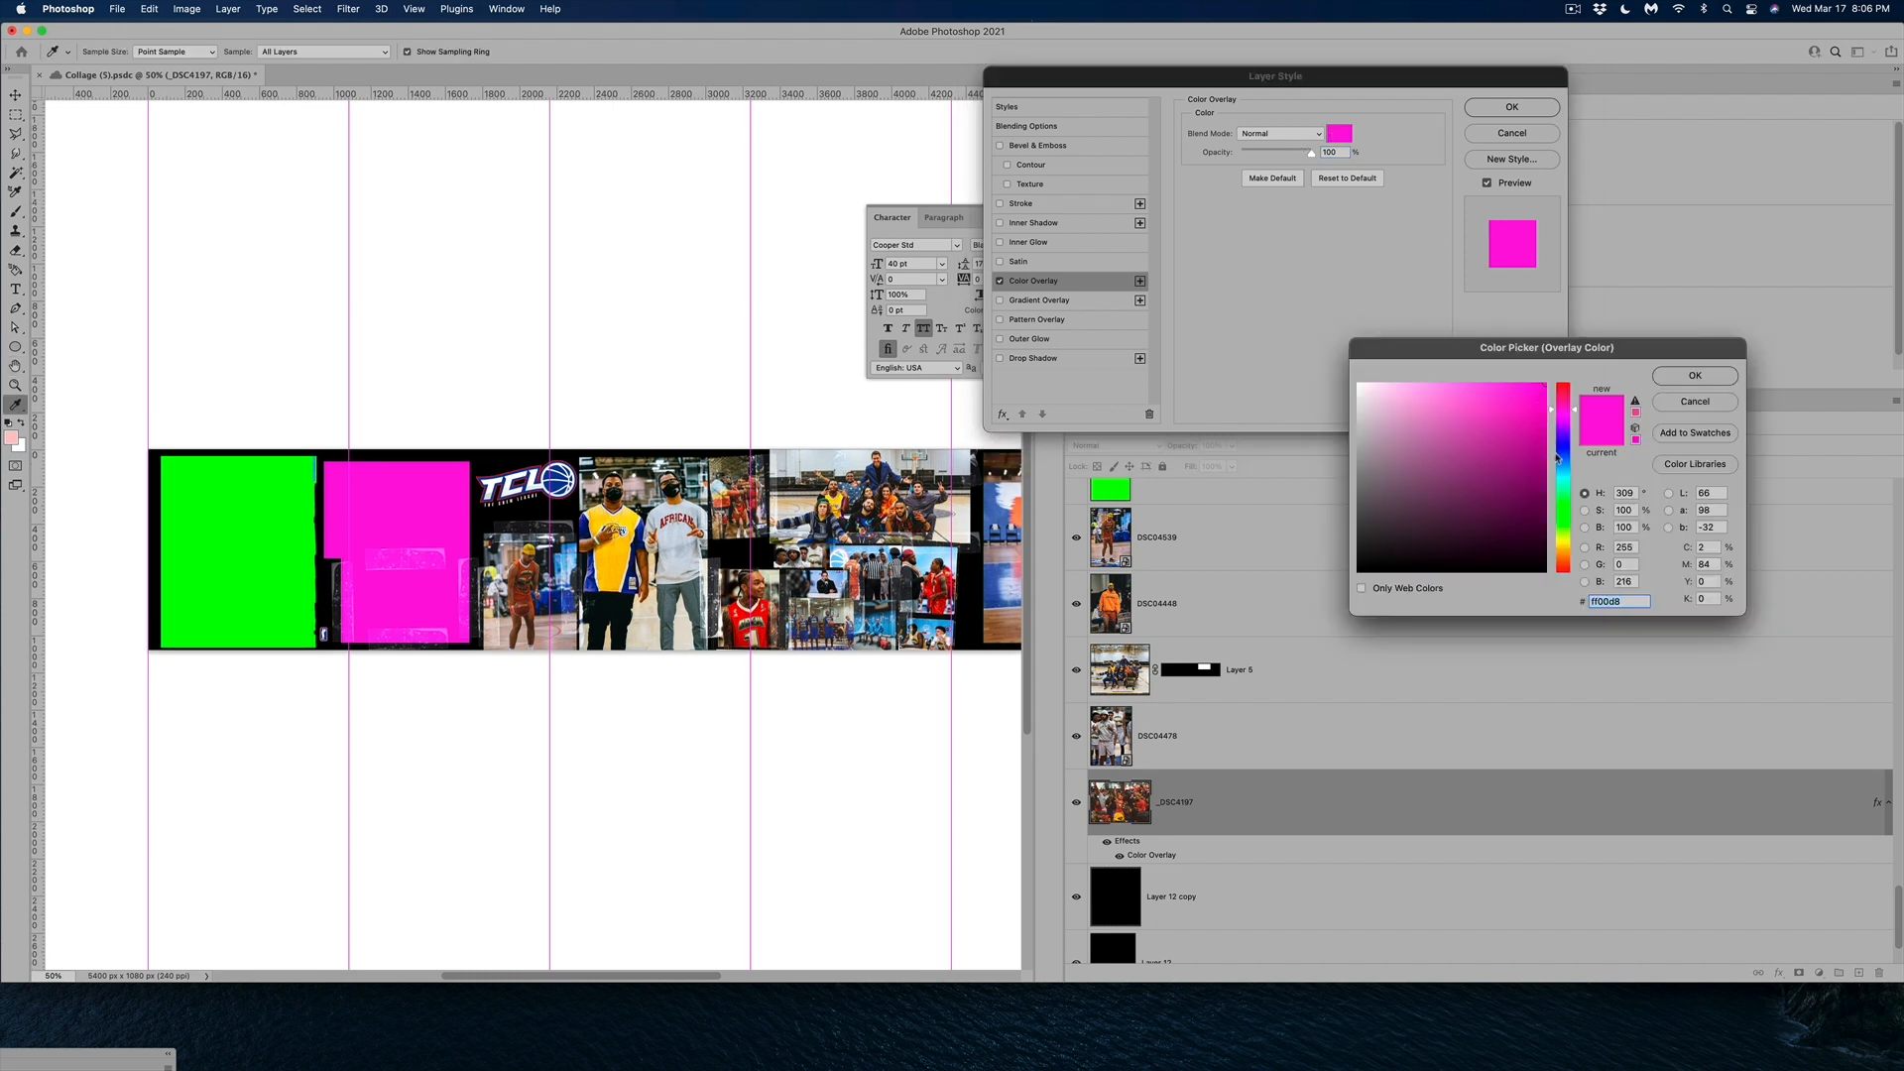
{"action": "left_click", "coordinate": [1517, 459]}
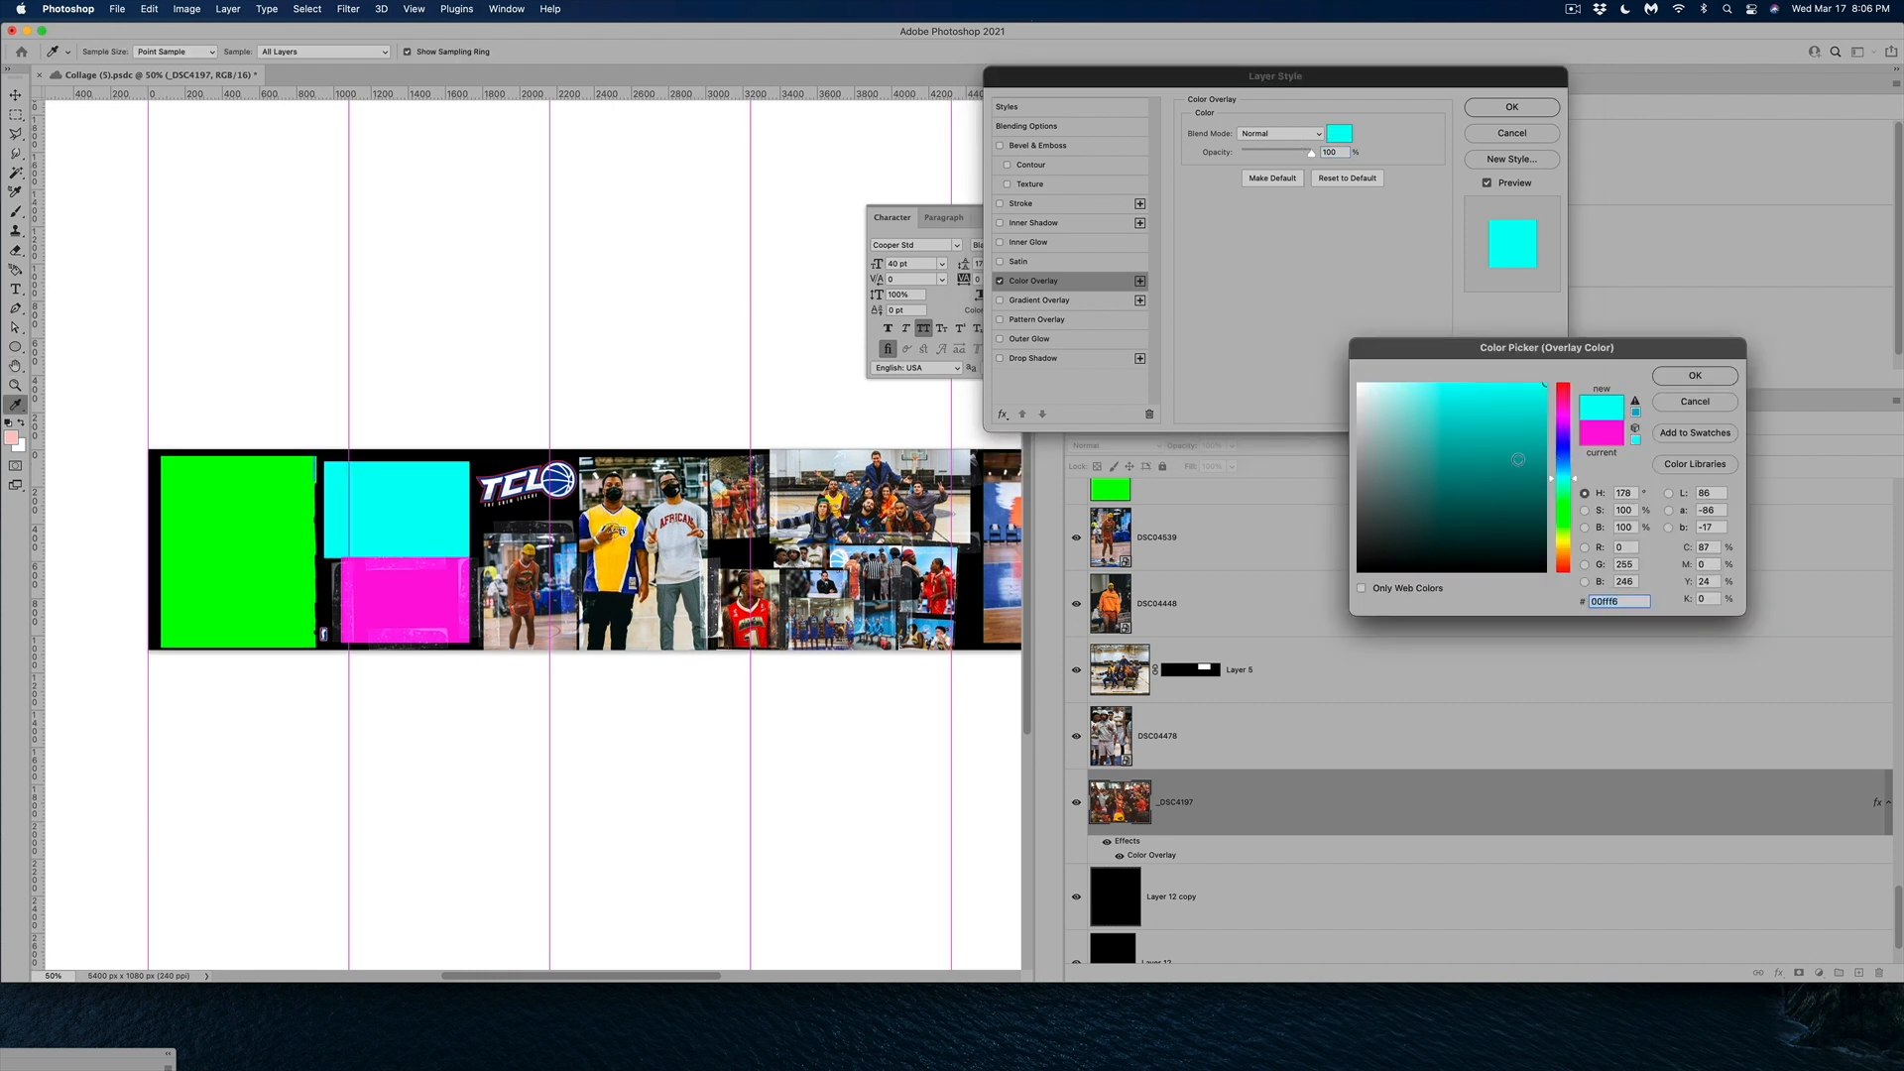
{"action": "left_click", "coordinate": [1521, 509]}
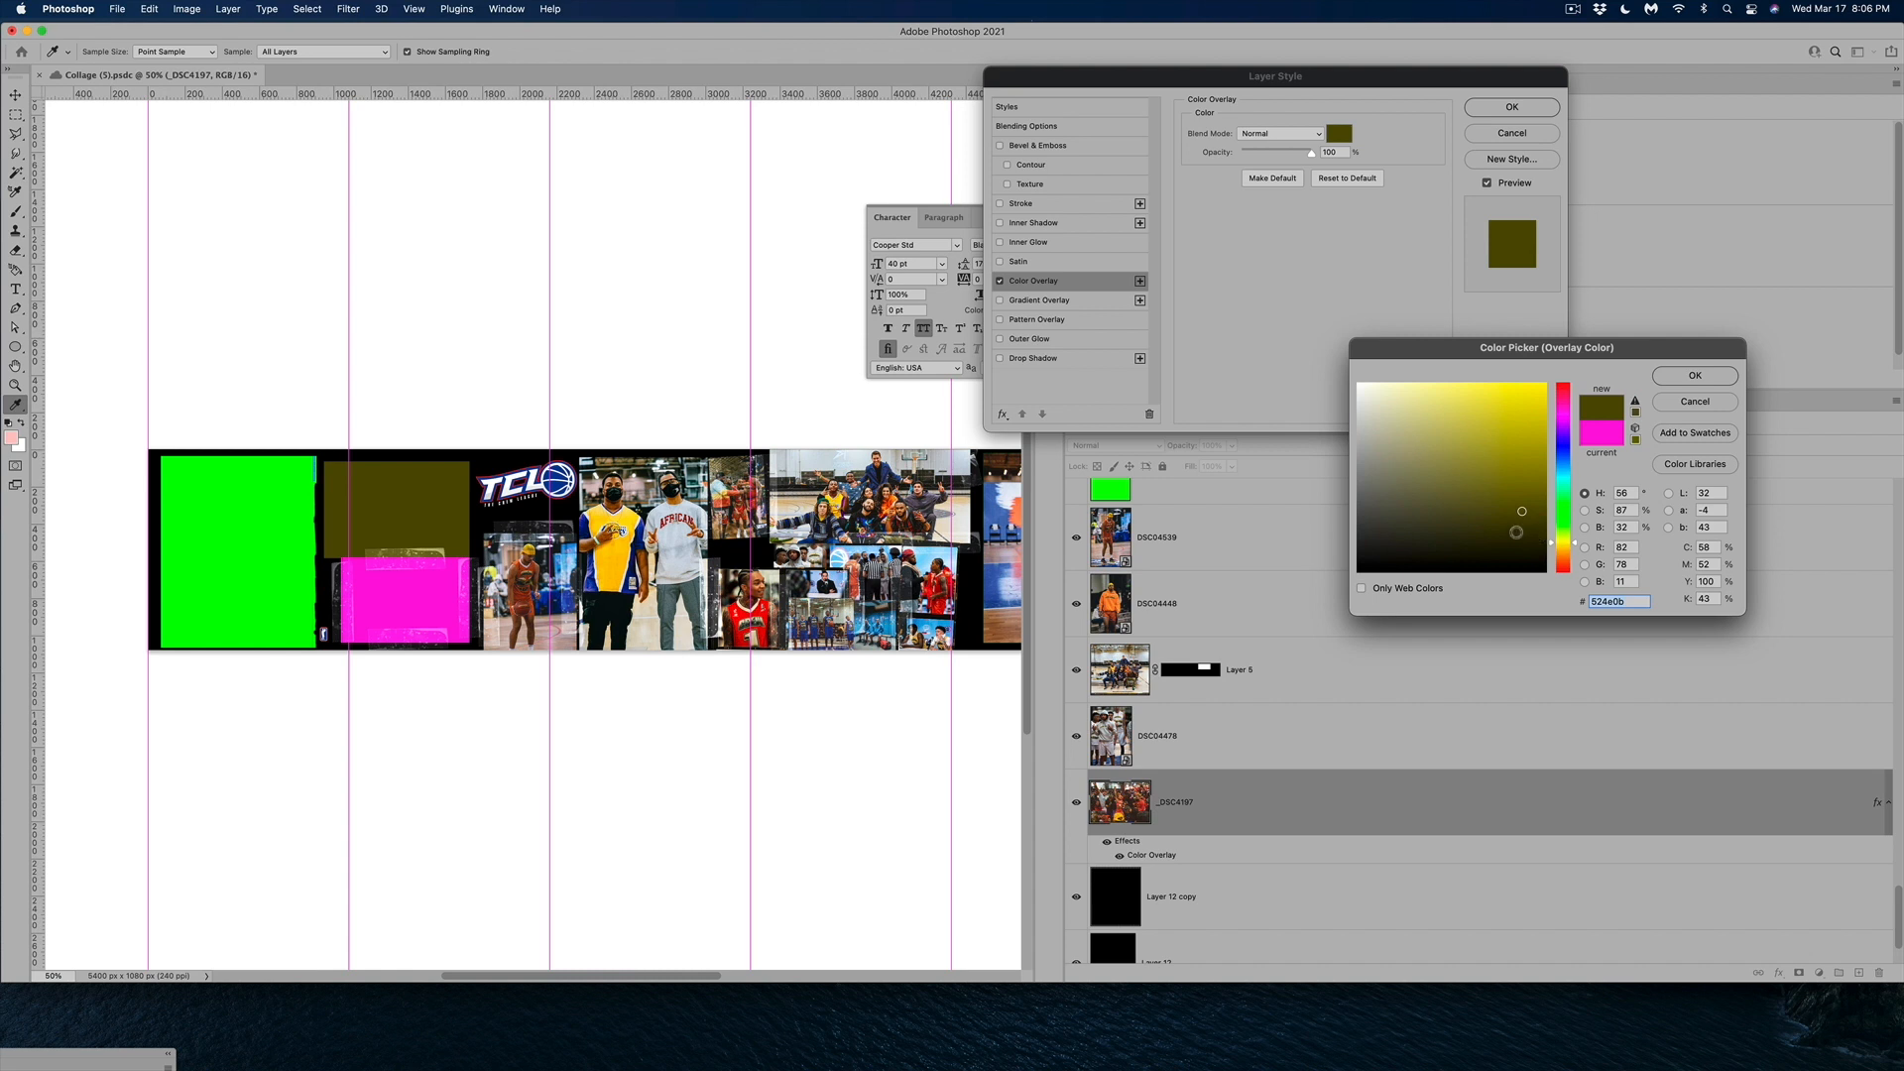
{"action": "left_click", "coordinate": [1529, 381]}
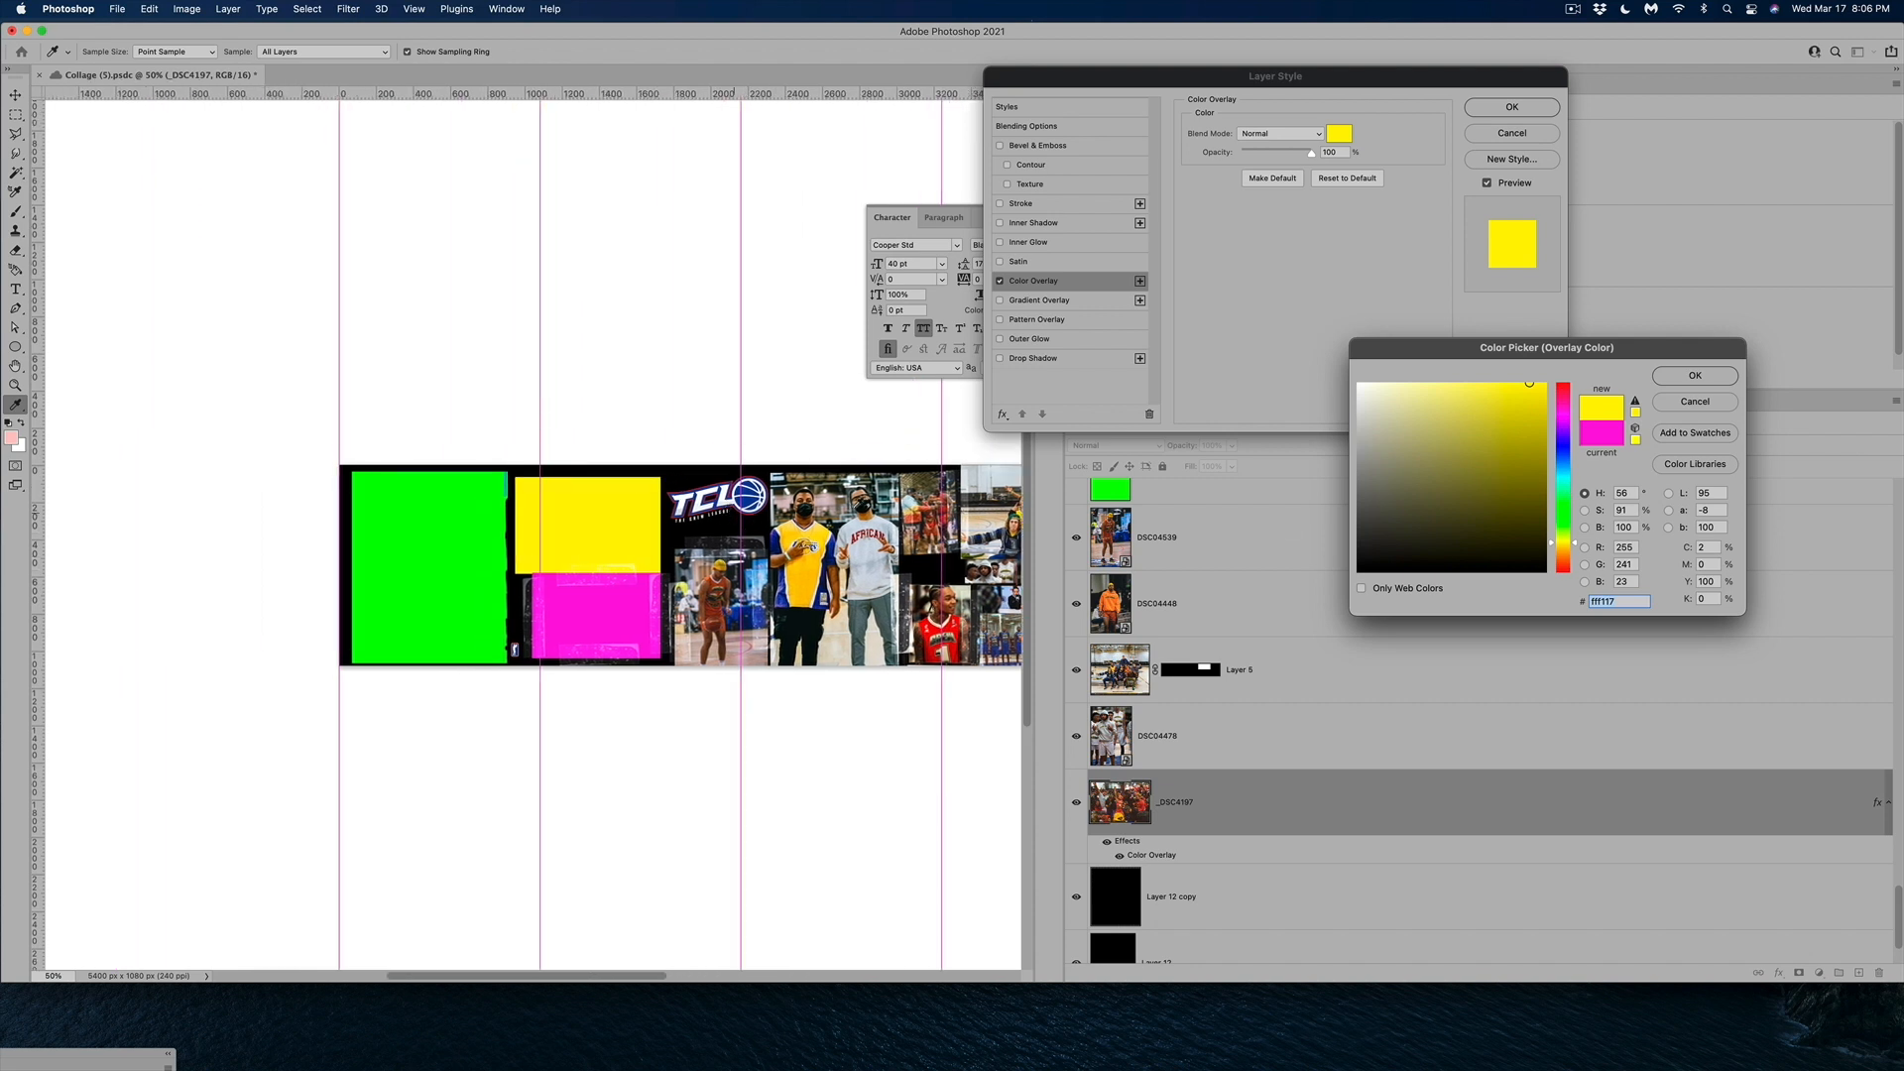
{"action": "left_click", "coordinate": [1692, 375]}
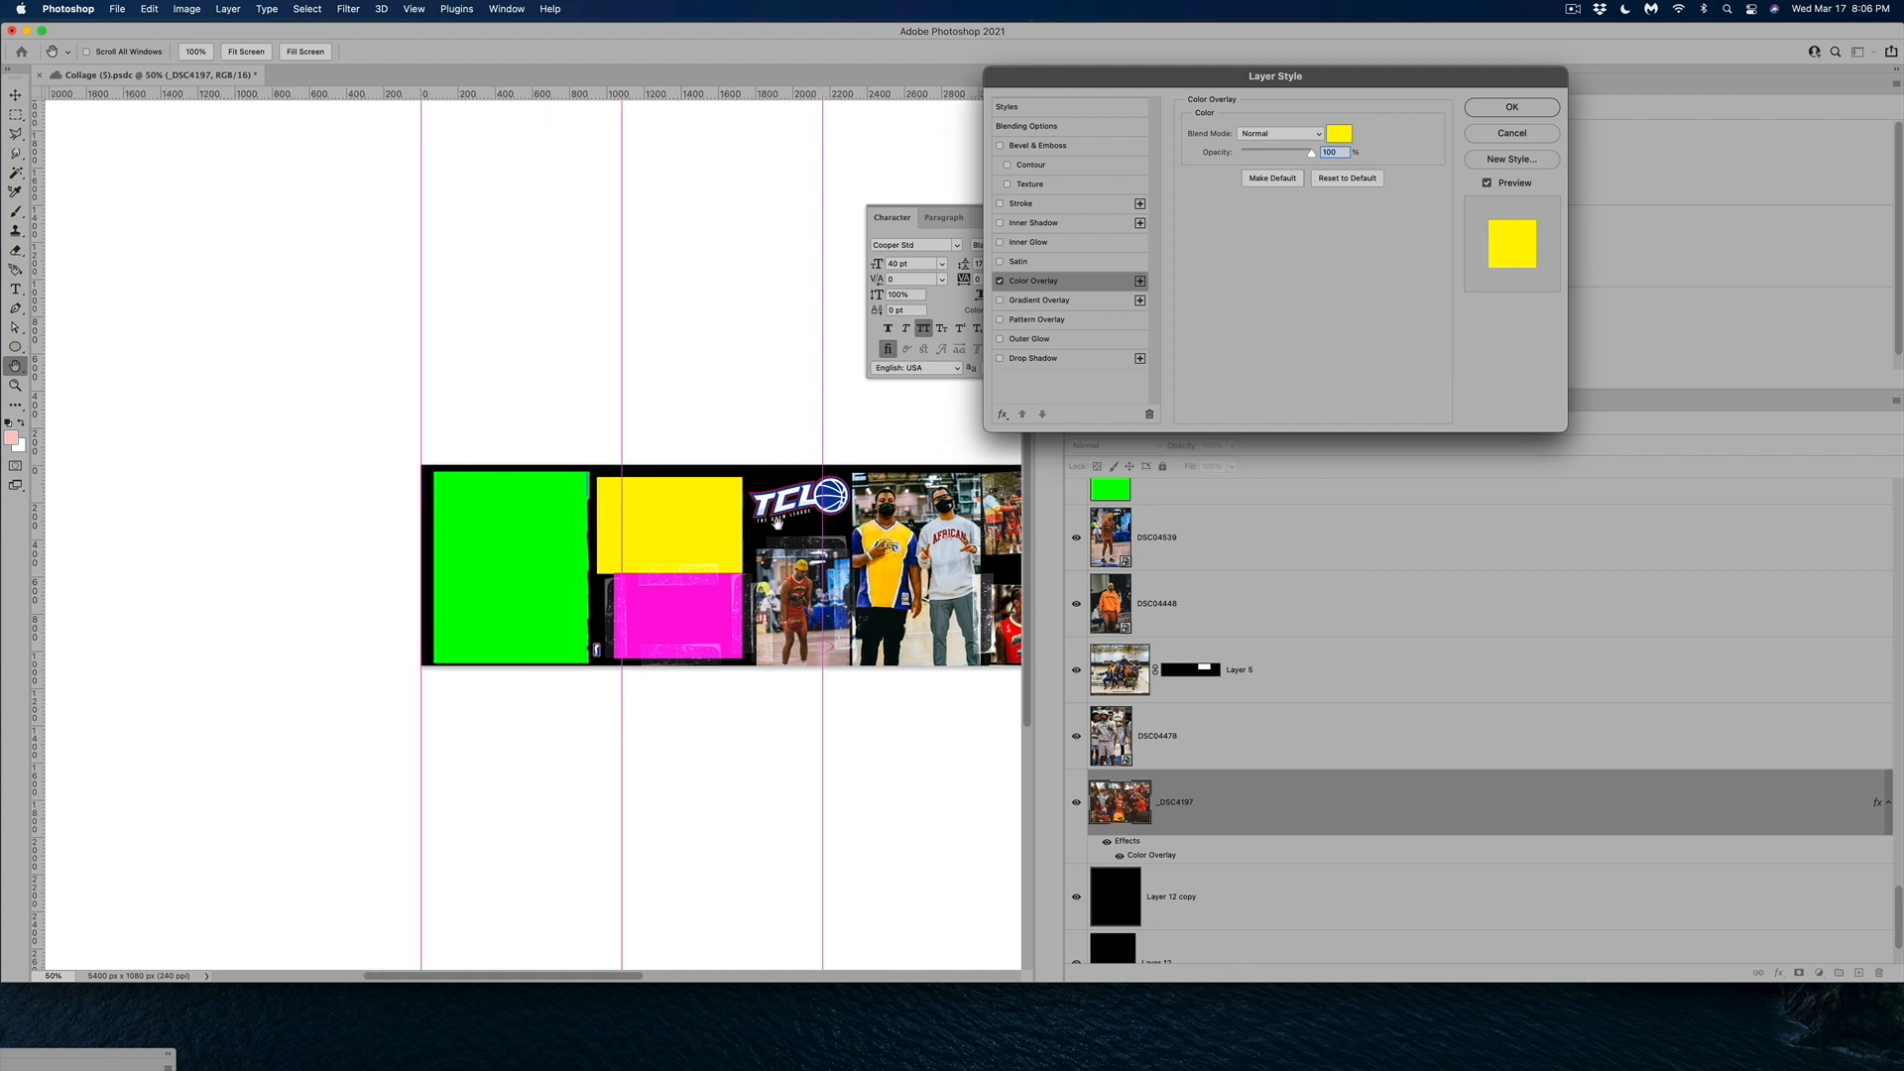
{"action": "scroll", "scroll_direction": "left", "scroll_amount": 3}
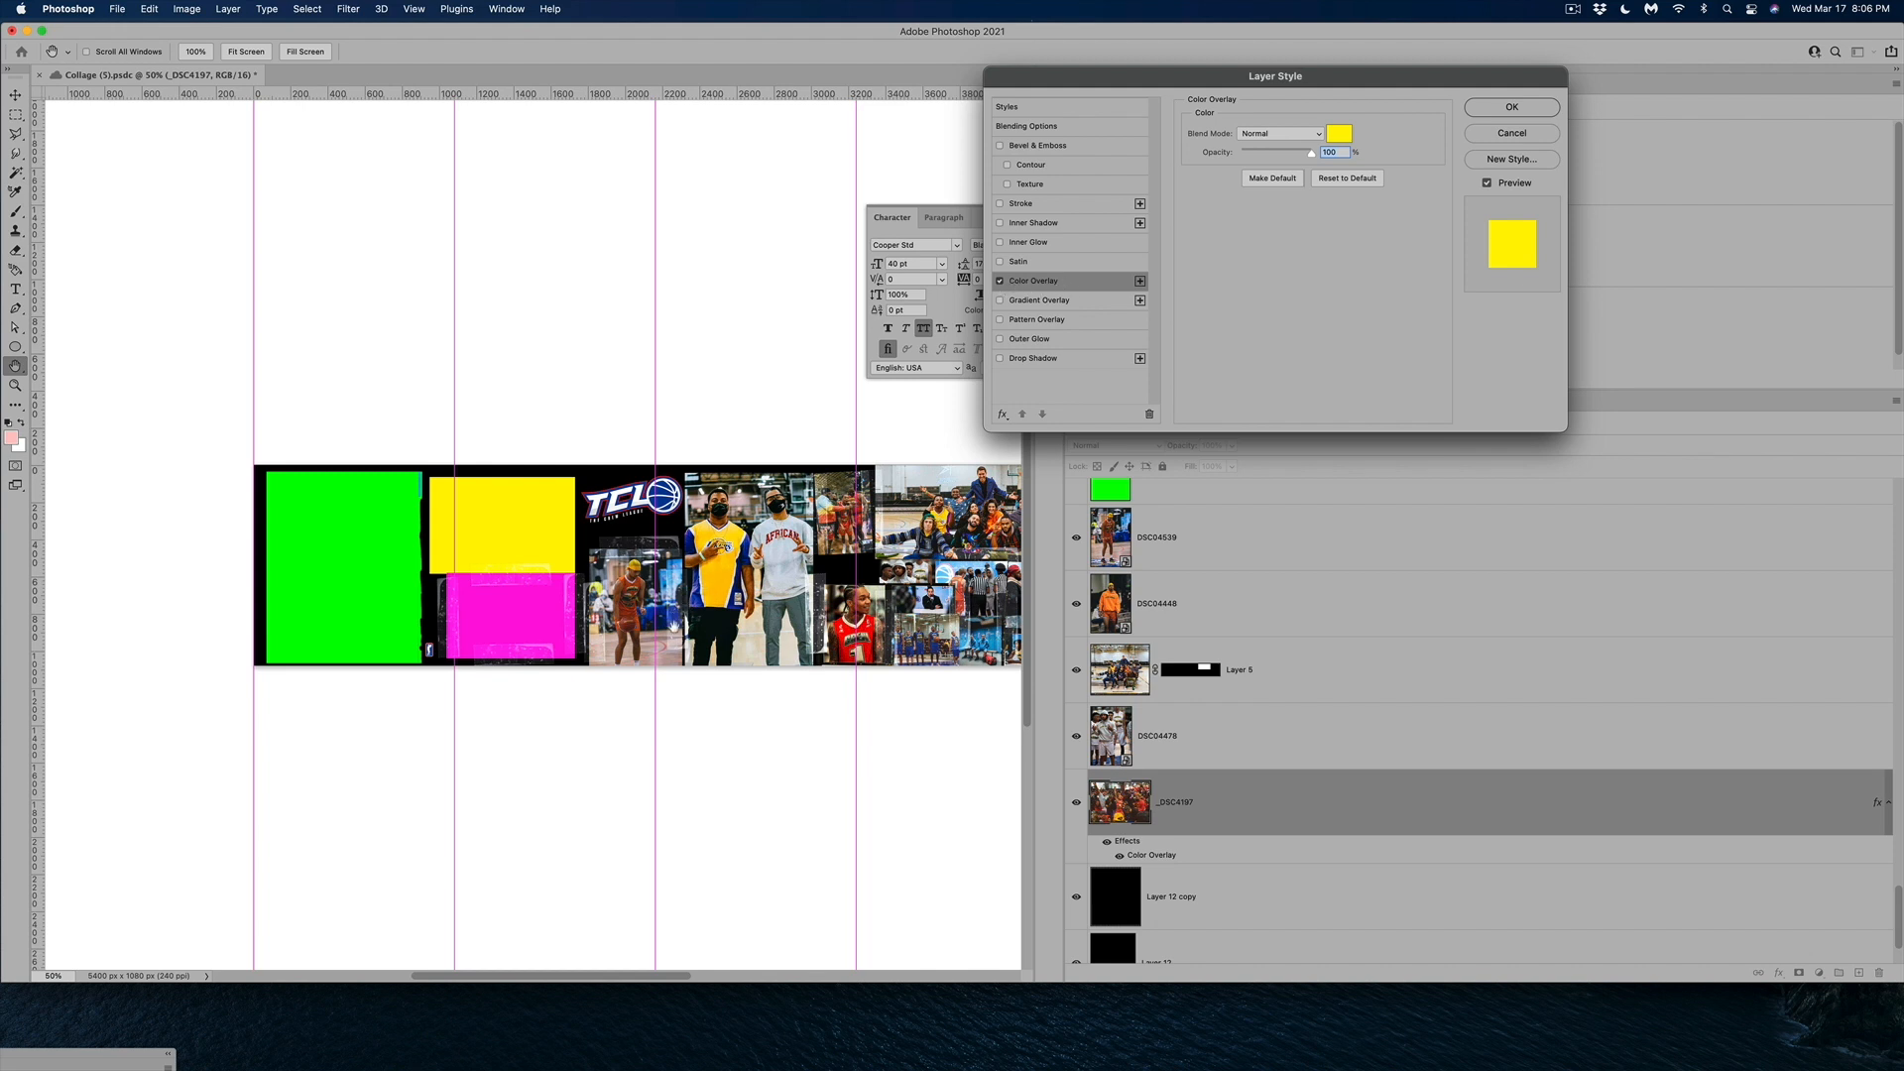
{"action": "mouse_move", "coordinate": [1457, 160]}
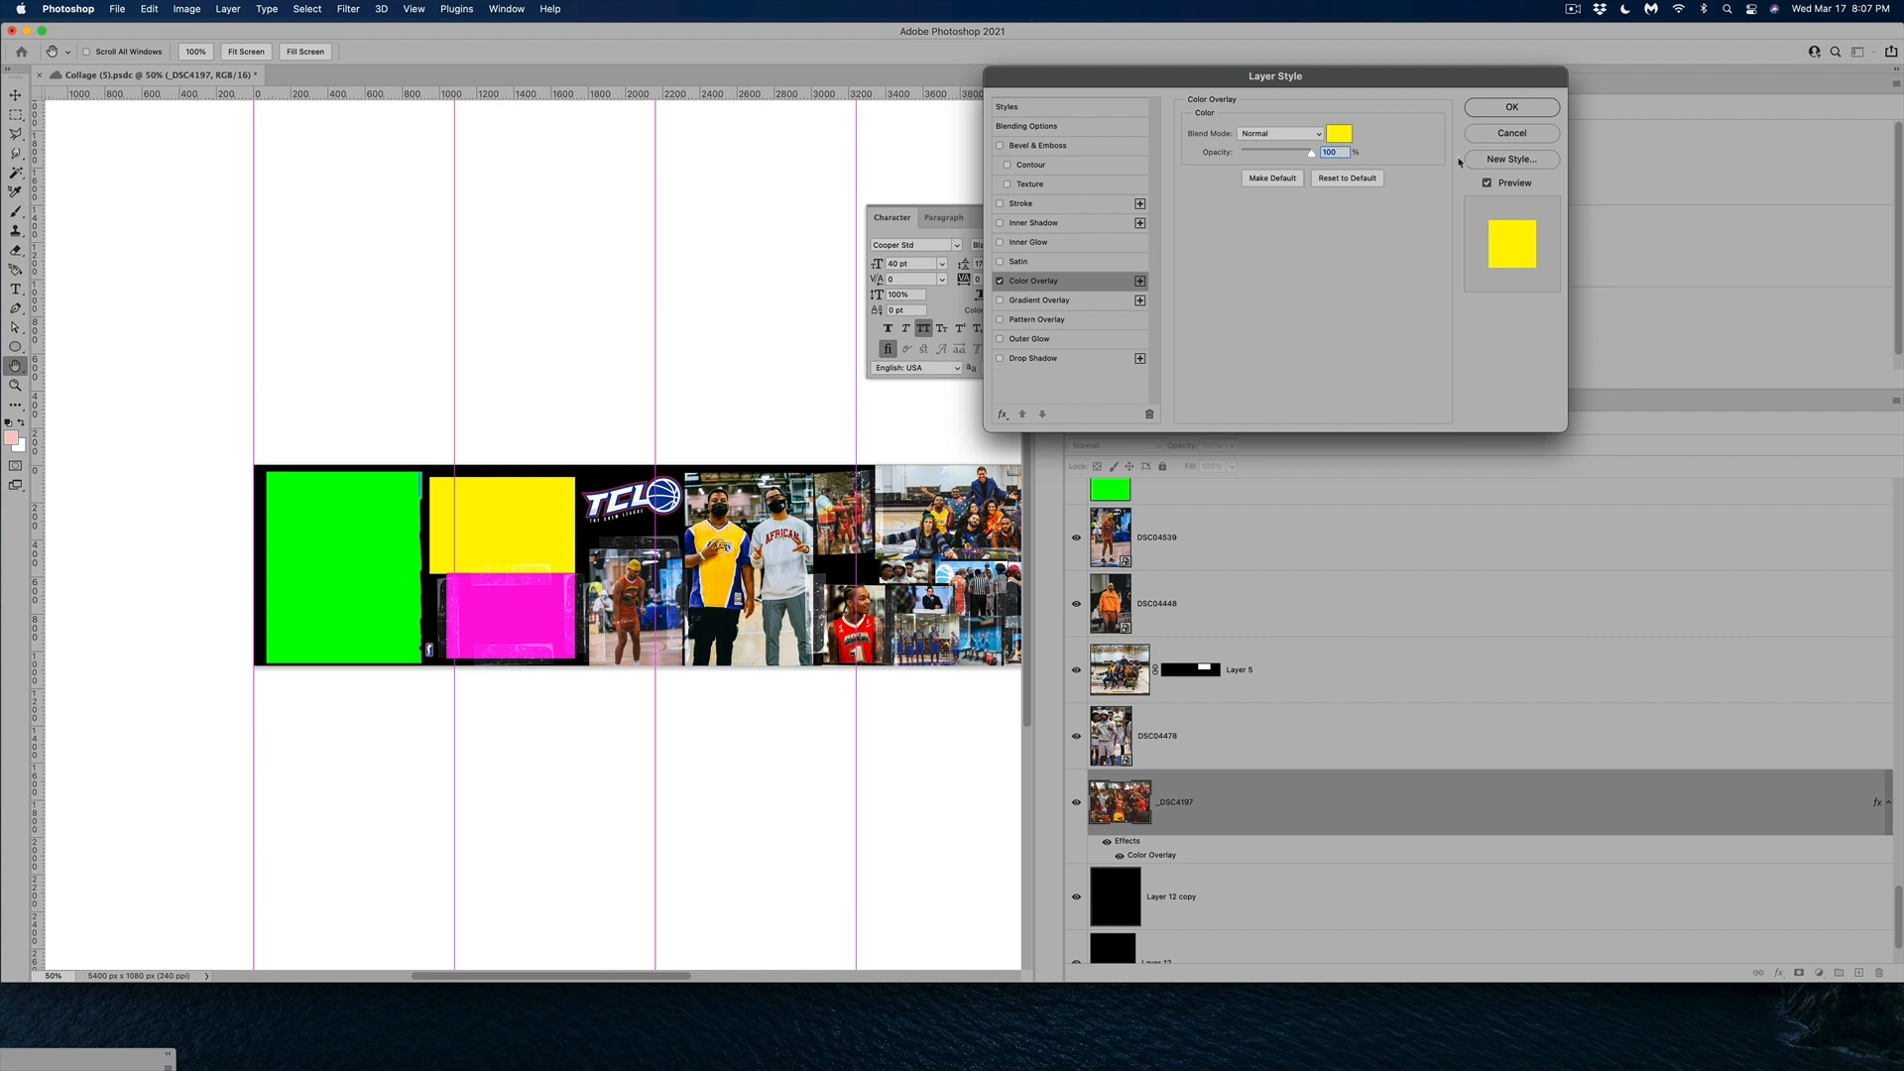
{"action": "left_click", "coordinate": [1510, 107]}
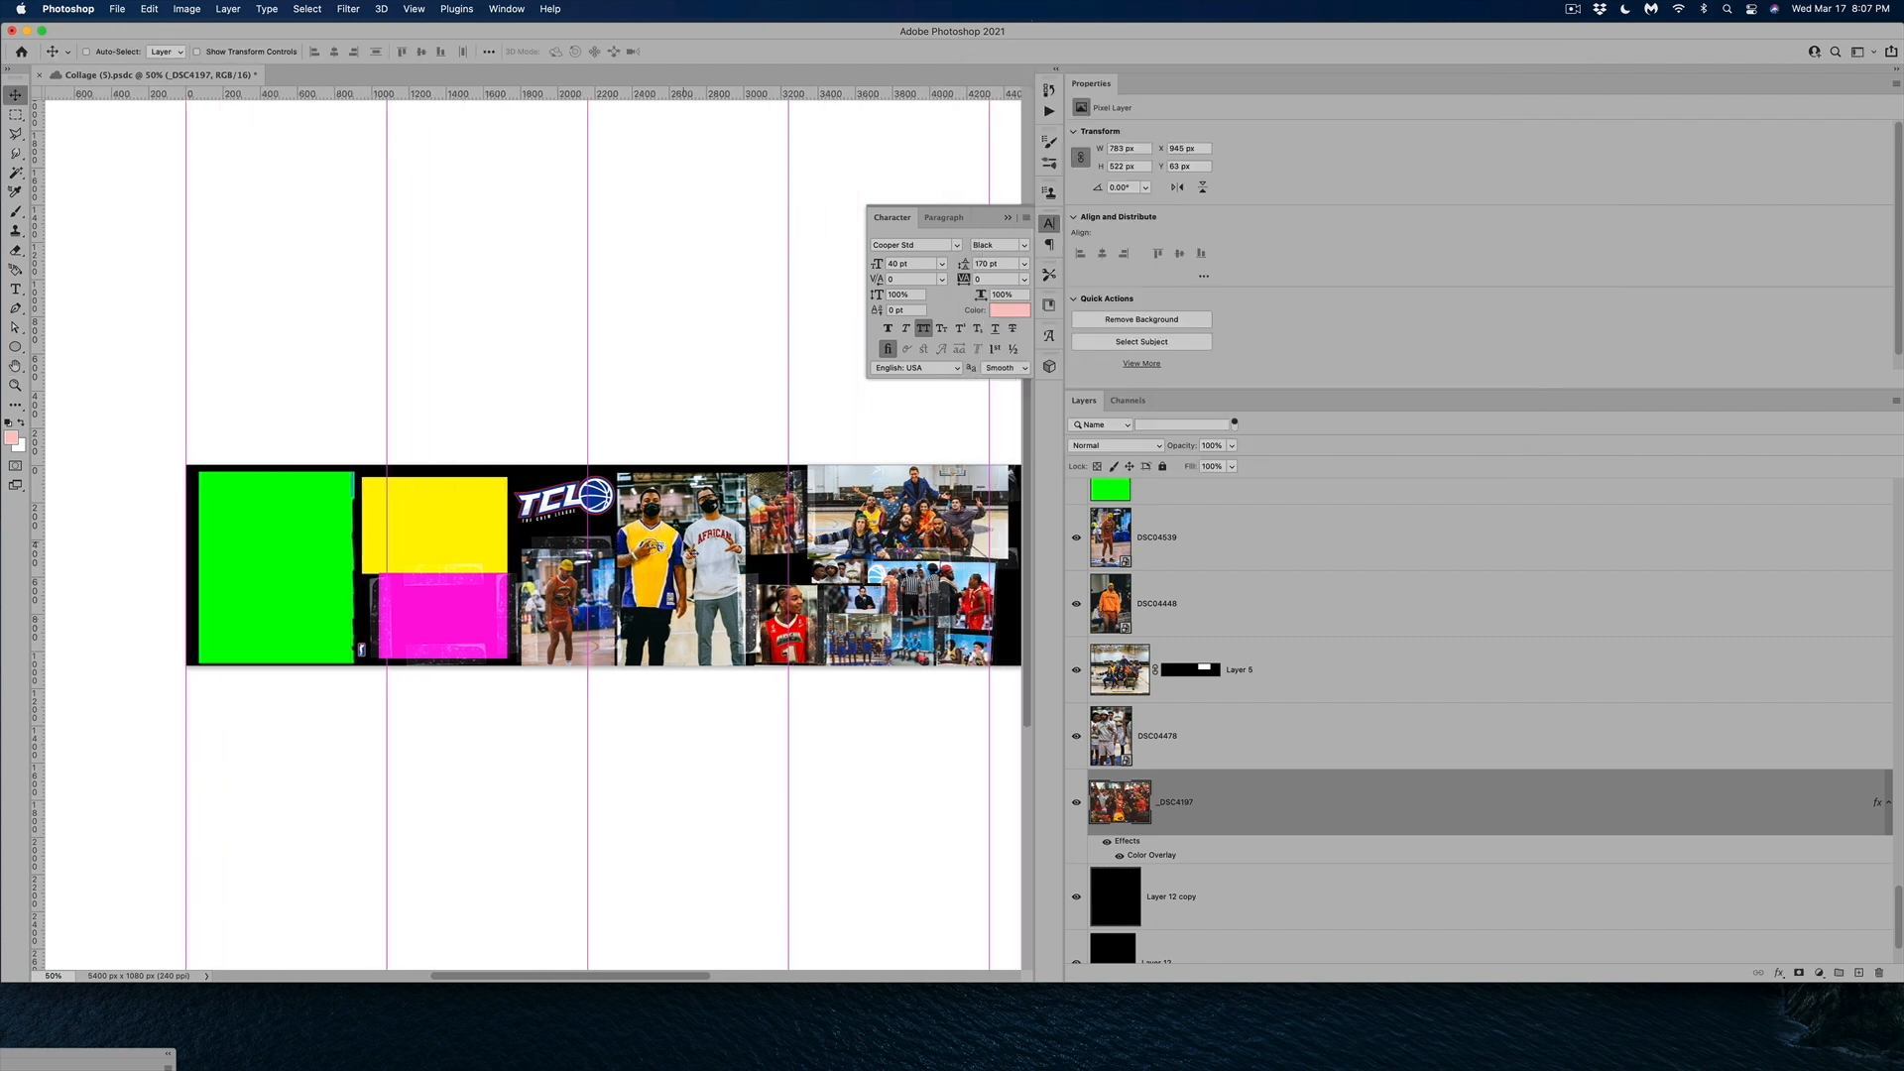
Give the DSC04539 photo an orange colour overlay, making it a solid orange block
{"action": "left_click", "coordinate": [1156, 538]}
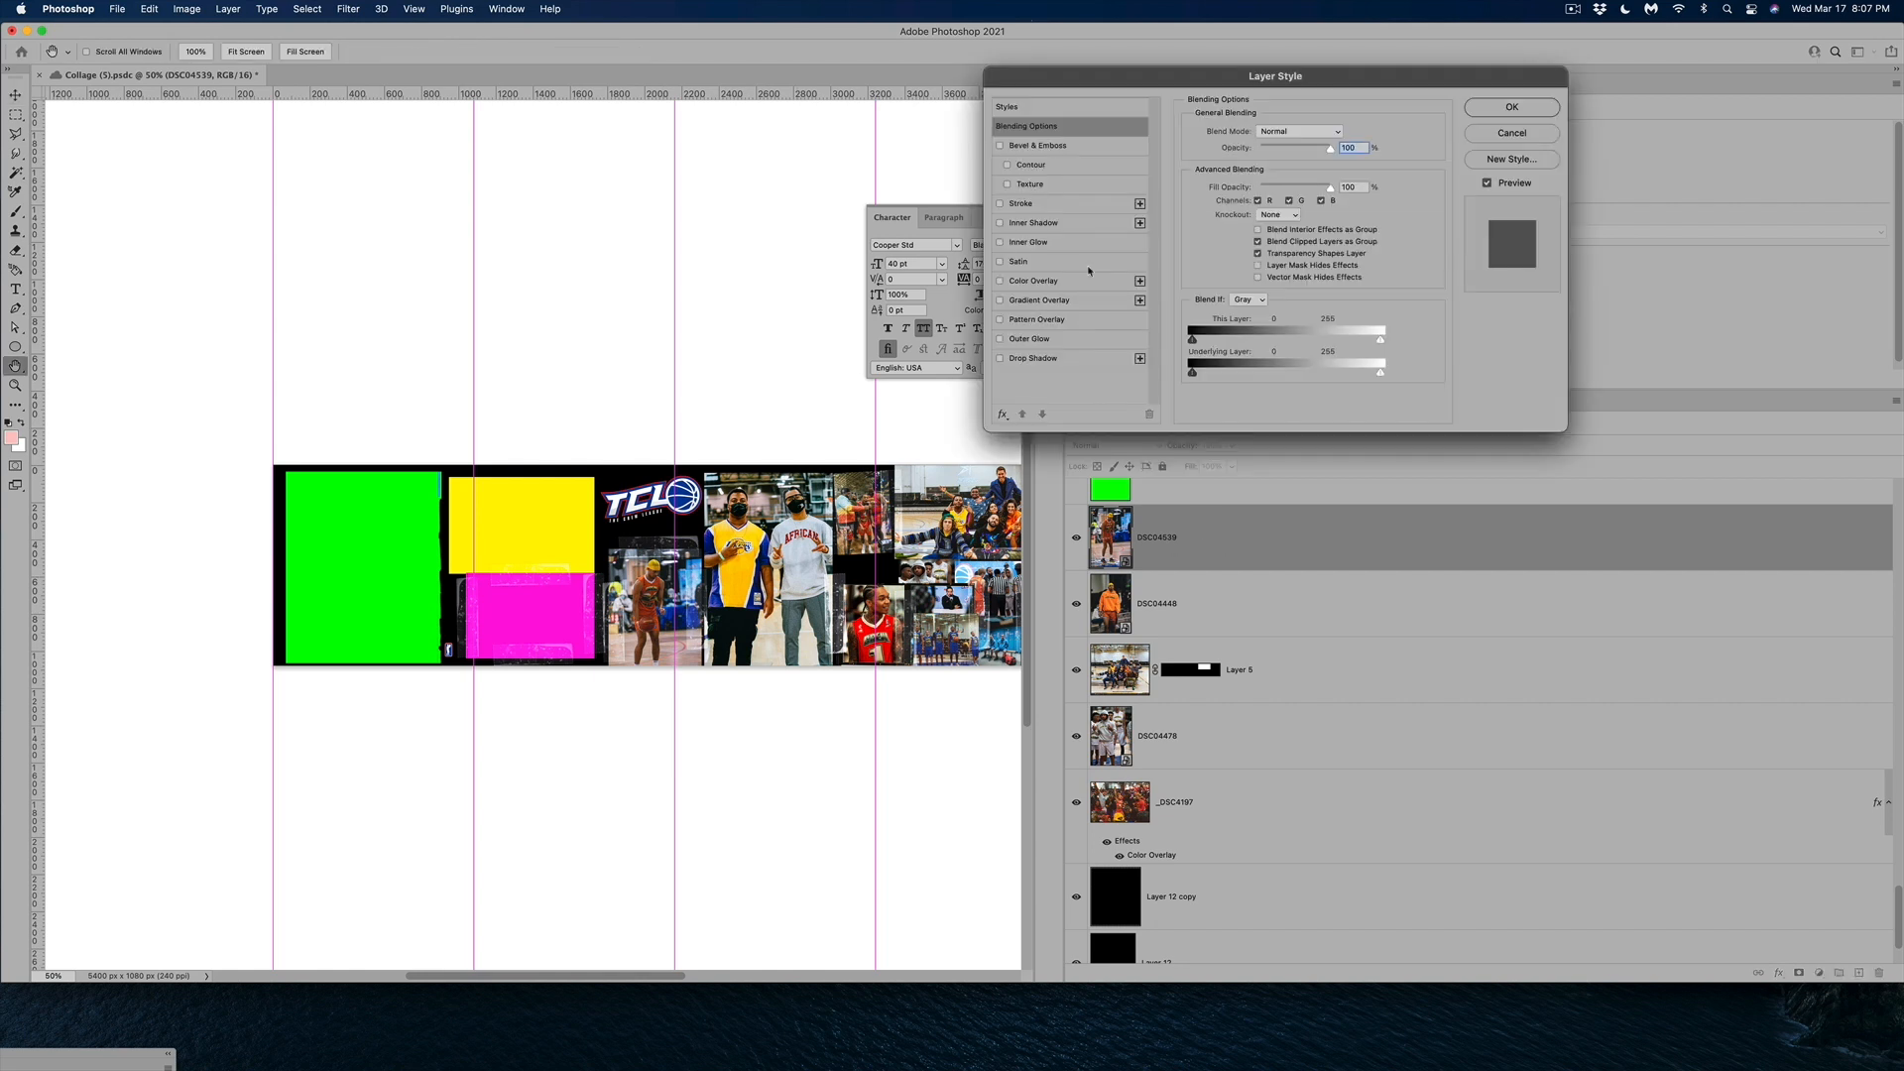
{"action": "left_click", "coordinate": [1031, 279]}
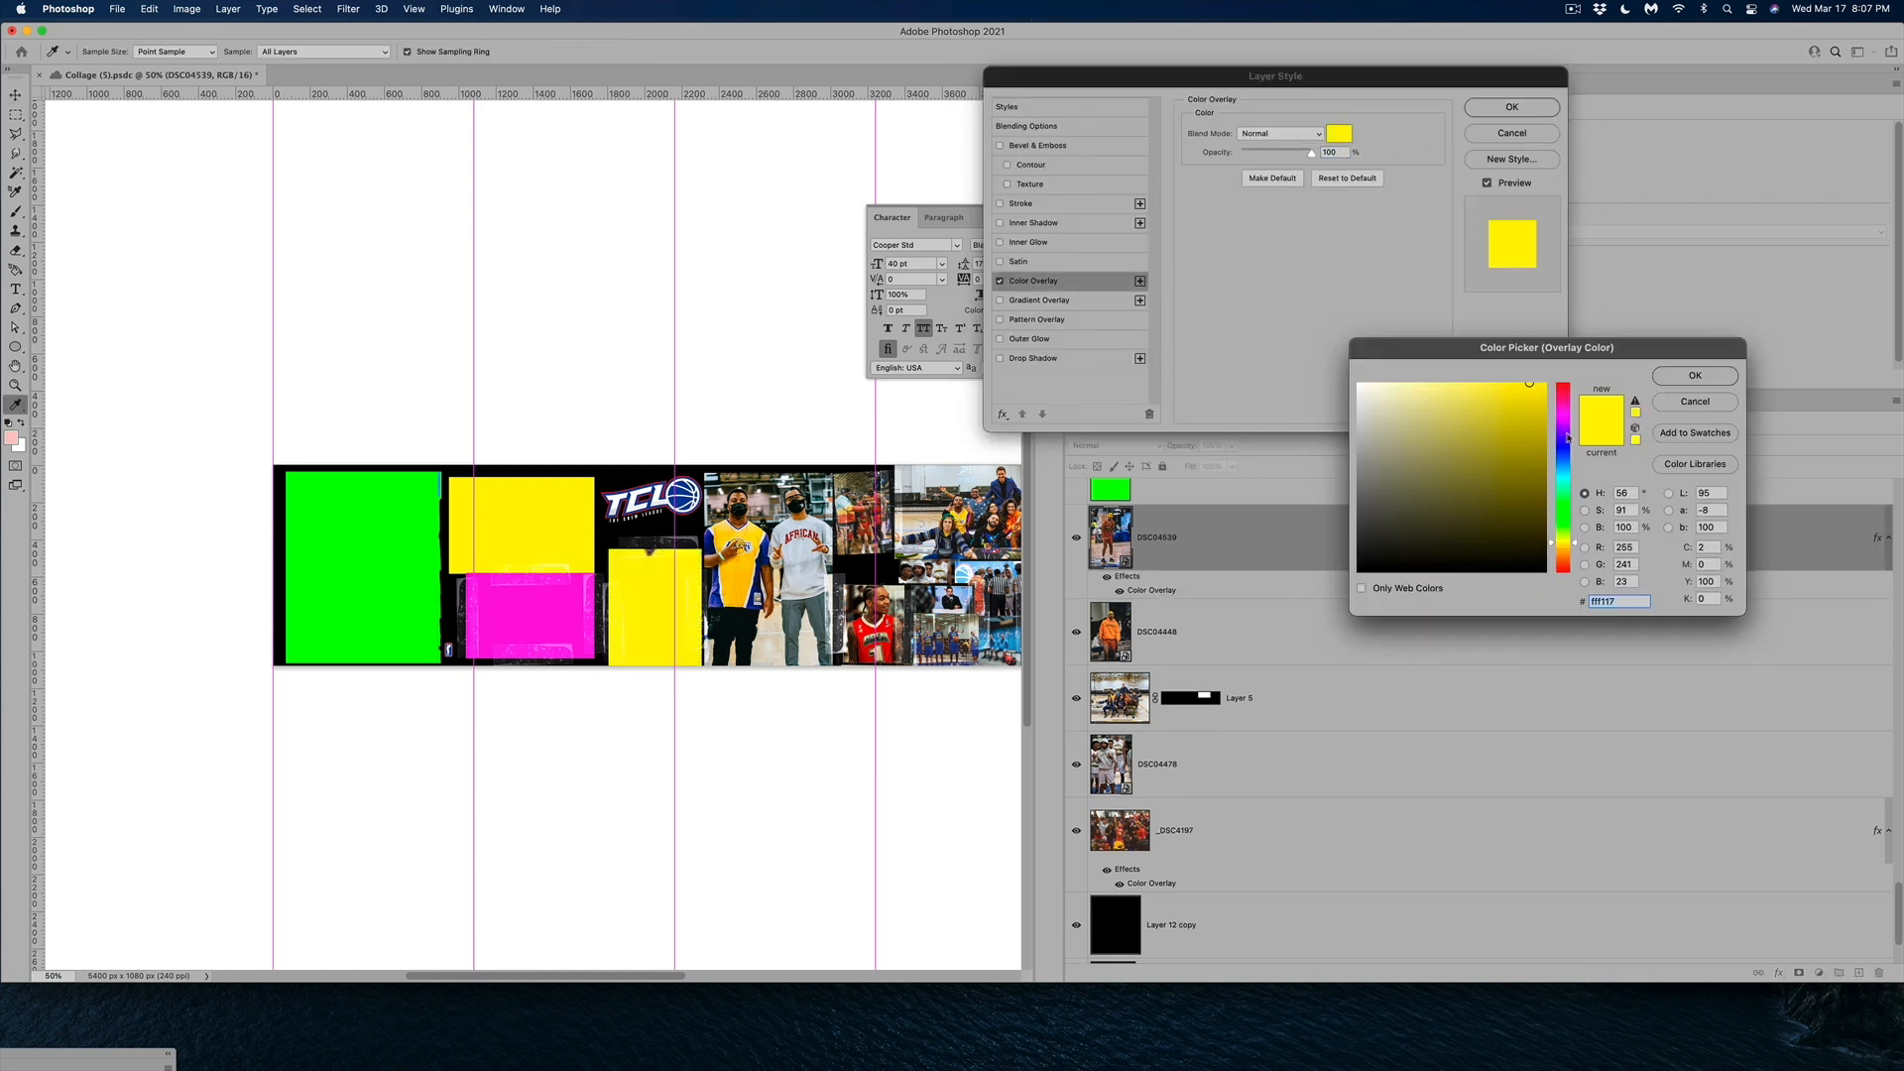
{"action": "left_click", "coordinate": [1535, 405]}
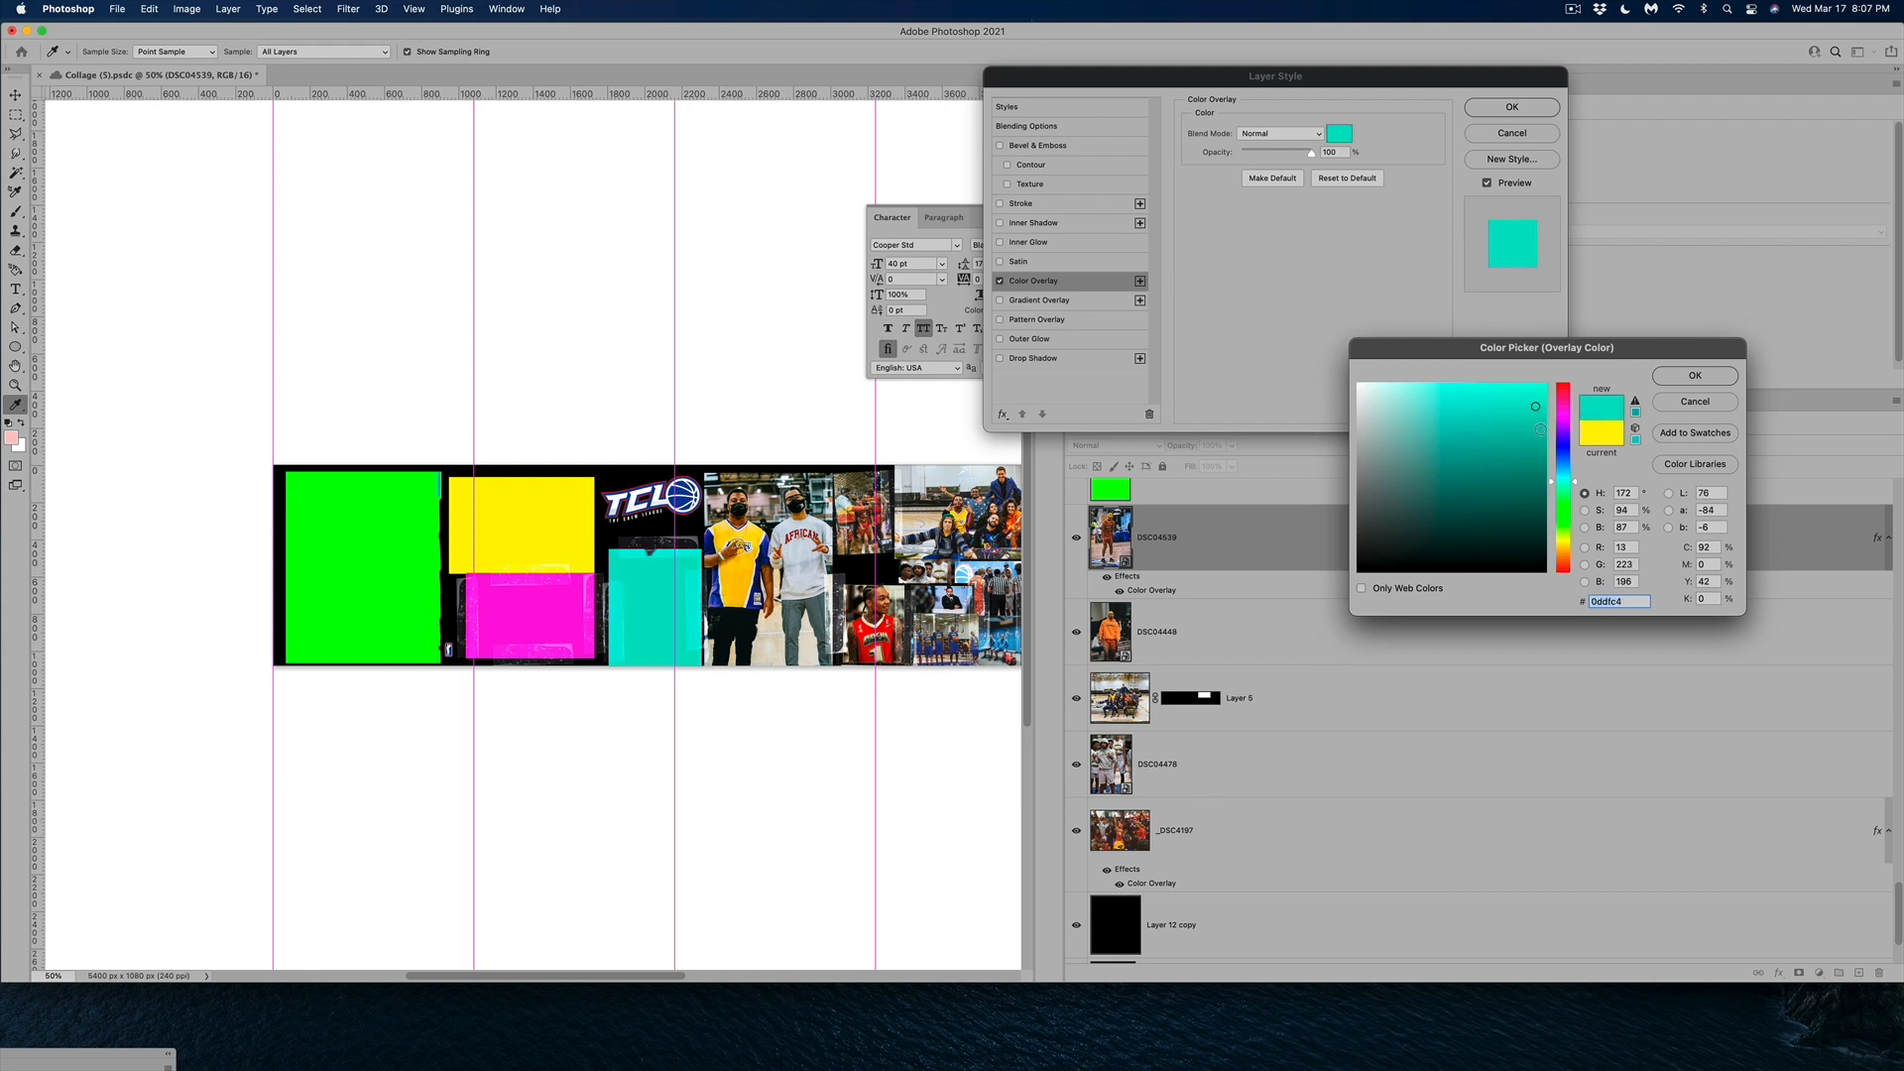
{"action": "left_click", "coordinate": [1535, 404]}
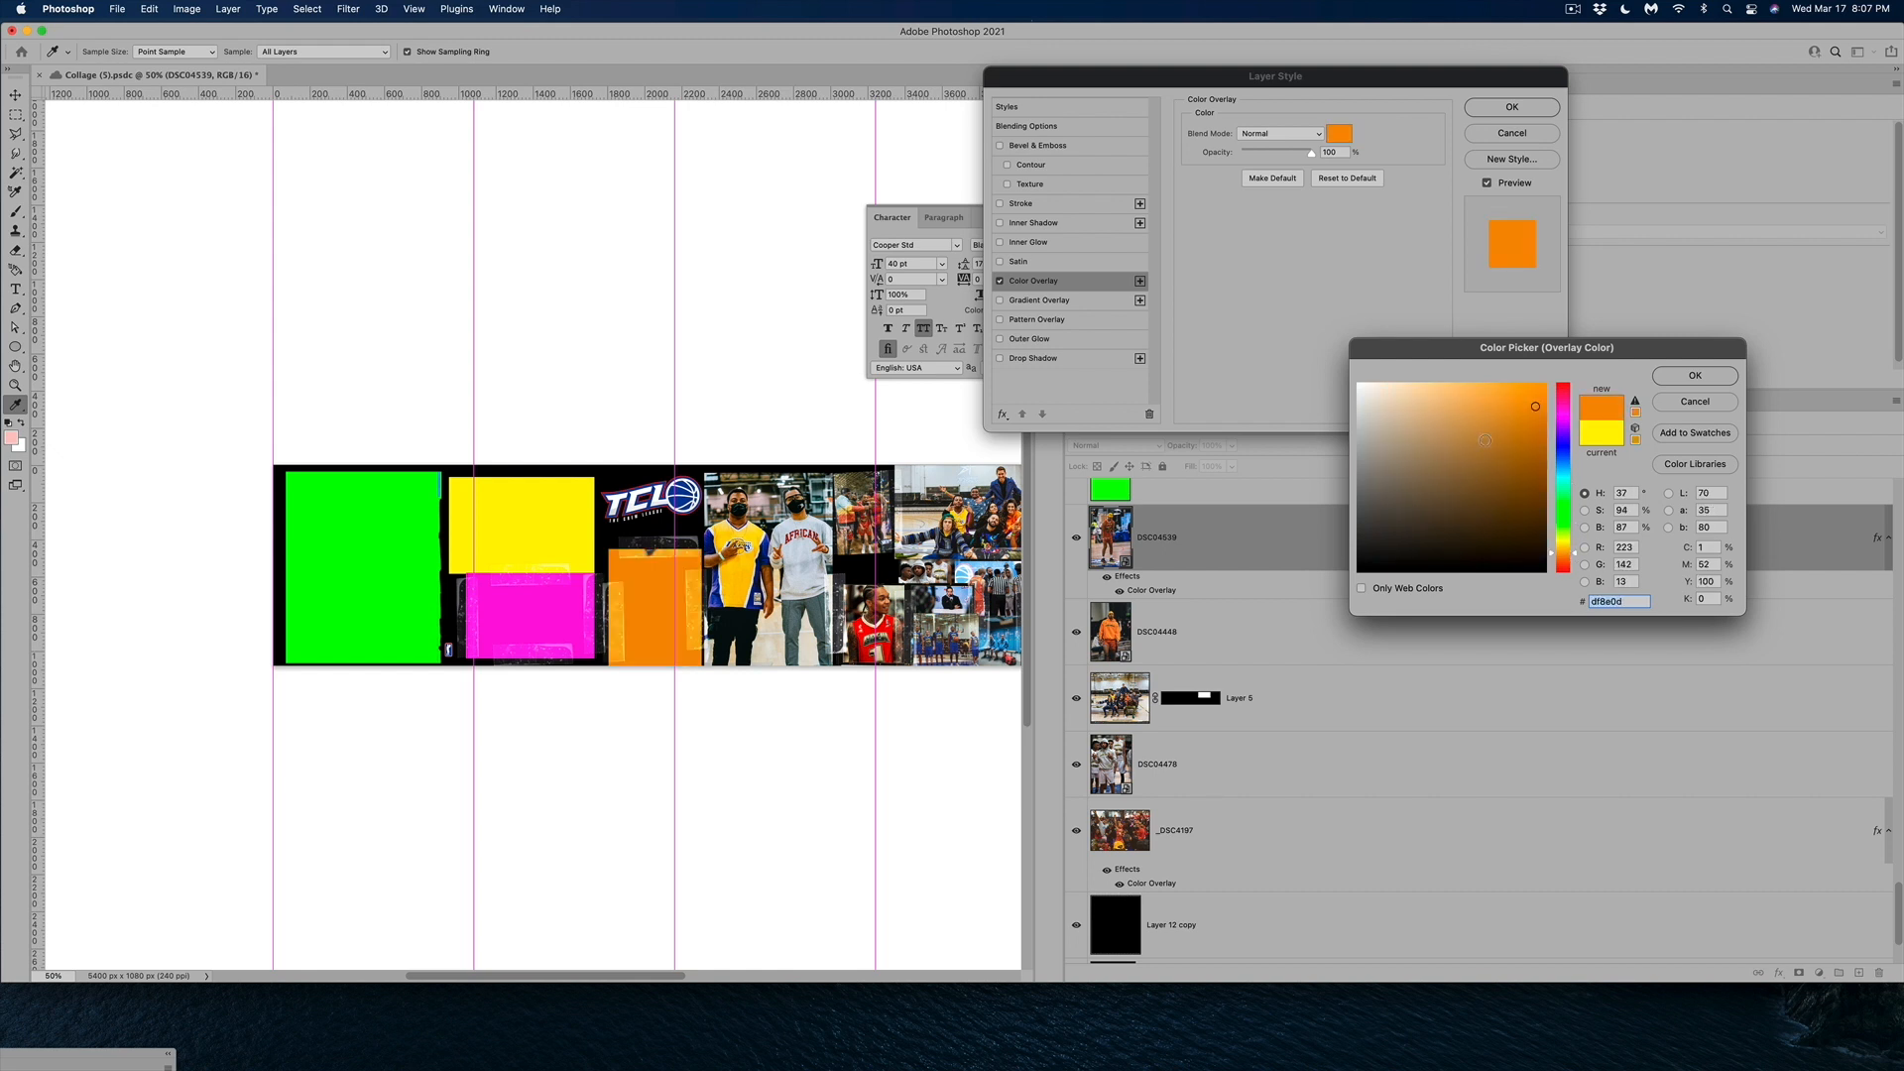
{"action": "left_click", "coordinate": [1692, 374]}
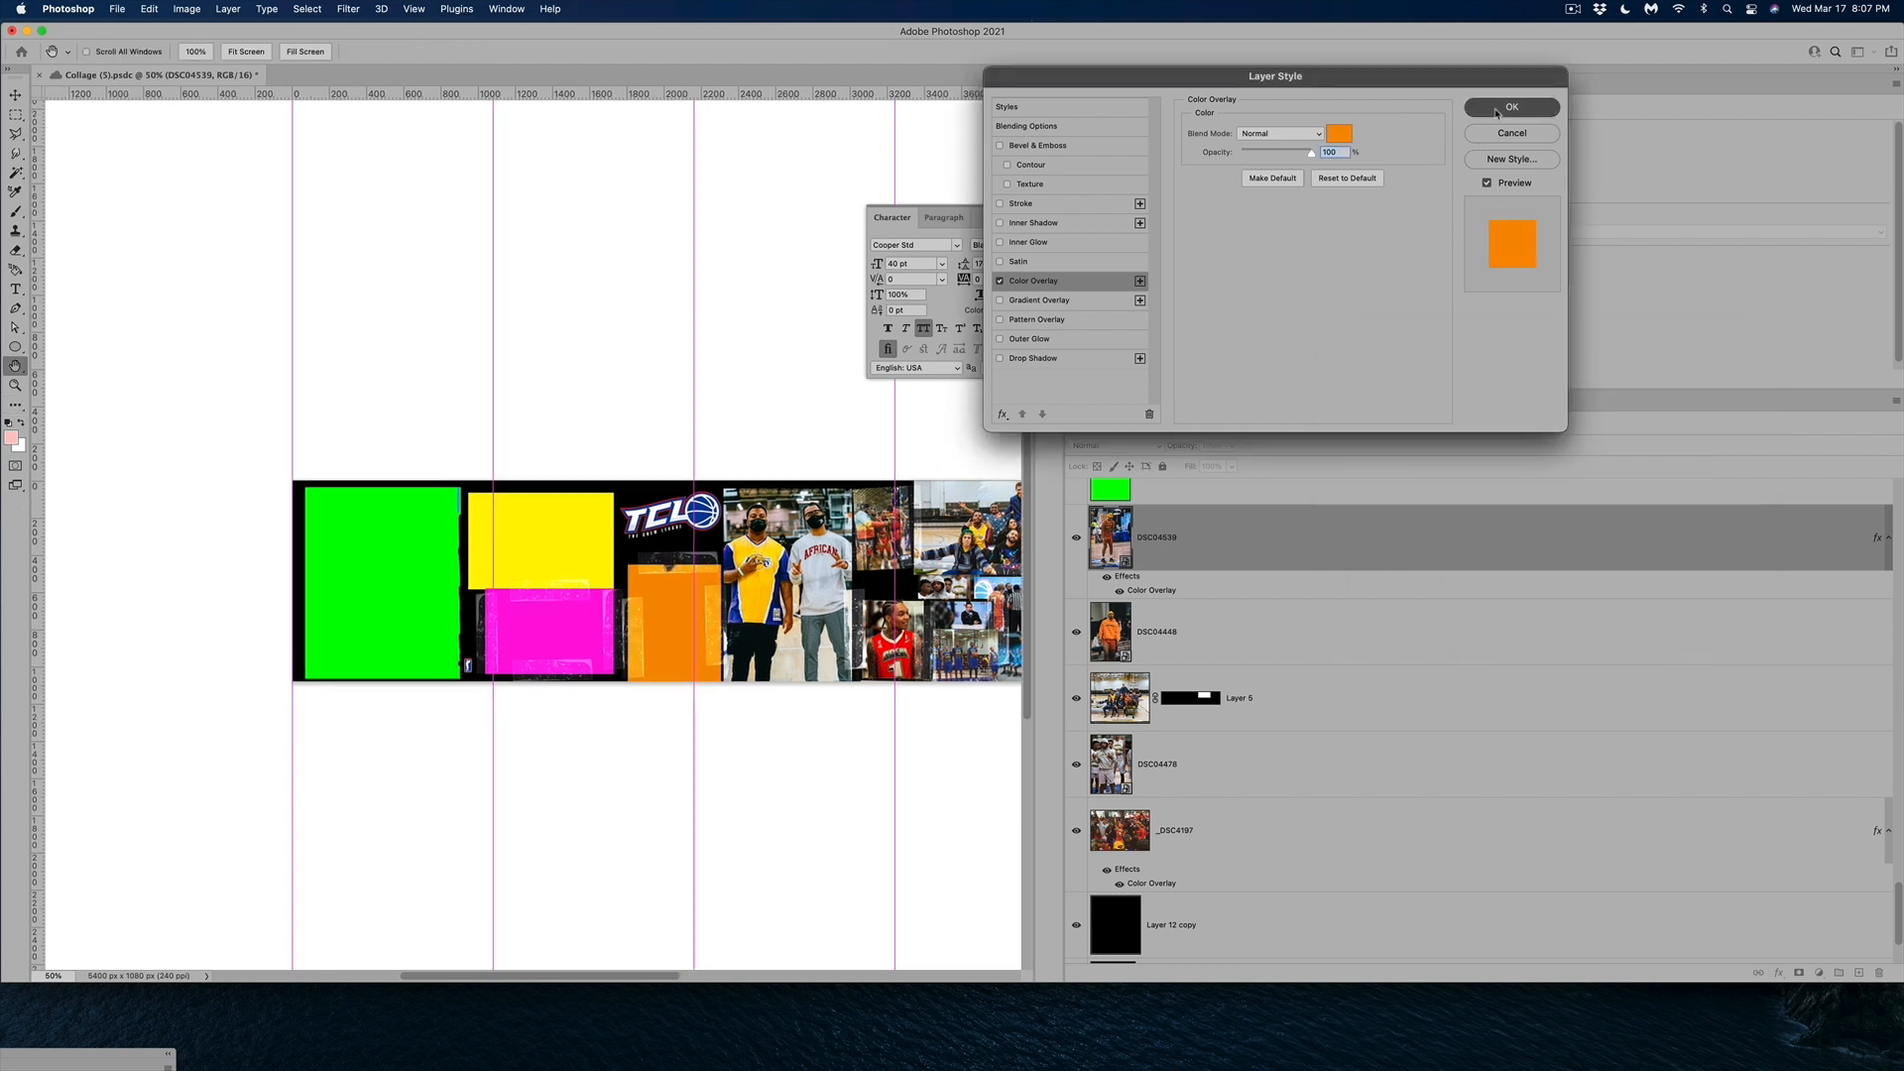
{"action": "left_click", "coordinate": [1511, 107]}
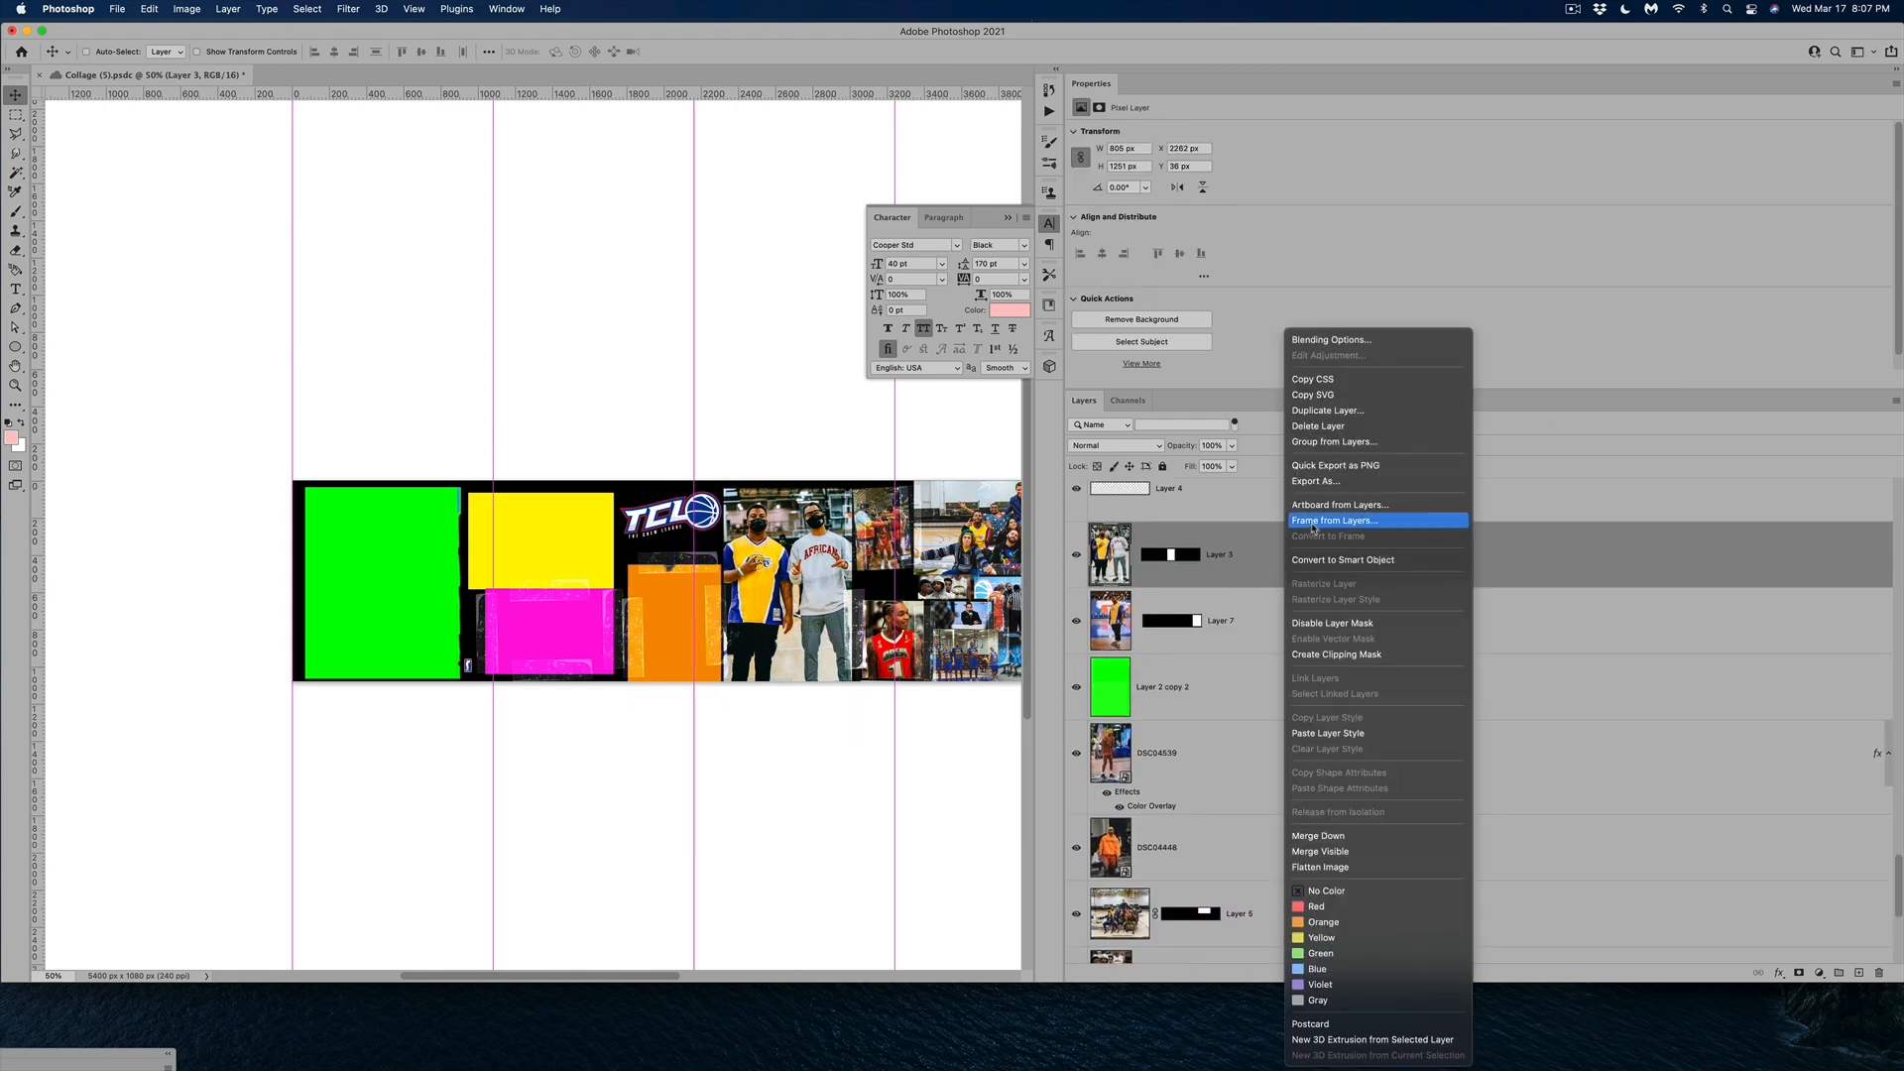
Give the Layer 3 photo a blue colour overlay, making it a solid blue block
{"action": "left_click", "coordinate": [1343, 560]}
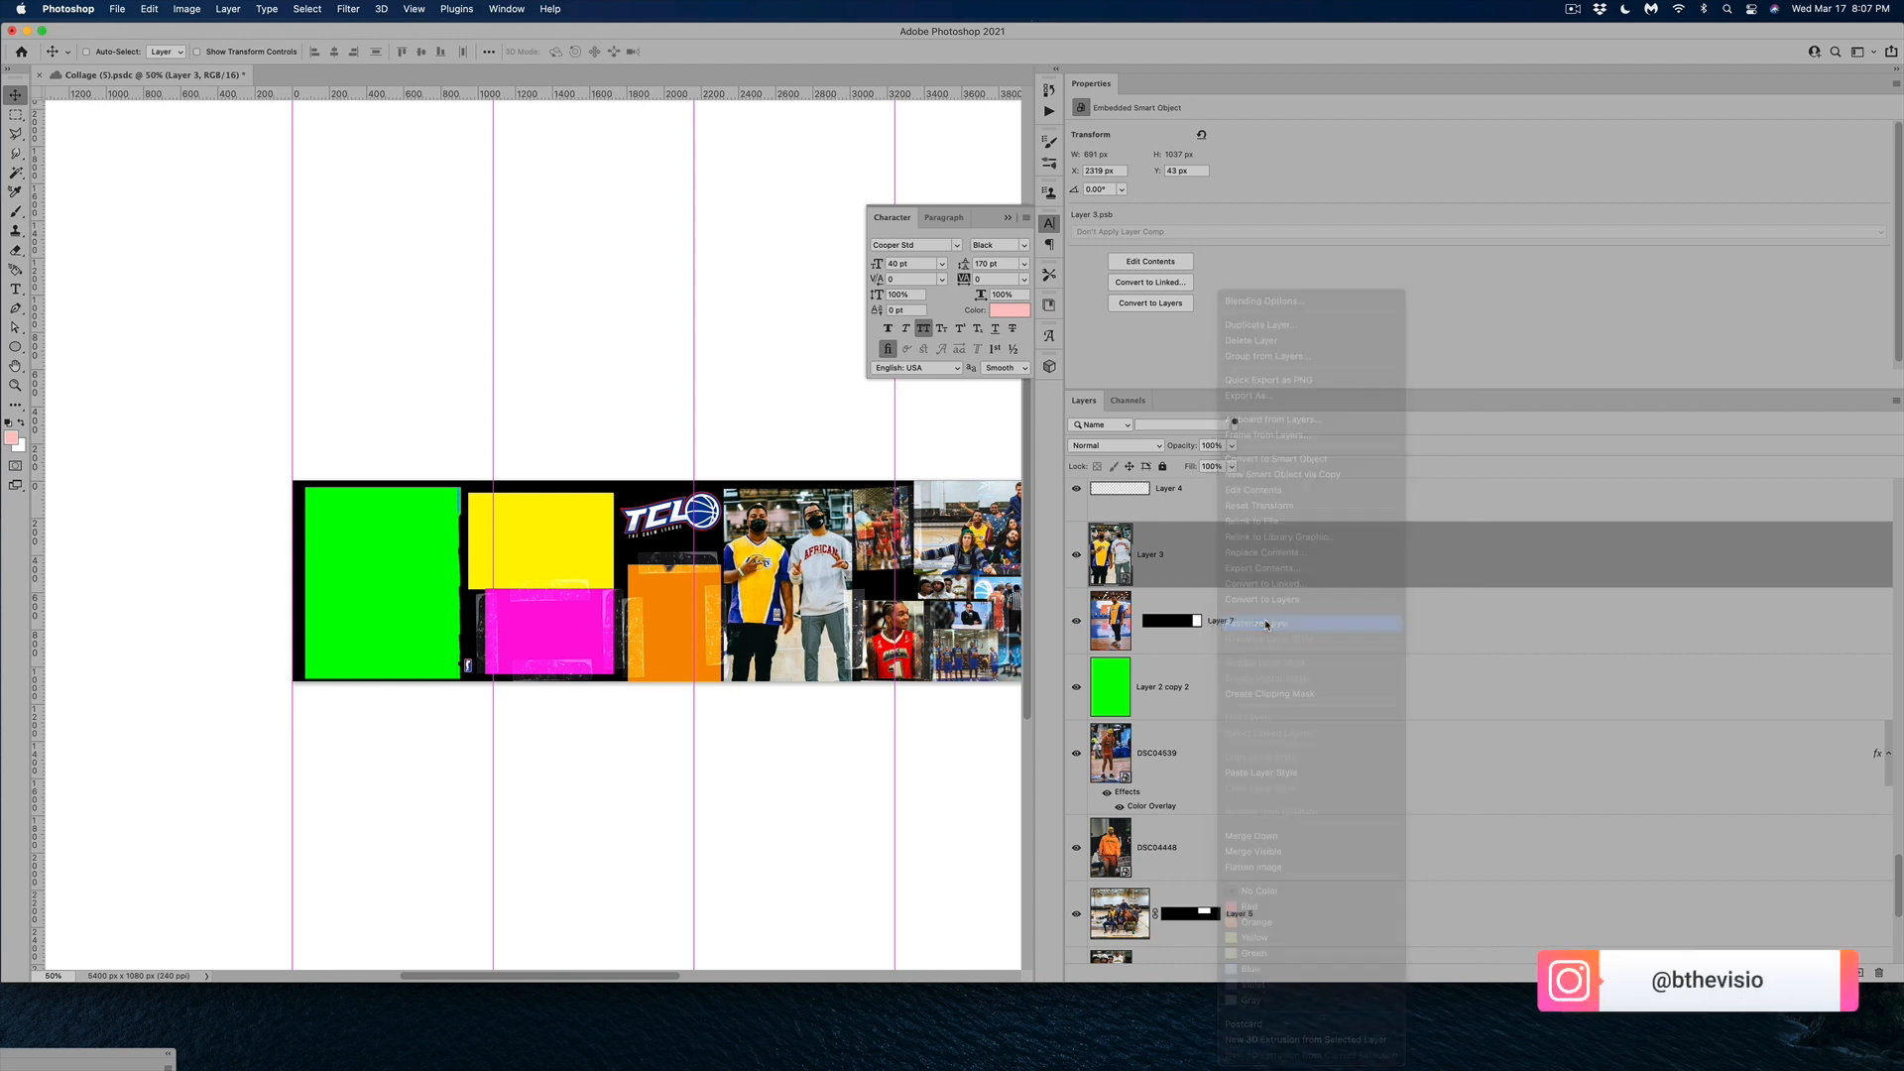
{"action": "right_click", "coordinate": [1148, 618]}
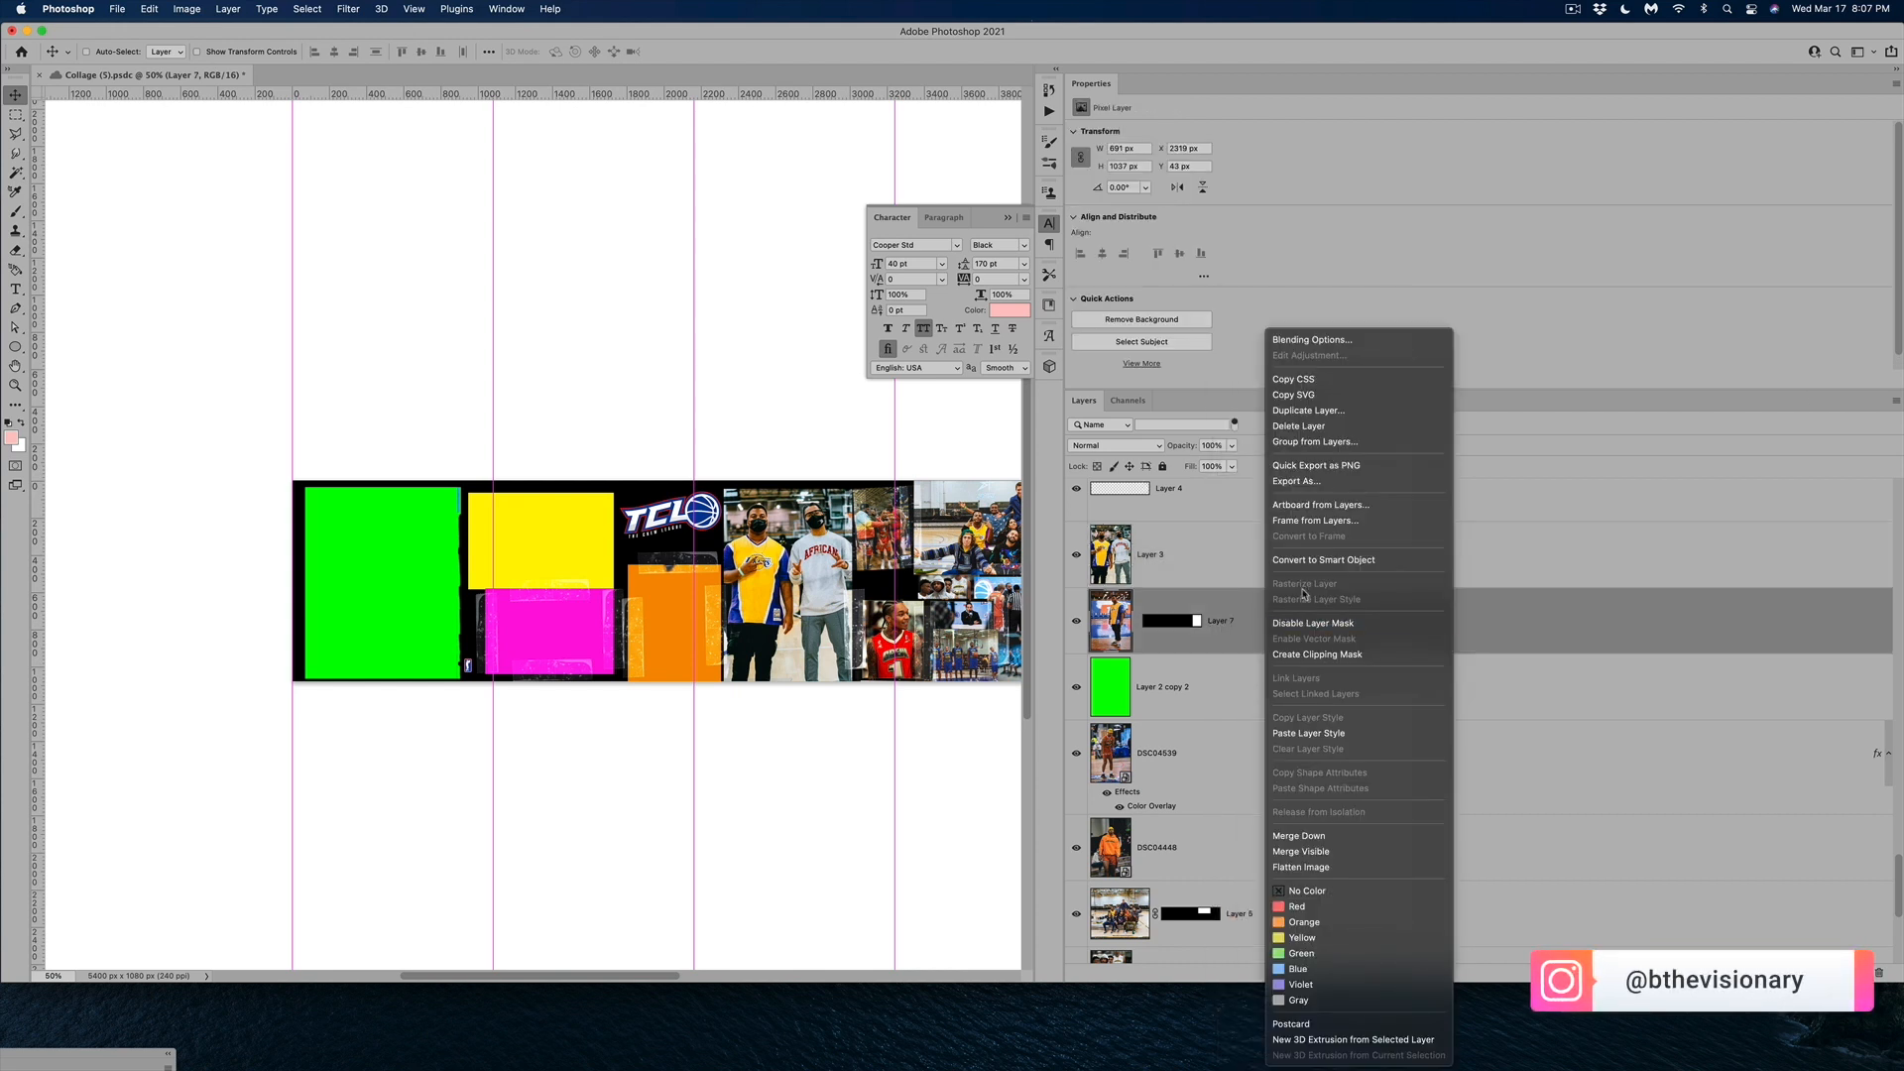
{"action": "left_click", "coordinate": [1322, 560]}
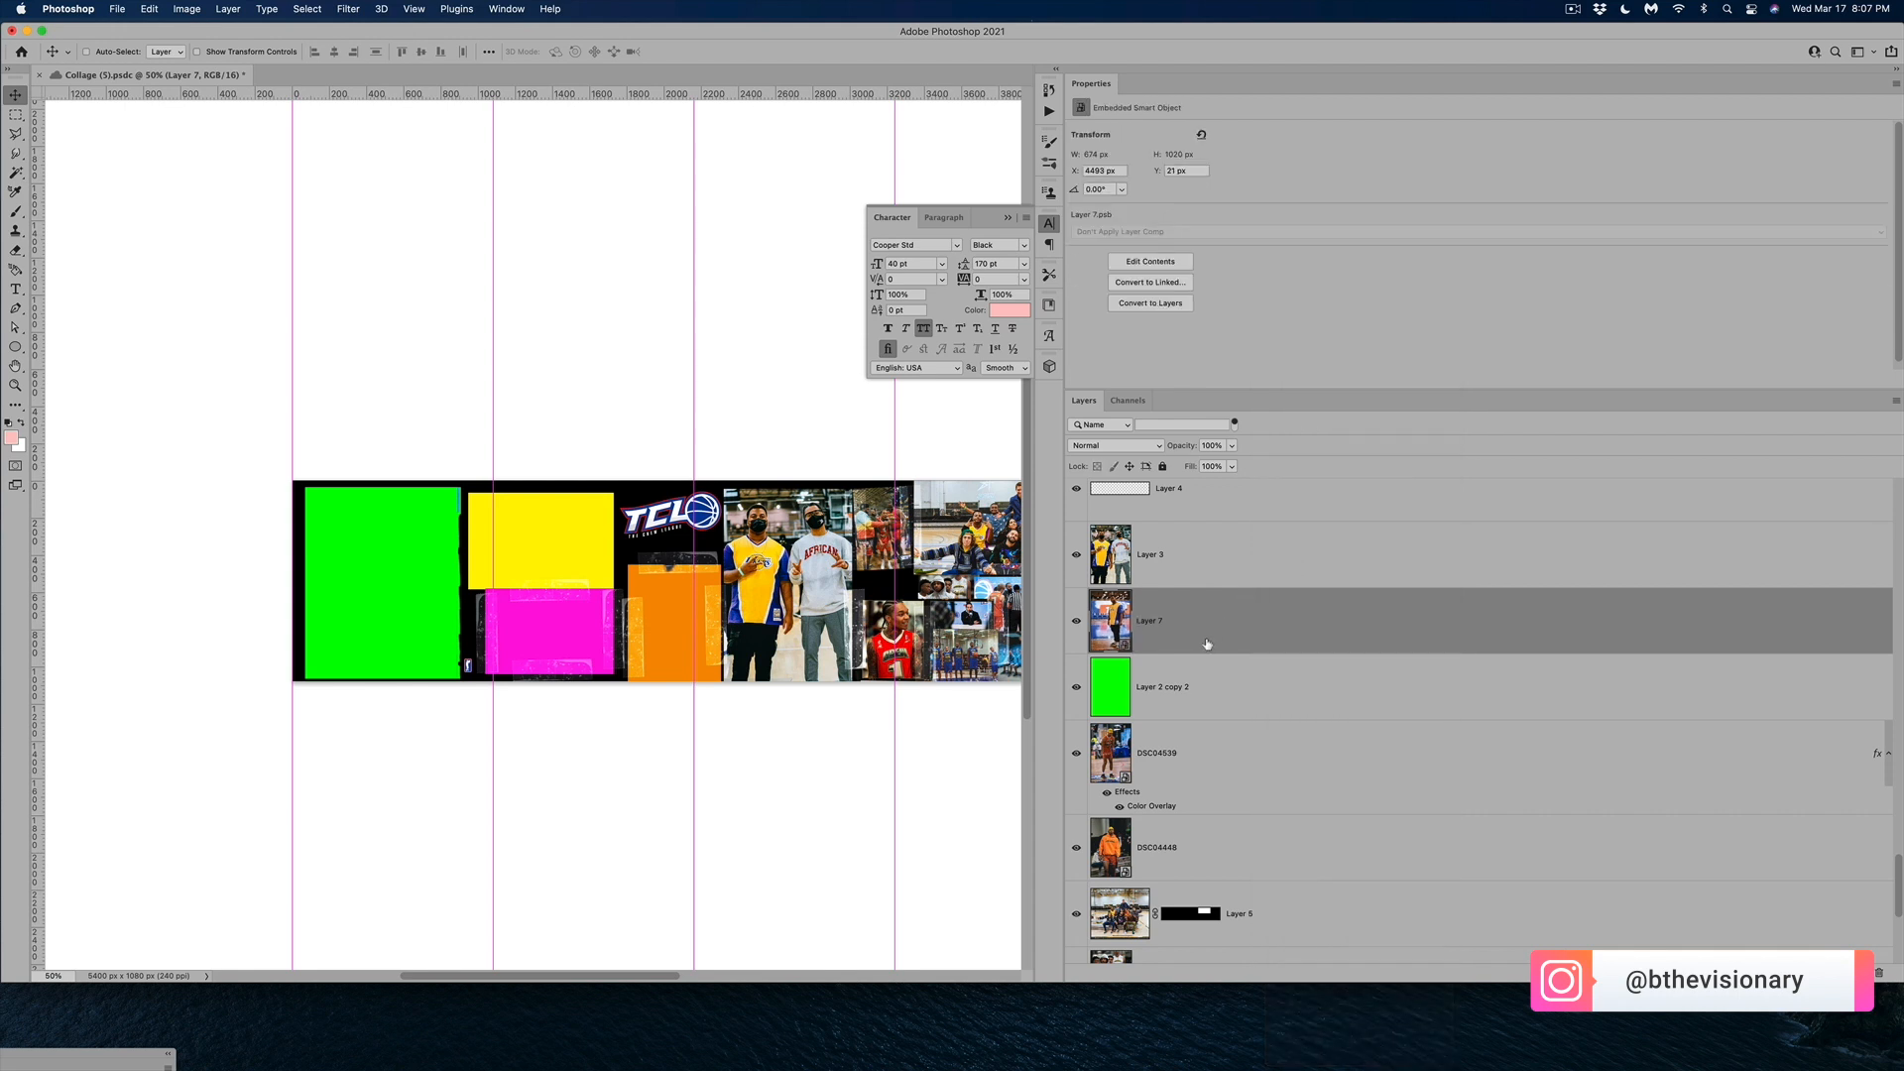
{"action": "left_click", "coordinate": [1148, 553]}
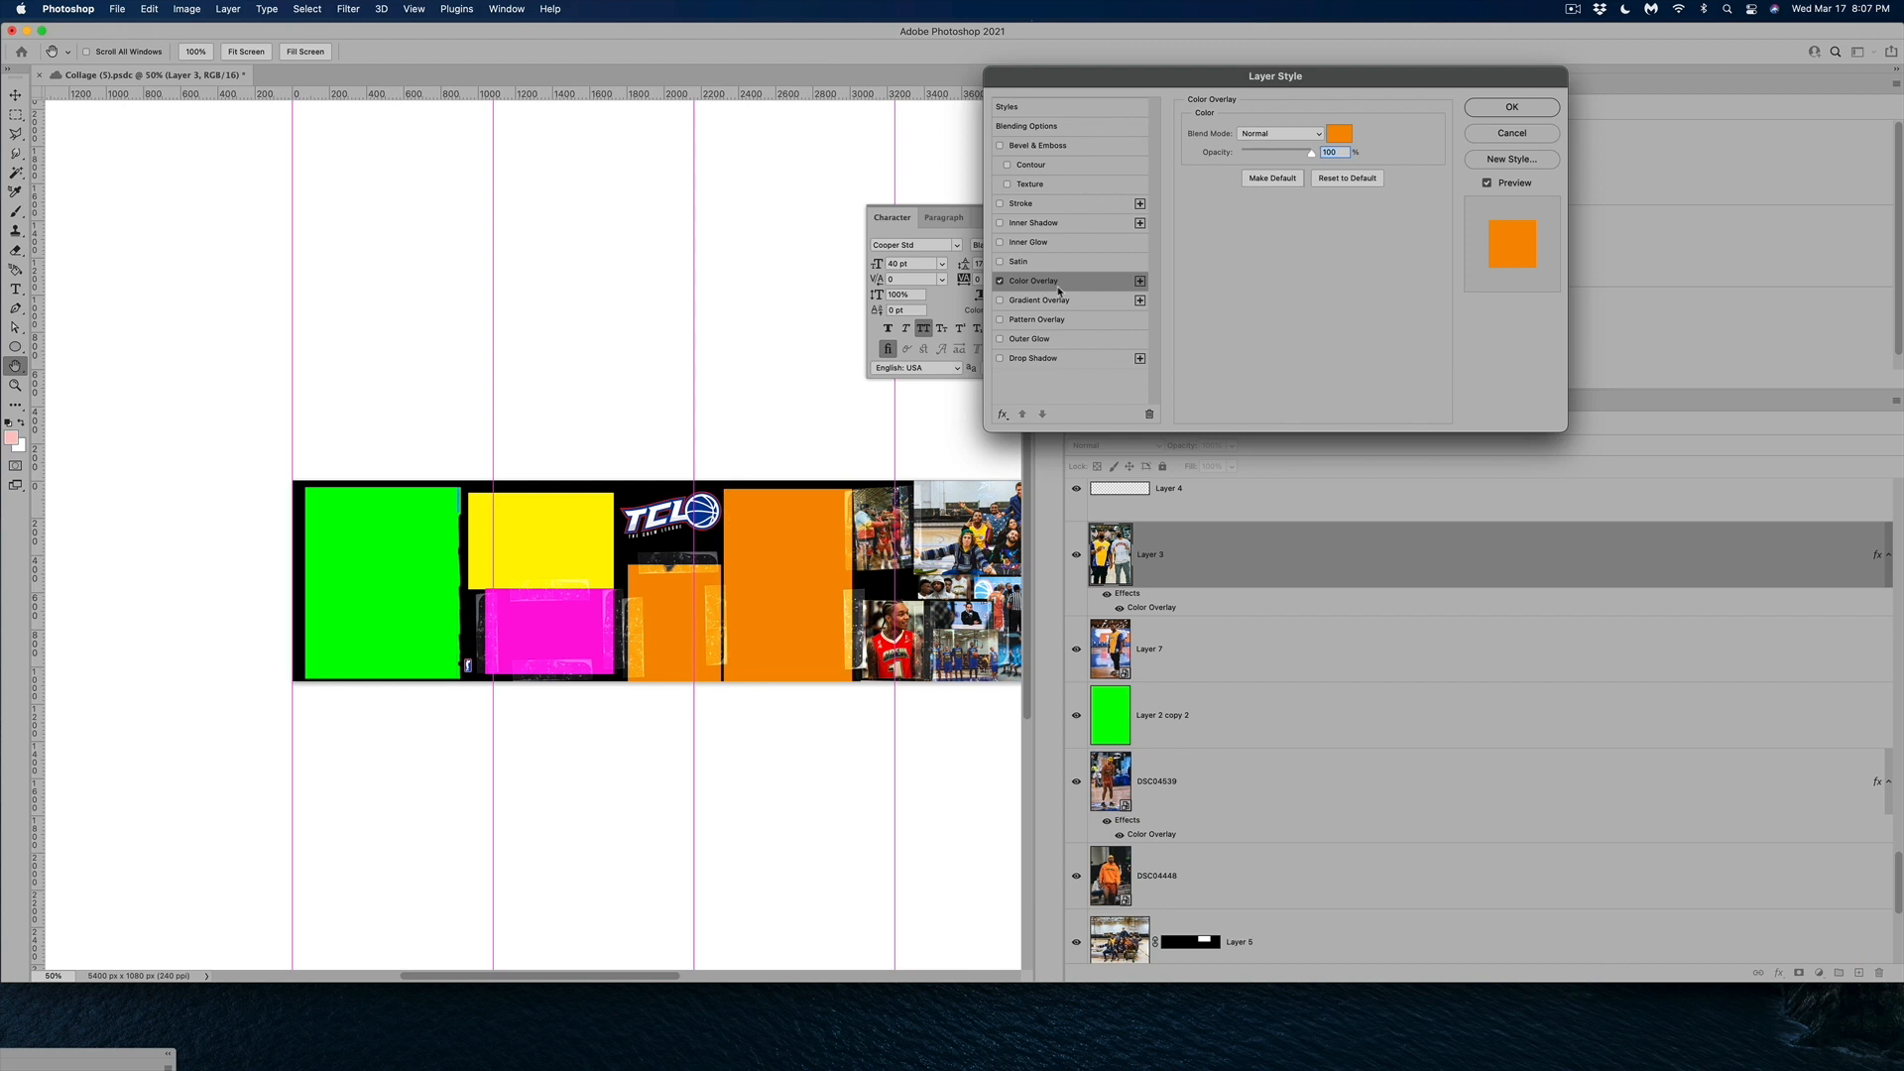
{"action": "left_click", "coordinate": [1337, 133]}
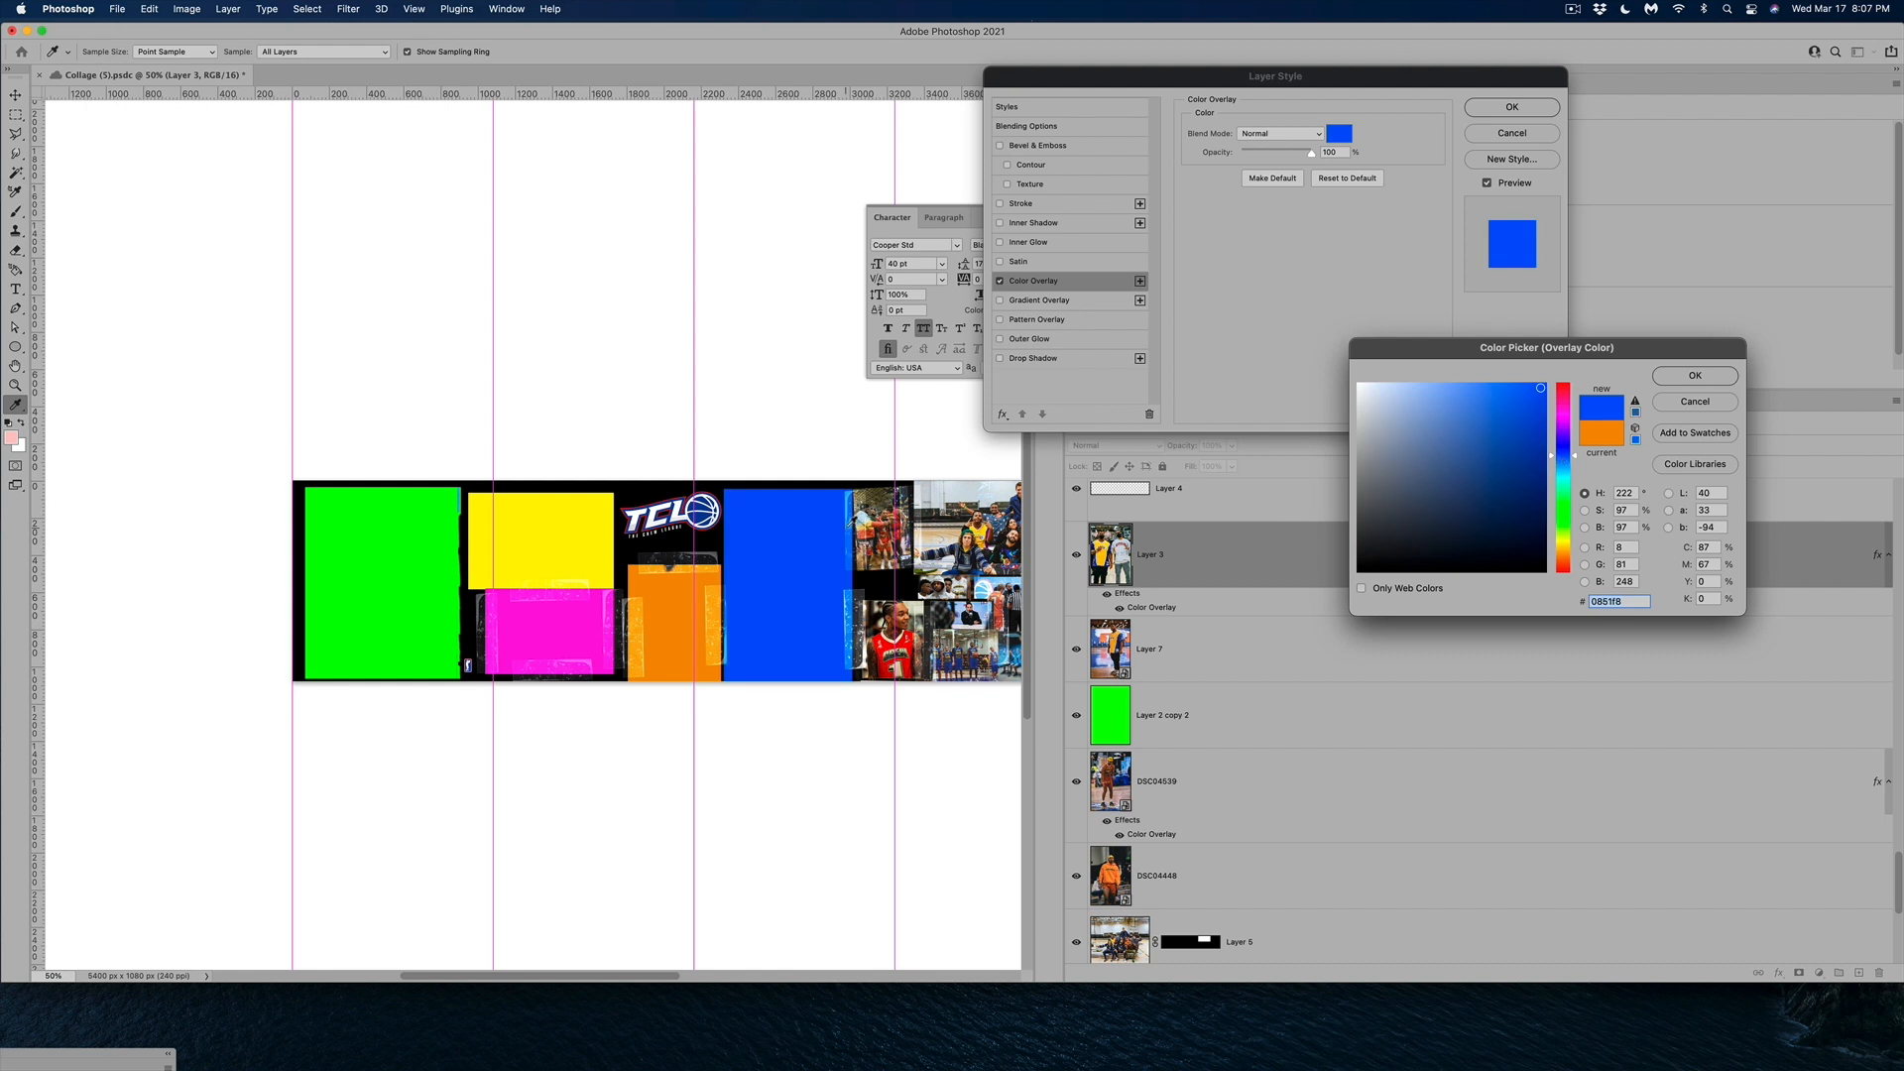
{"action": "left_click", "coordinate": [1692, 375]}
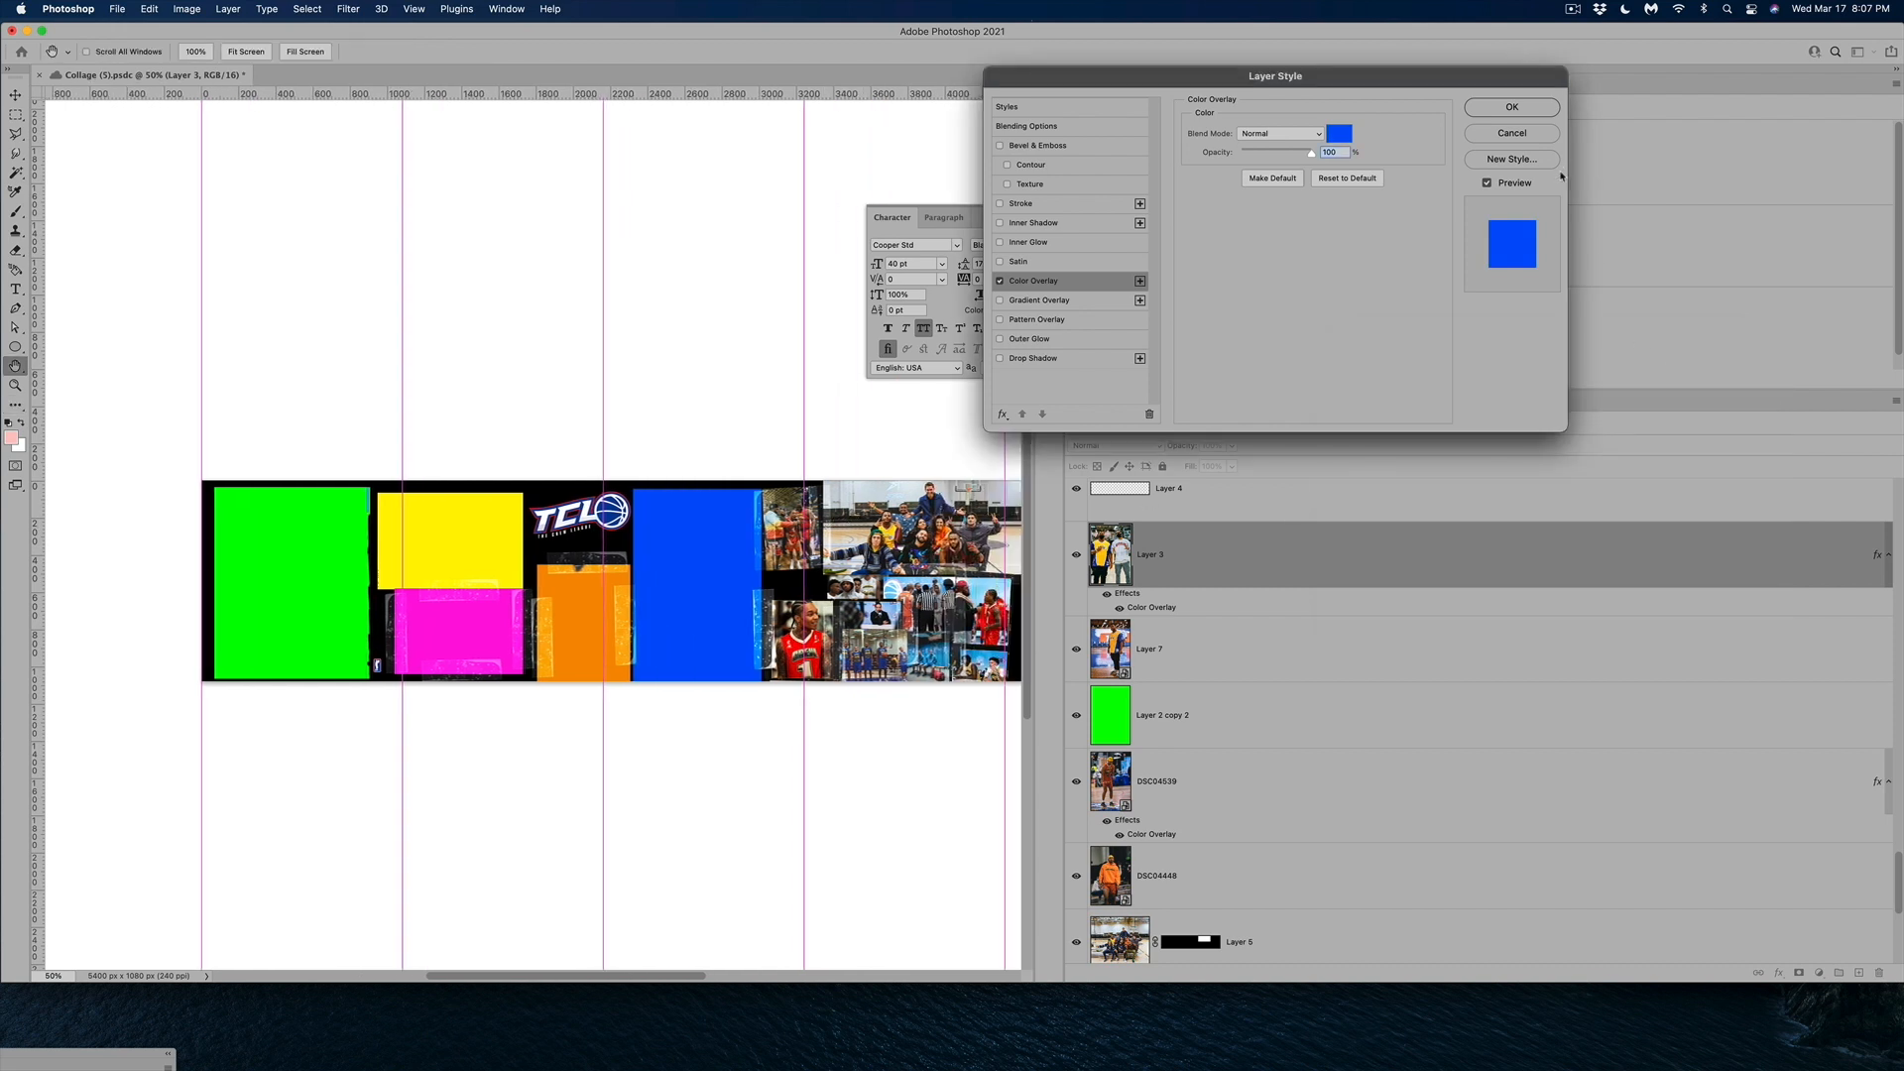
{"action": "left_click", "coordinate": [1511, 107]}
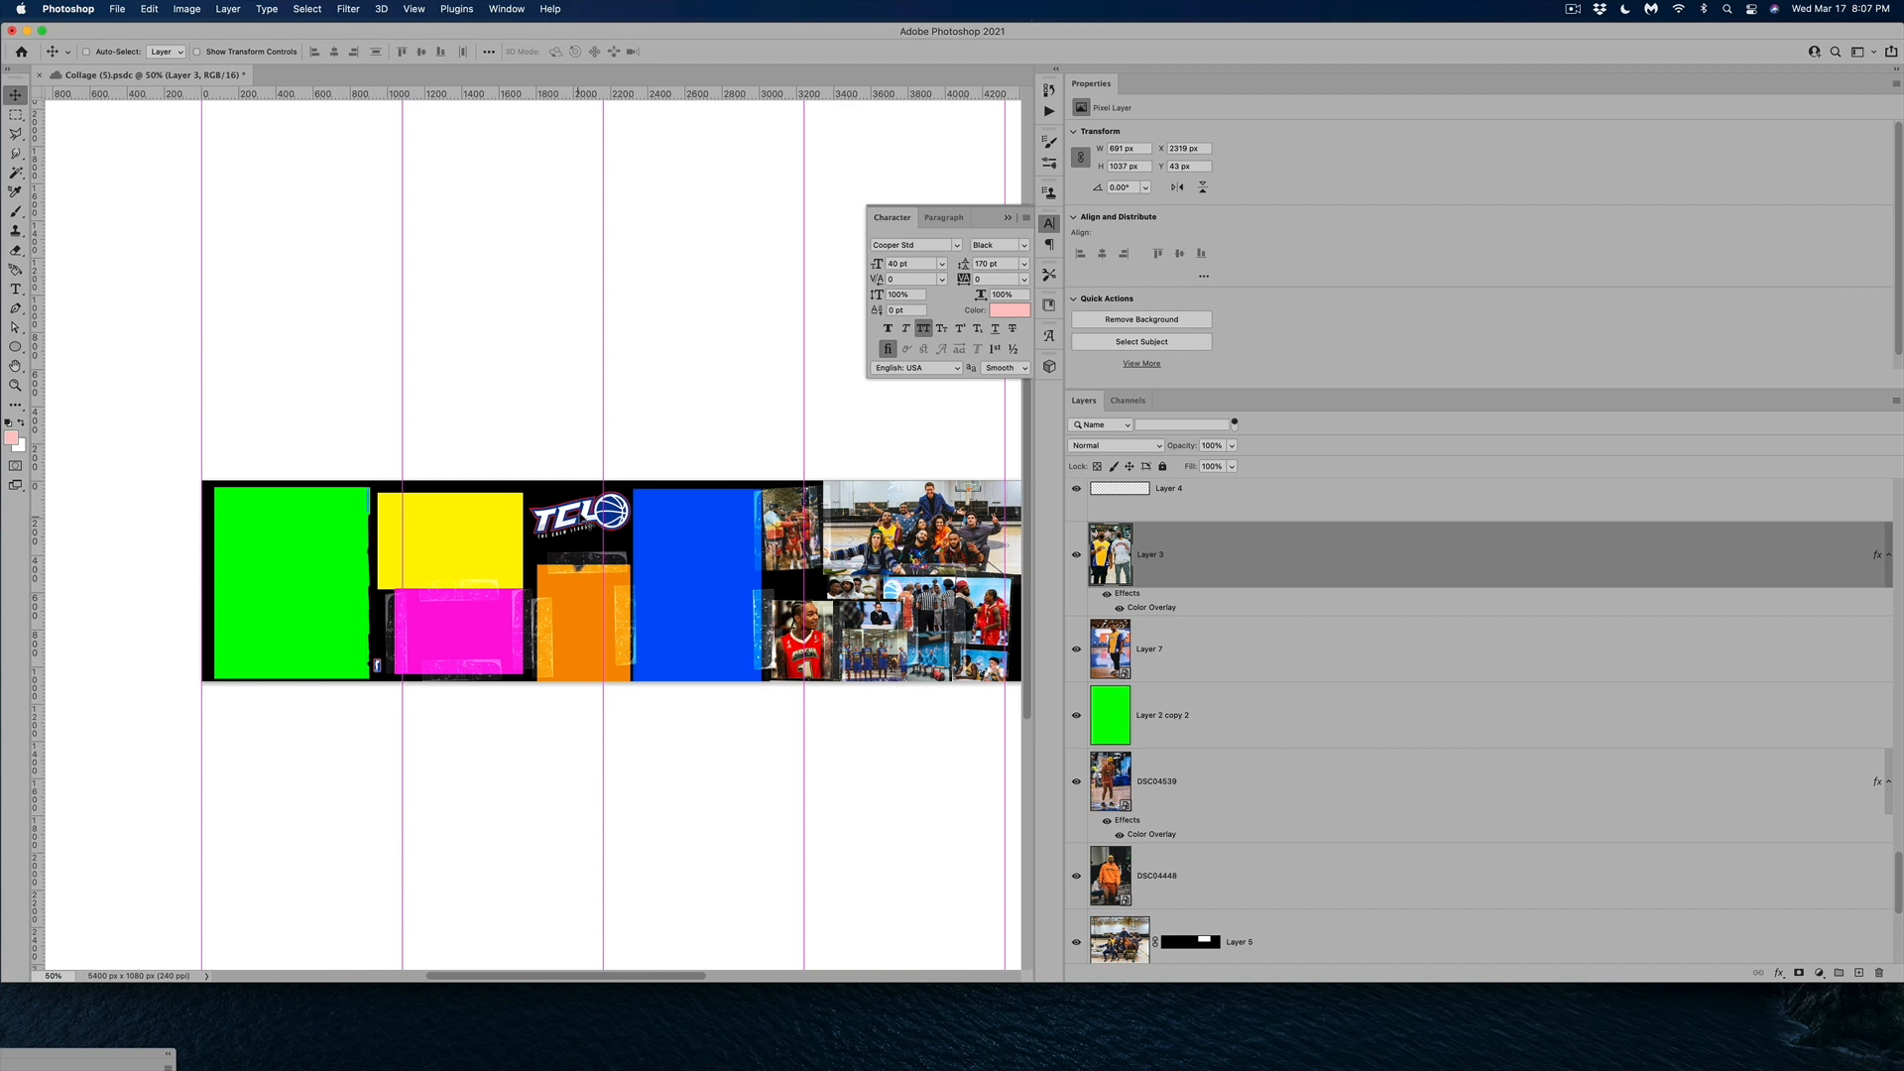
{"action": "left_click", "coordinate": [1184, 510]}
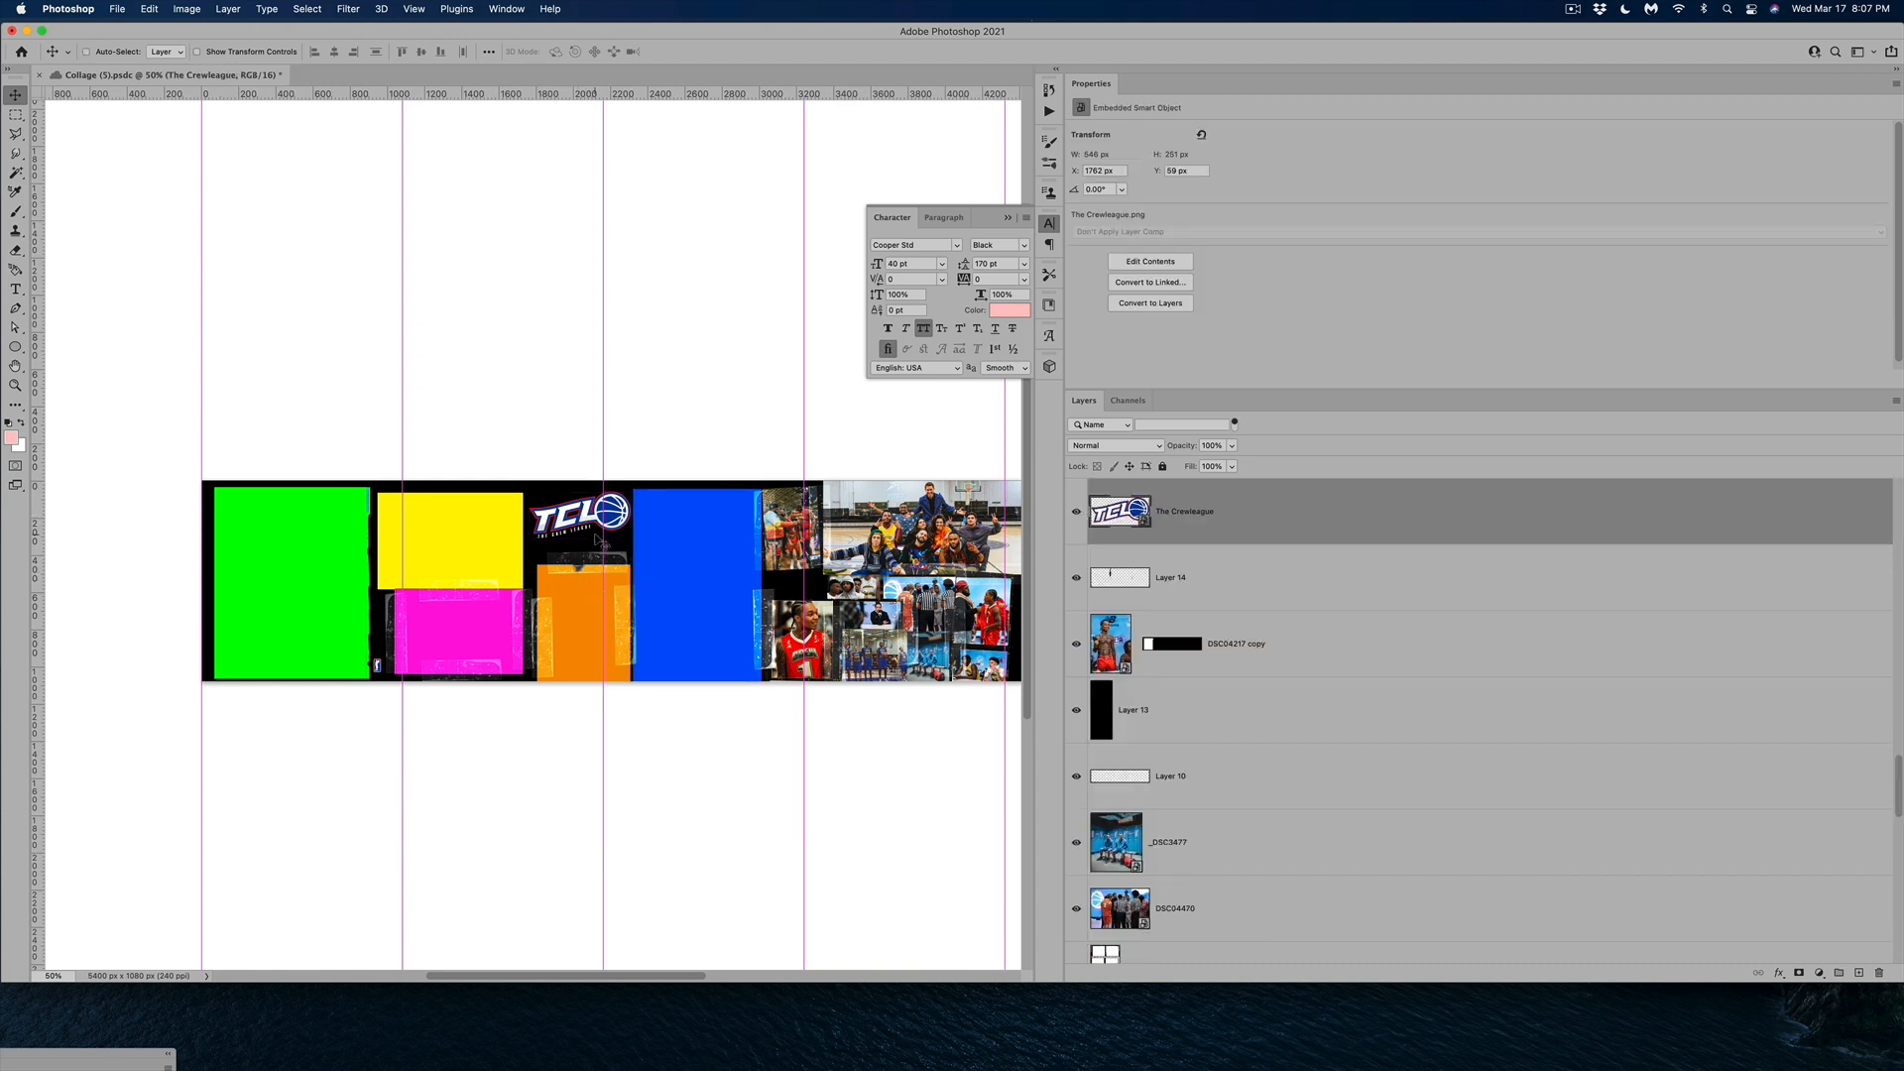
Release the clipping mask binding the yellow _DSC4197 block to the layer below
{"action": "scroll", "scroll_direction": "right", "scroll_amount": 3}
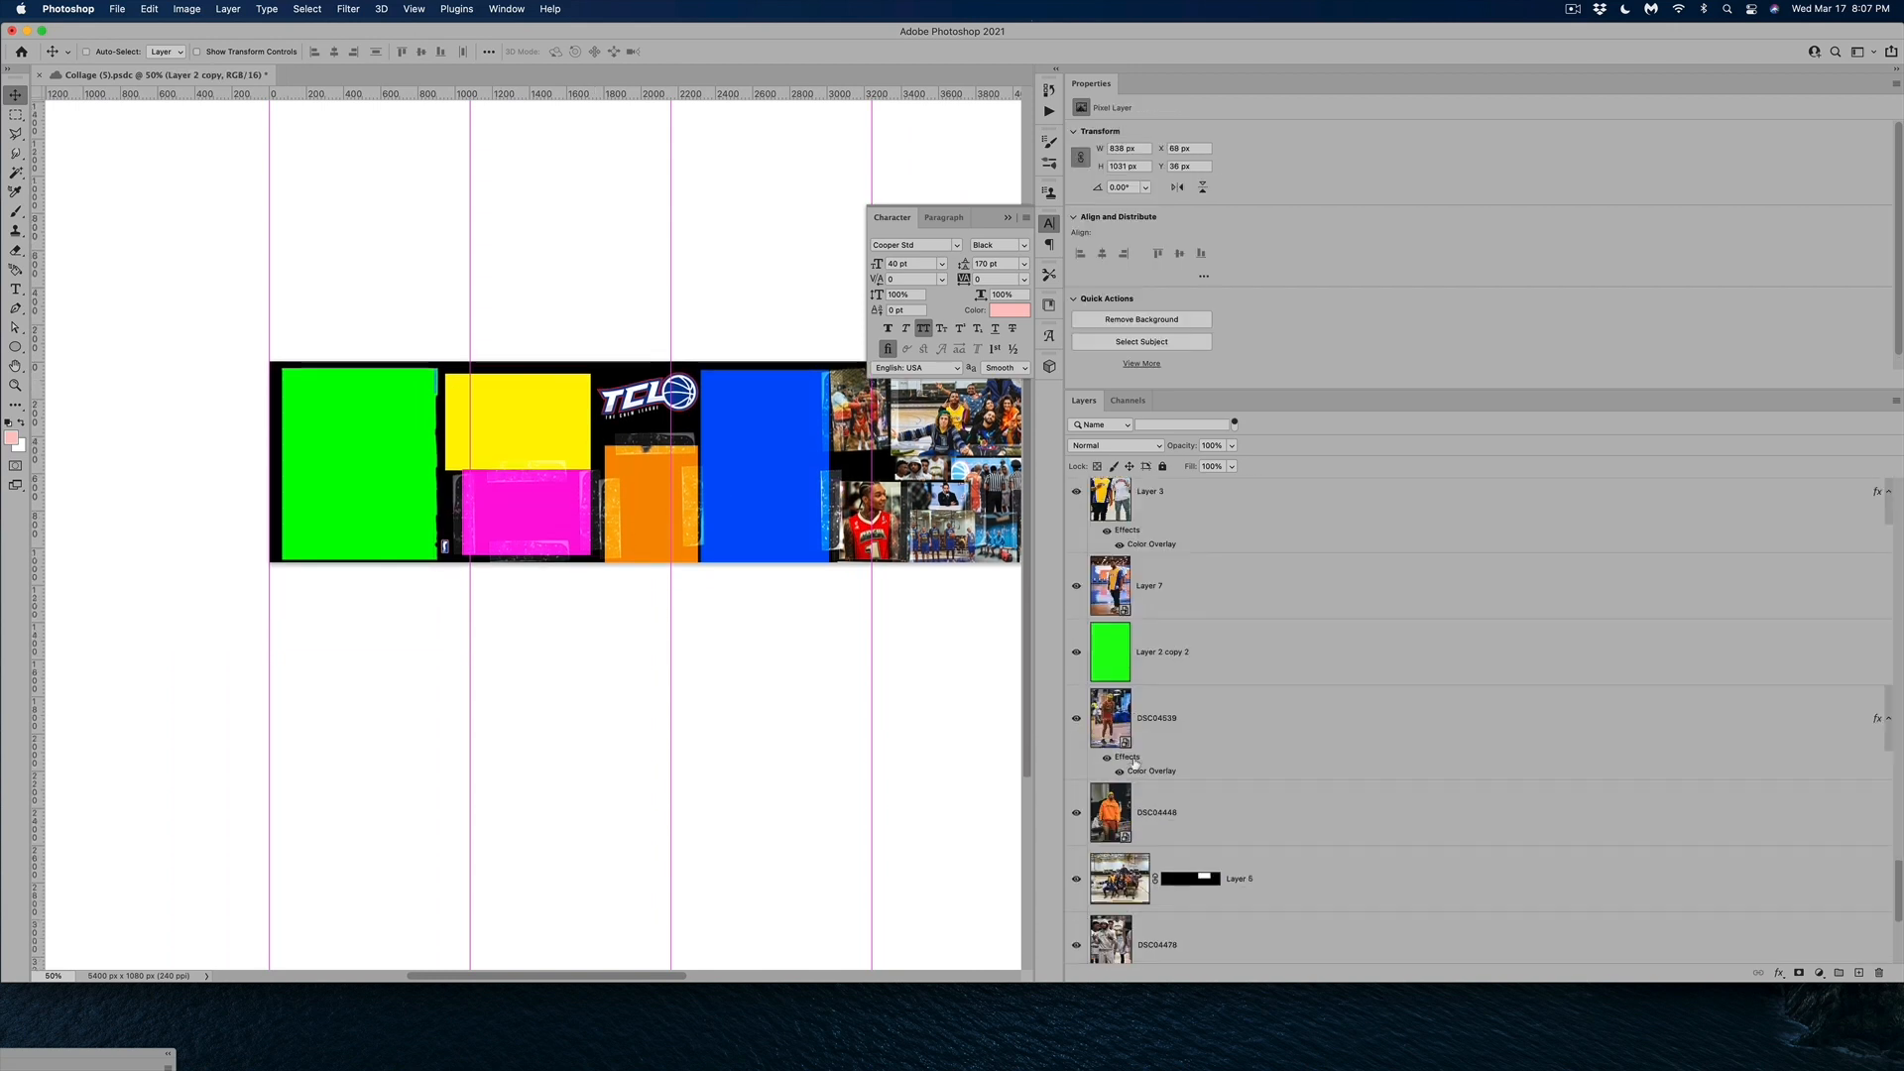
{"action": "scroll", "scroll_direction": "down", "scroll_amount": 3}
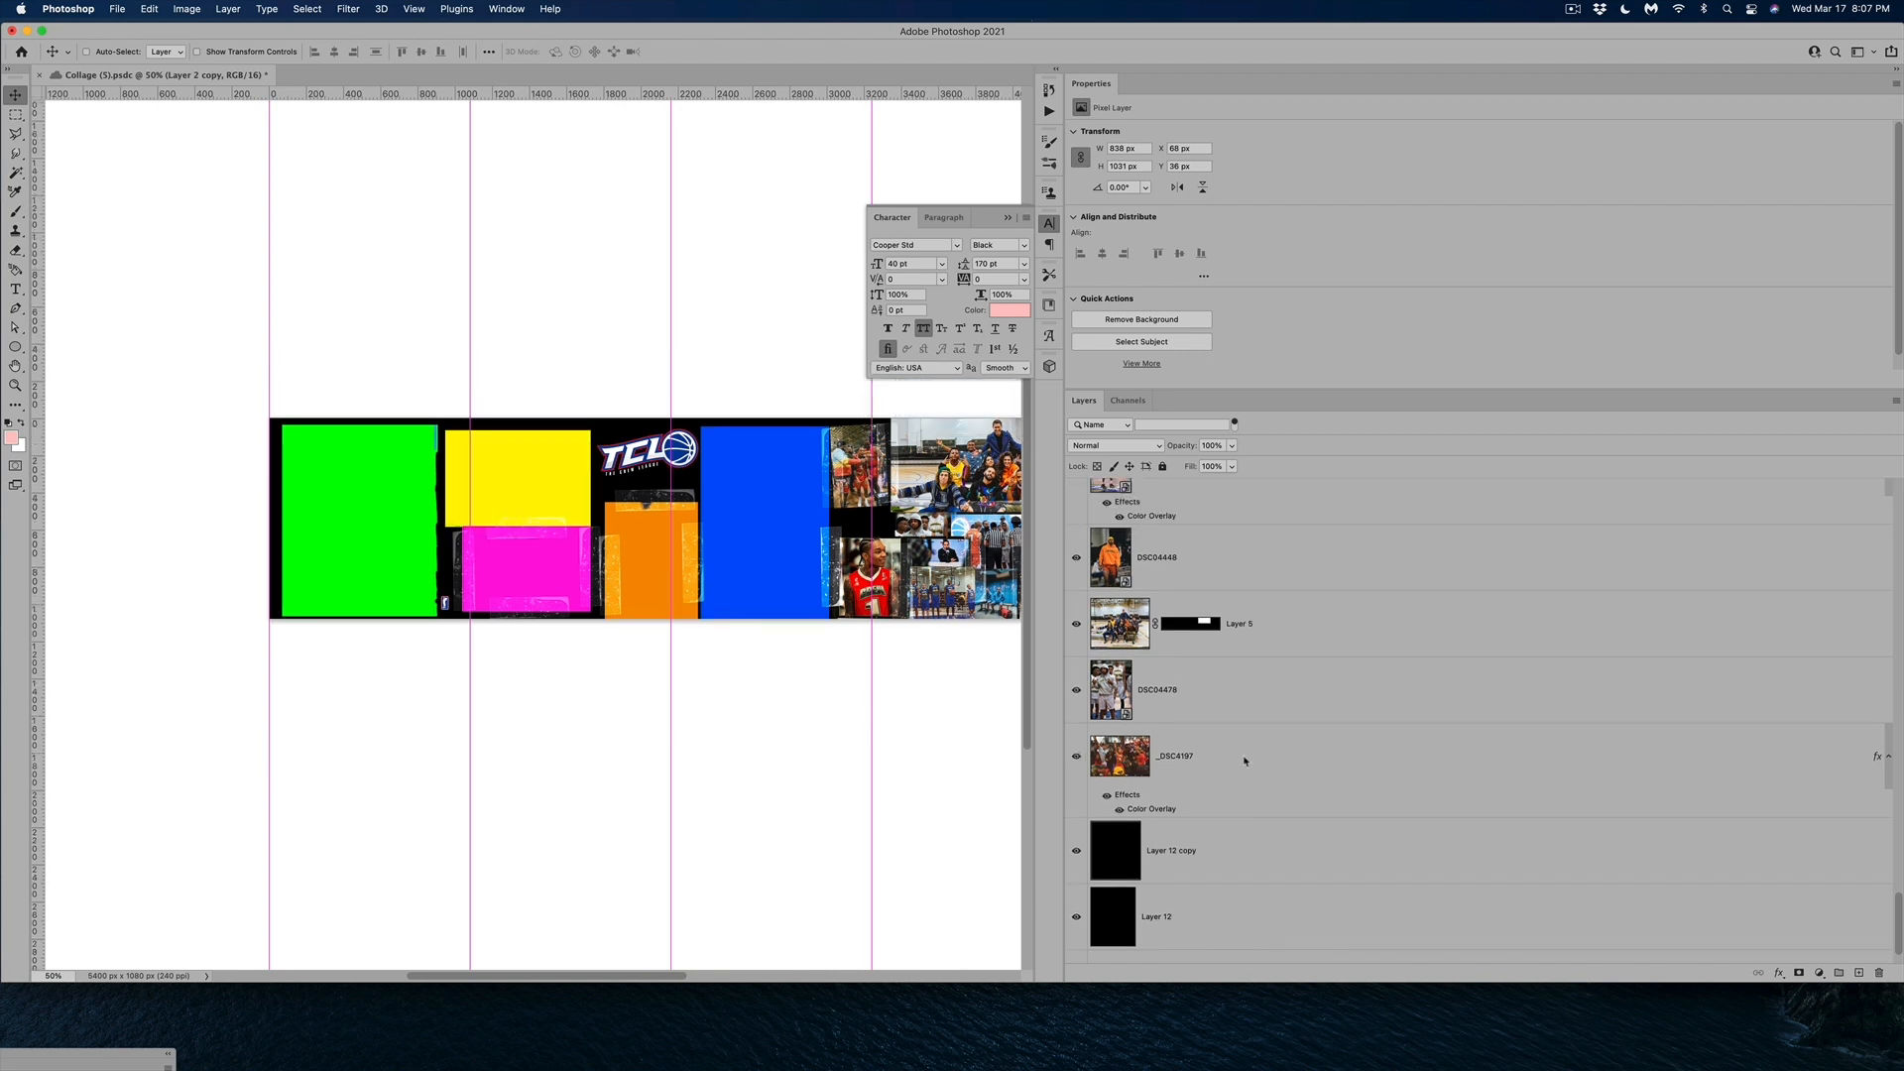
{"action": "left_click", "coordinate": [1214, 753]}
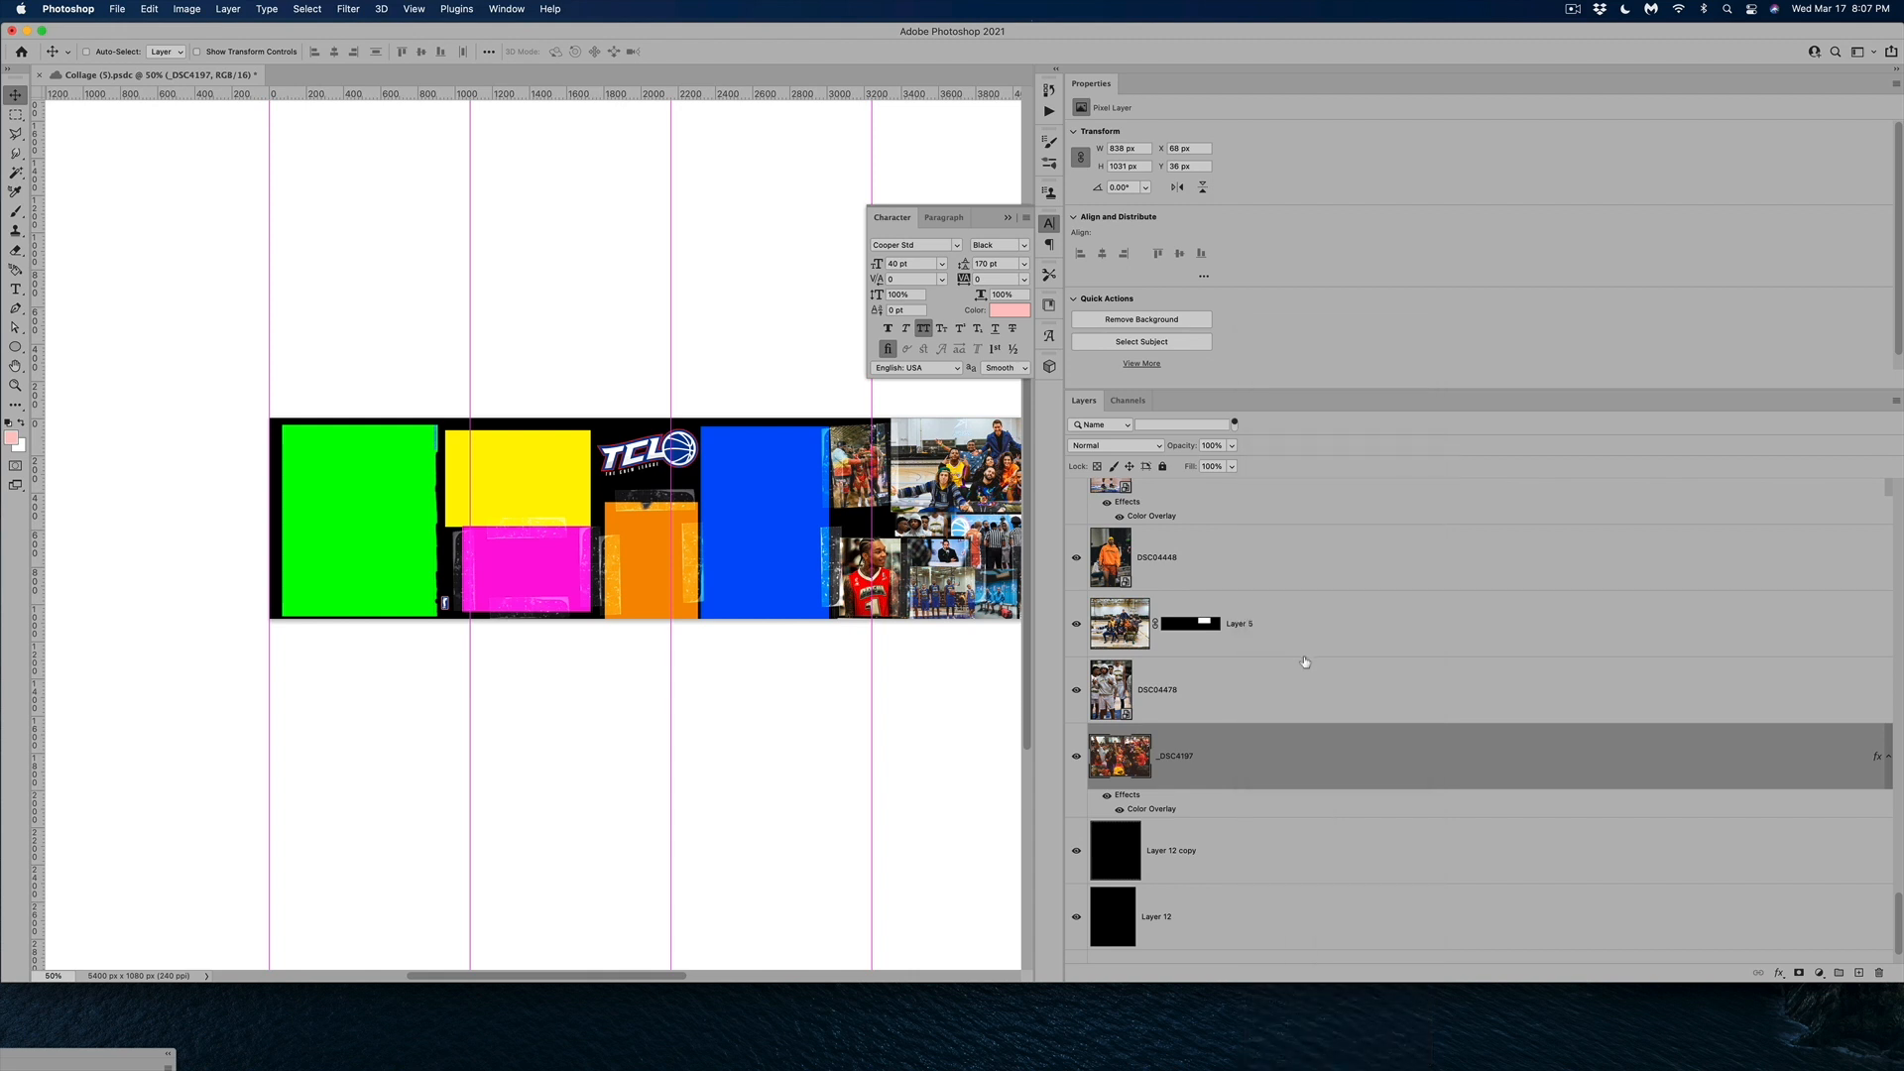
{"action": "right_click", "coordinate": [1148, 754]}
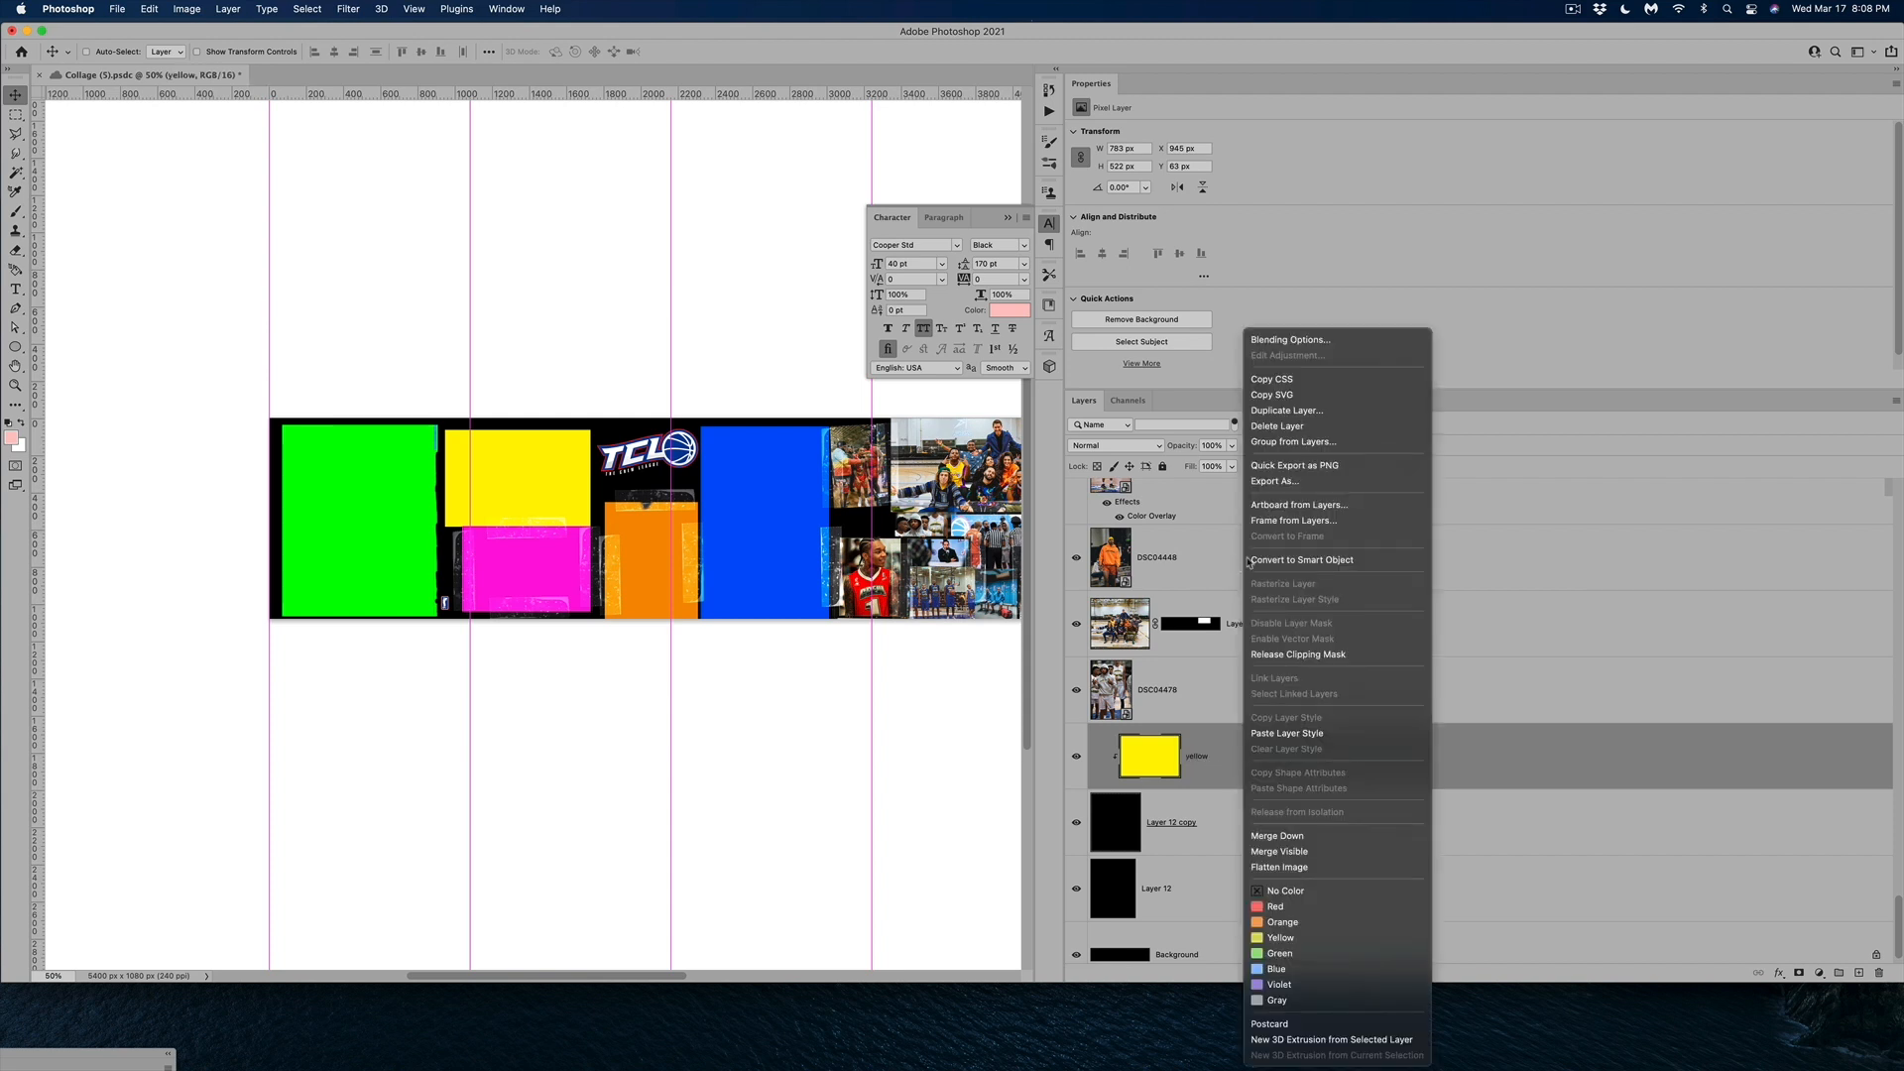
{"action": "mouse_move", "coordinate": [1297, 654]}
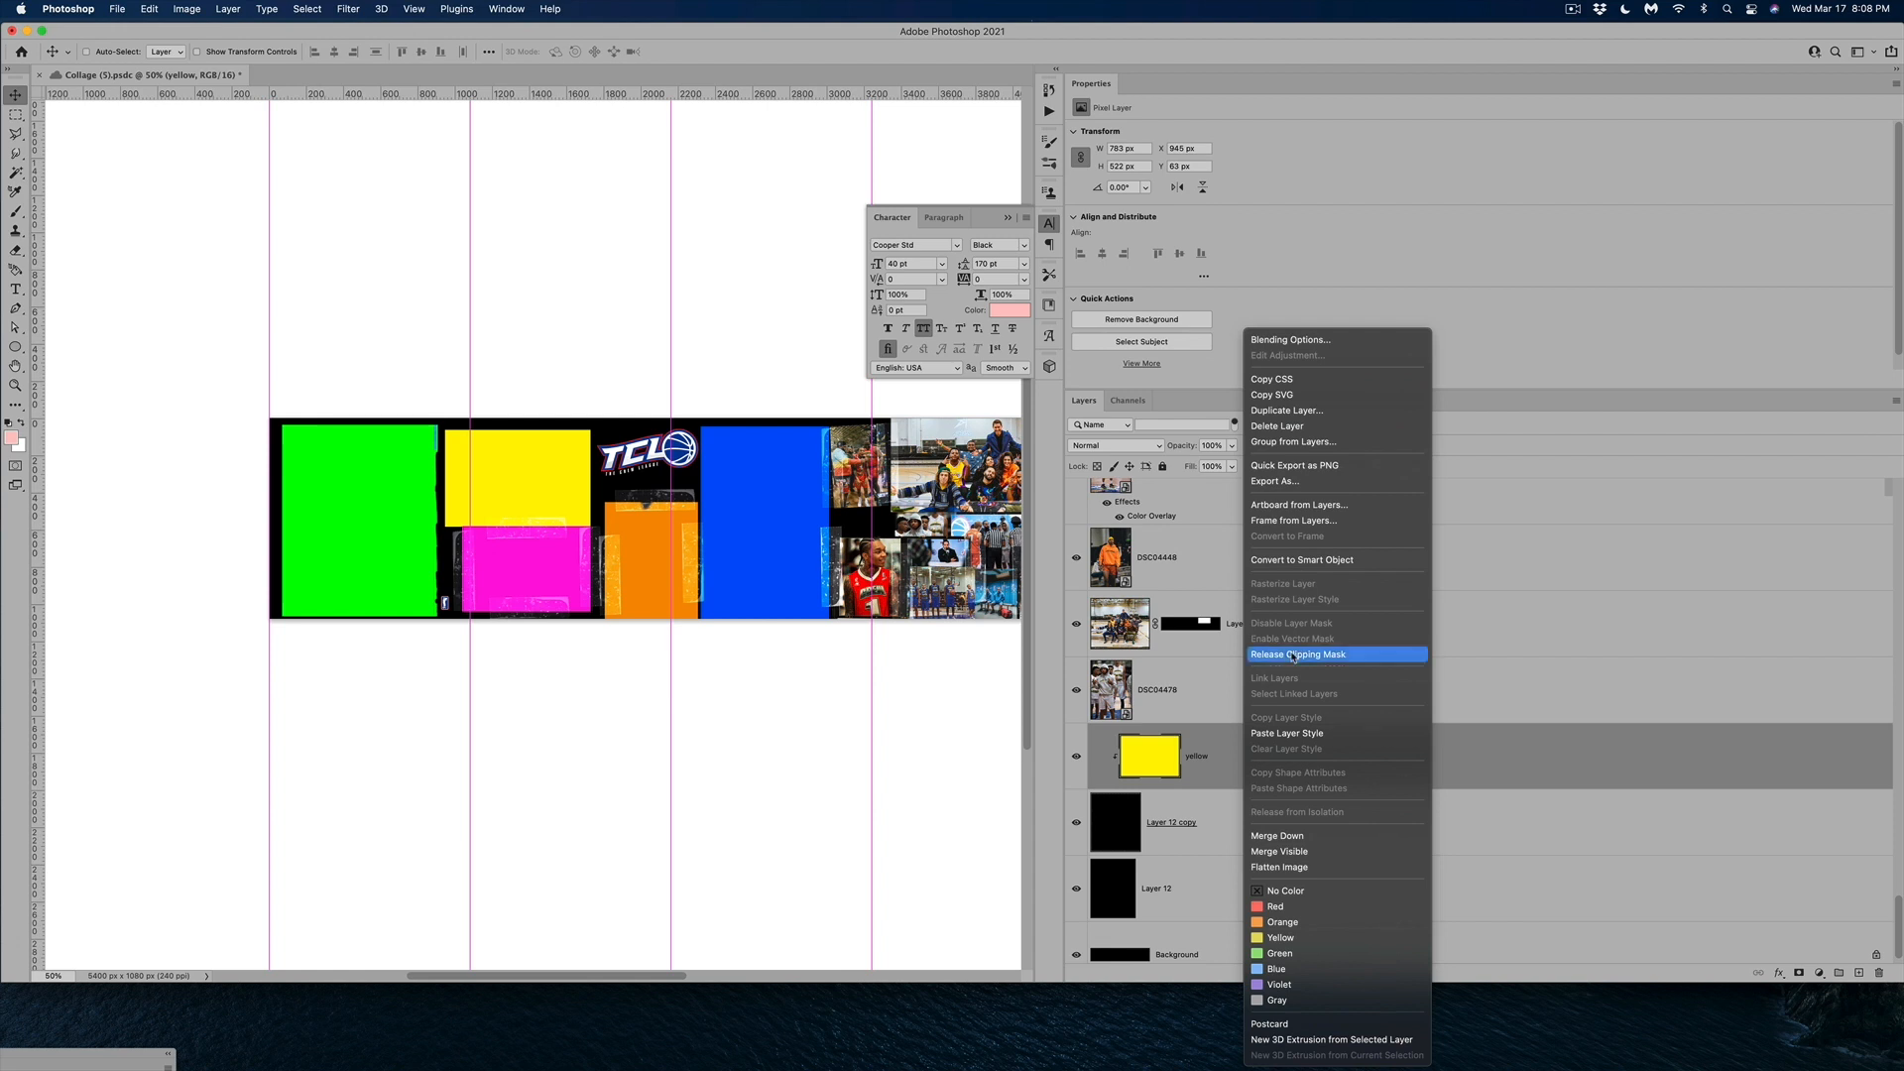
{"action": "left_click", "coordinate": [1297, 652]}
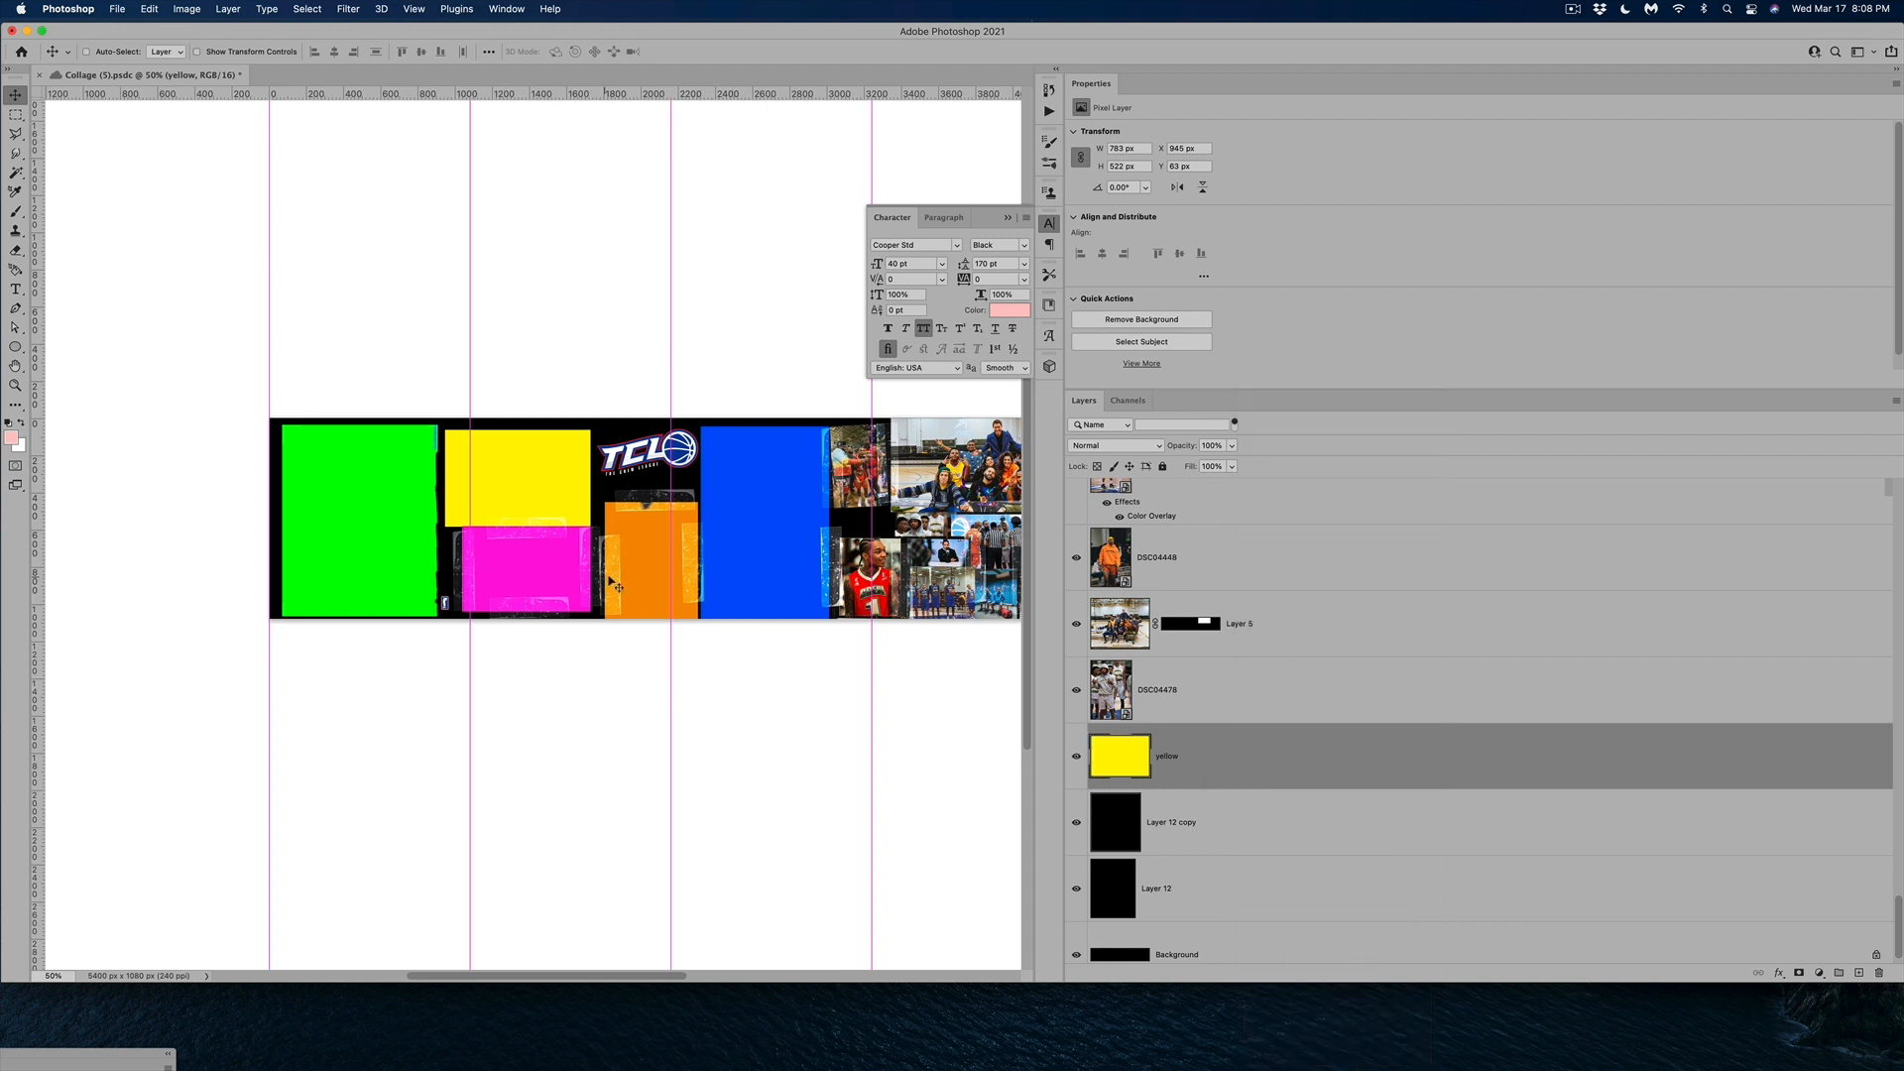
Delete Layer 7 over the right green block and convert the masked photos to smart objects
{"action": "scroll", "scroll_direction": "right", "scroll_amount": 3}
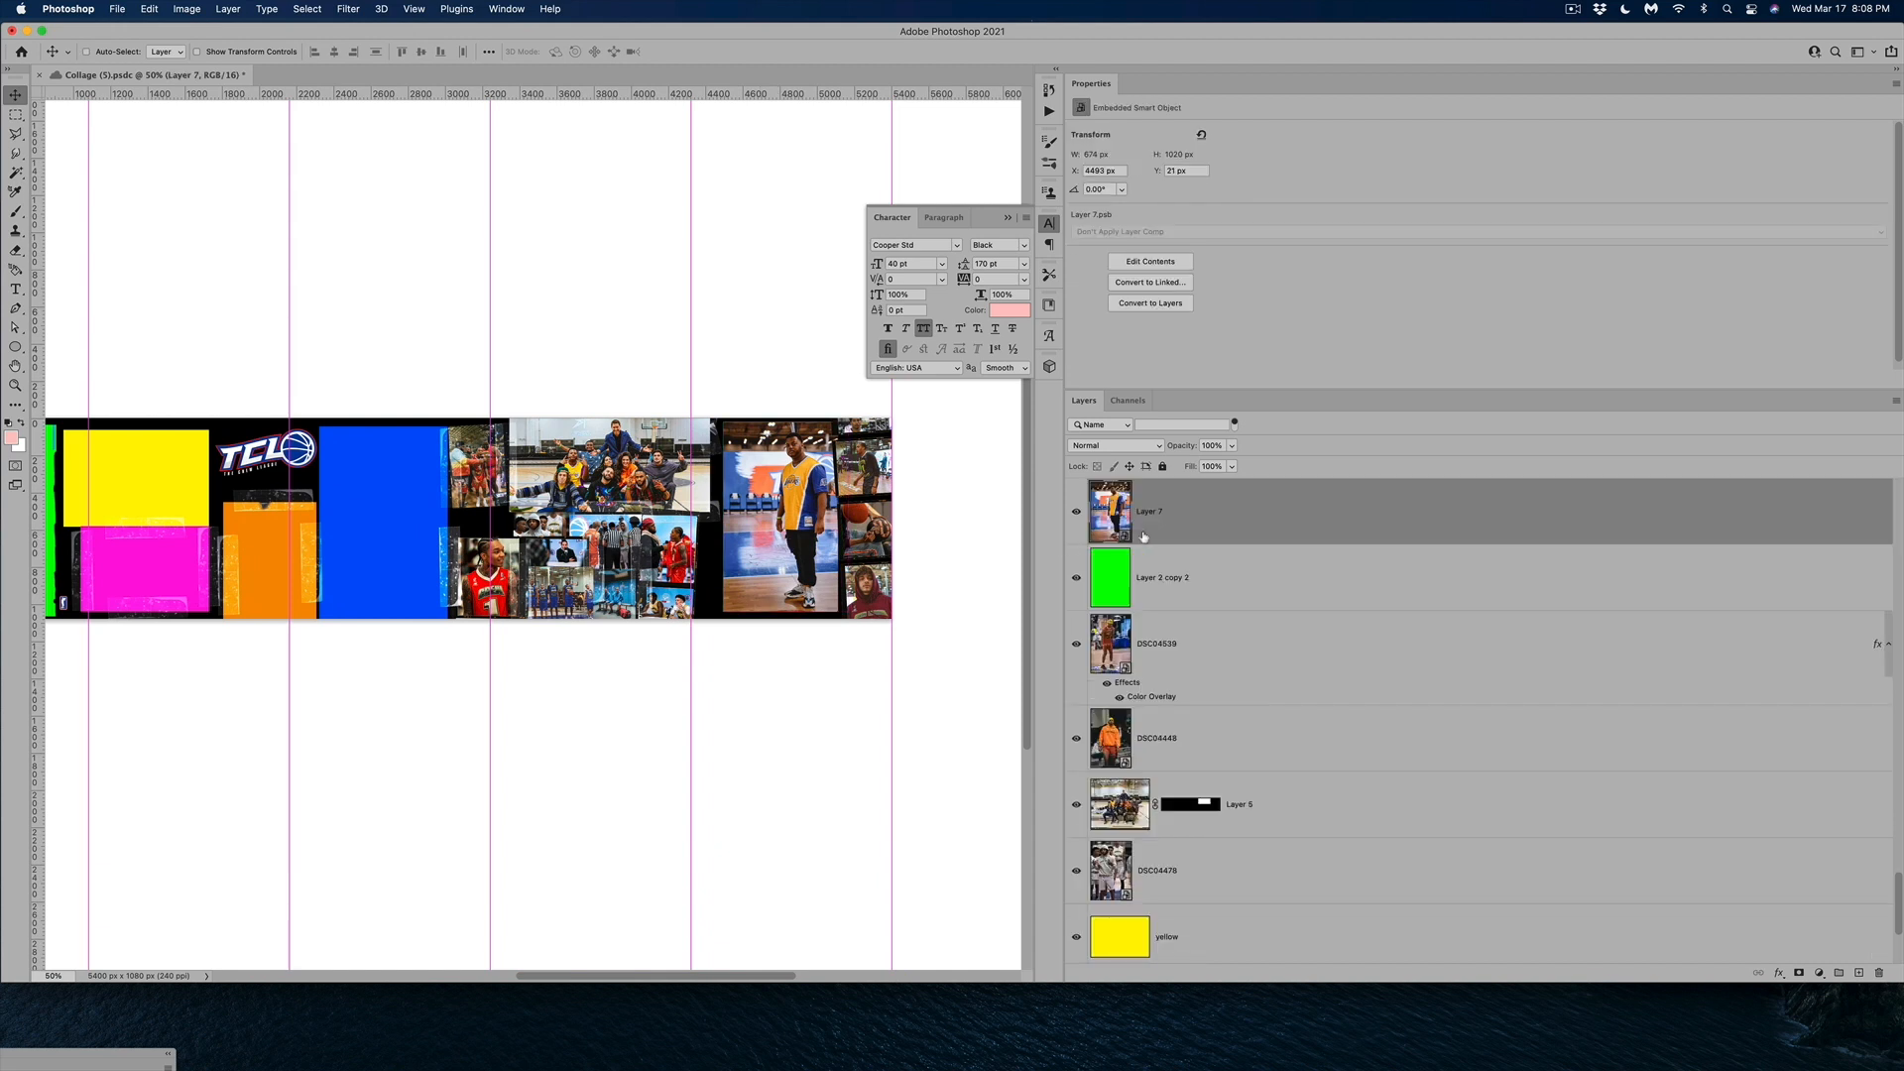
{"action": "scroll", "scroll_direction": "up", "scroll_amount": 3}
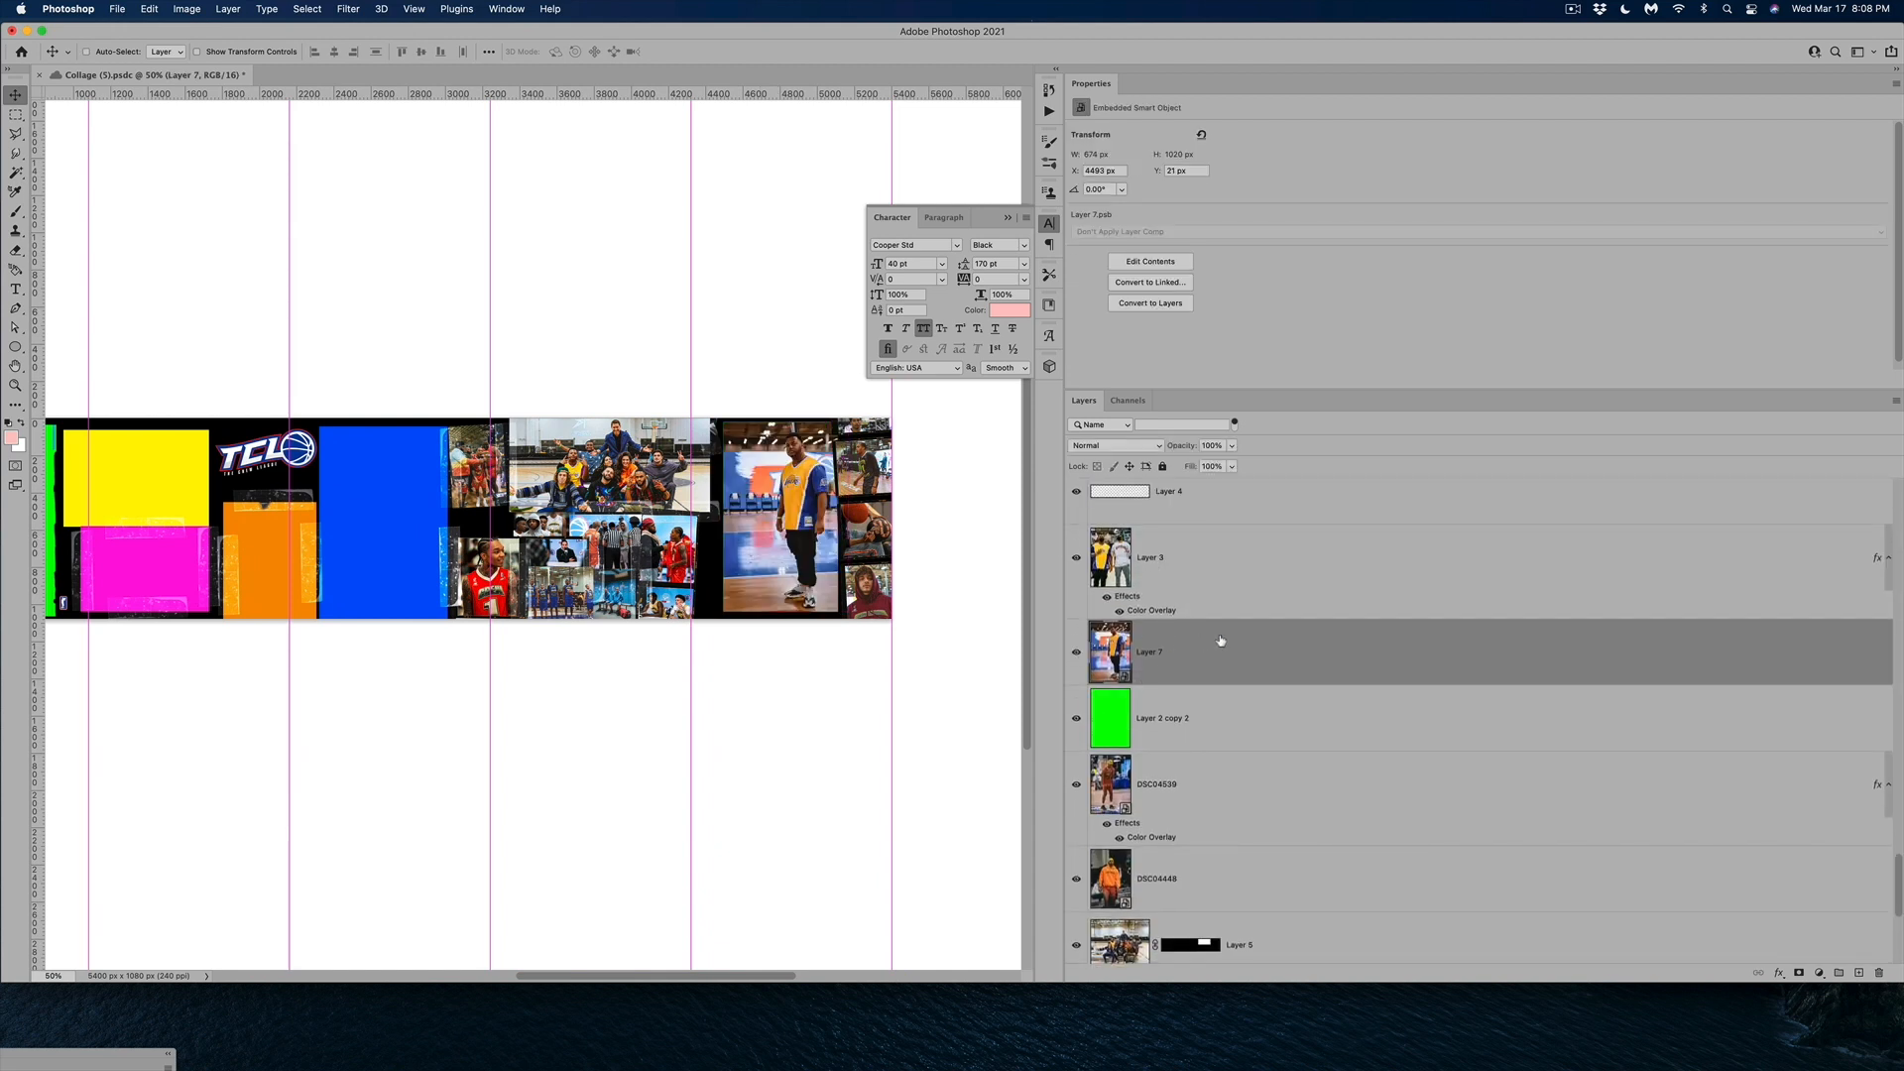
{"action": "left_click", "coordinate": [1075, 652]}
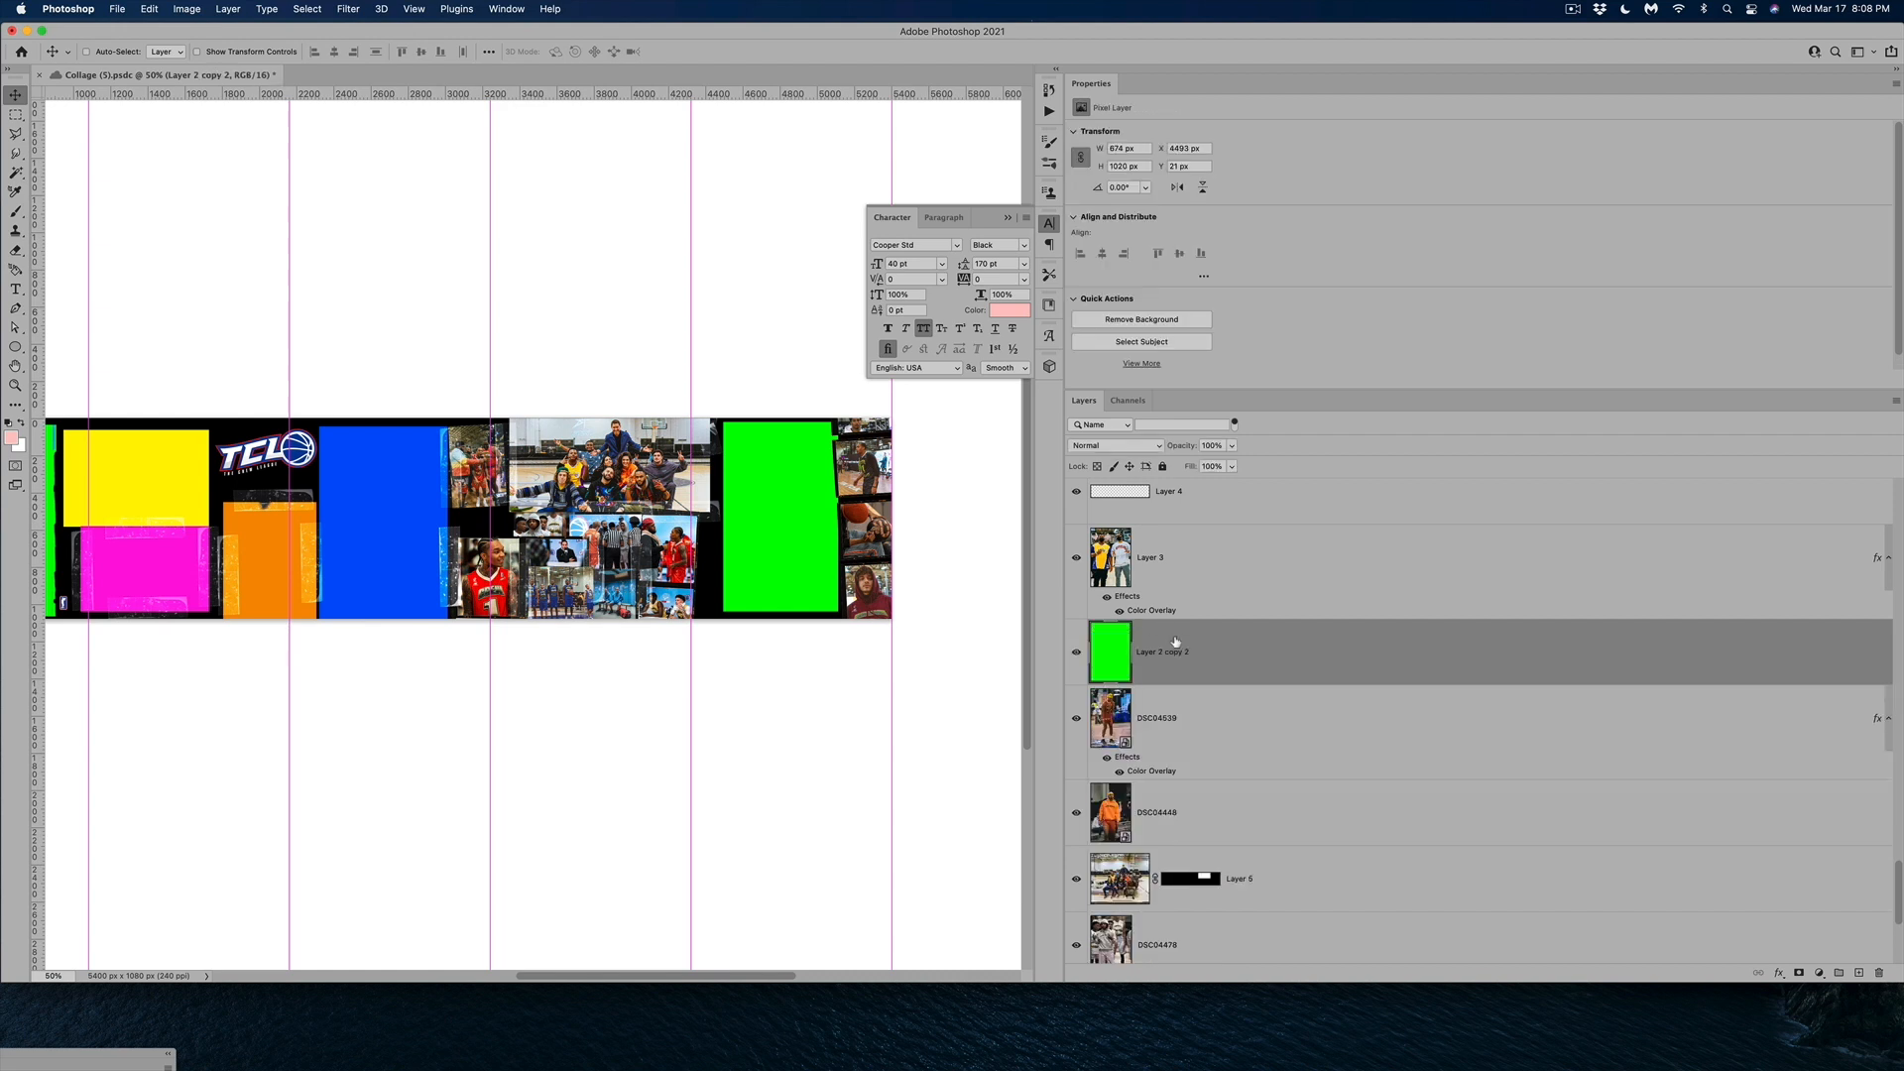
{"action": "scroll", "scroll_direction": "down", "scroll_amount": 3}
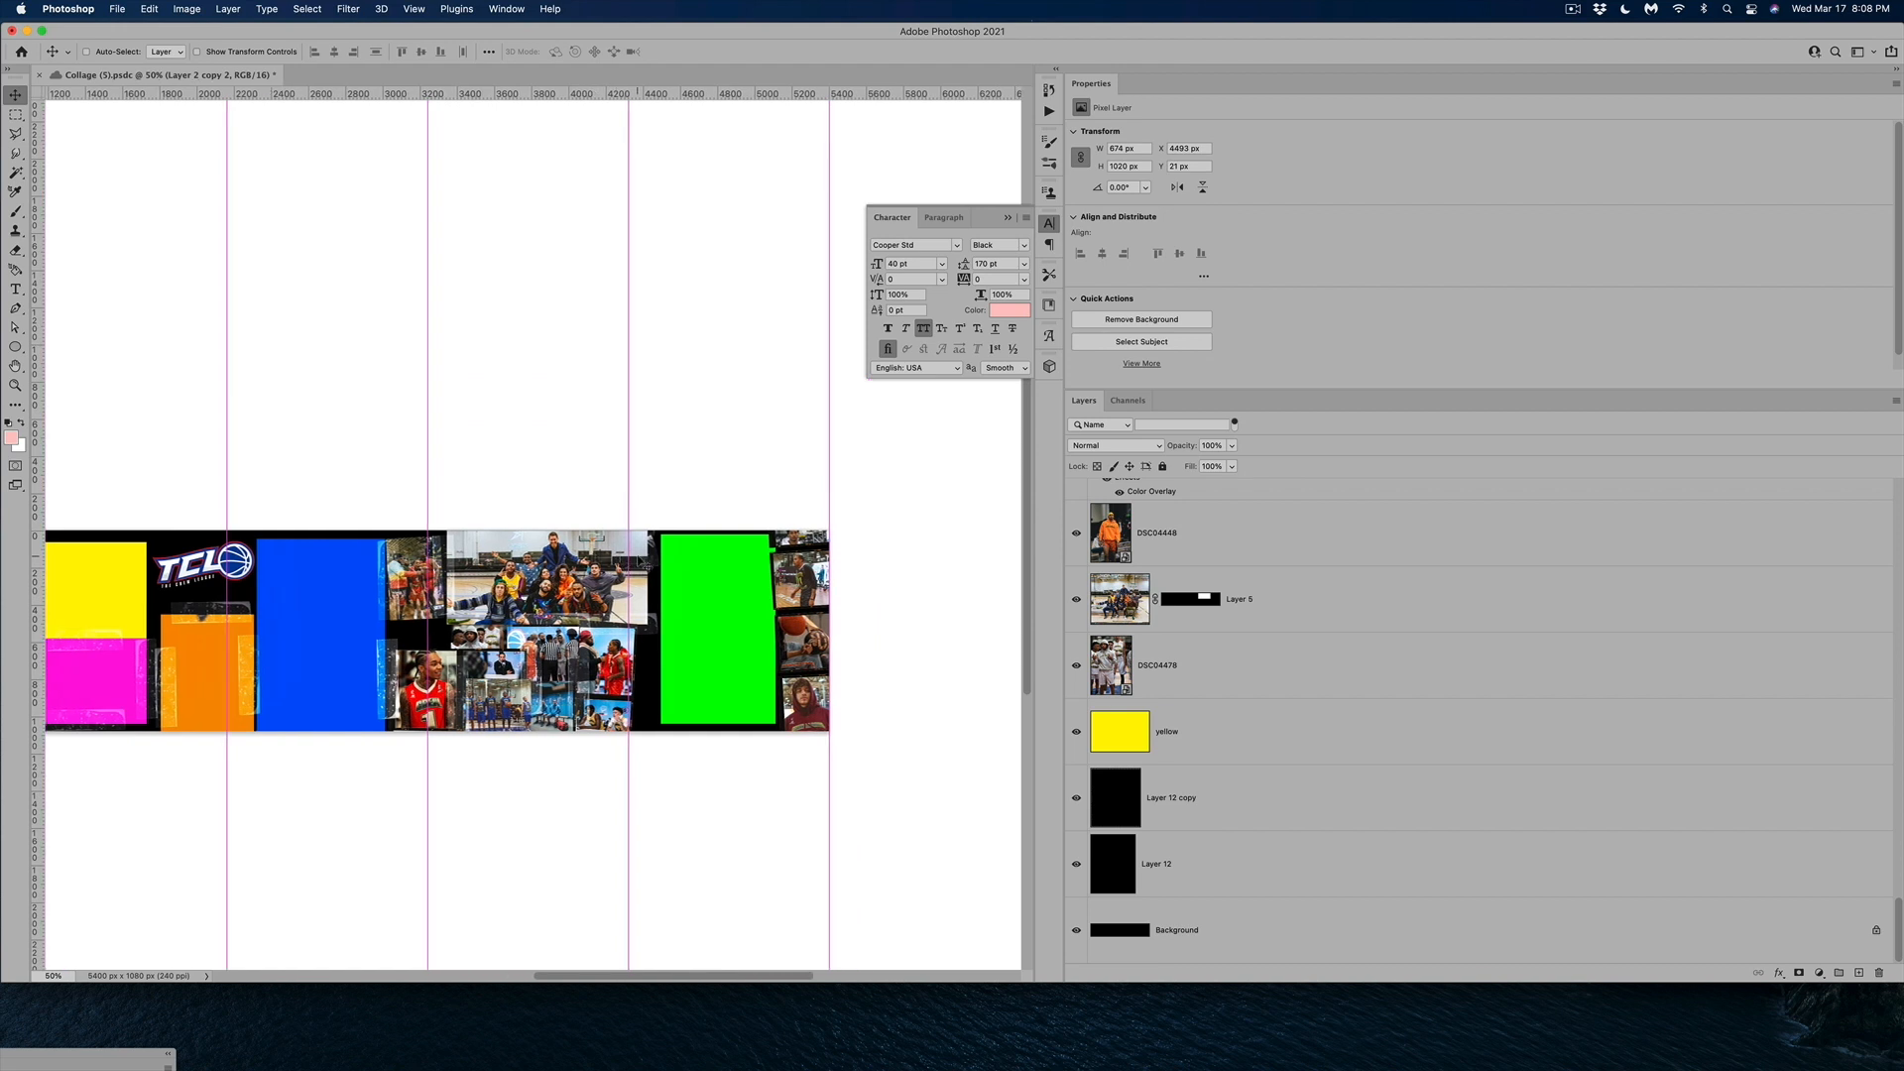
{"action": "scroll", "scroll_direction": "left", "scroll_amount": 3}
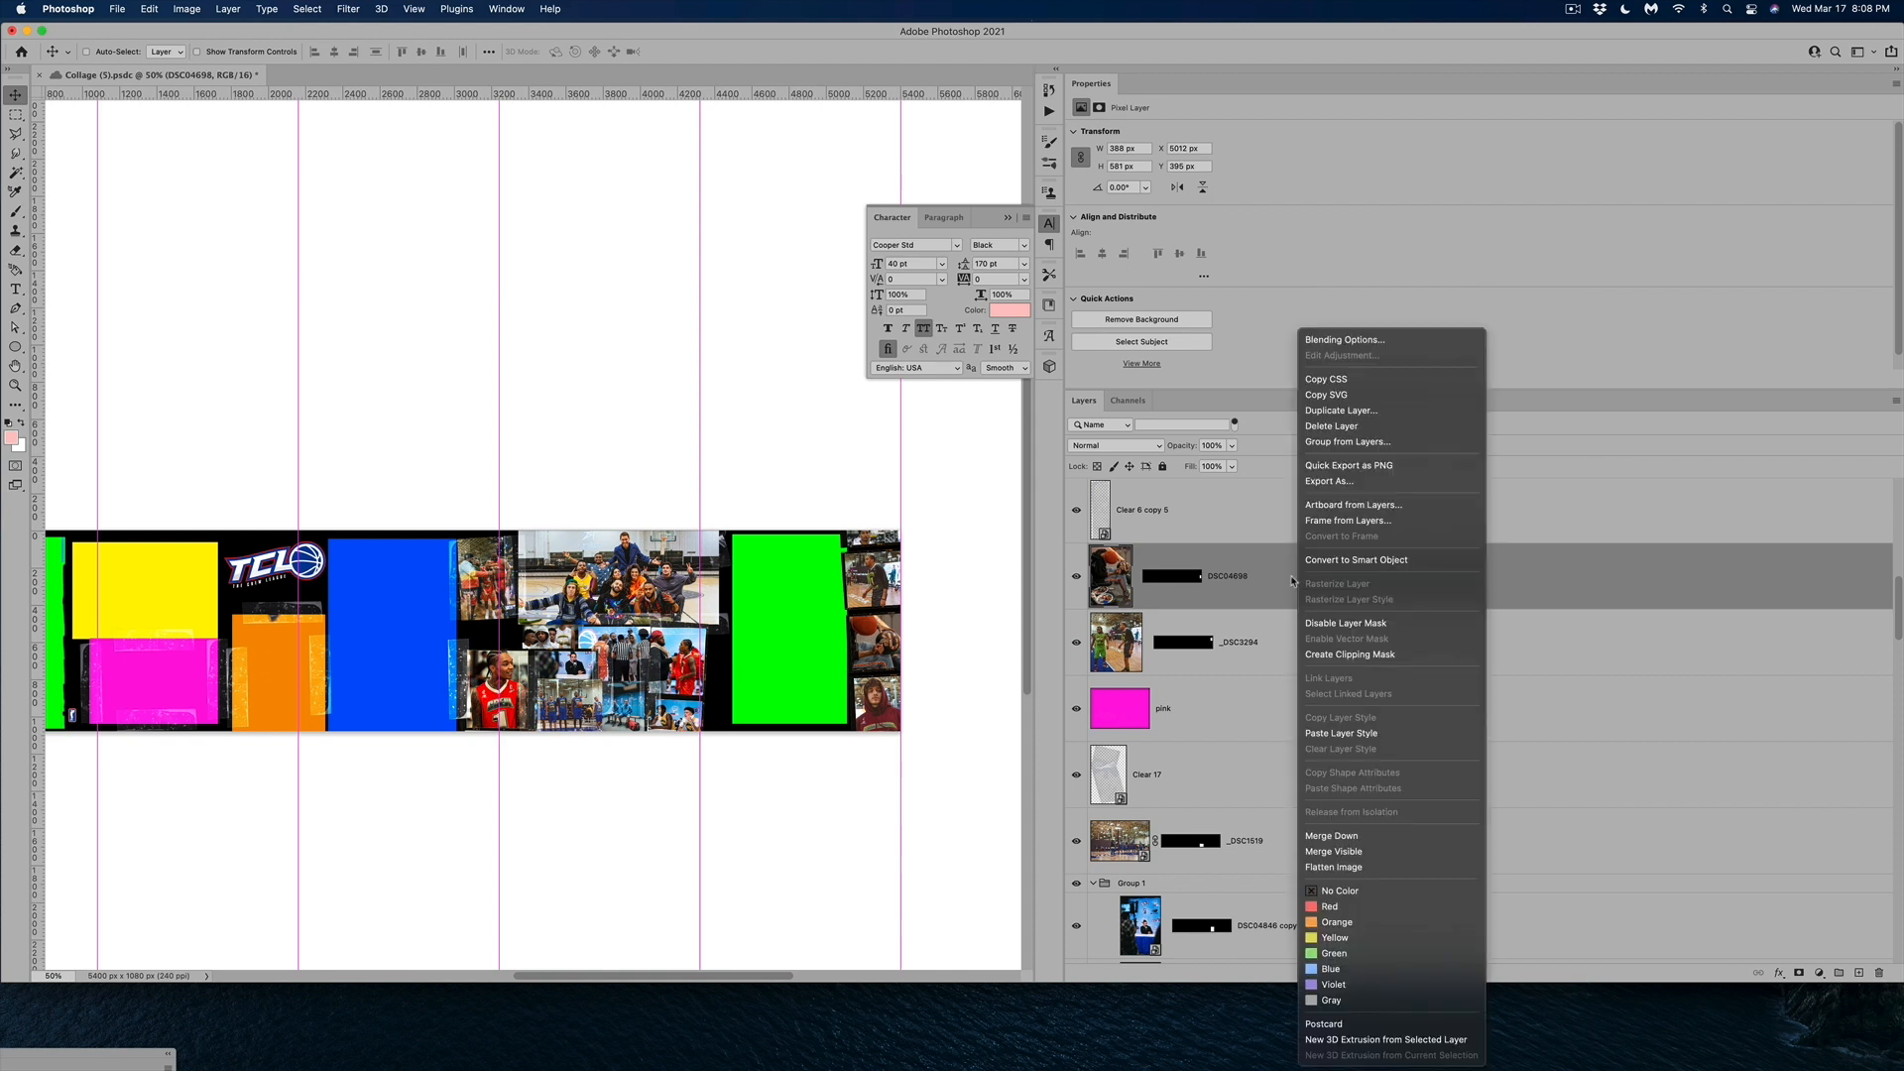
{"action": "left_click", "coordinate": [1355, 560]}
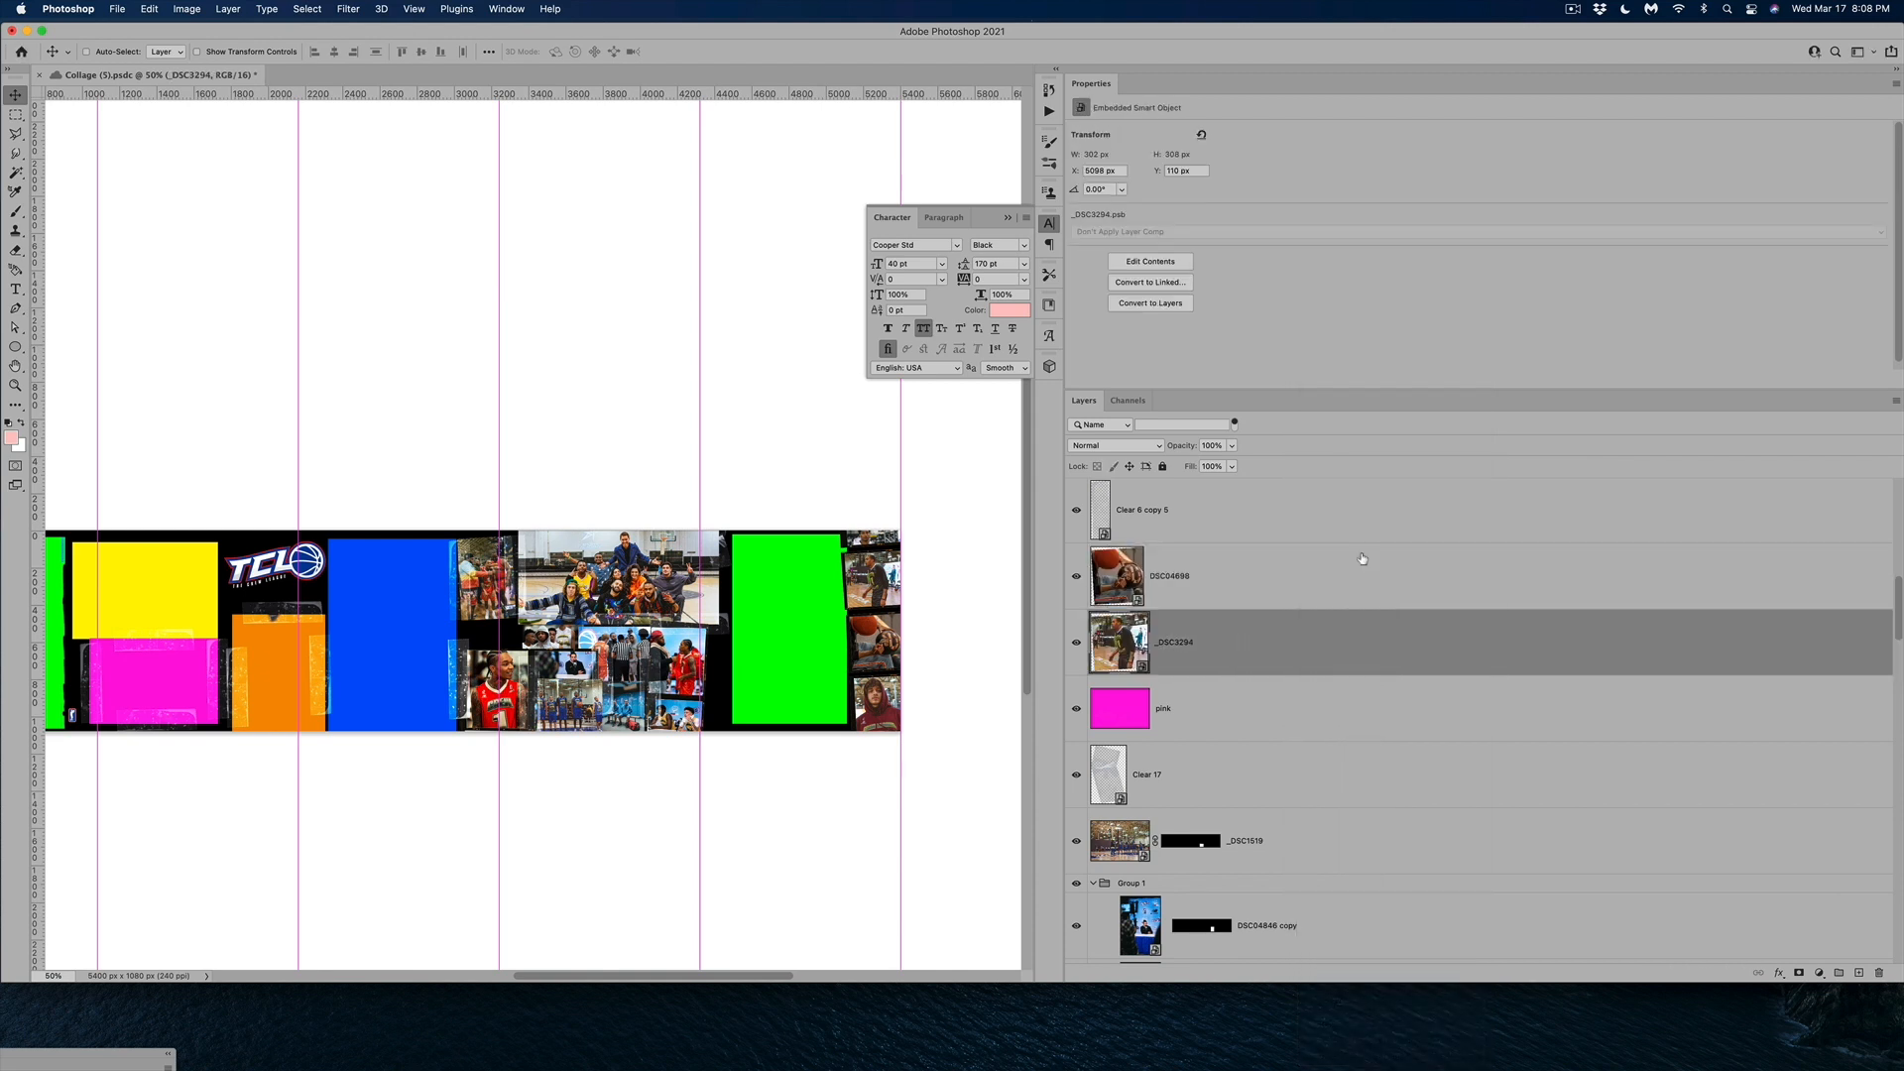
{"action": "mouse_move", "coordinate": [940, 595]}
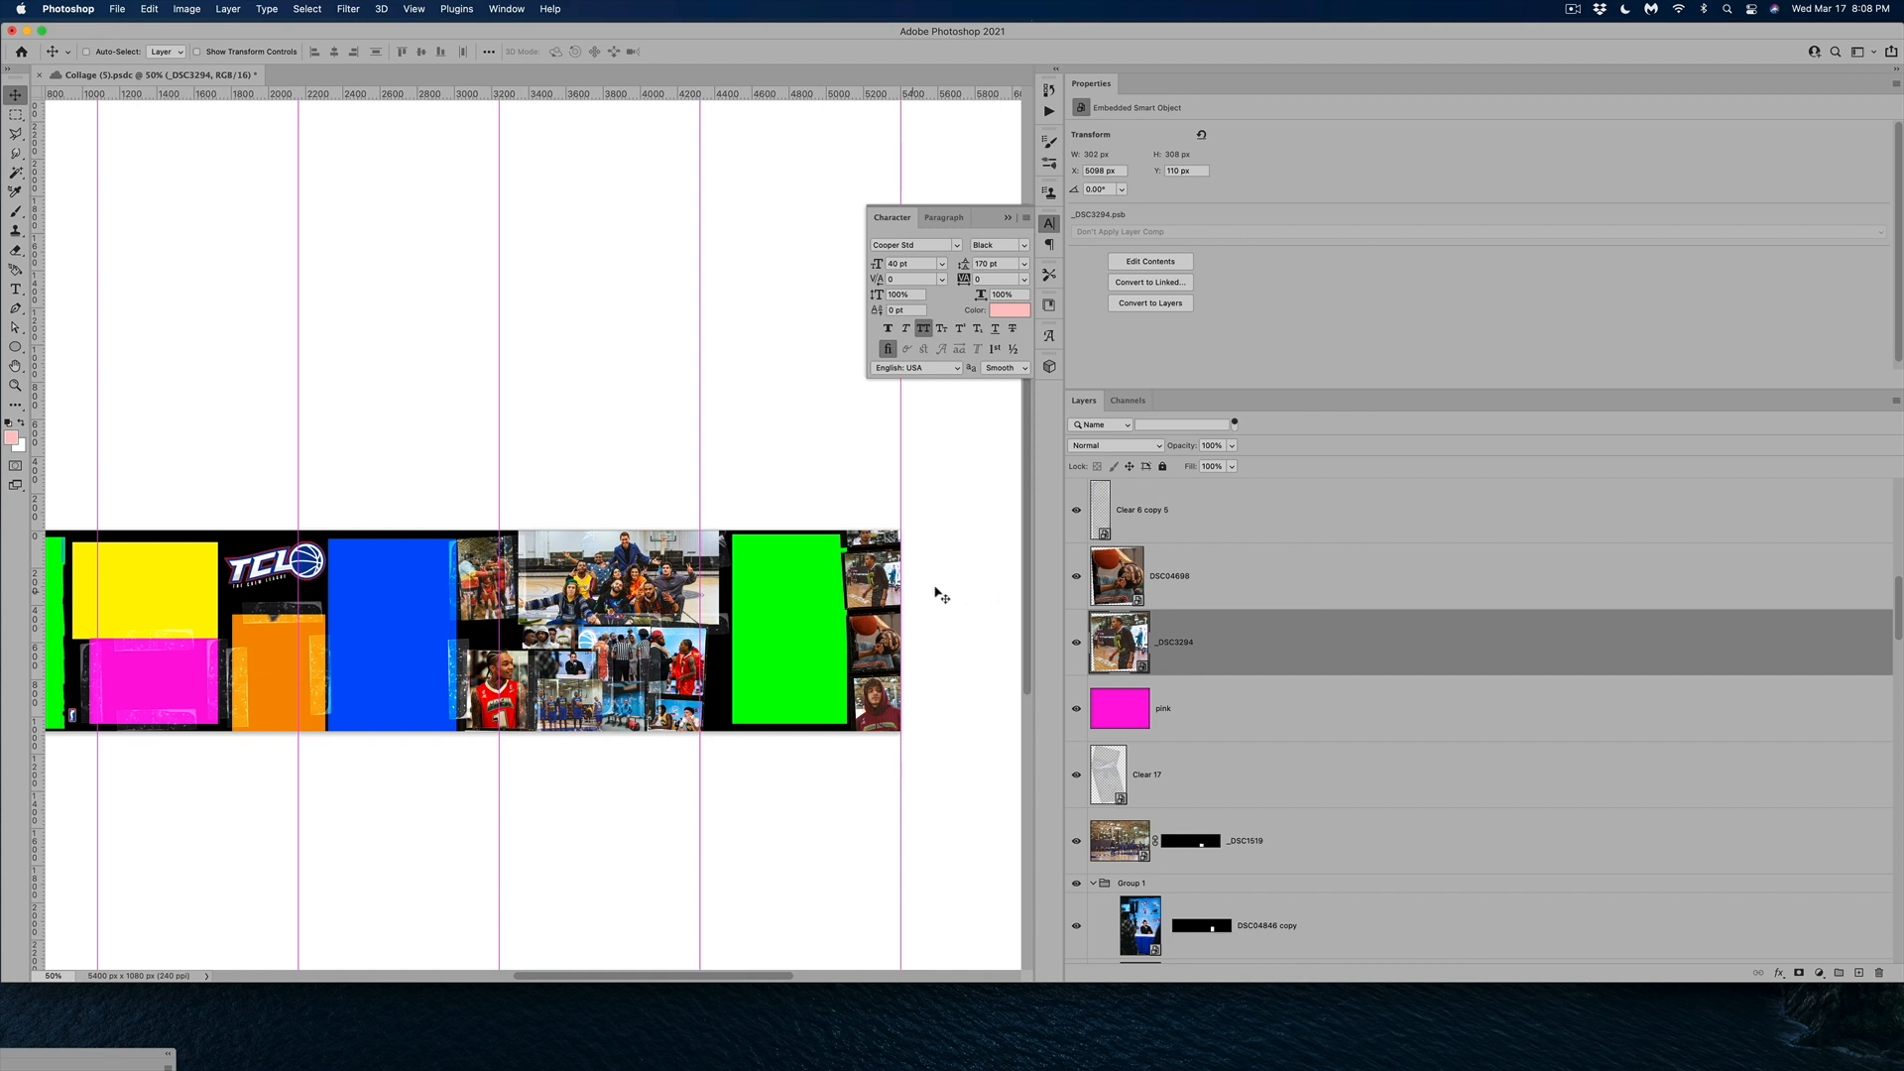
{"action": "scroll", "scroll_direction": "left", "scroll_amount": 3}
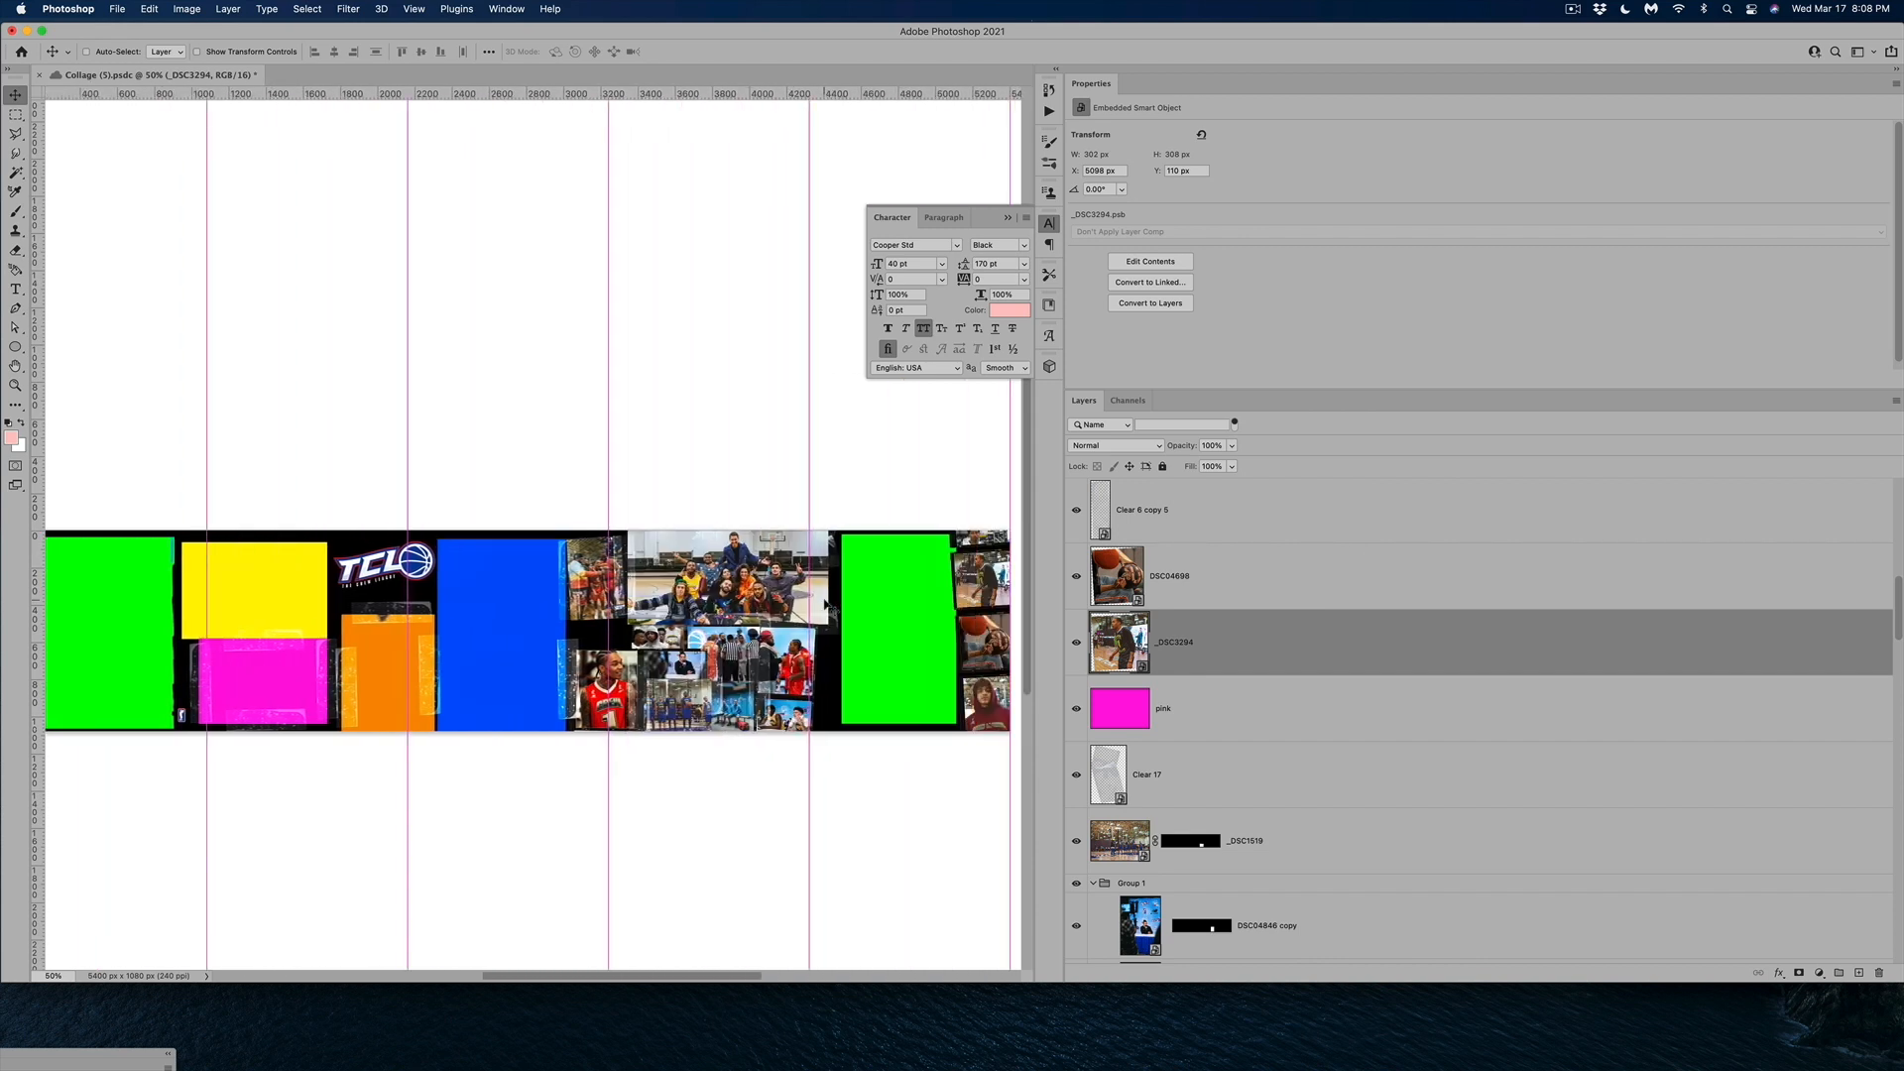
{"action": "scroll", "scroll_direction": "right", "scroll_amount": 3}
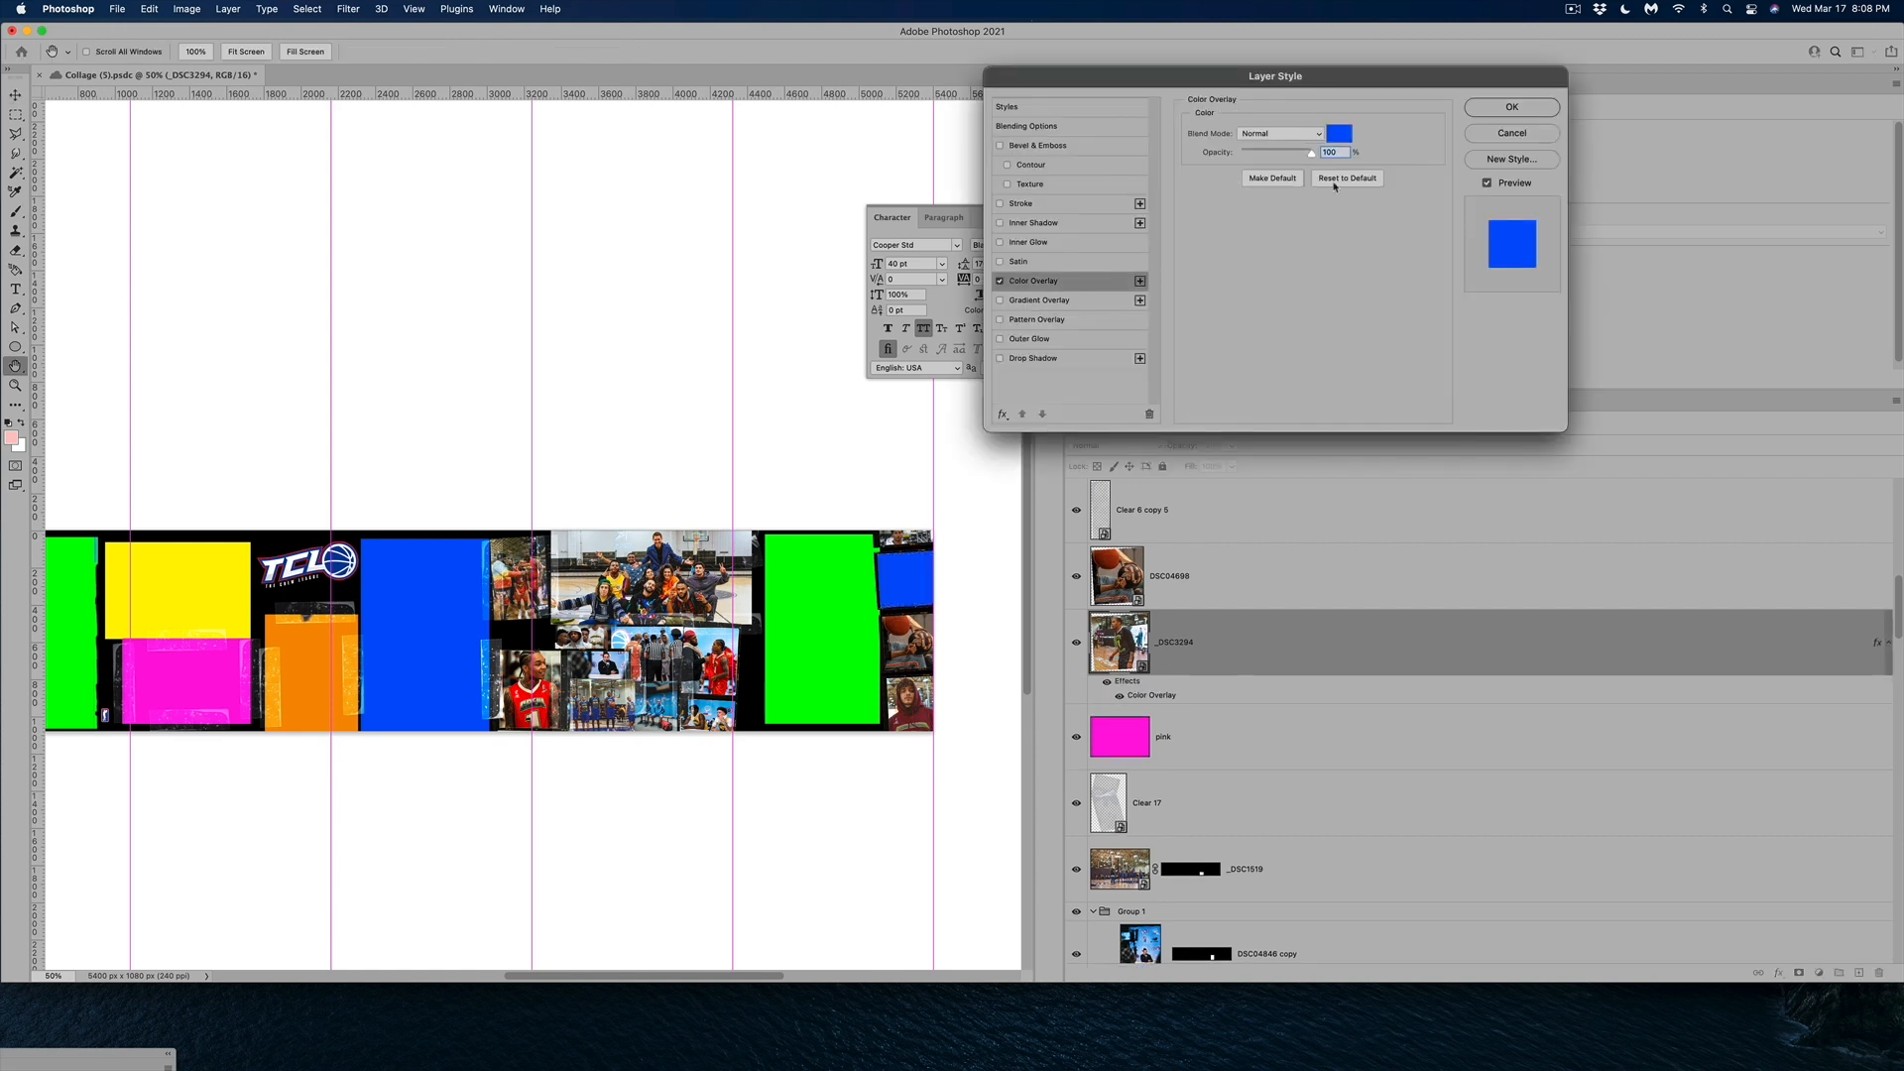
Give the first small right-edge photo an orange colour overlay
{"action": "left_click", "coordinate": [1339, 133]}
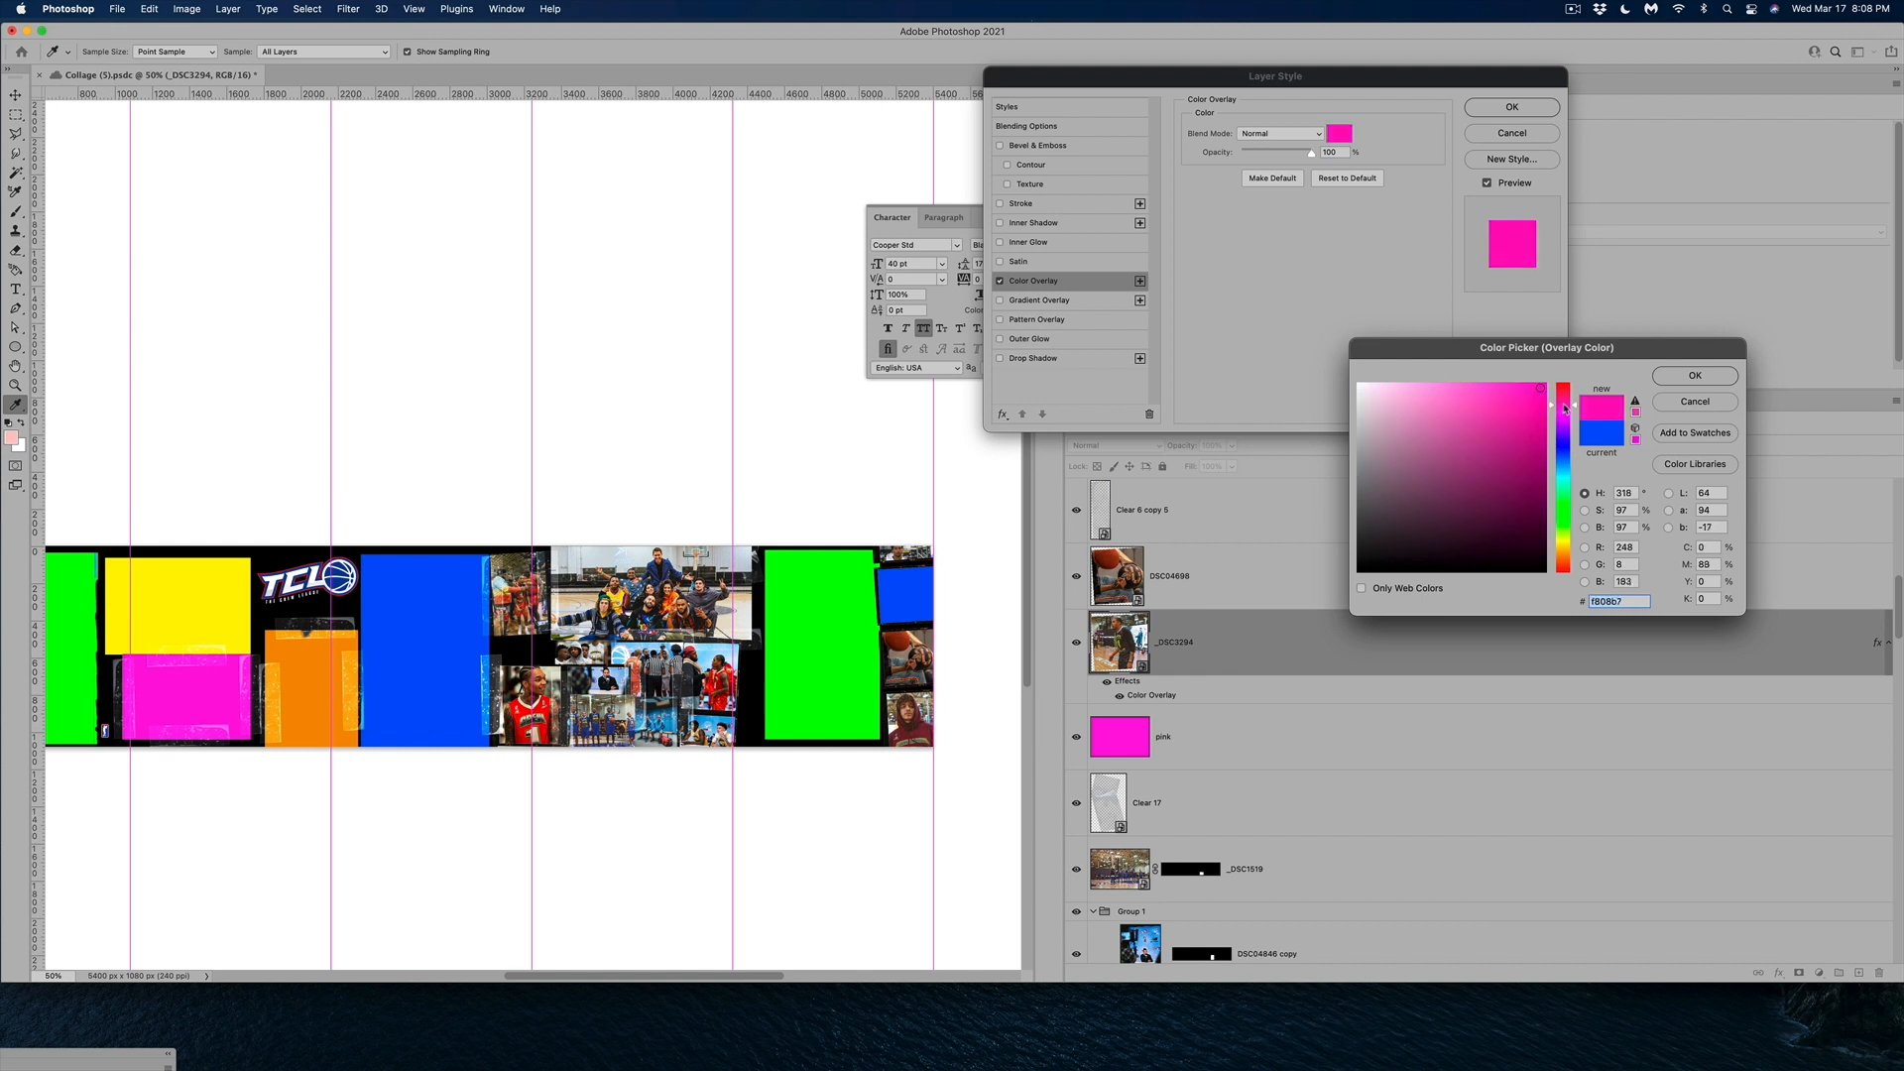
{"action": "left_click", "coordinate": [1565, 510]}
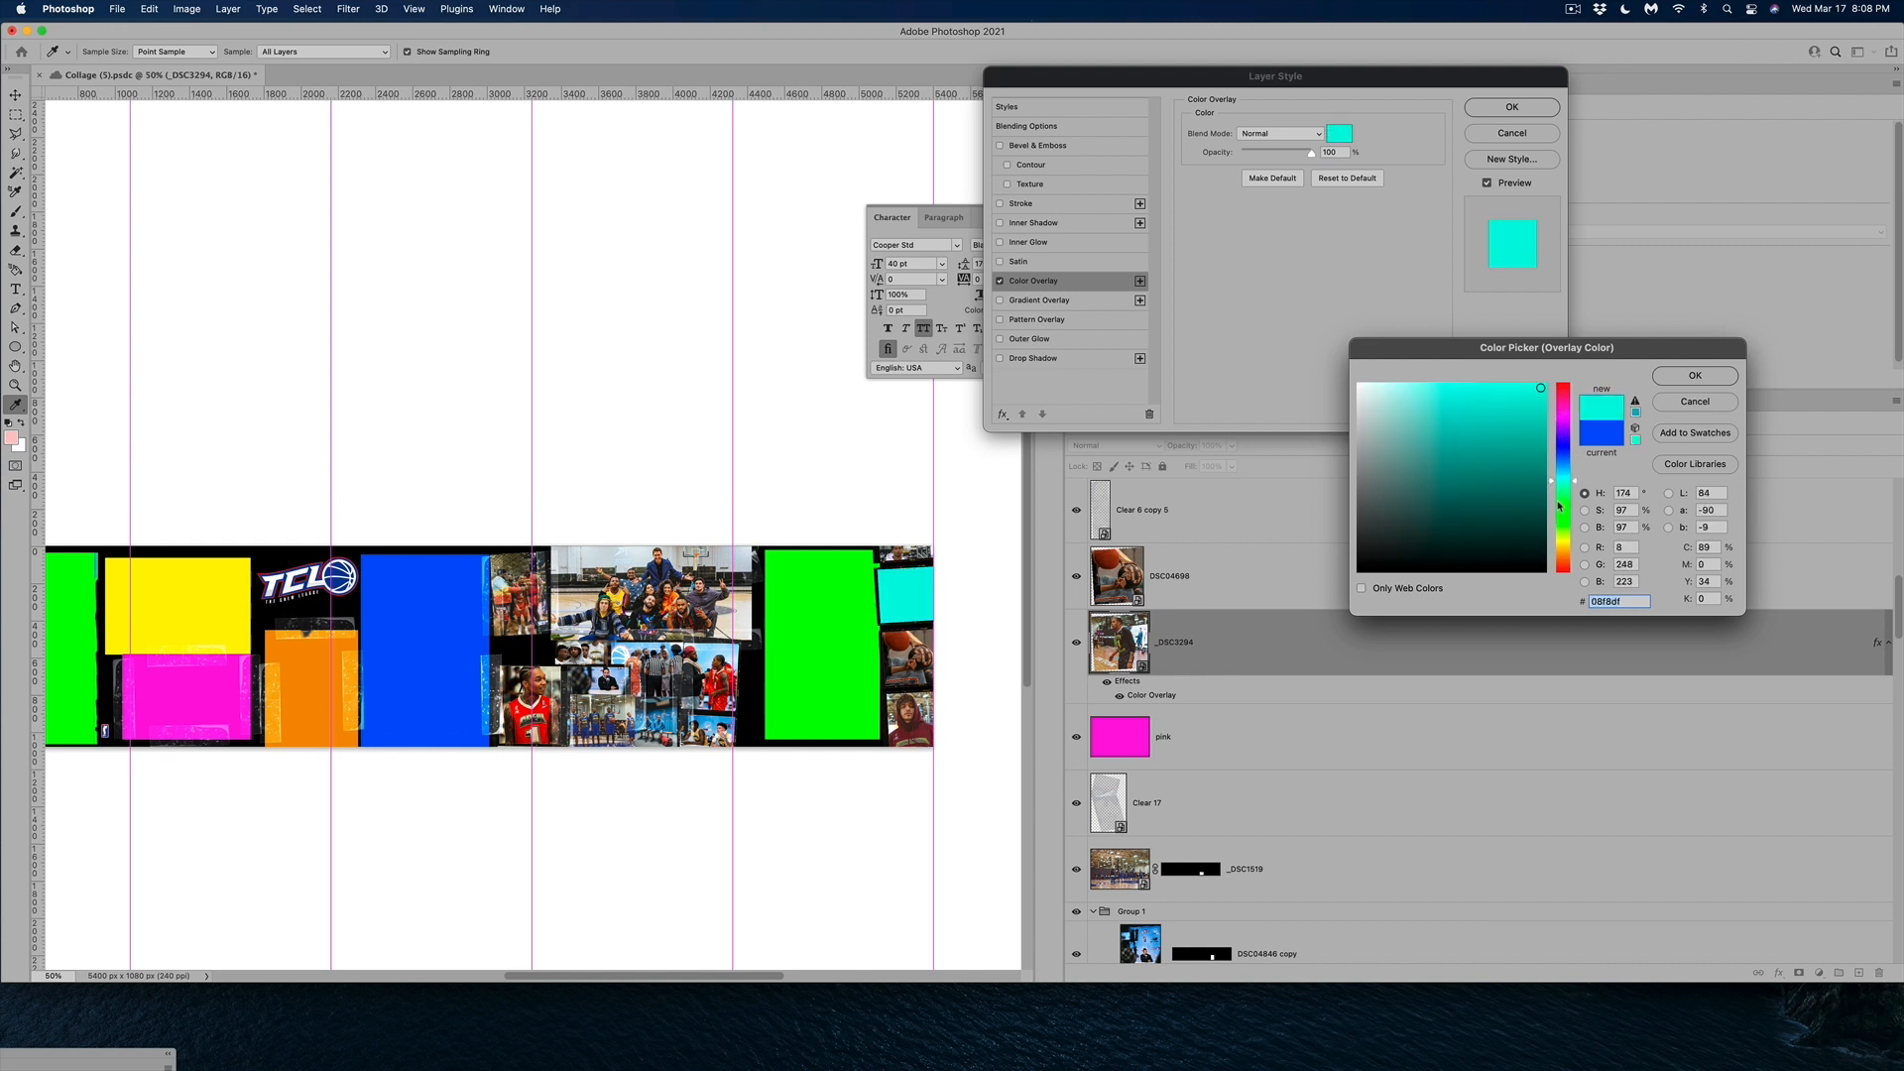
{"action": "left_click", "coordinate": [1543, 389]}
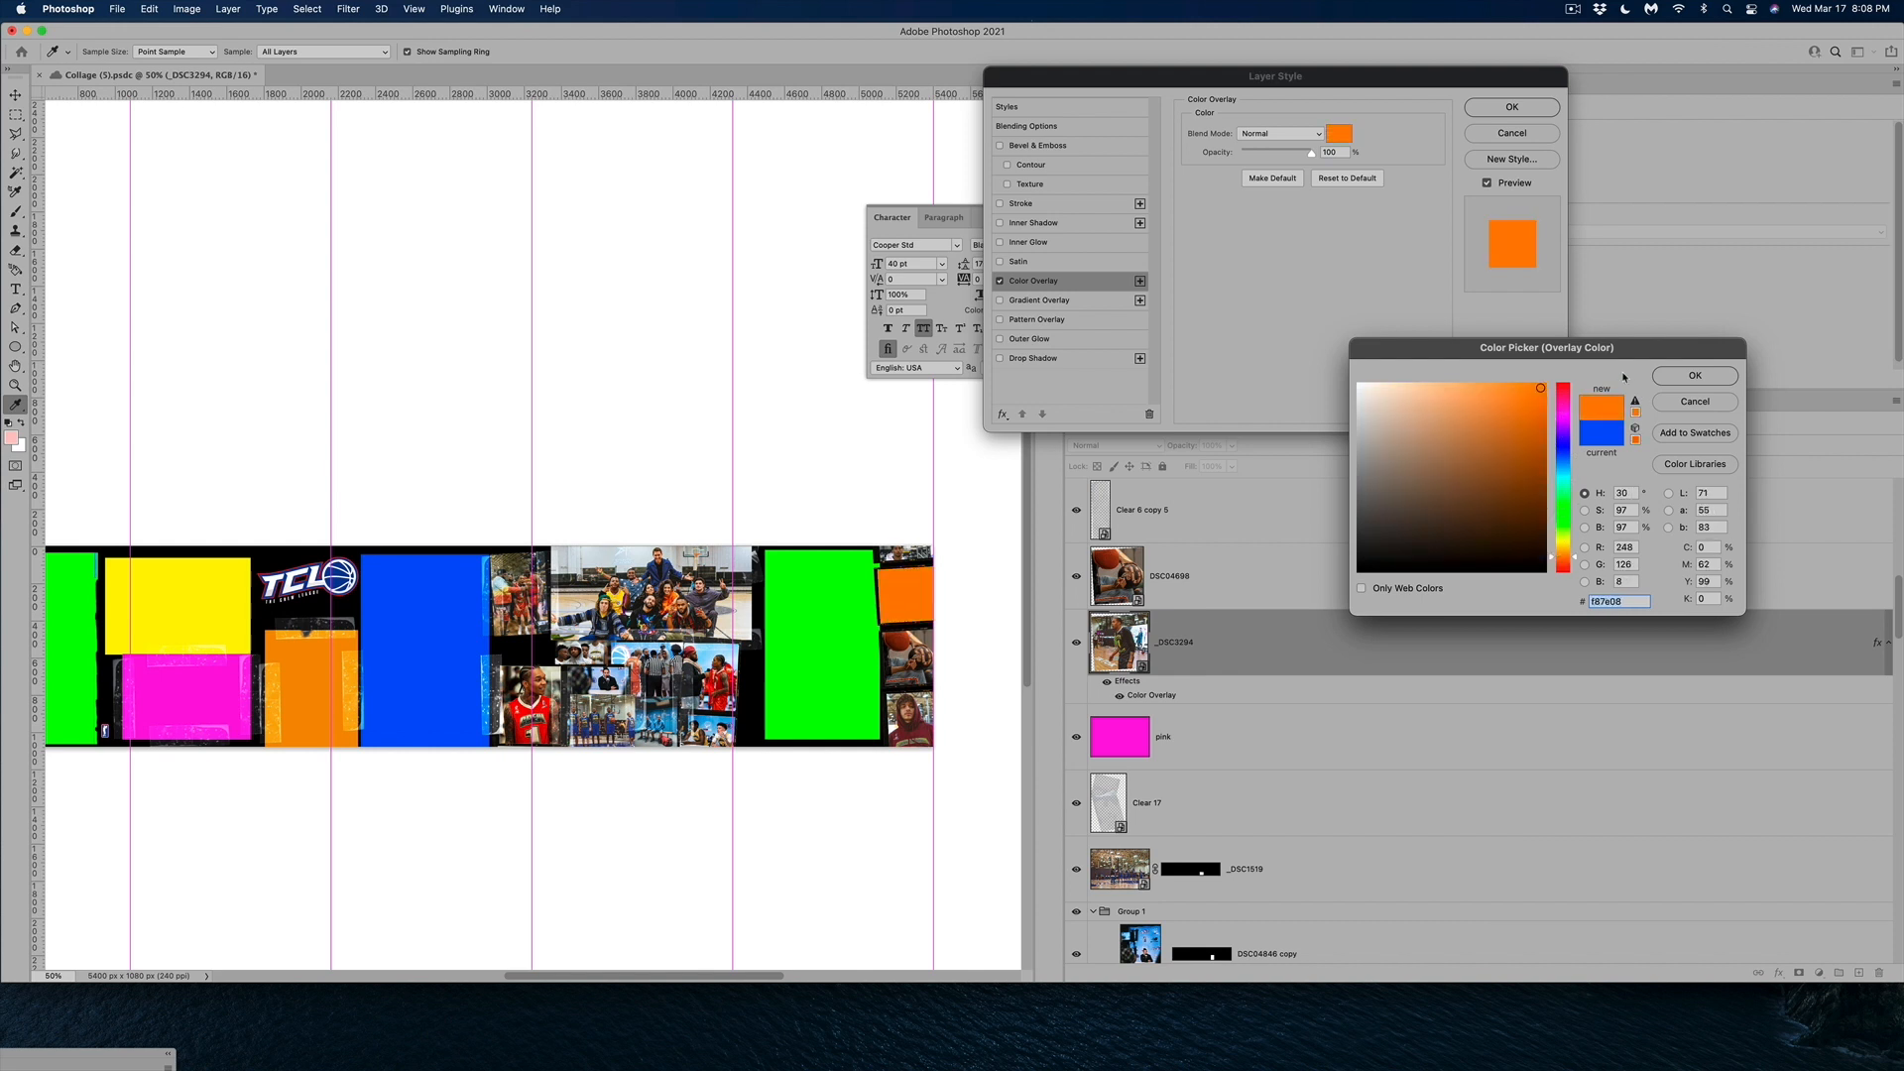
{"action": "left_click", "coordinate": [1692, 375]}
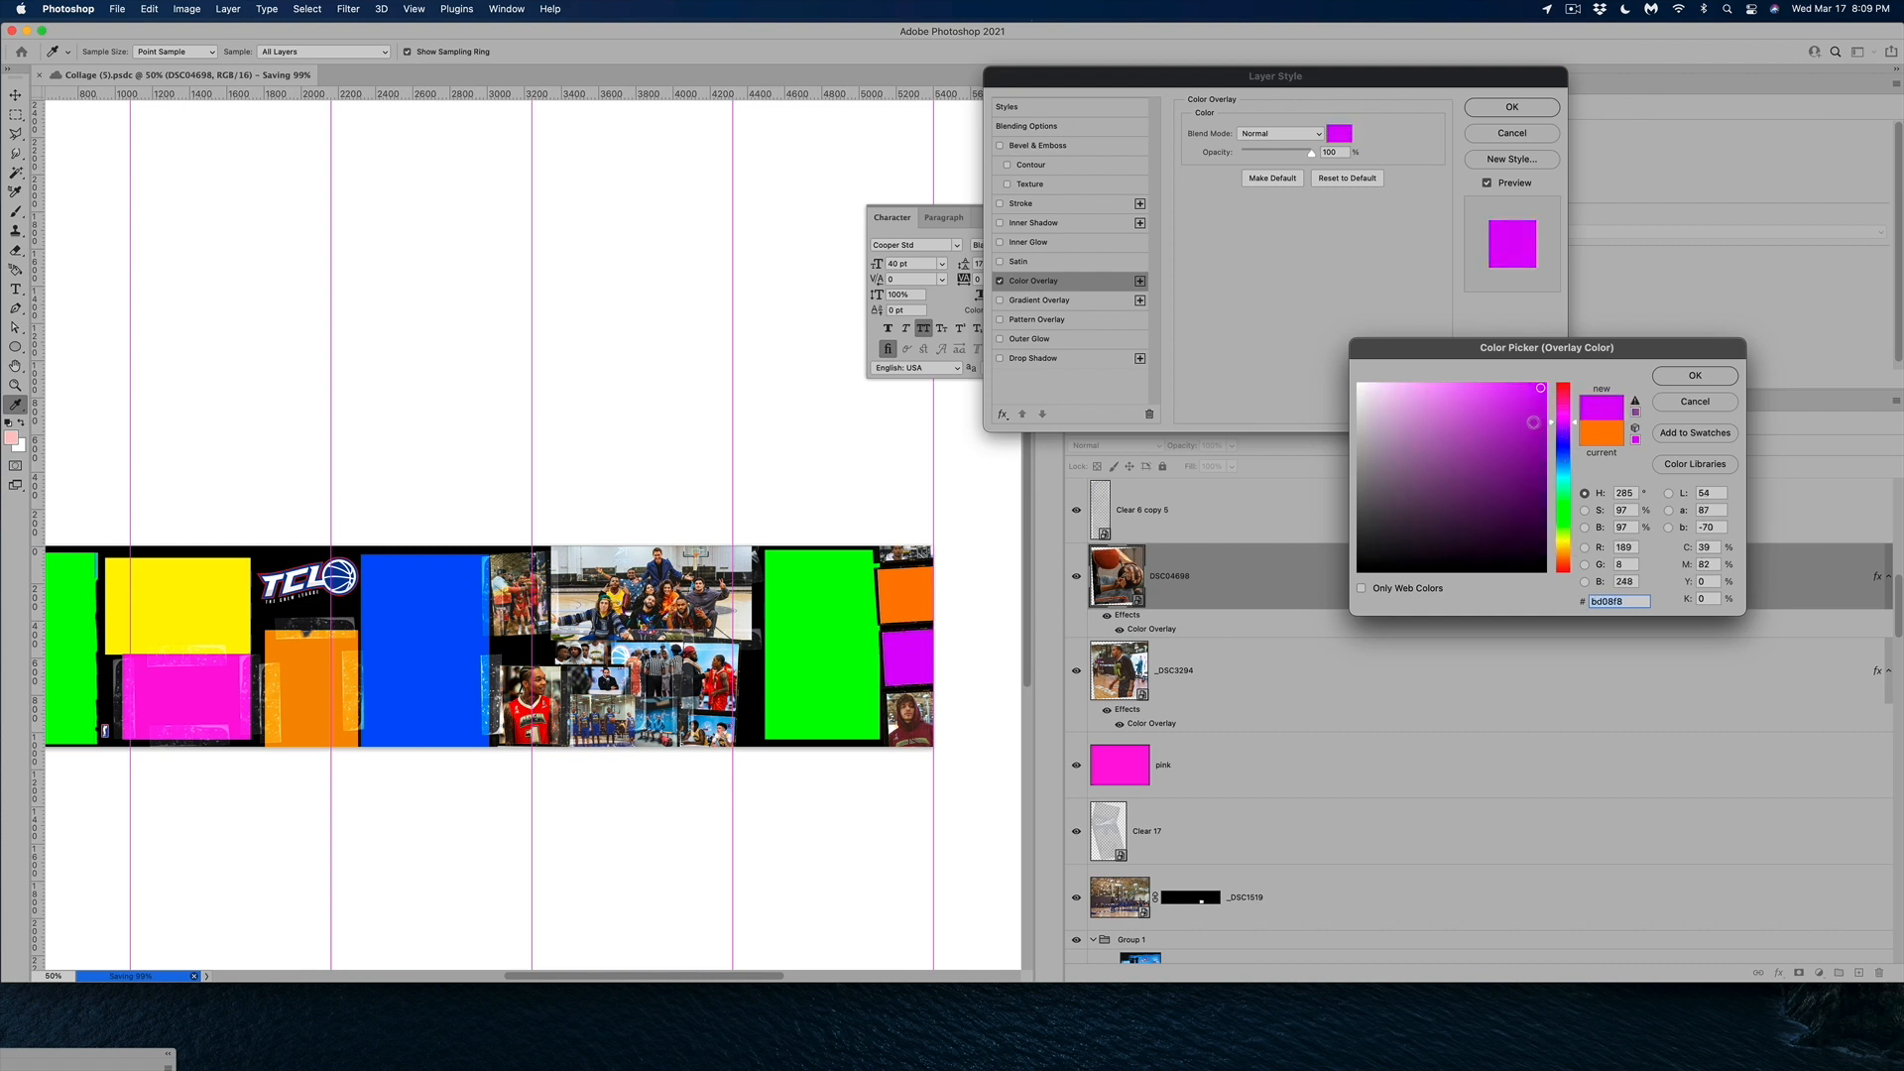
Give the next small photos purple and red colour overlays, DSC04501 in red
{"action": "left_click", "coordinate": [1543, 403]}
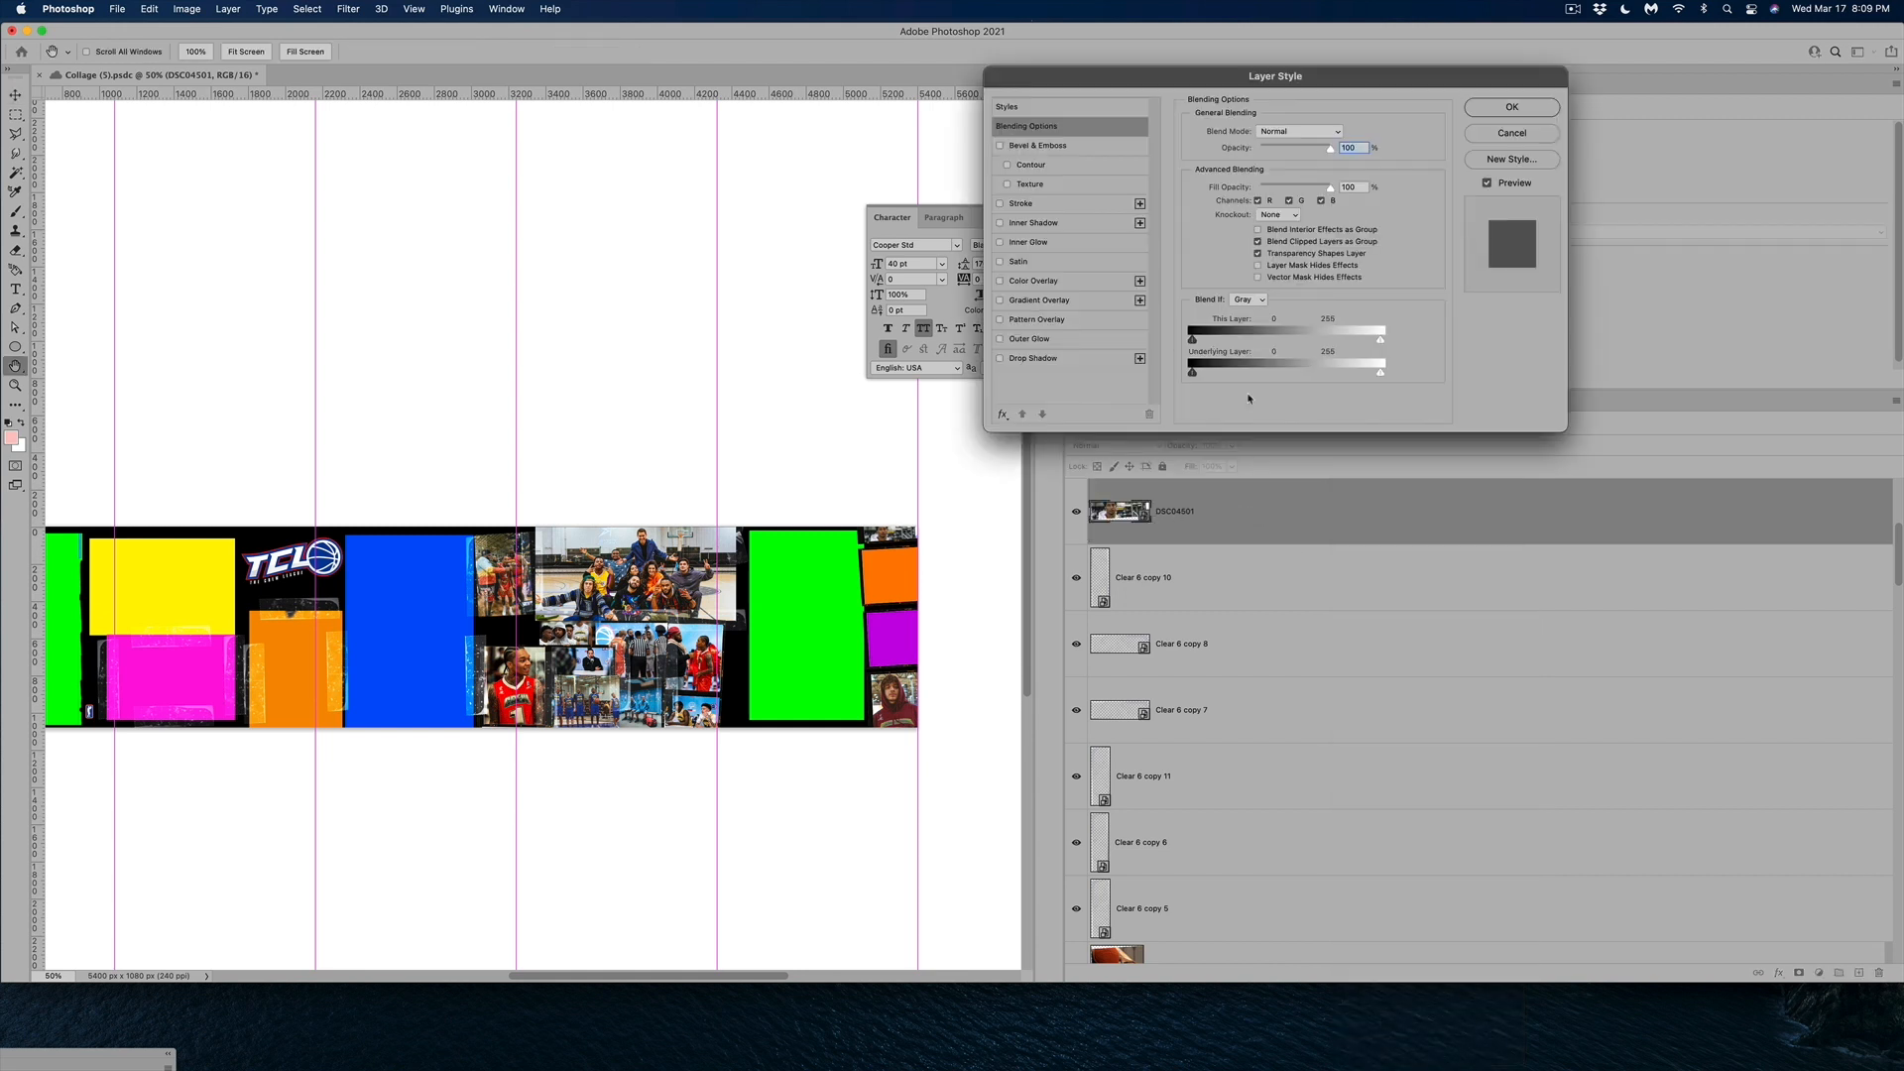
{"action": "left_click", "coordinate": [1034, 280]}
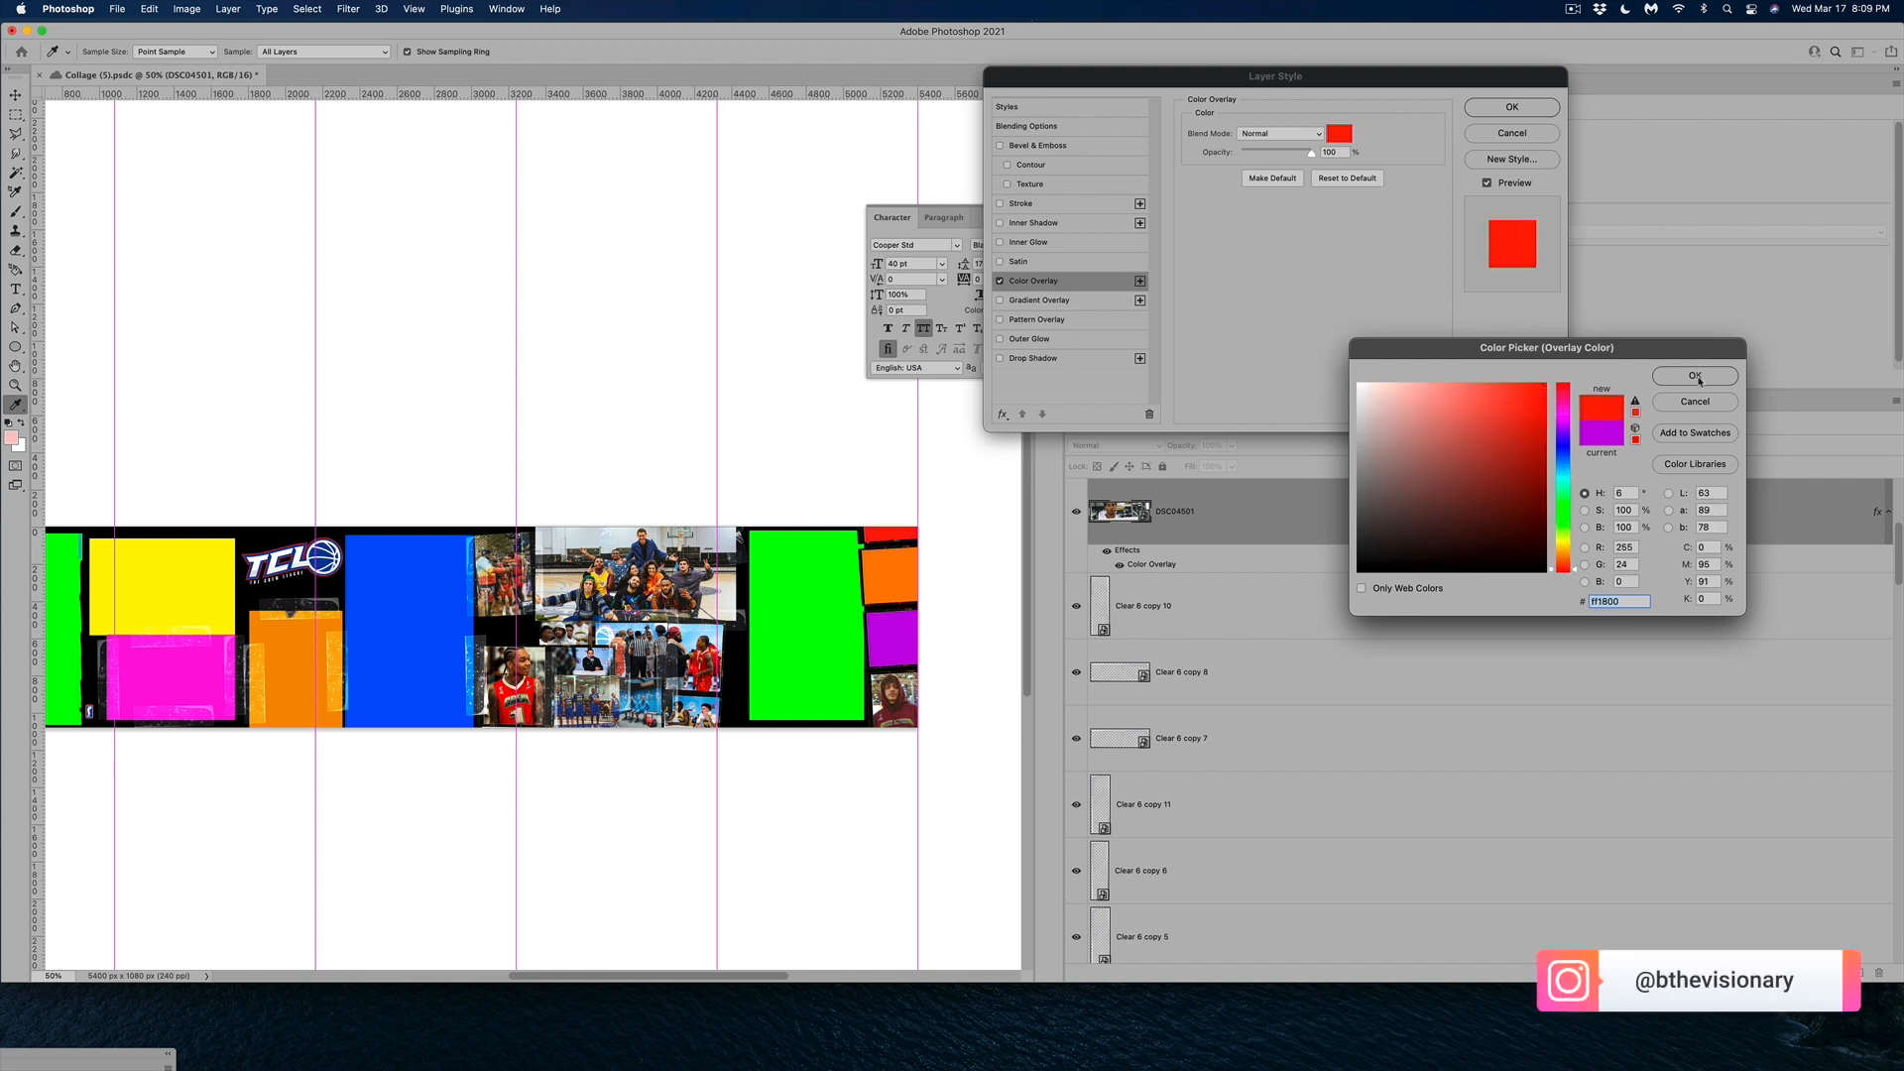
{"action": "left_click", "coordinate": [1692, 374]}
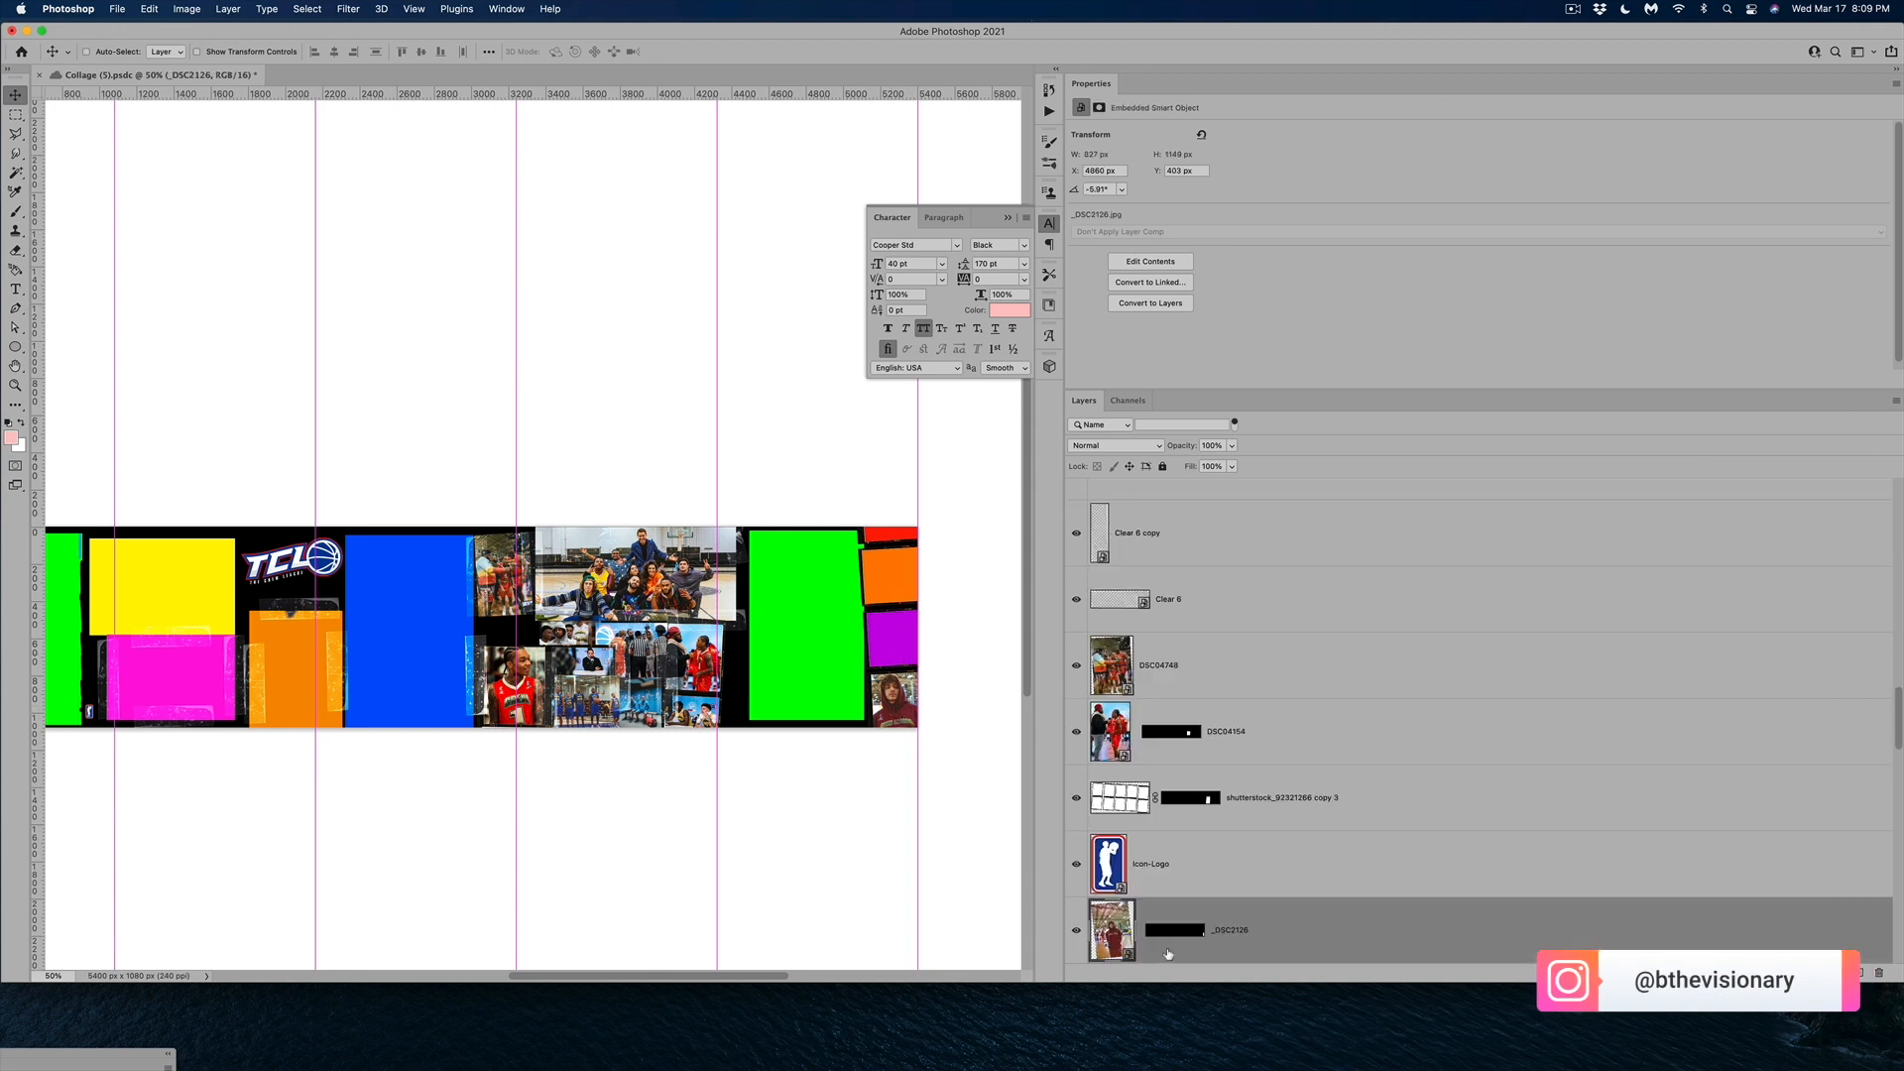
Give the bottom-right _DSC2126 photo a cyan colour overlay
{"action": "right_click", "coordinate": [1168, 954]}
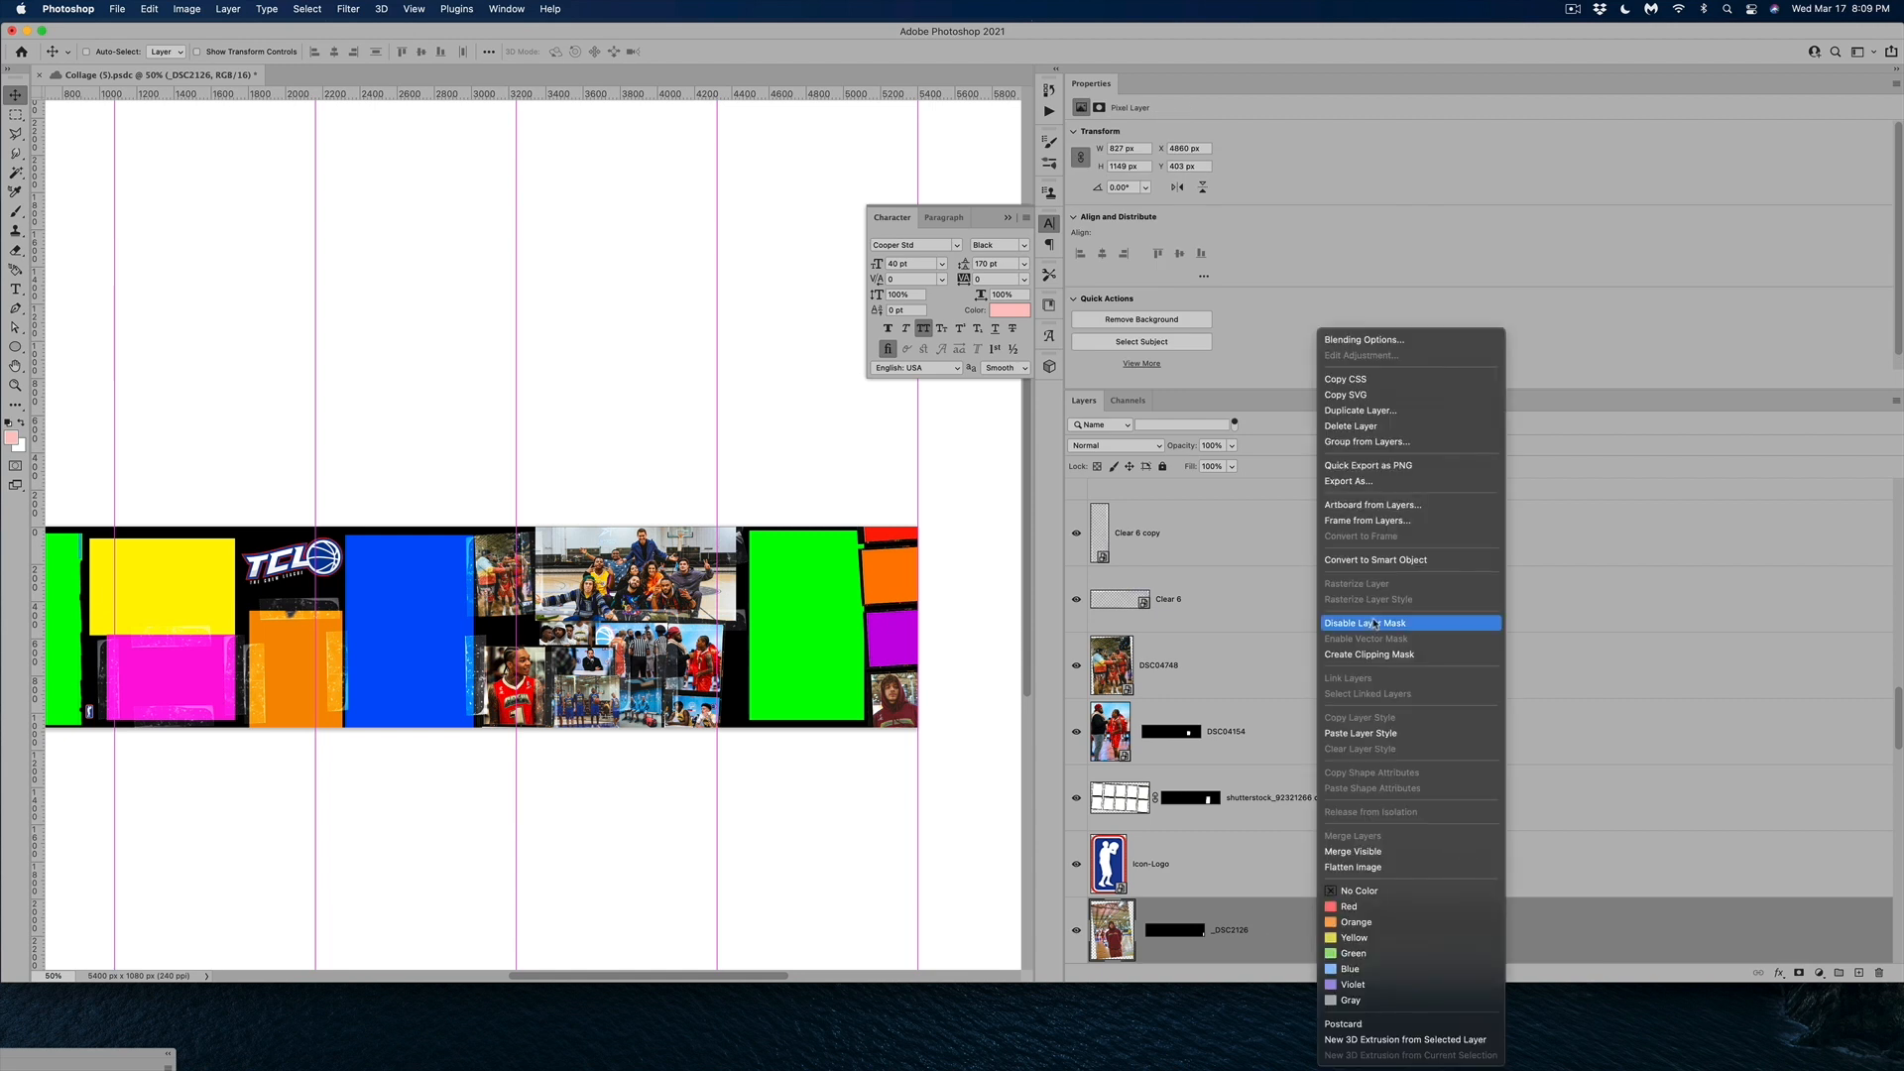
{"action": "mouse_move", "coordinate": [1376, 559]}
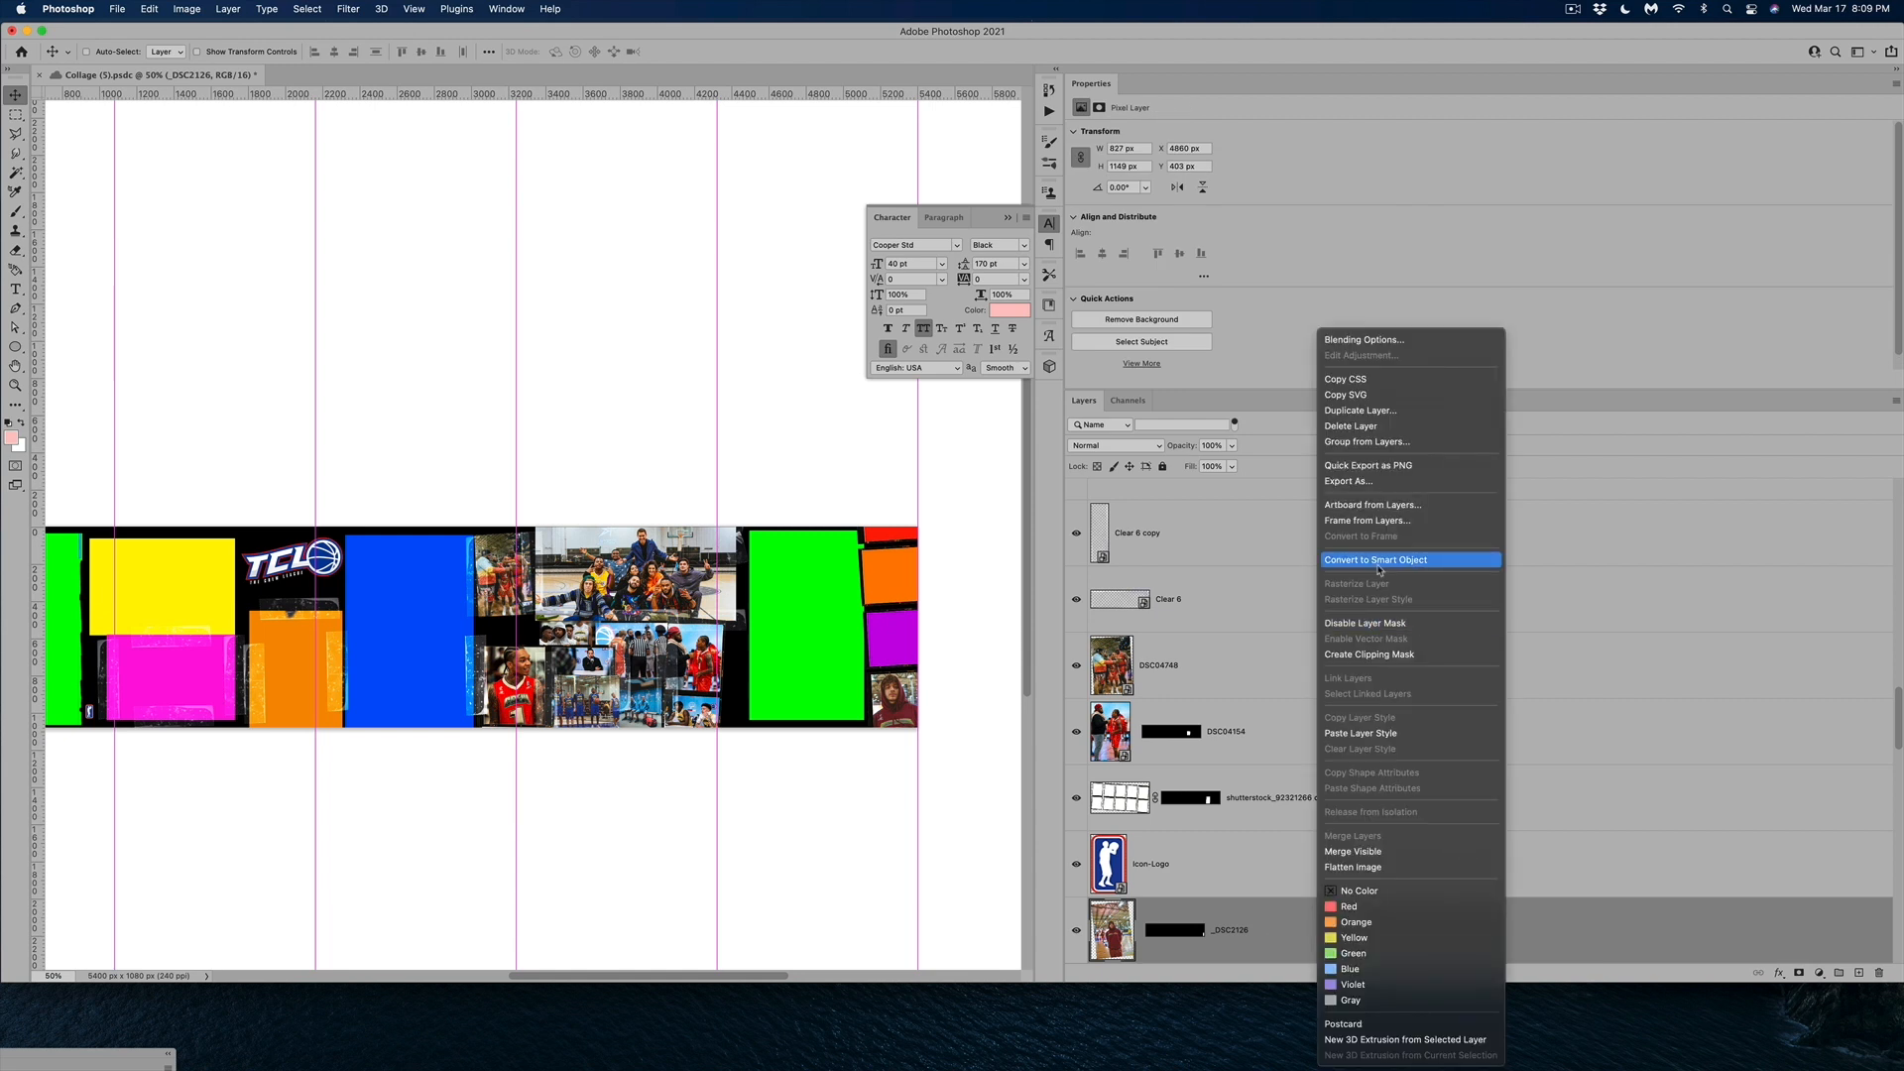
{"action": "left_click", "coordinate": [1376, 559]}
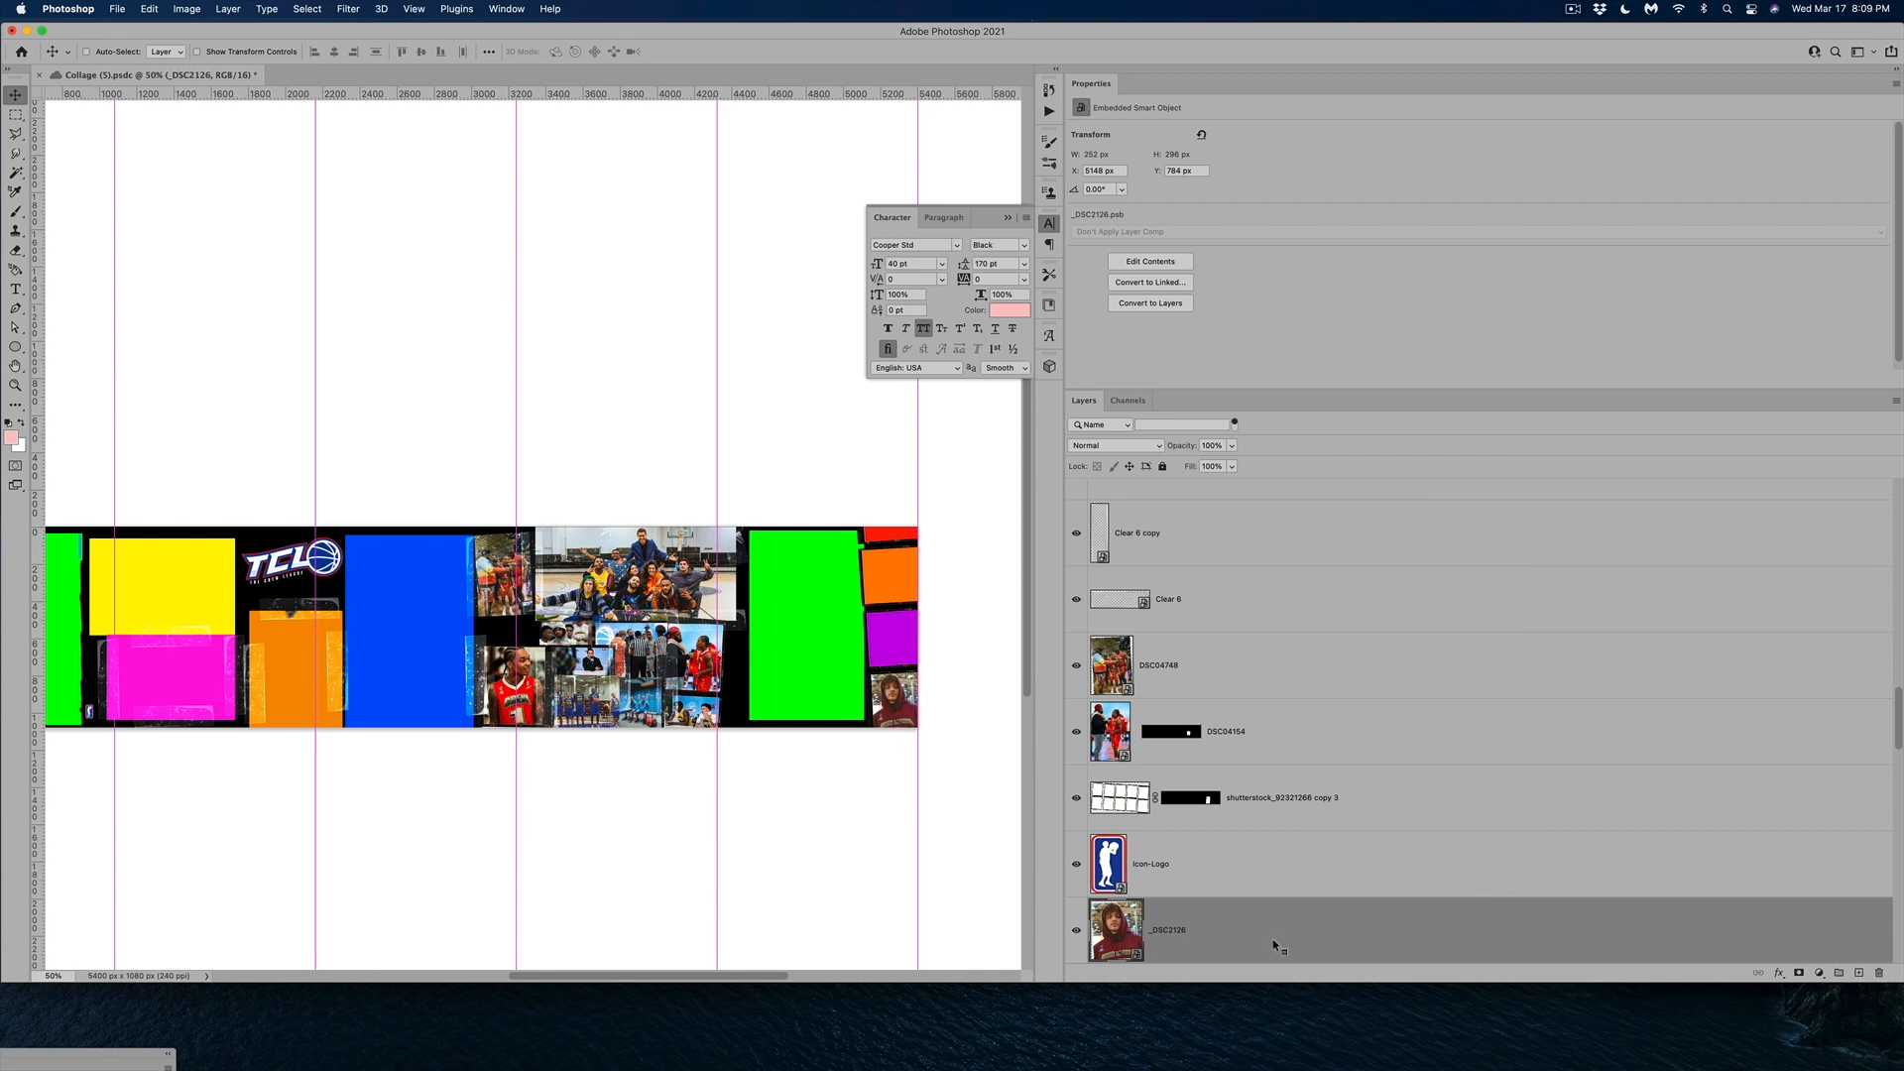
{"action": "right_click", "coordinate": [1166, 928]}
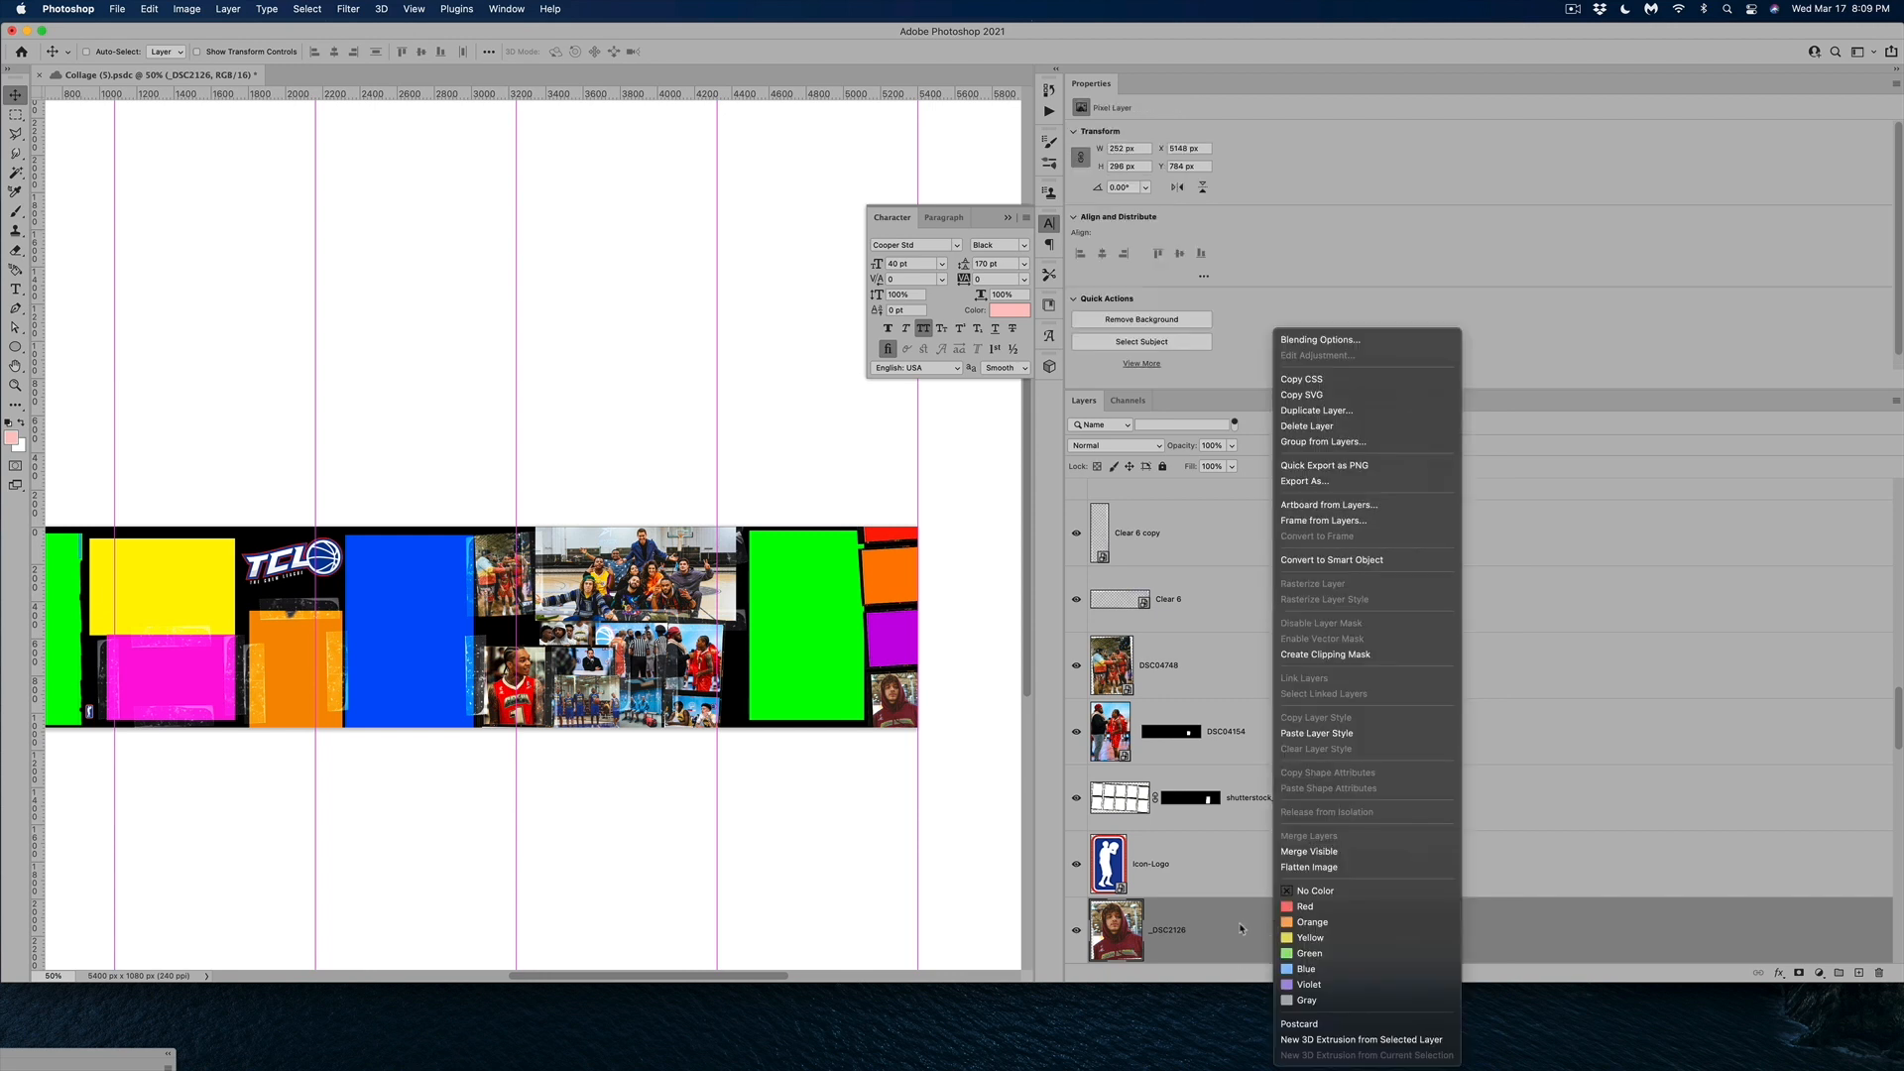
{"action": "left_click", "coordinate": [1319, 339]}
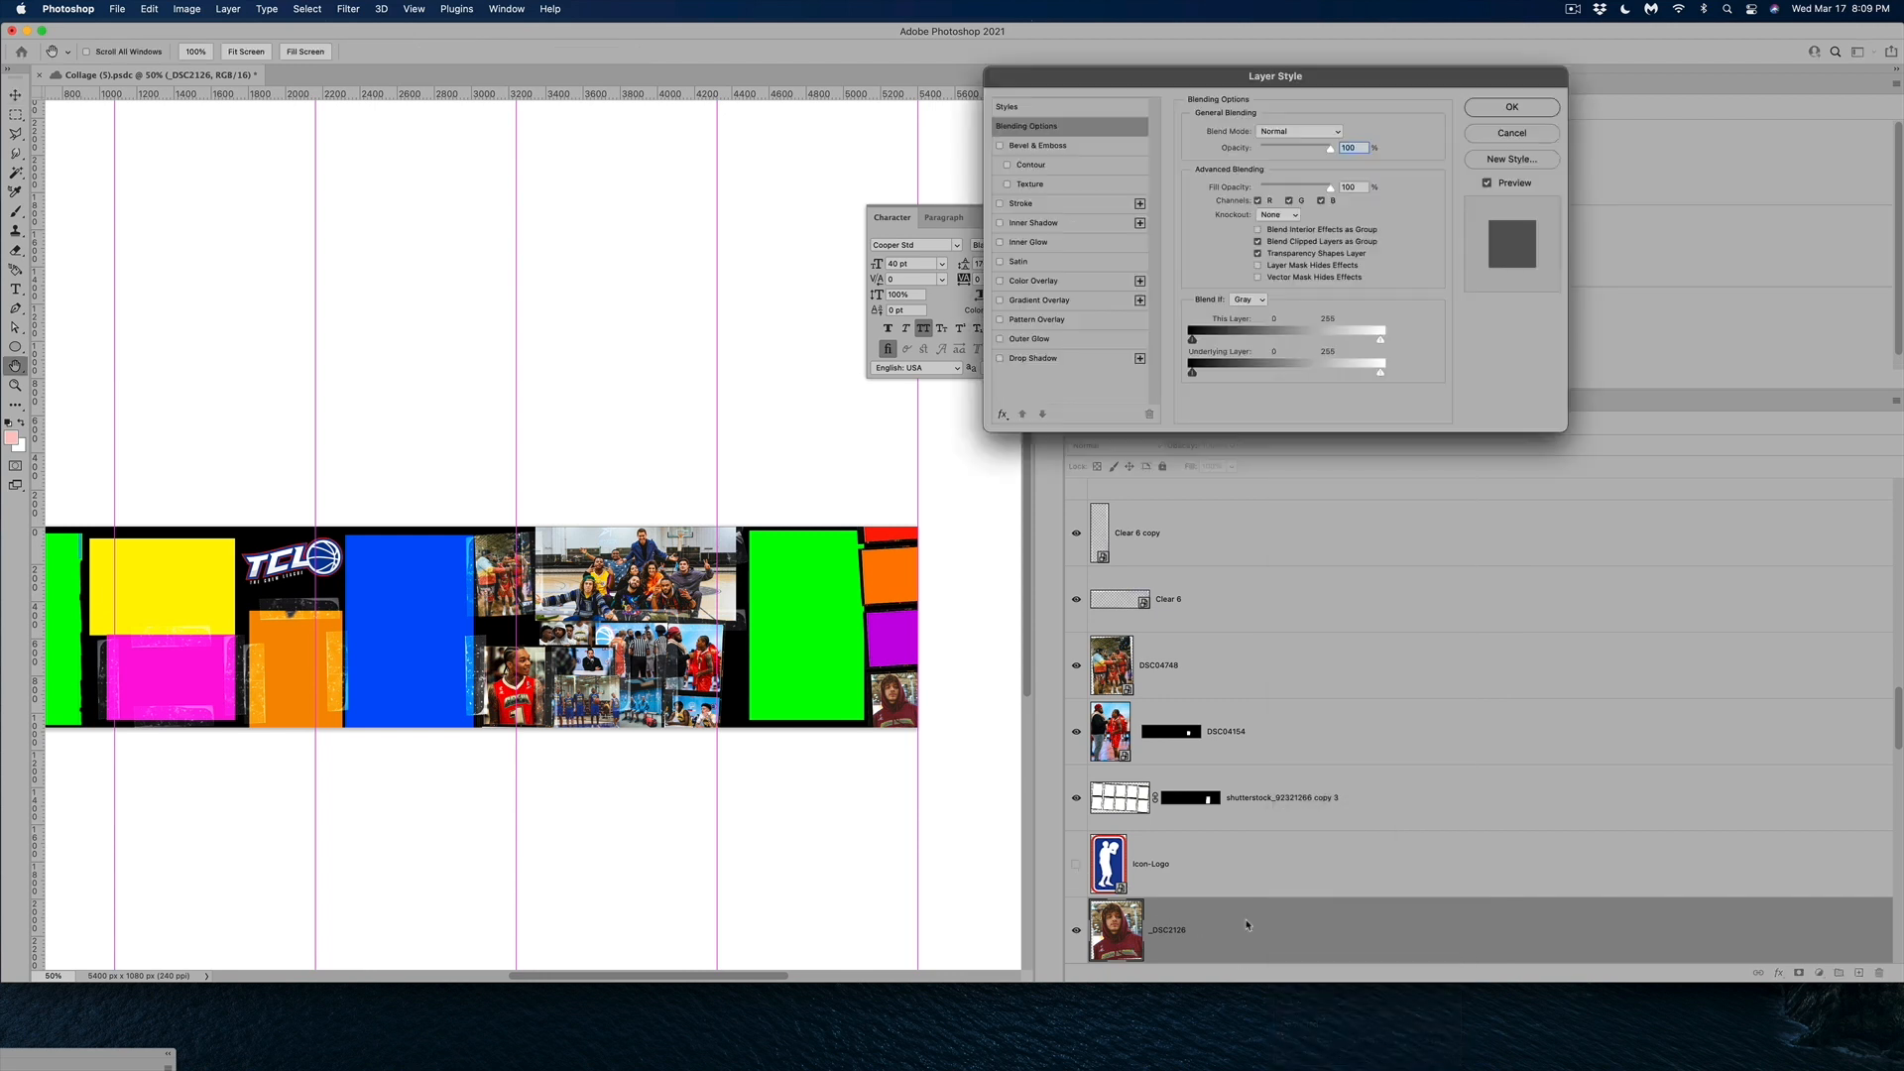
{"action": "left_click", "coordinate": [1034, 280]}
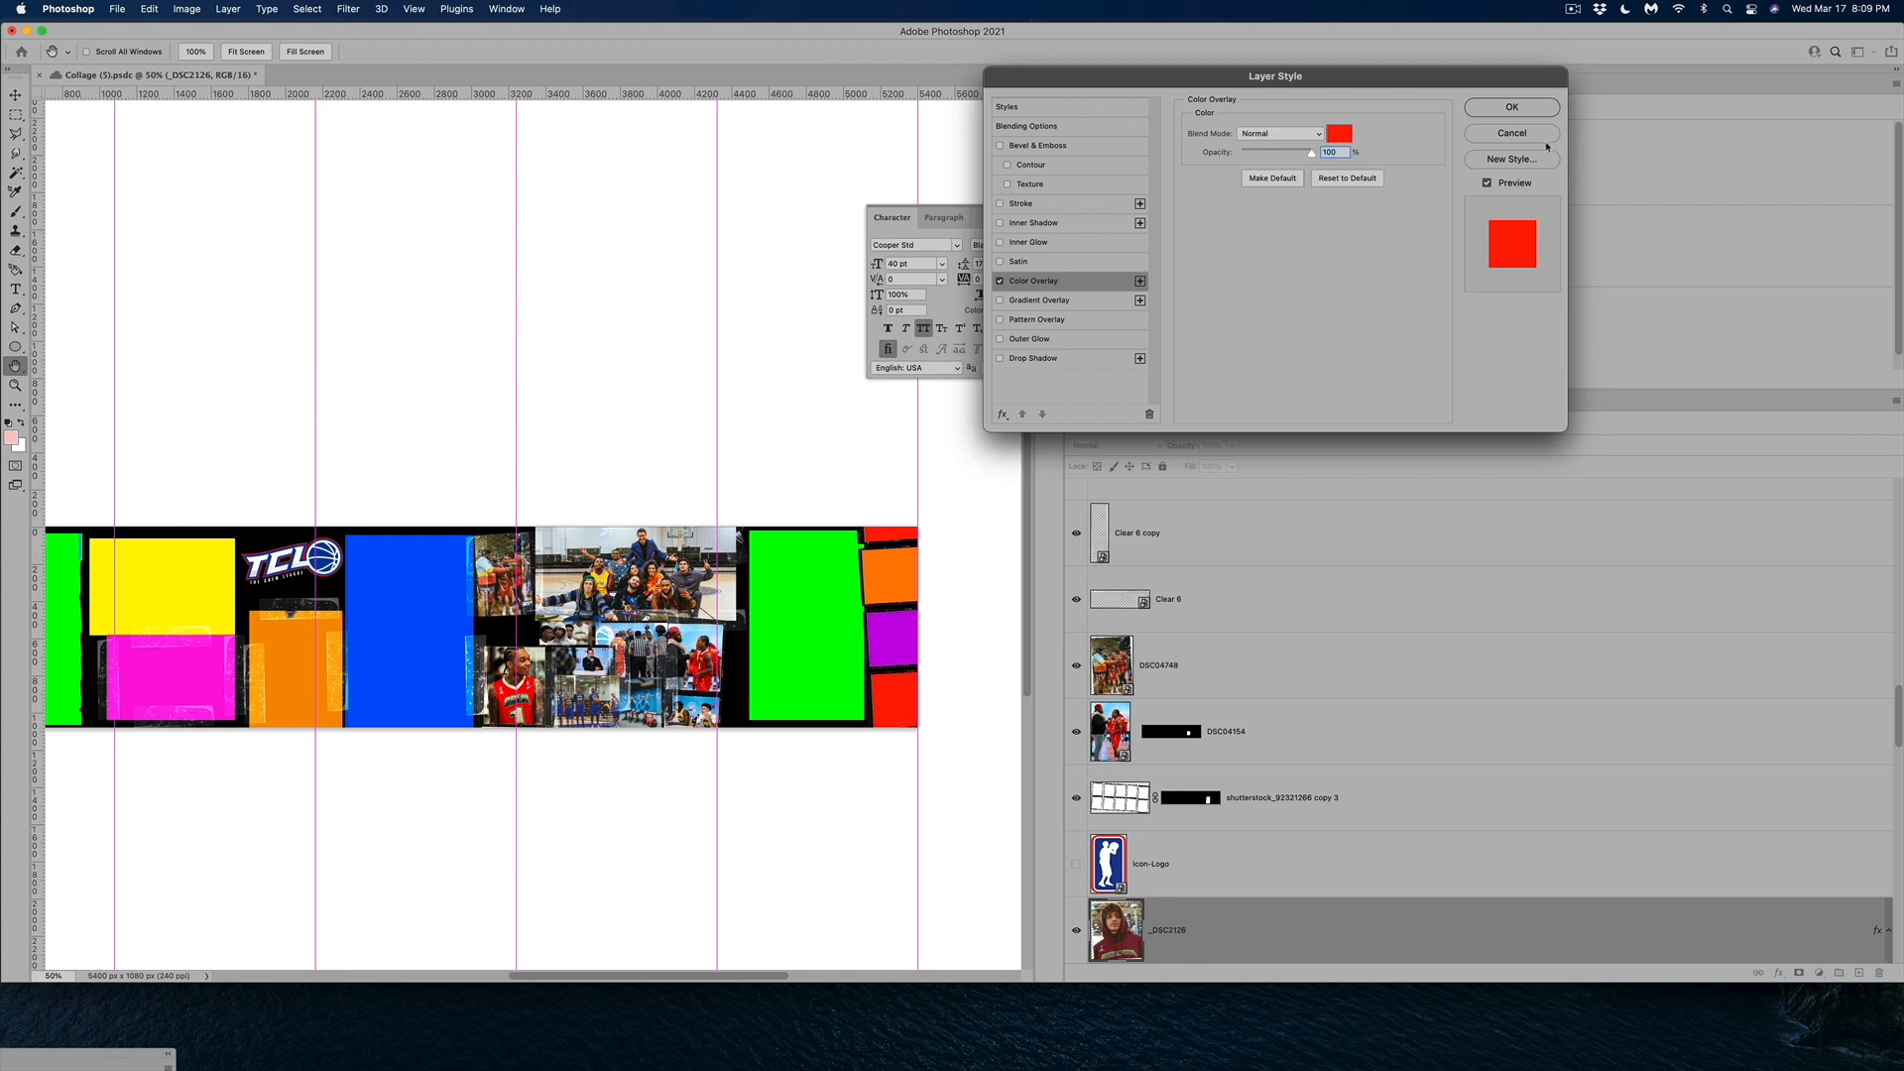
{"action": "left_click", "coordinate": [1339, 133]}
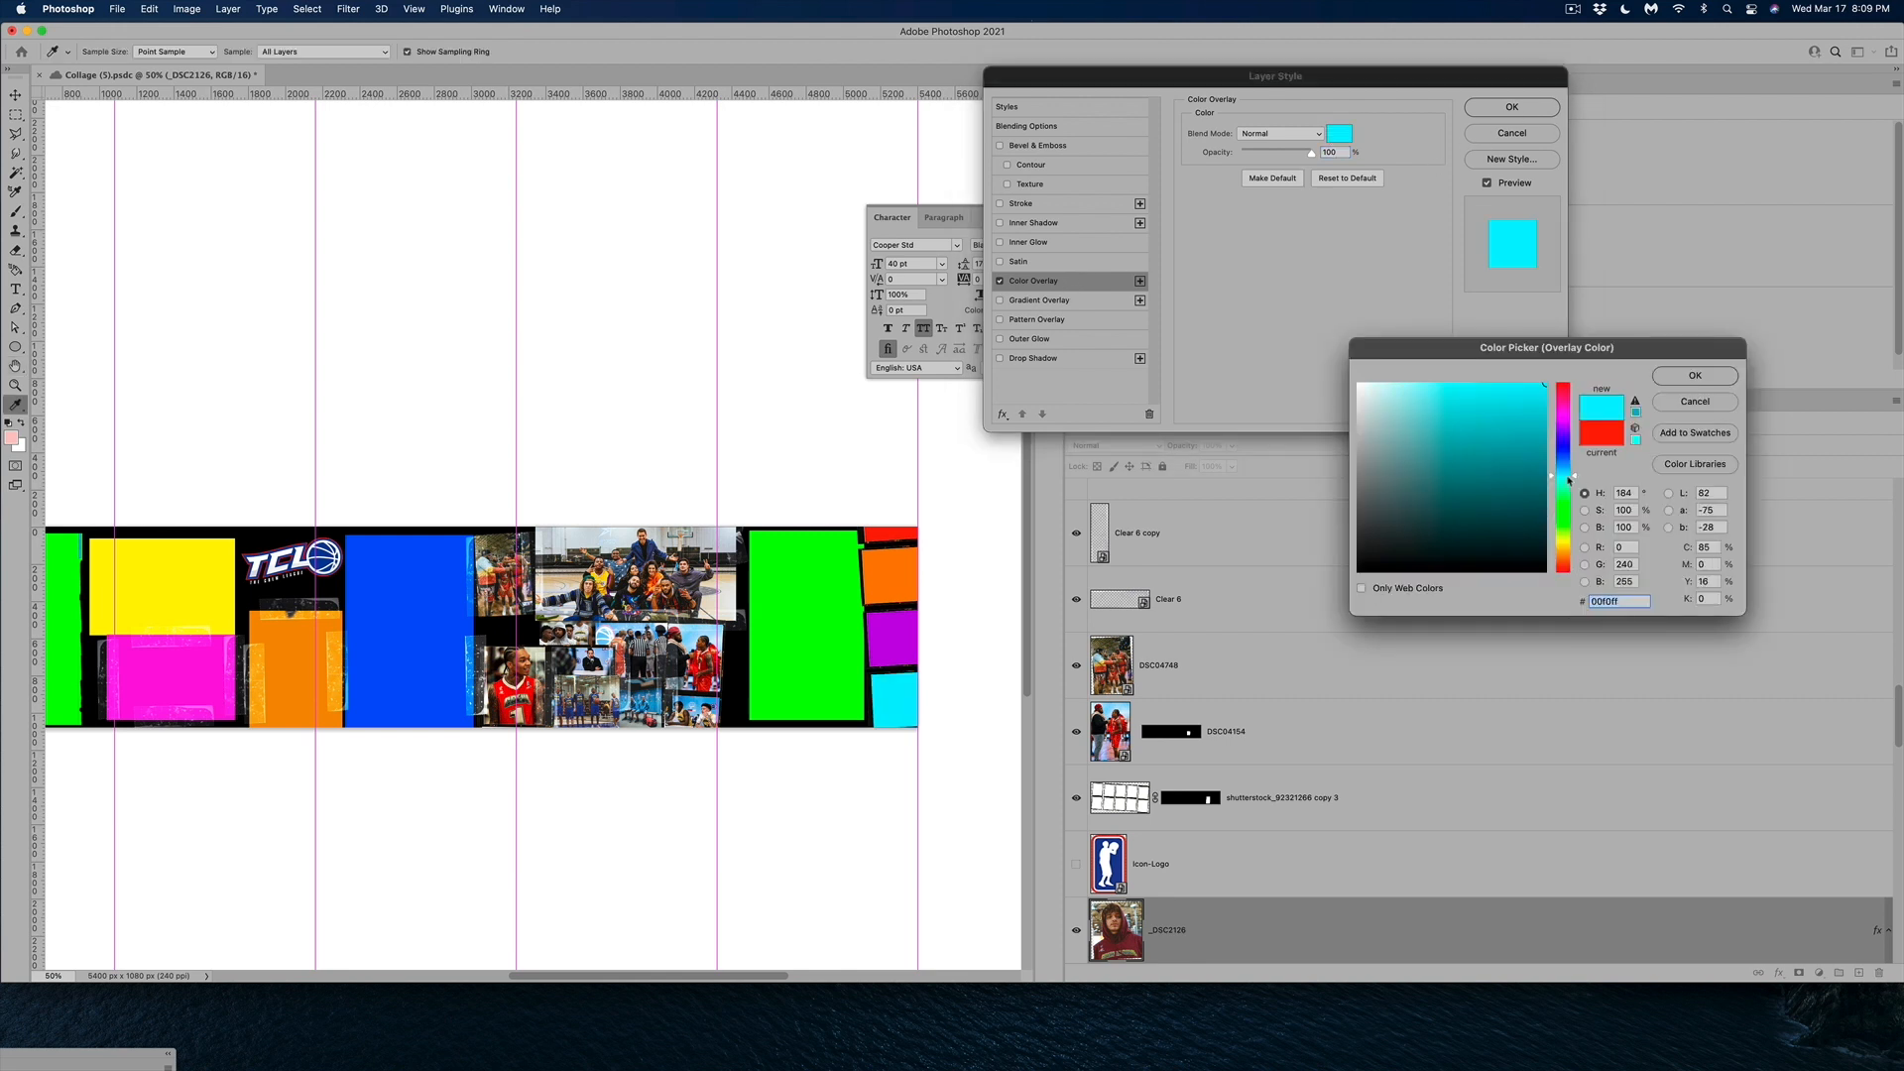
{"action": "left_click", "coordinate": [1692, 375]}
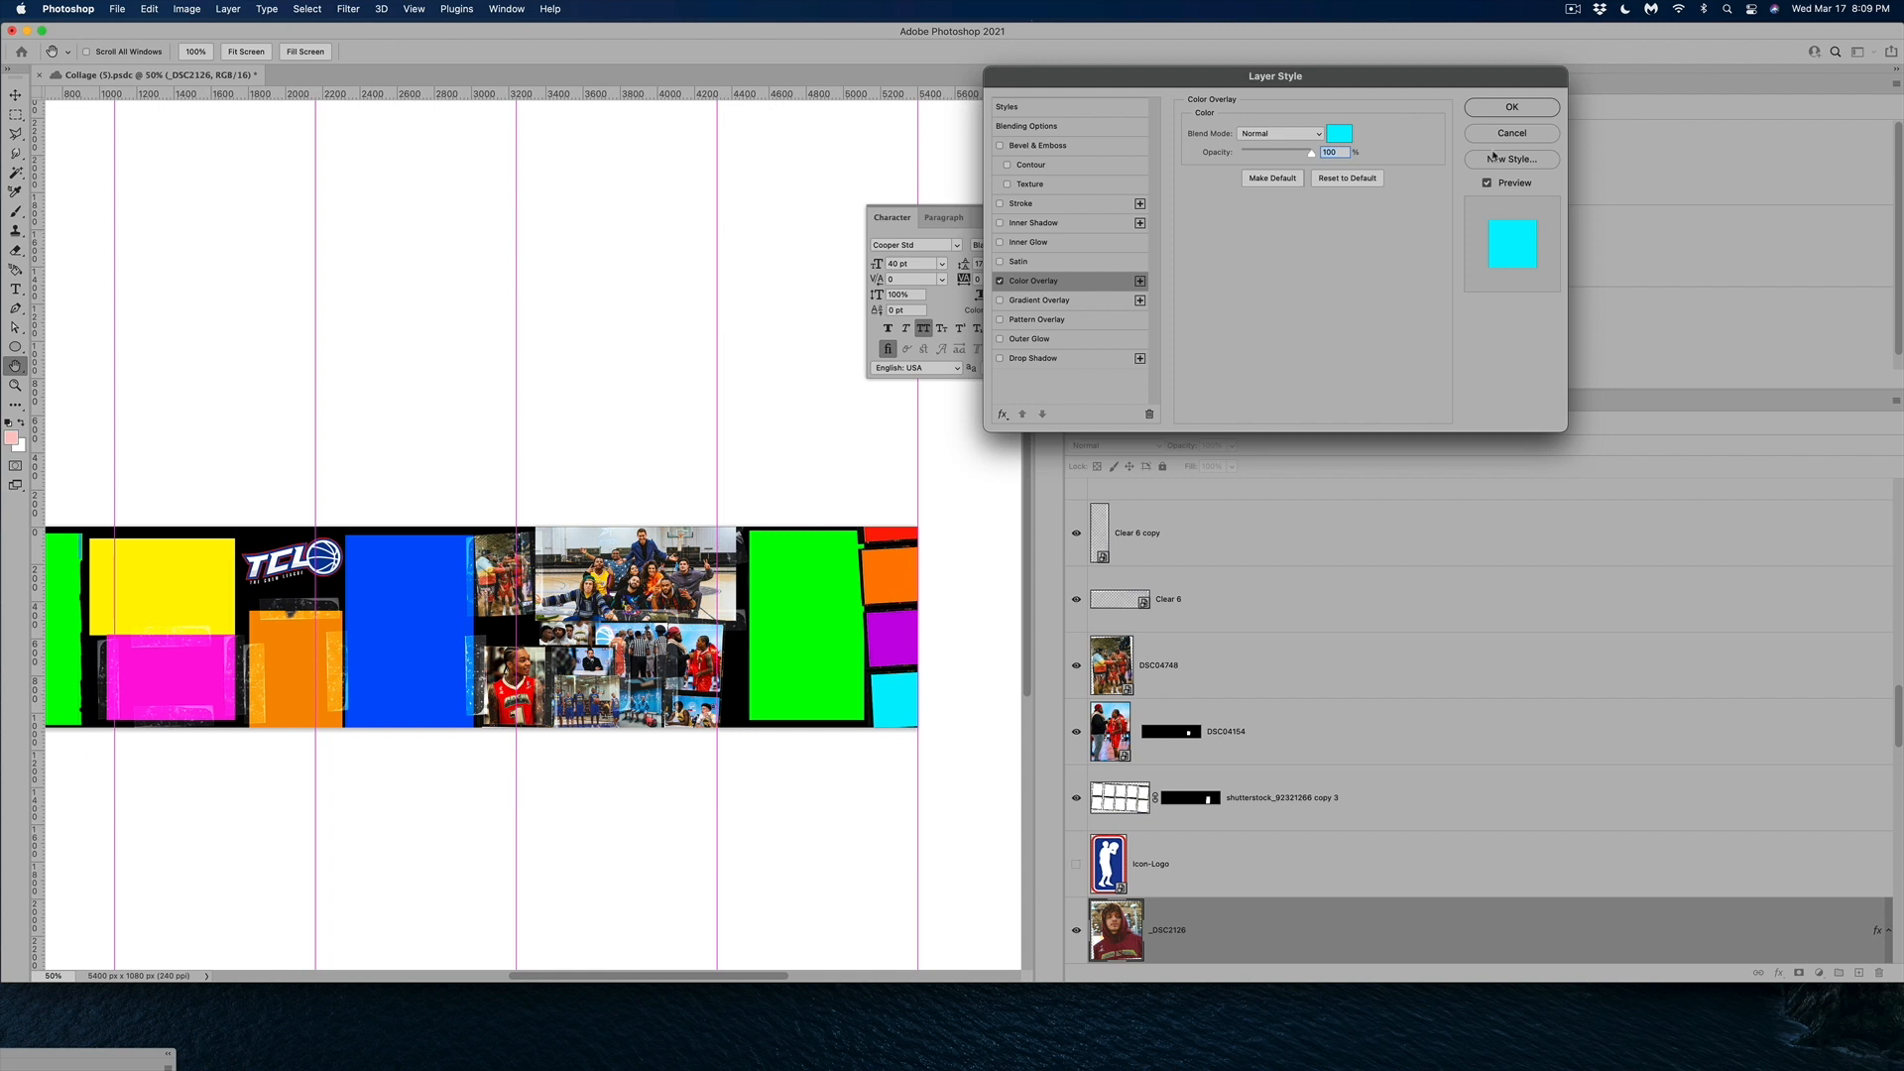
{"action": "left_click", "coordinate": [1509, 107]}
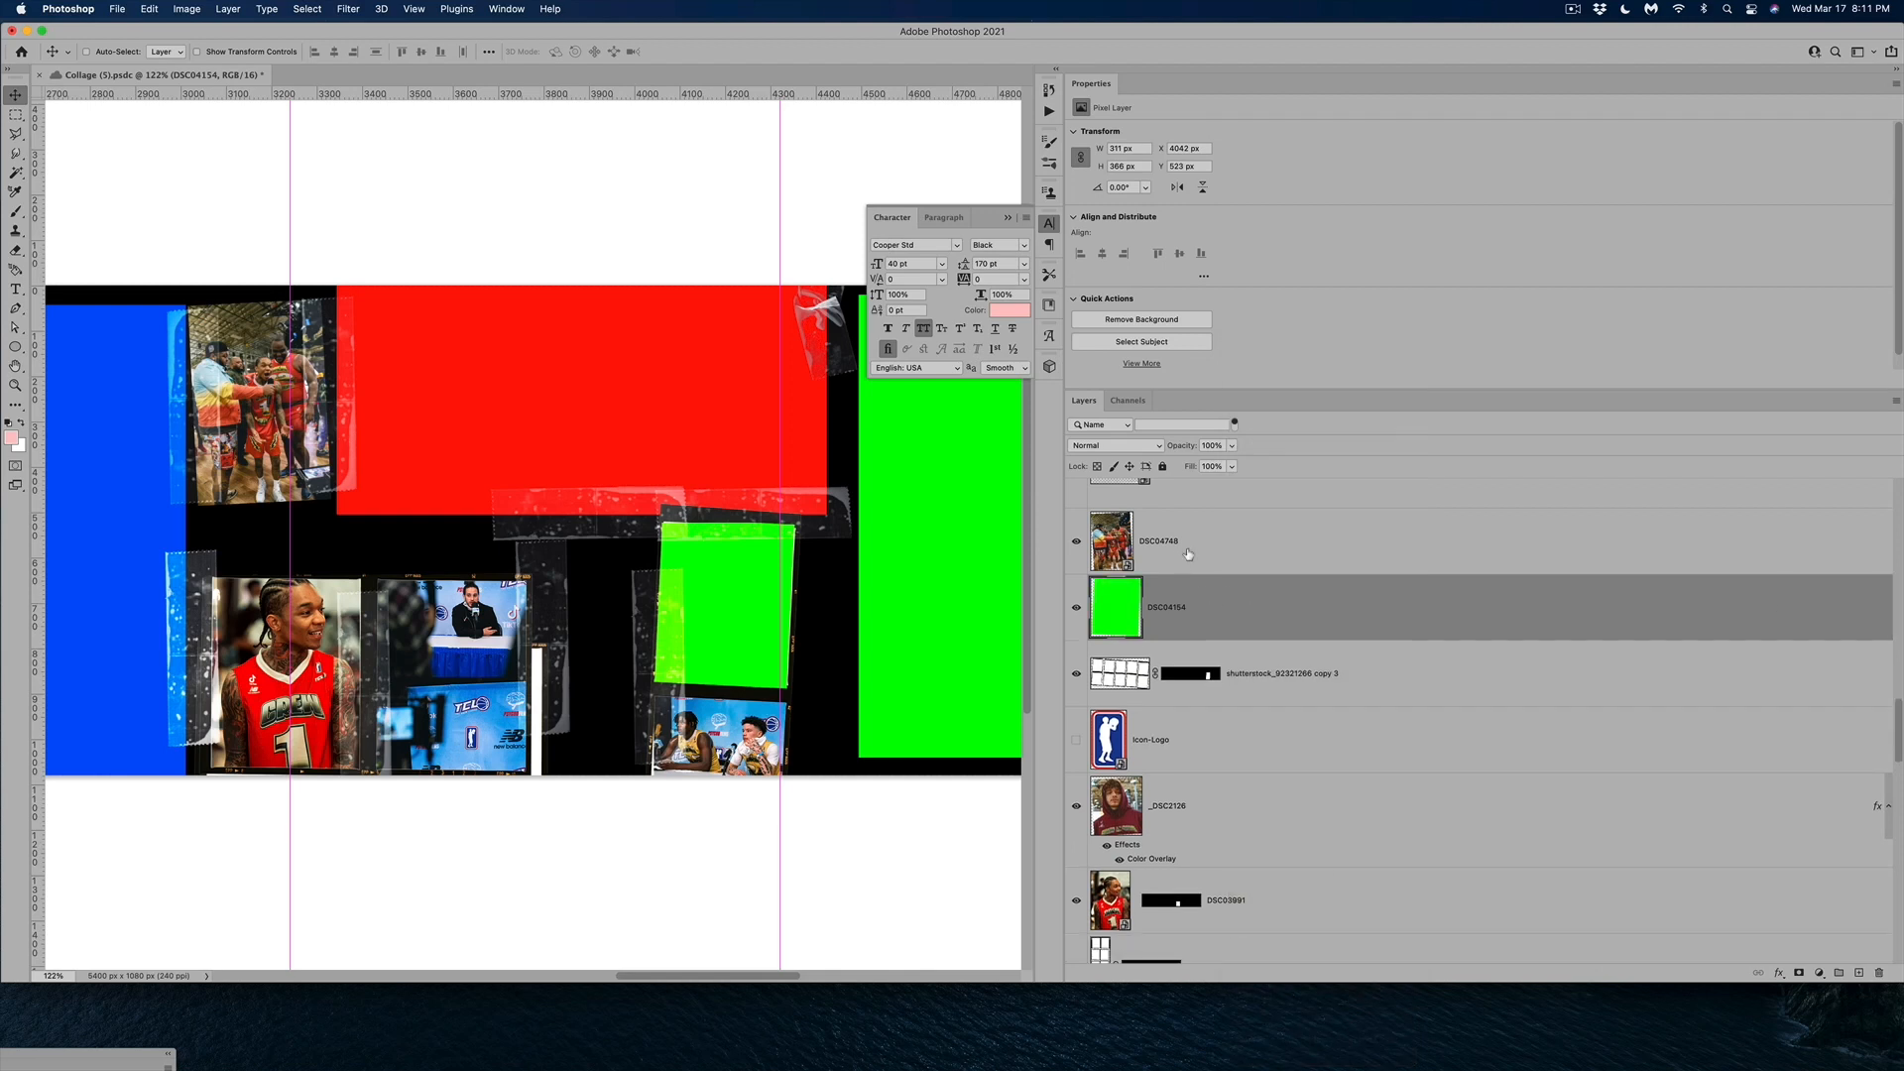
Convert DSC04369 to a smart object and give it a yellow colour overlay
{"action": "left_click", "coordinate": [1158, 539]}
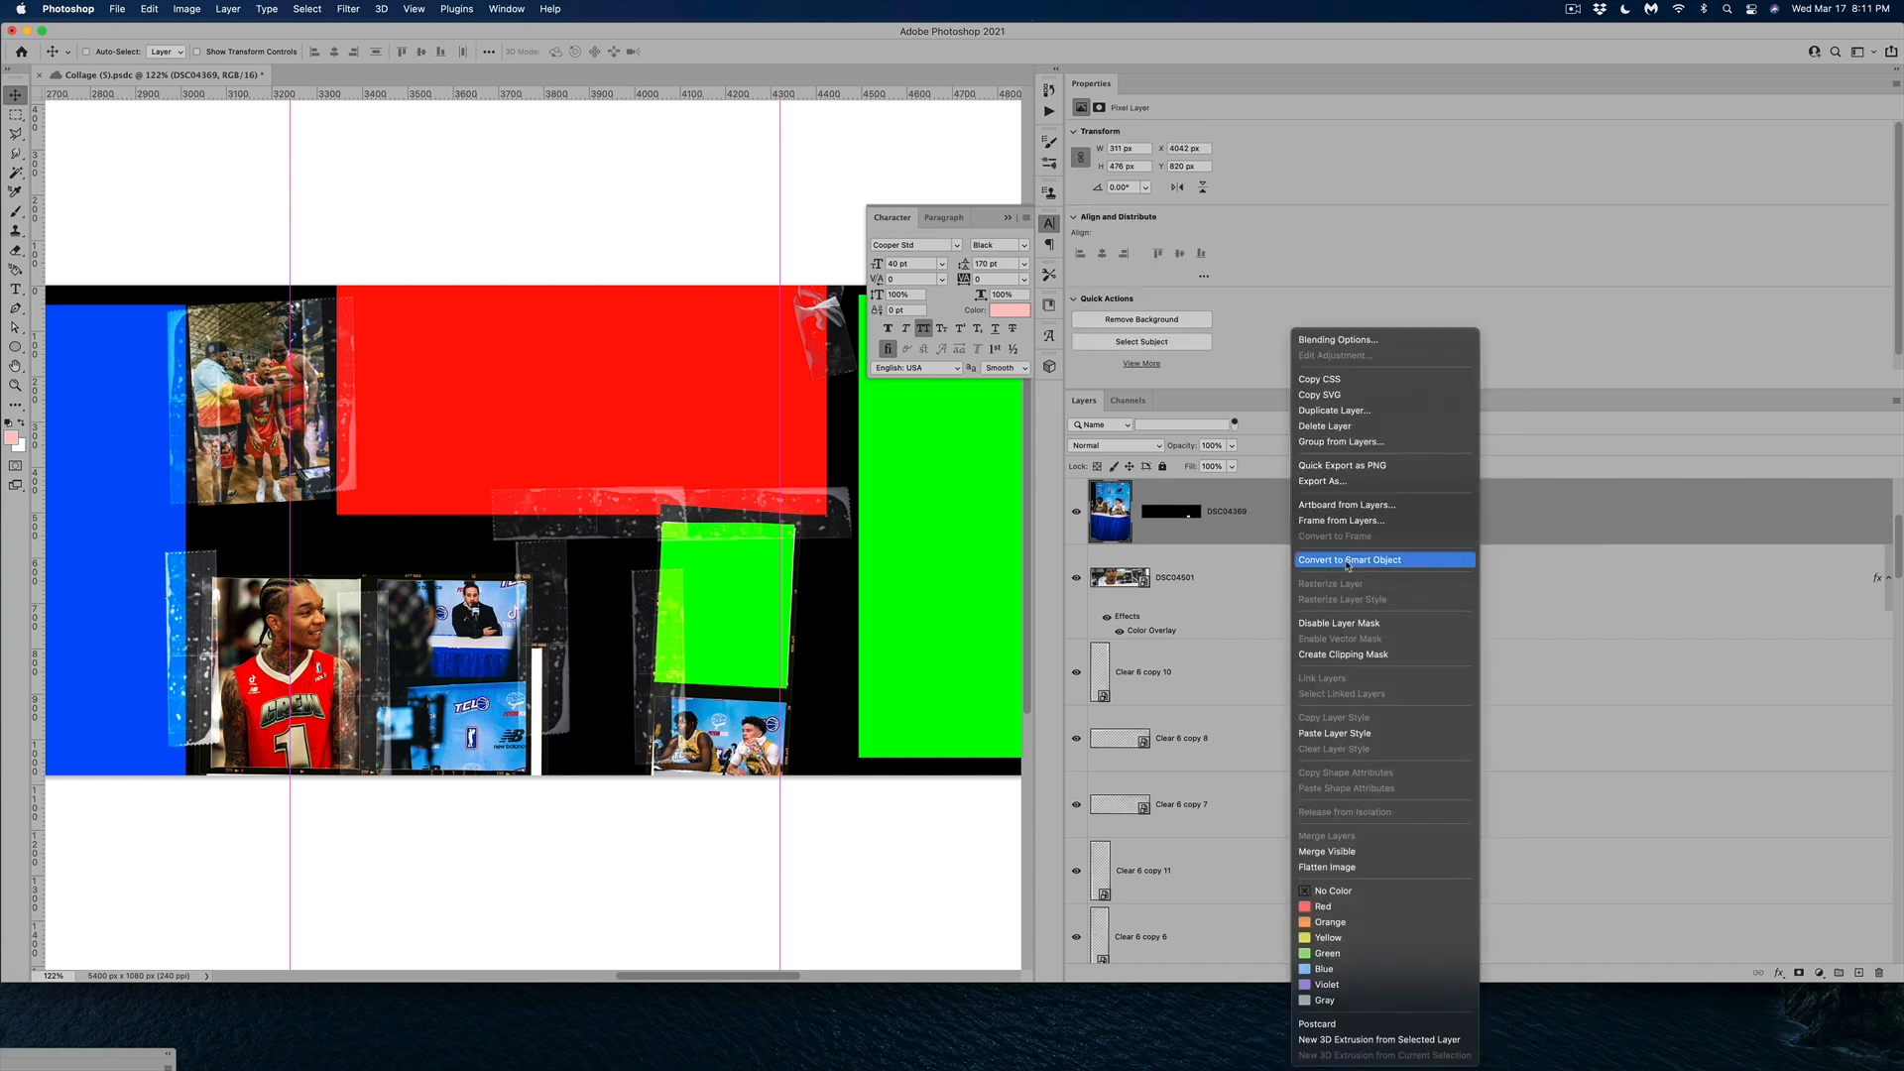
{"action": "left_click", "coordinate": [1348, 559]}
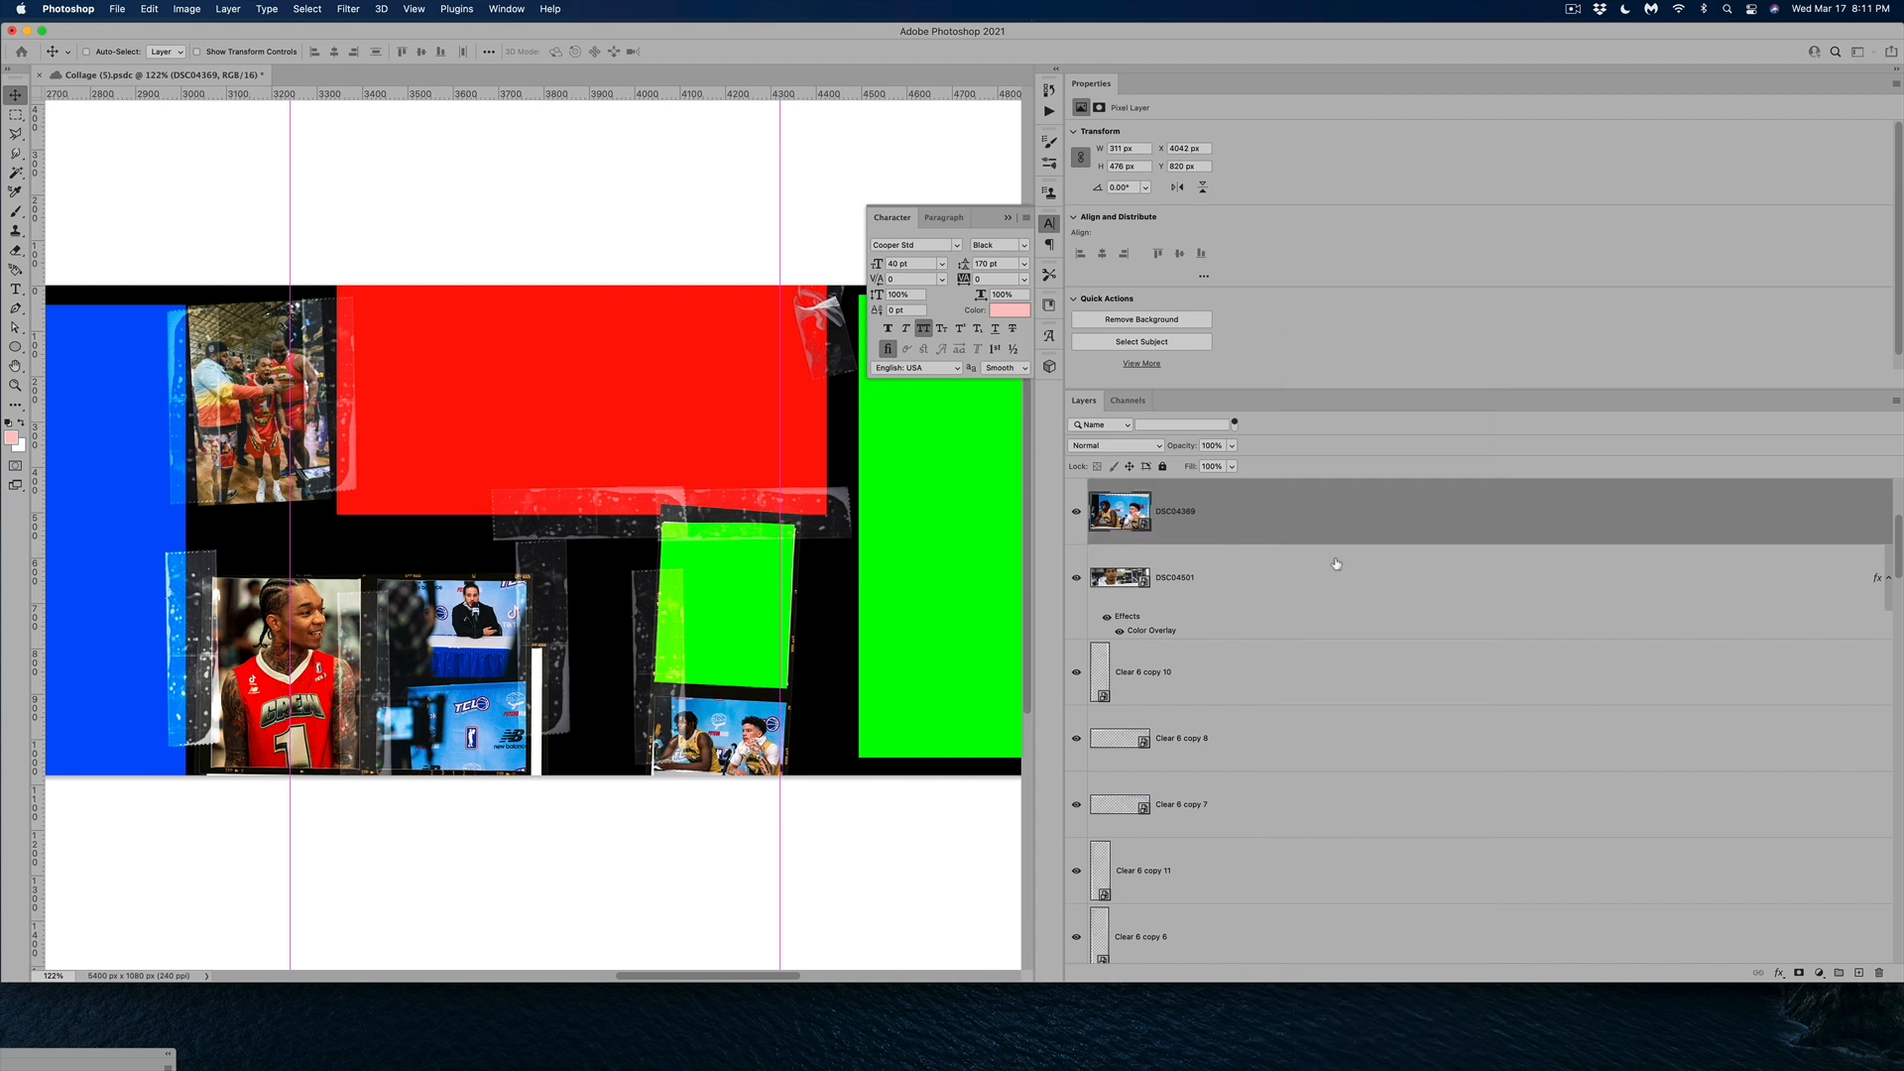
{"action": "right_click", "coordinate": [1150, 509]}
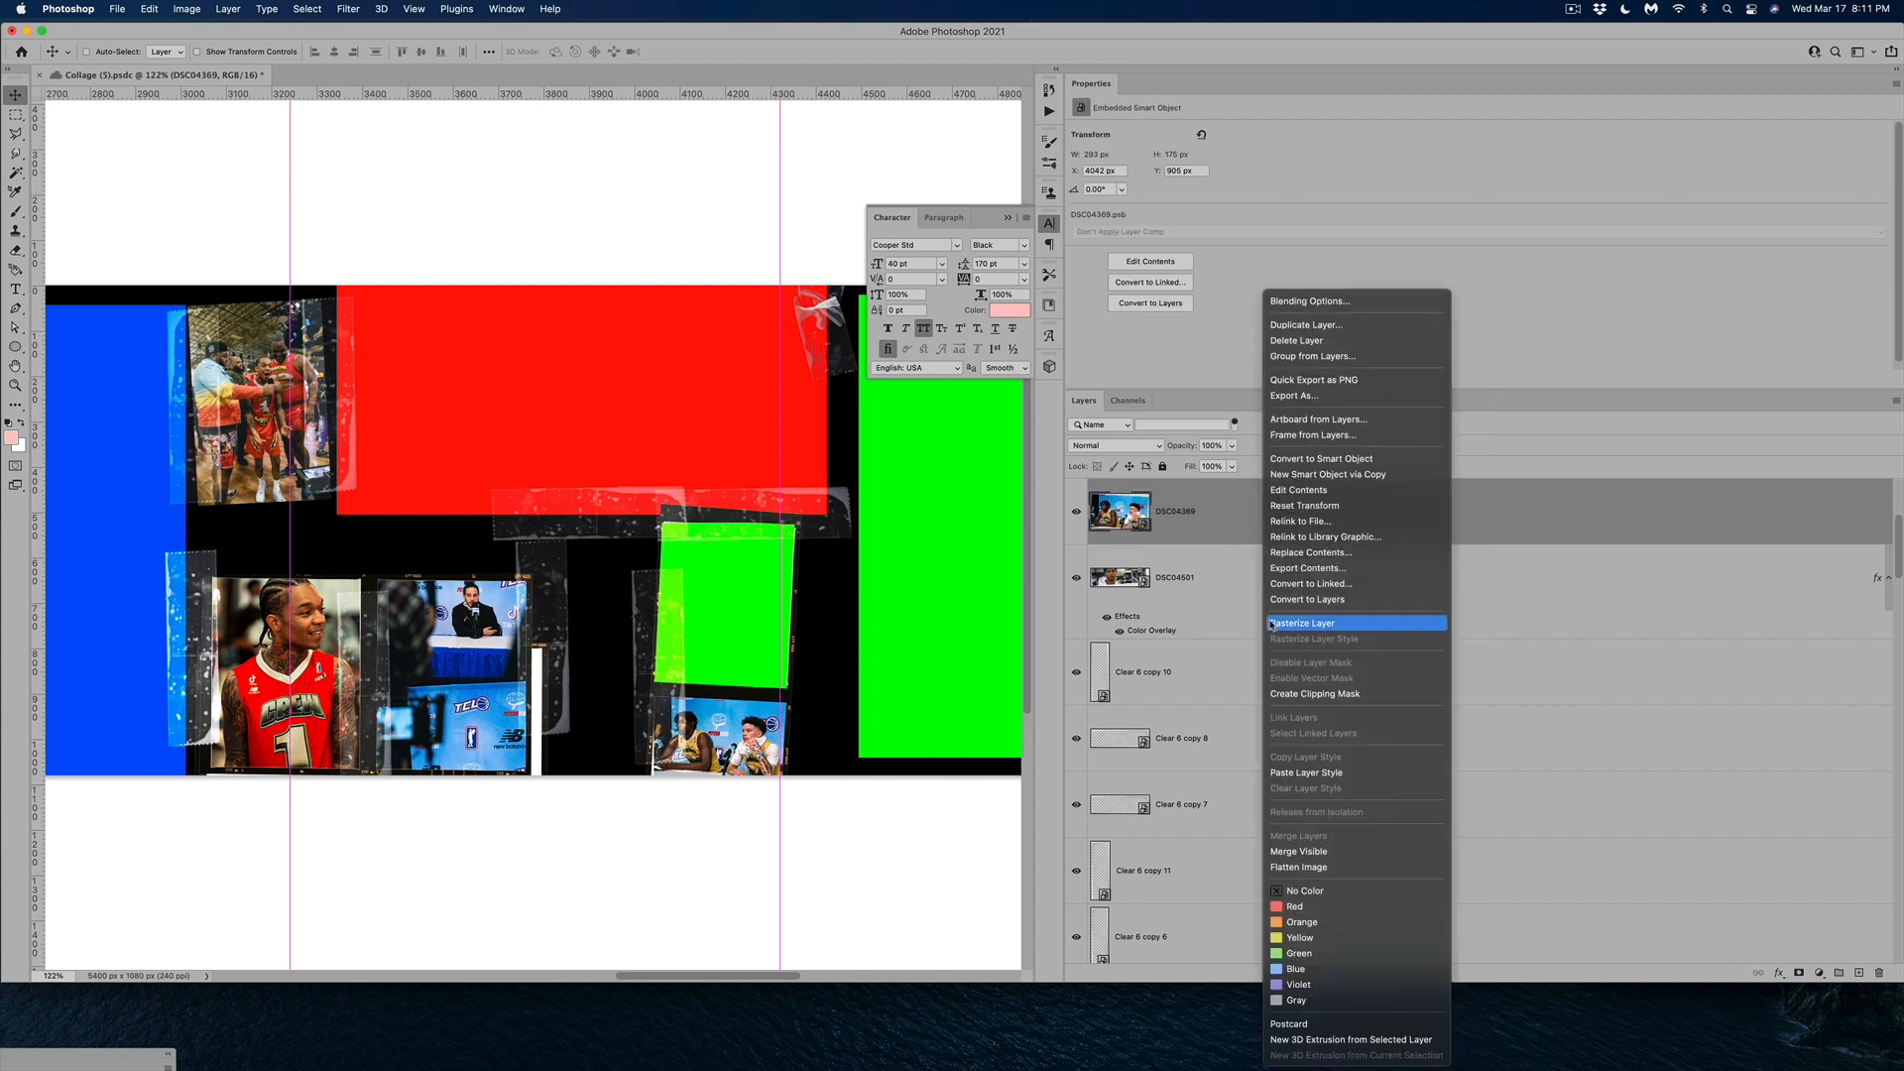
{"action": "left_click", "coordinate": [1309, 300]}
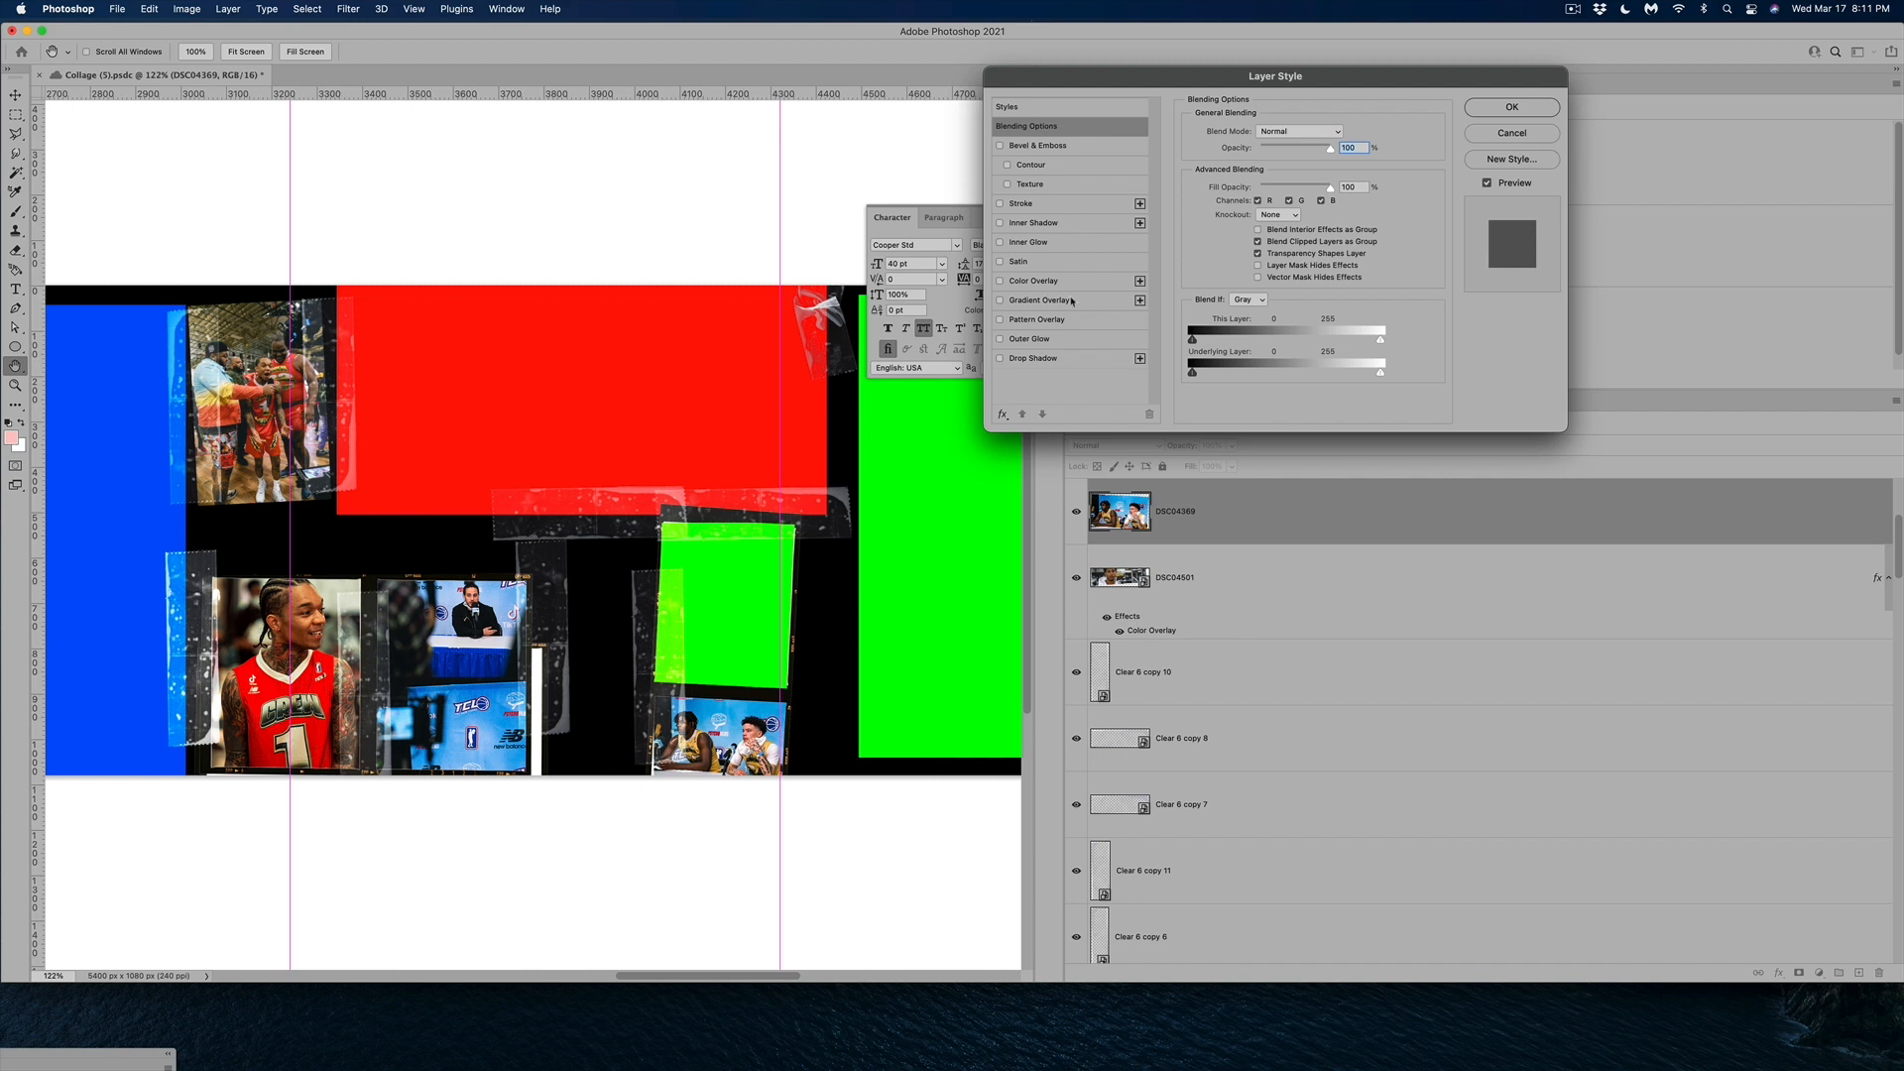
{"action": "left_click", "coordinate": [997, 280]}
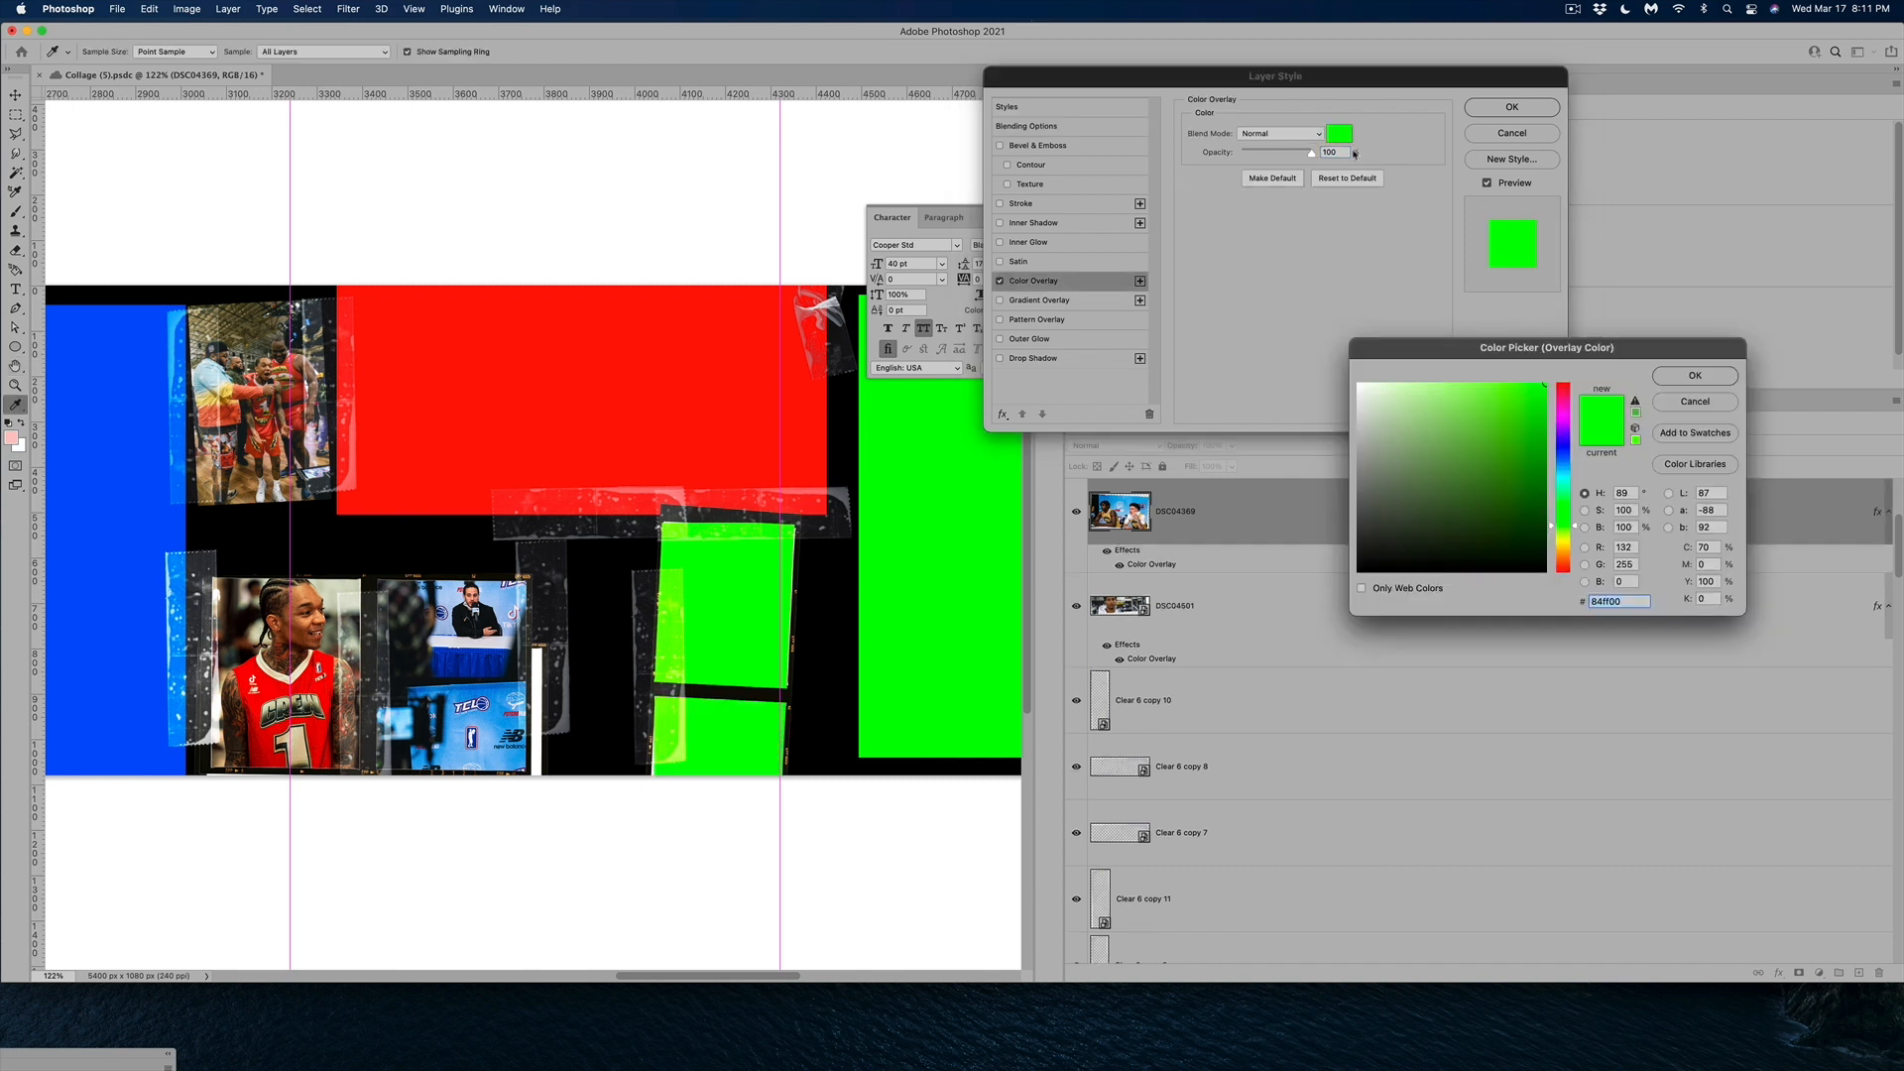
{"action": "left_click", "coordinate": [1530, 514]}
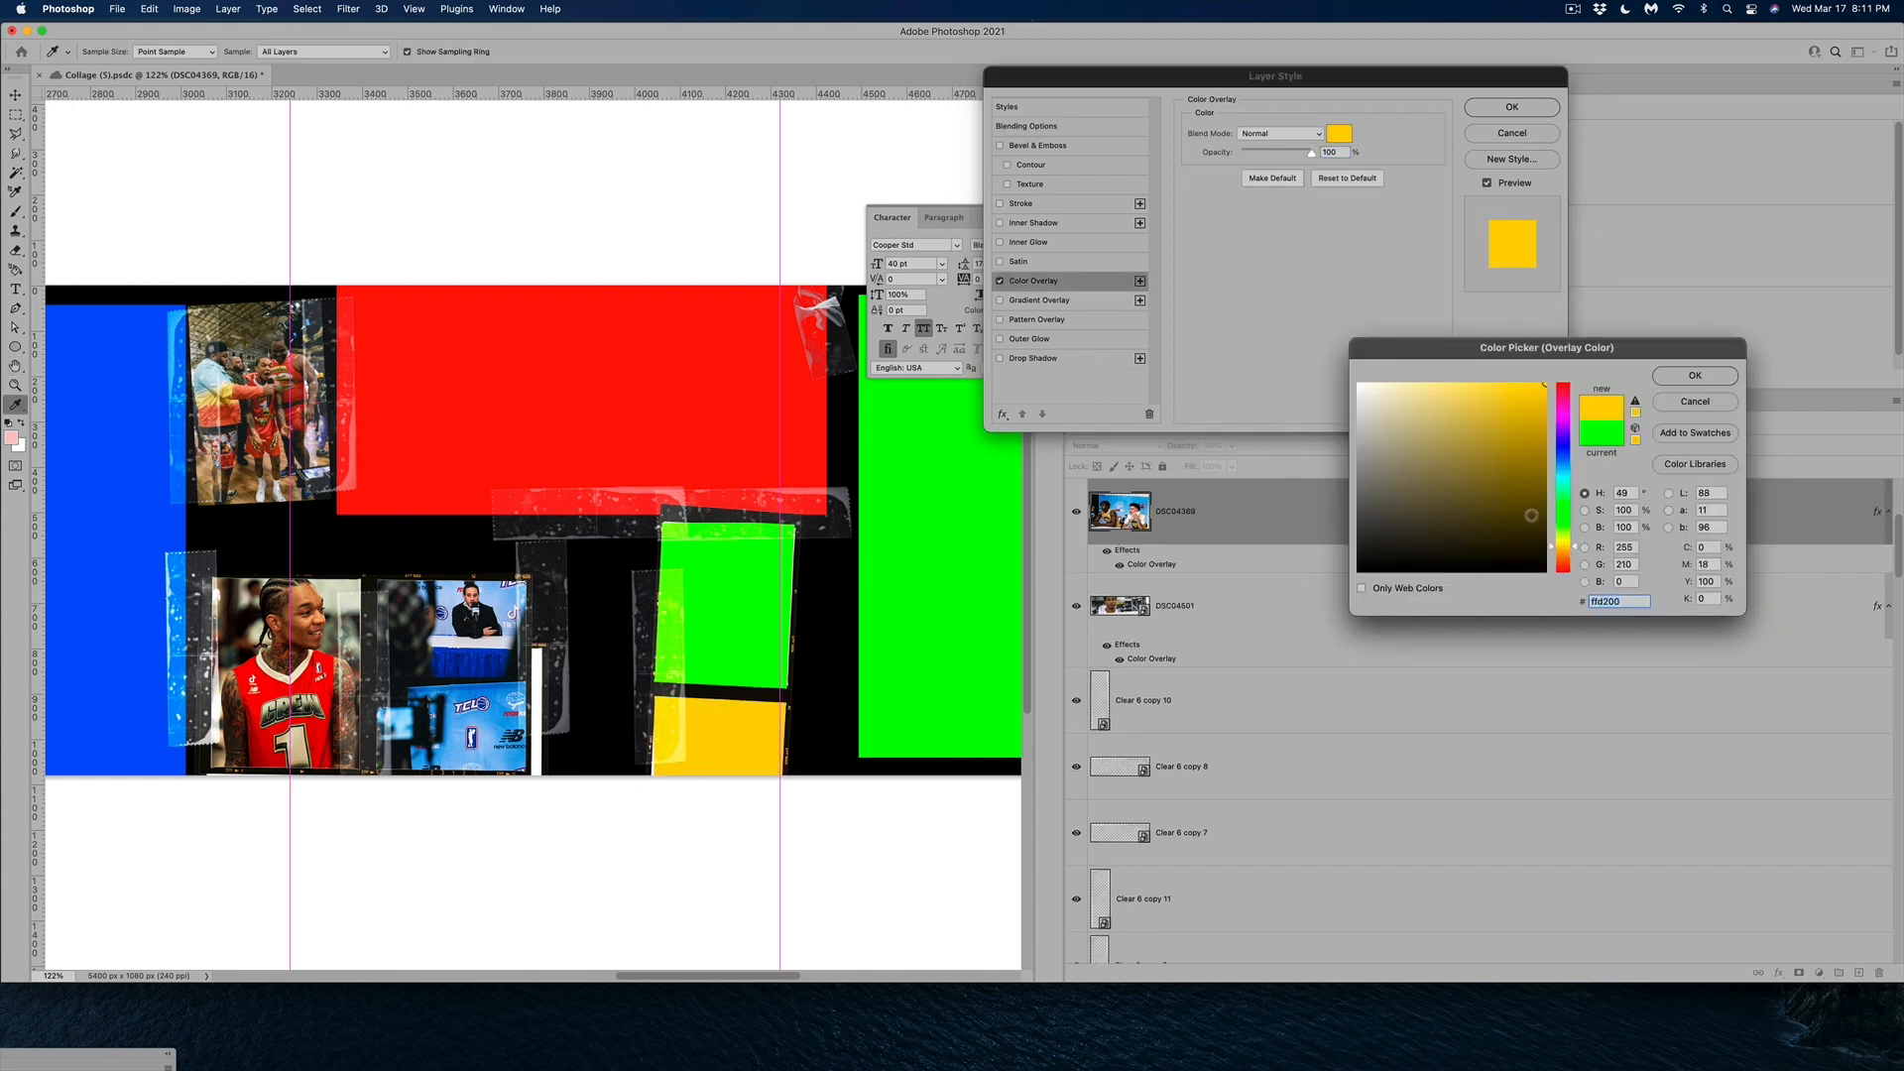
{"action": "left_click", "coordinate": [1692, 375]}
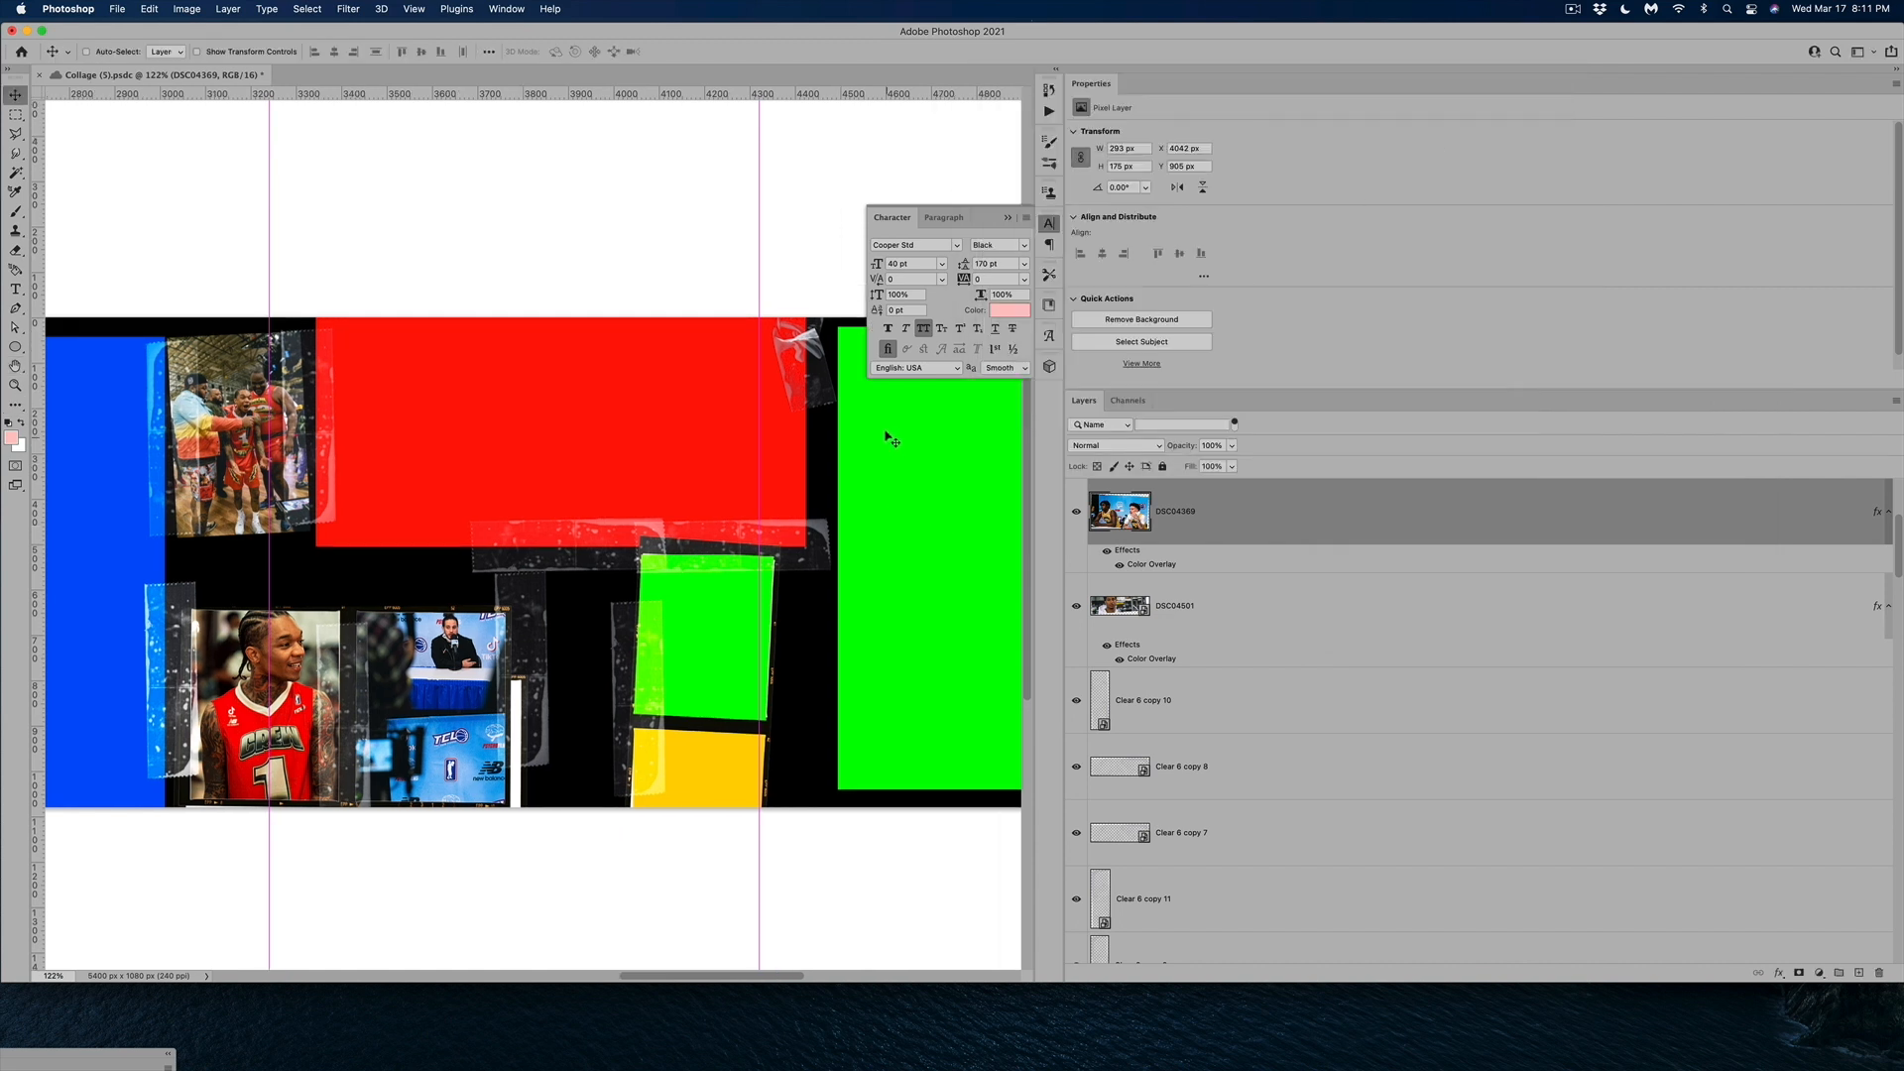
Apply a yellow Color Overlay to the photo layer and rasterize its layer style into plain pixels
{"action": "scroll", "scroll_direction": "left", "scroll_amount": 3}
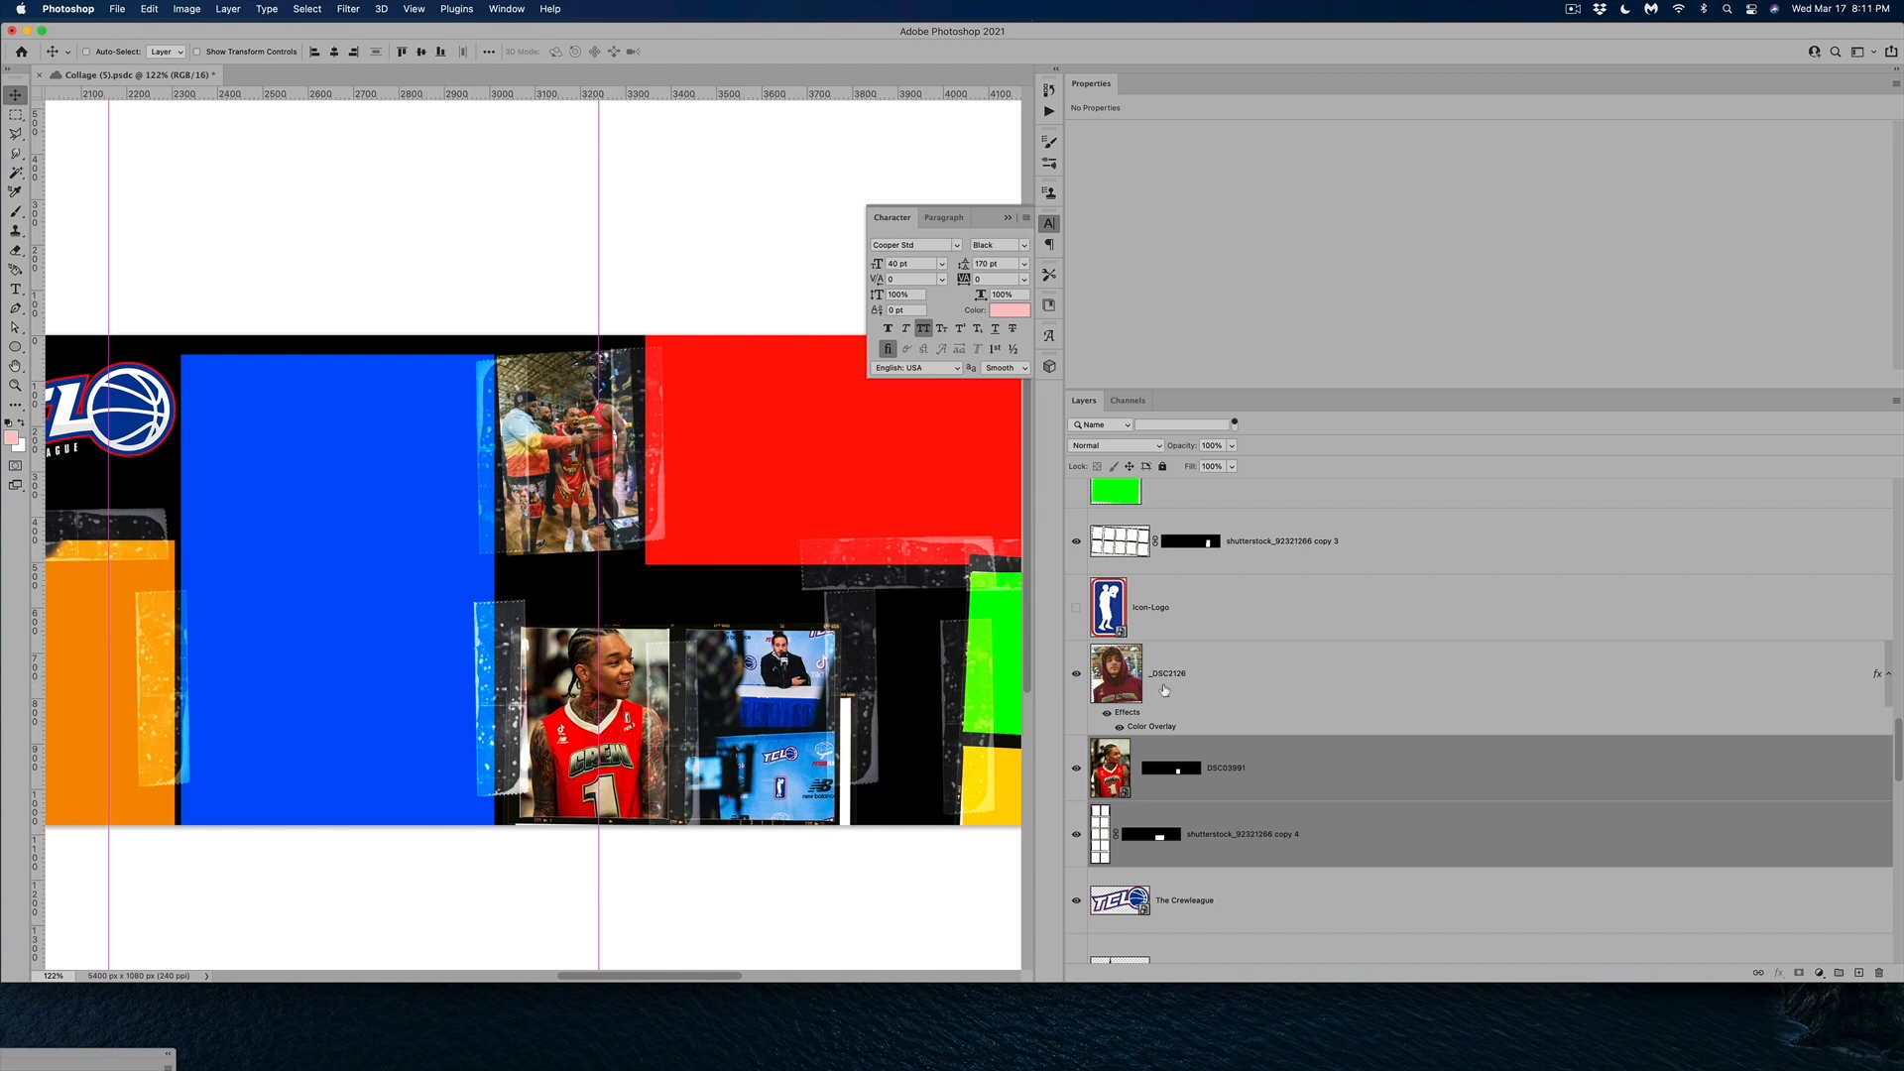
{"action": "right_click", "coordinate": [1162, 691]}
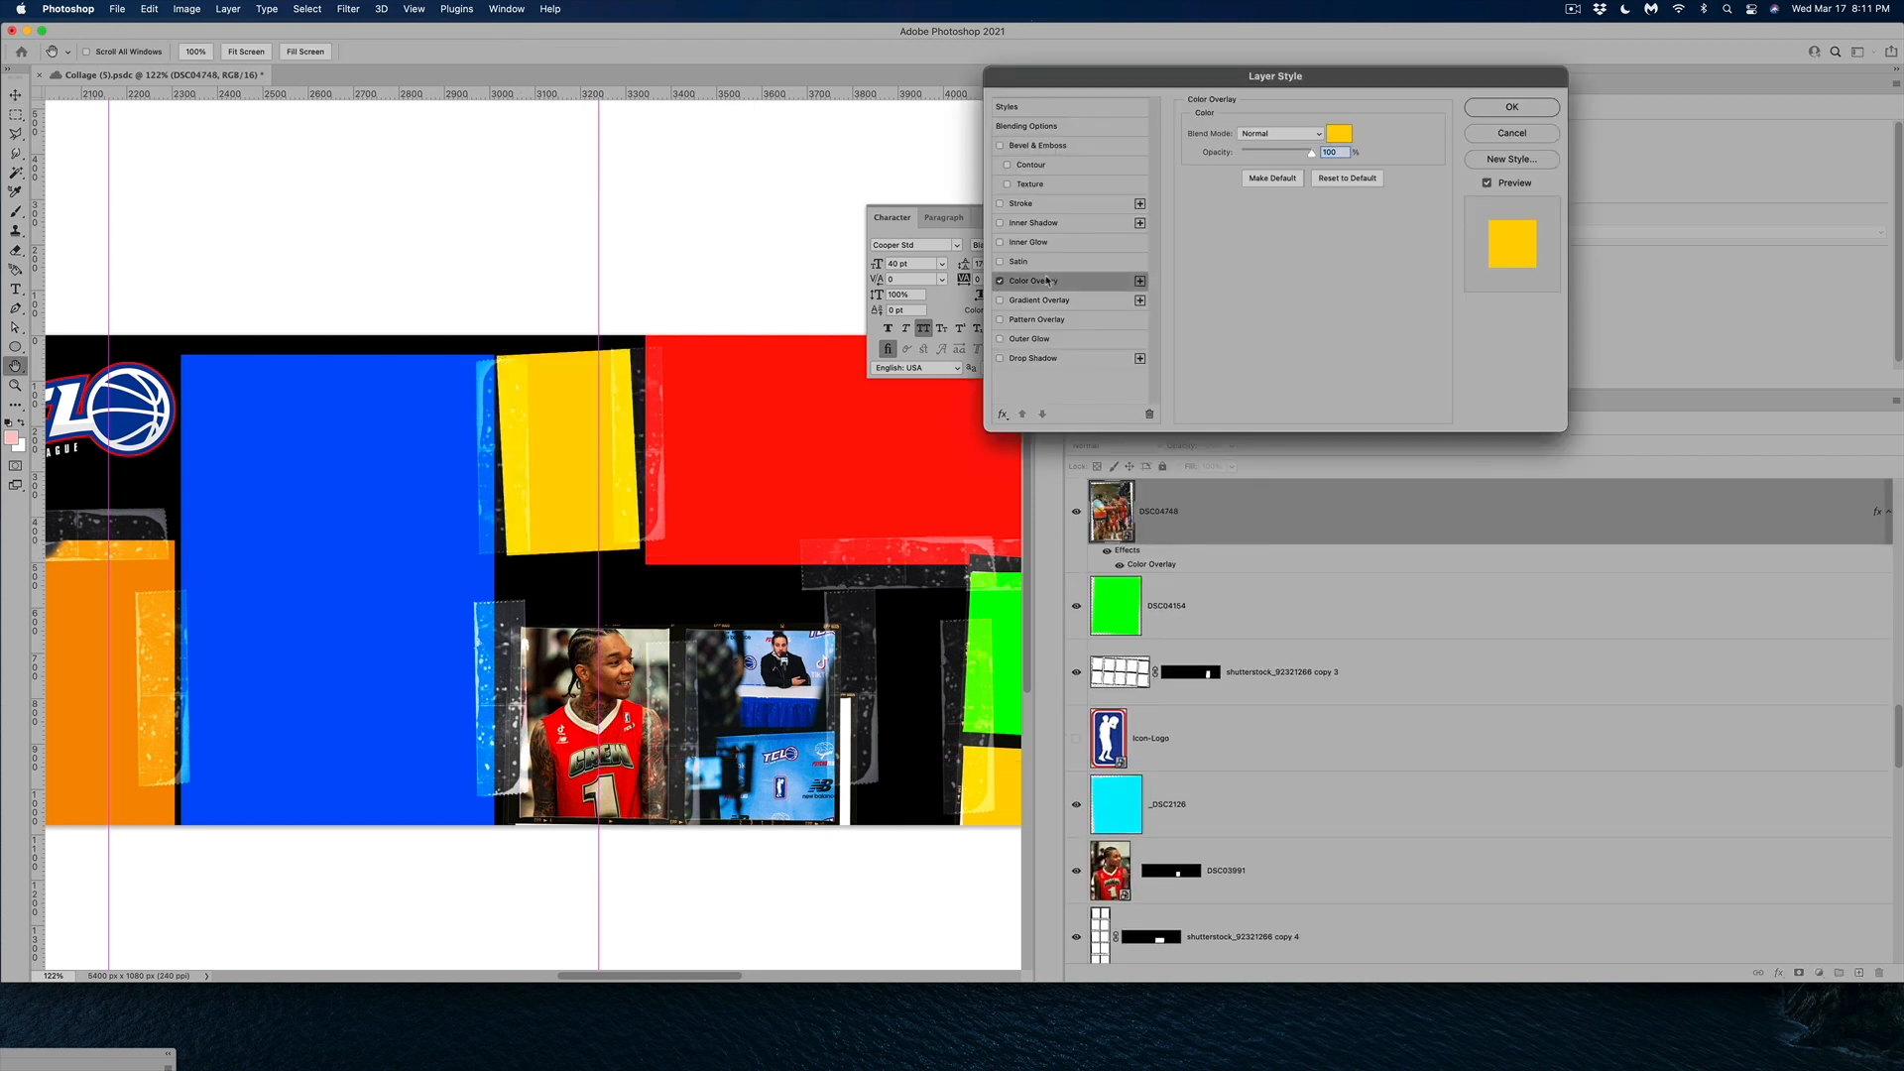
{"action": "left_click", "coordinate": [1512, 107]}
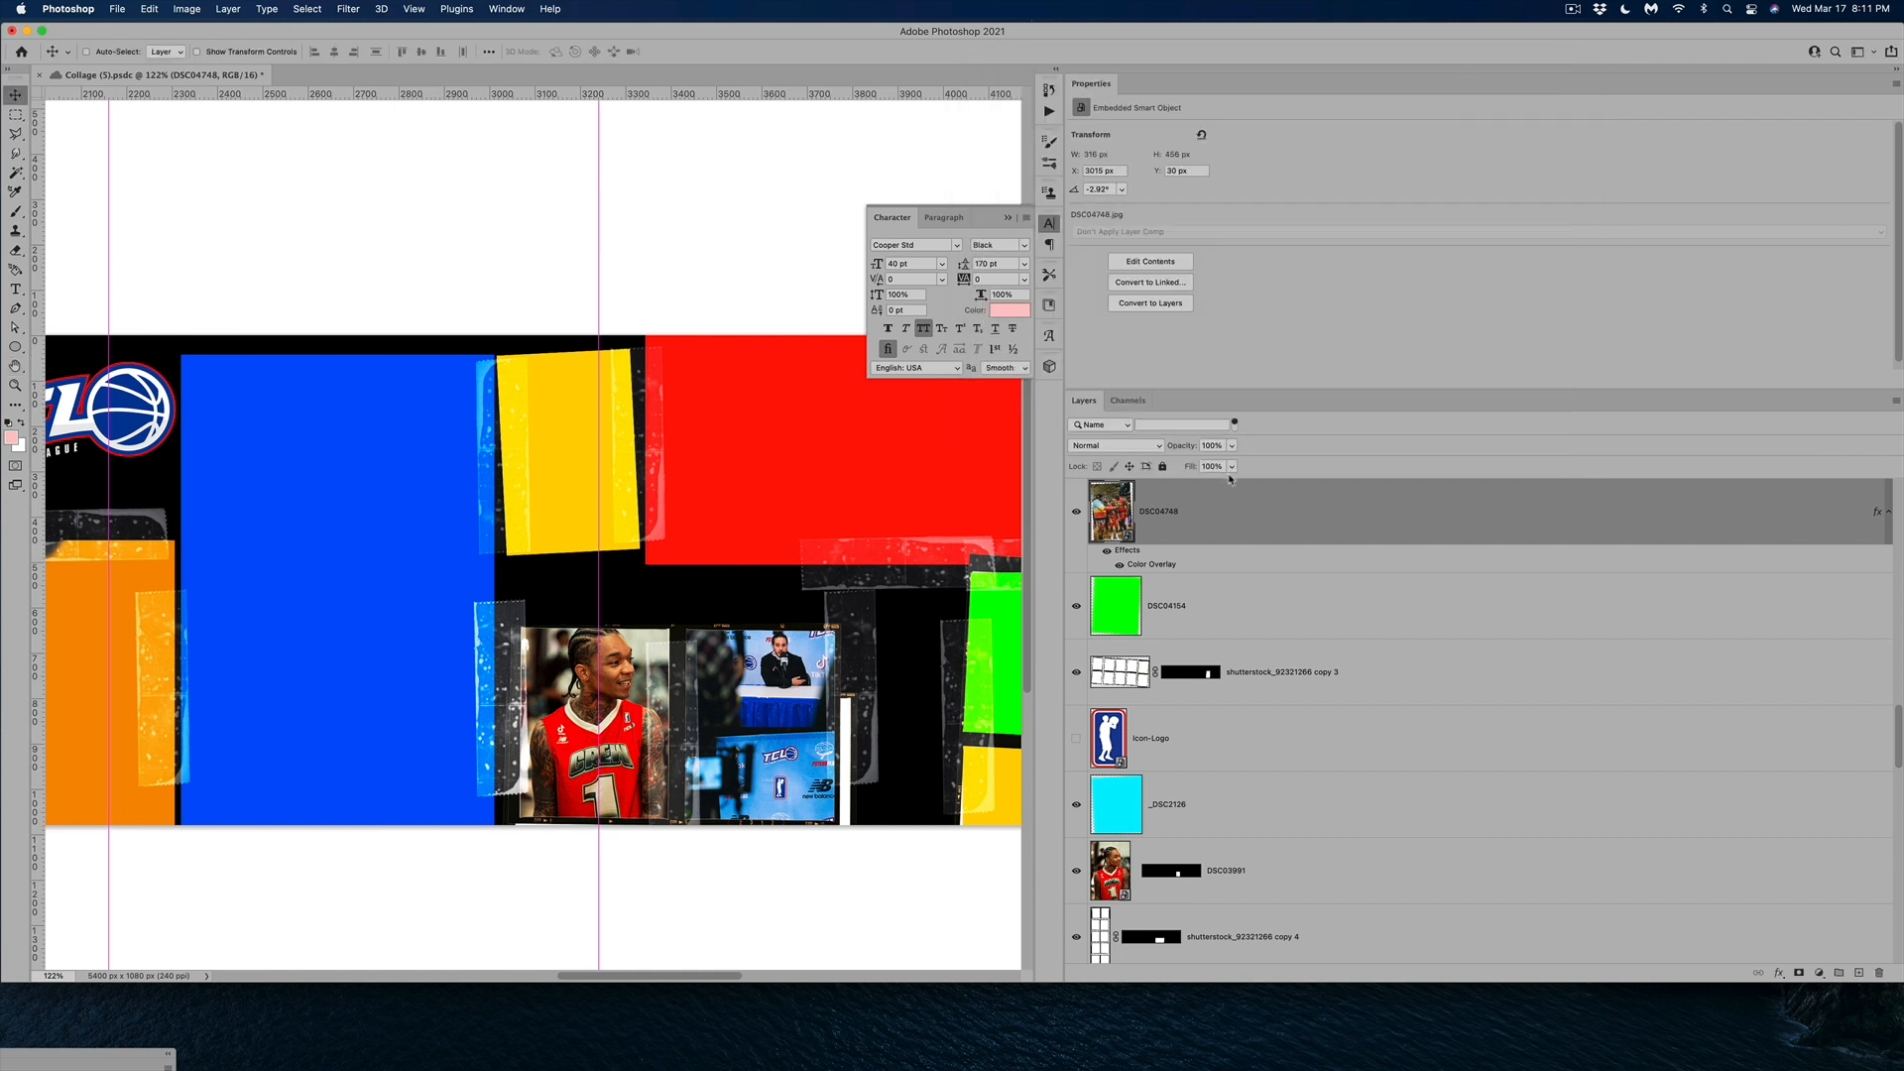
{"action": "right_click", "coordinate": [1110, 509]}
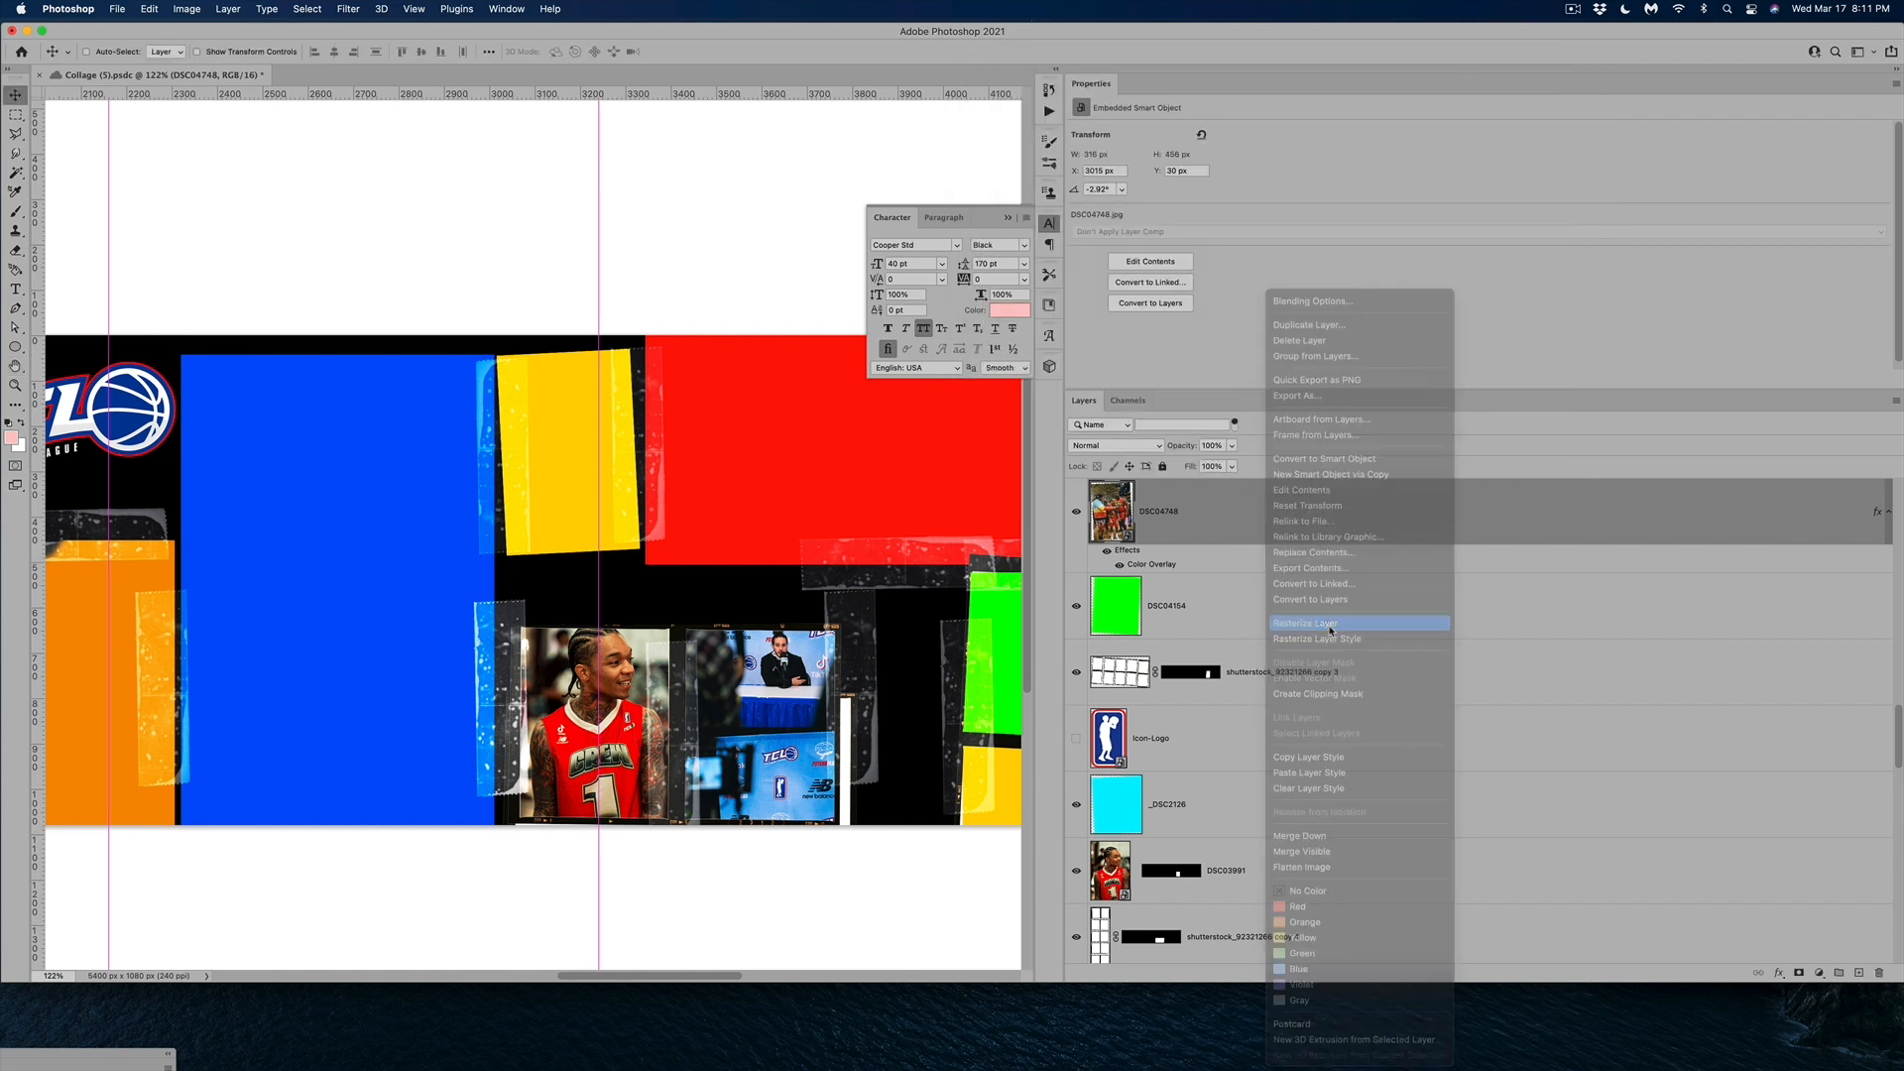
{"action": "left_click", "coordinate": [1305, 623]}
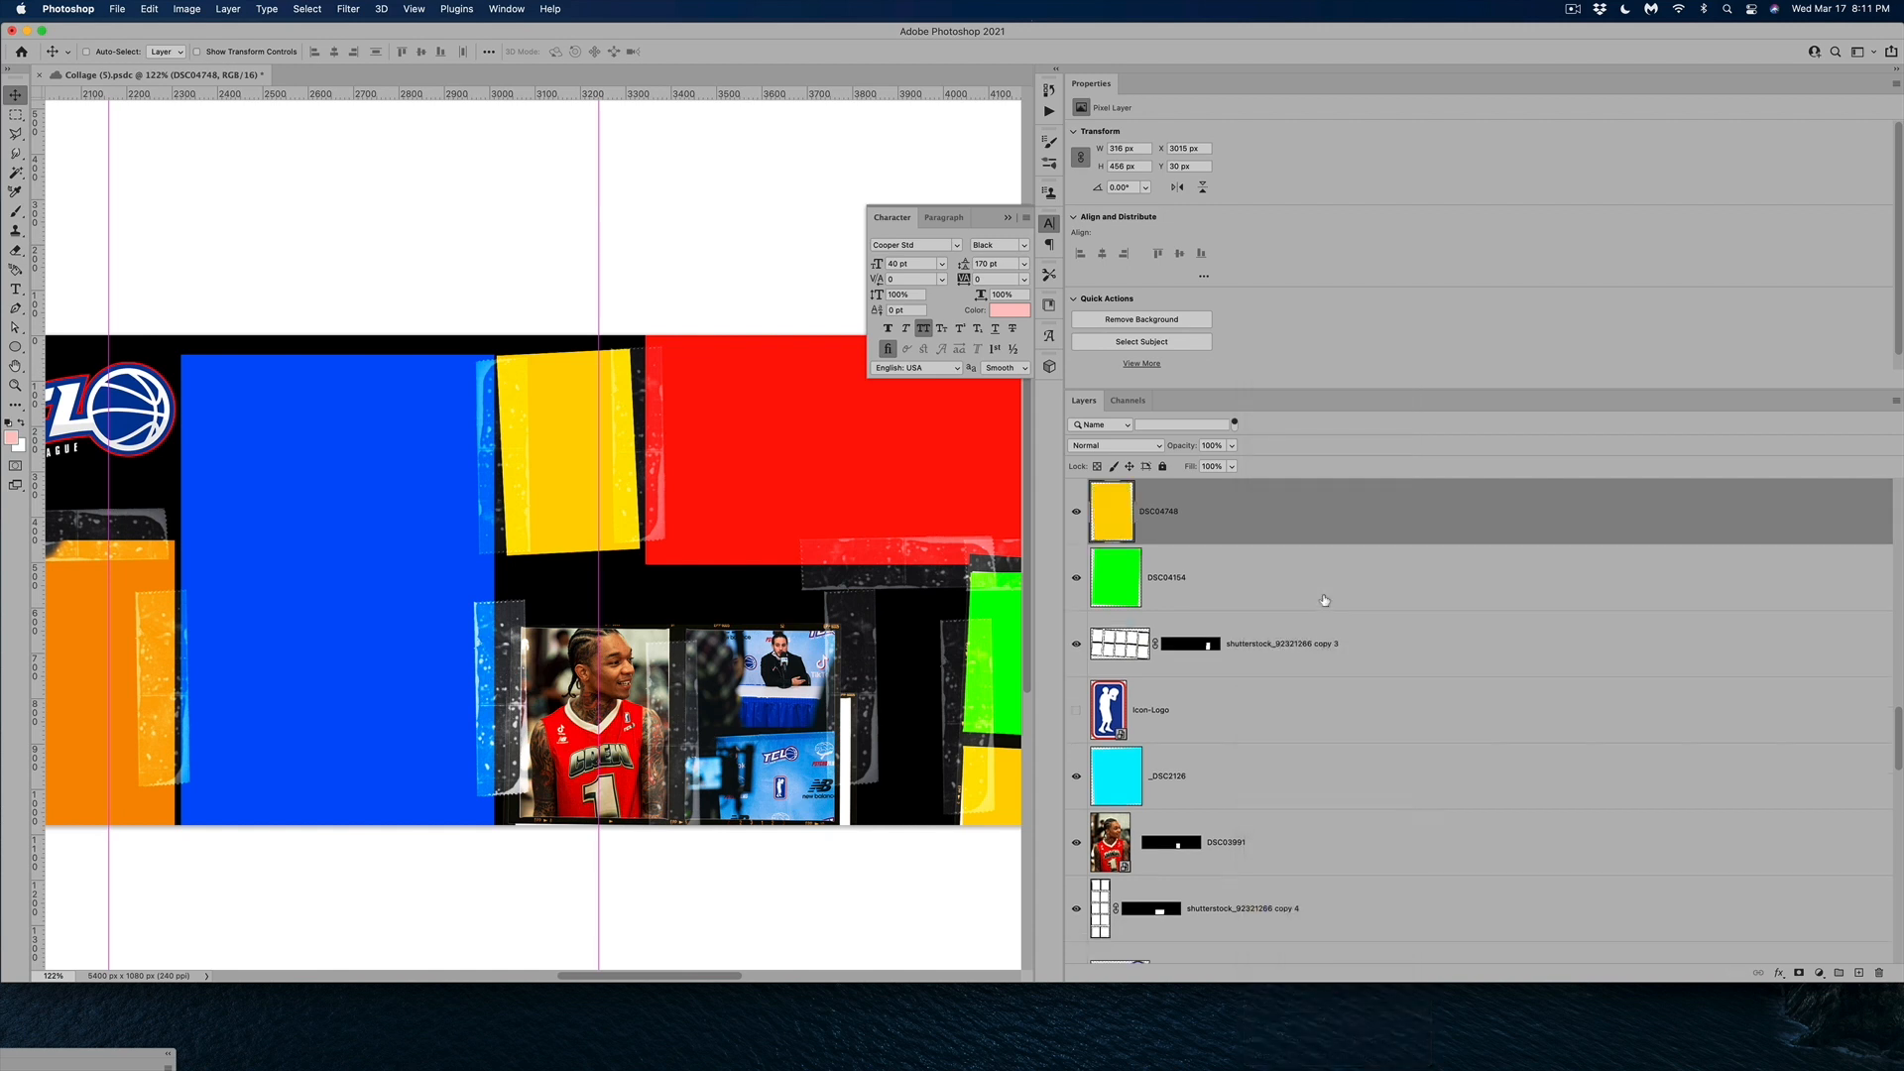
{"action": "scroll", "scroll_direction": "down", "scroll_amount": 3}
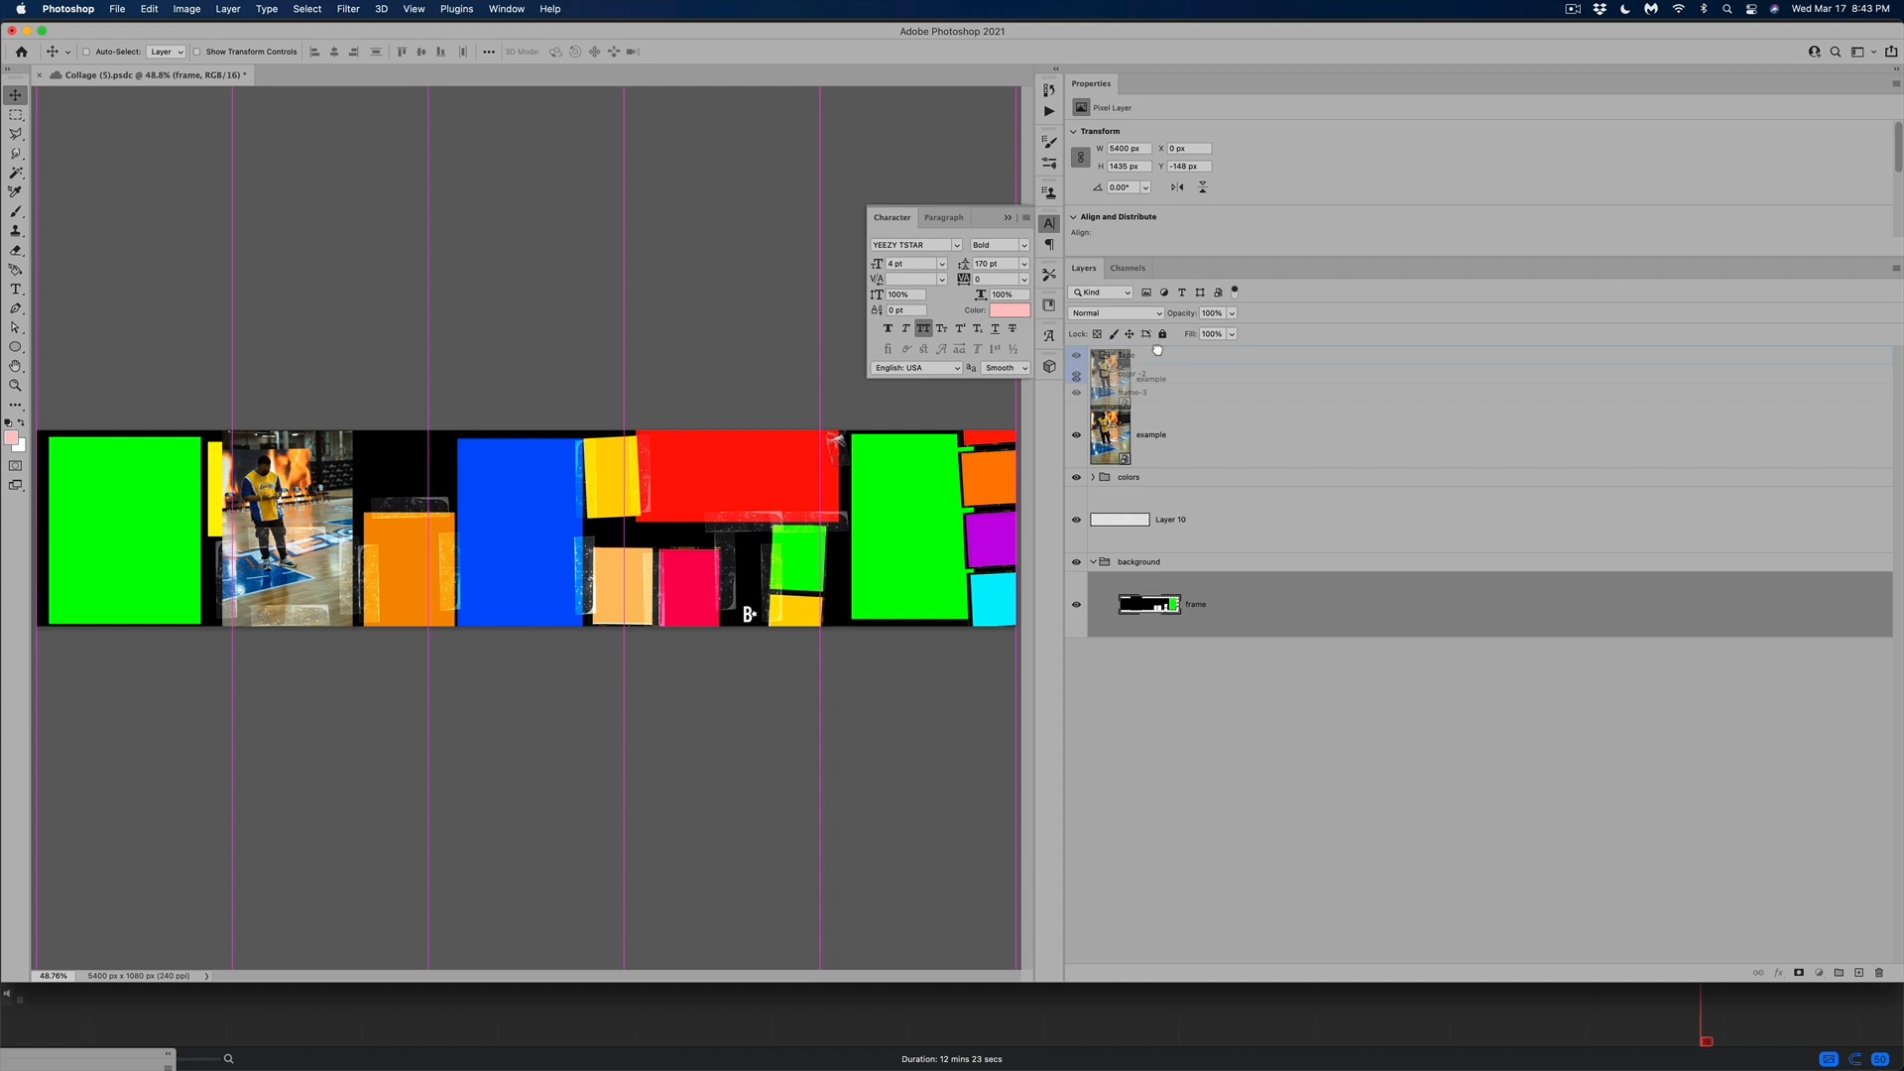
Toggle visibility of the example photo, Tape group and colors group to check the banner layout
{"action": "left_click", "coordinate": [1149, 434]}
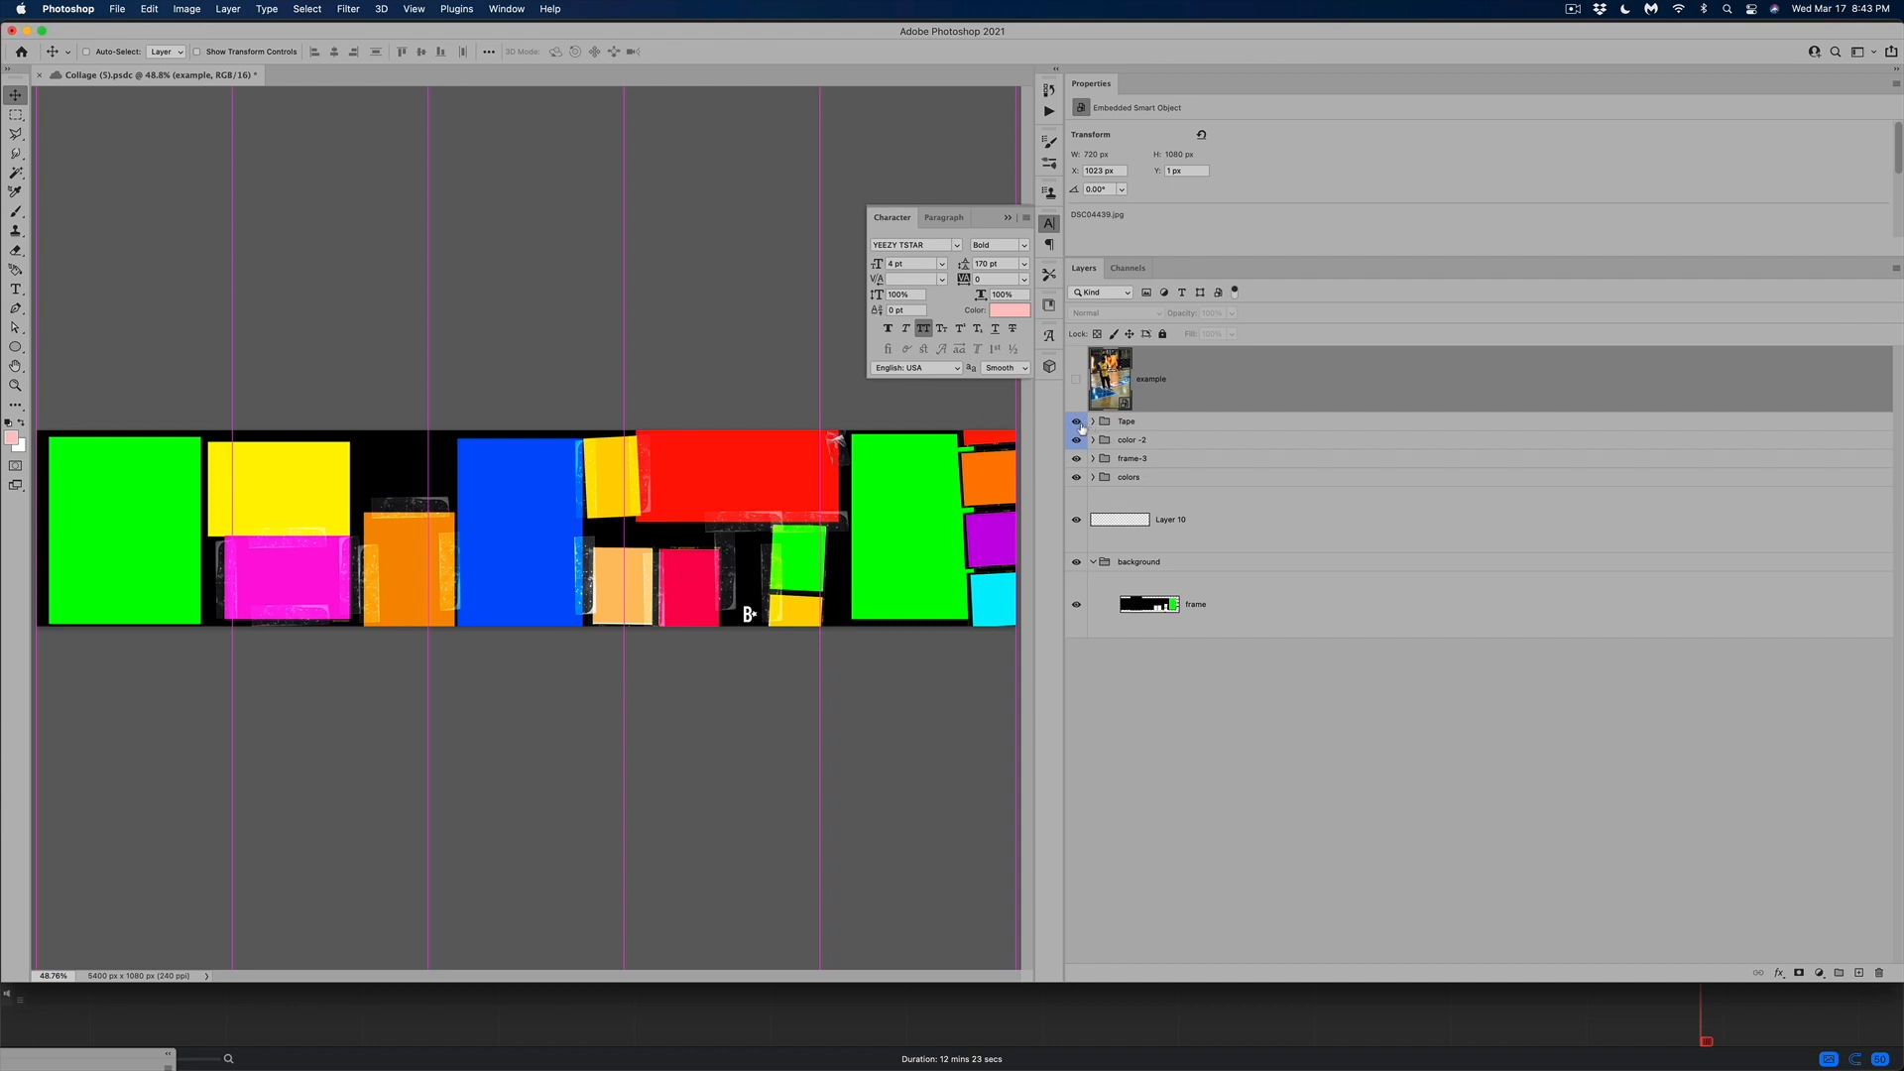
{"action": "left_click", "coordinate": [1074, 421]}
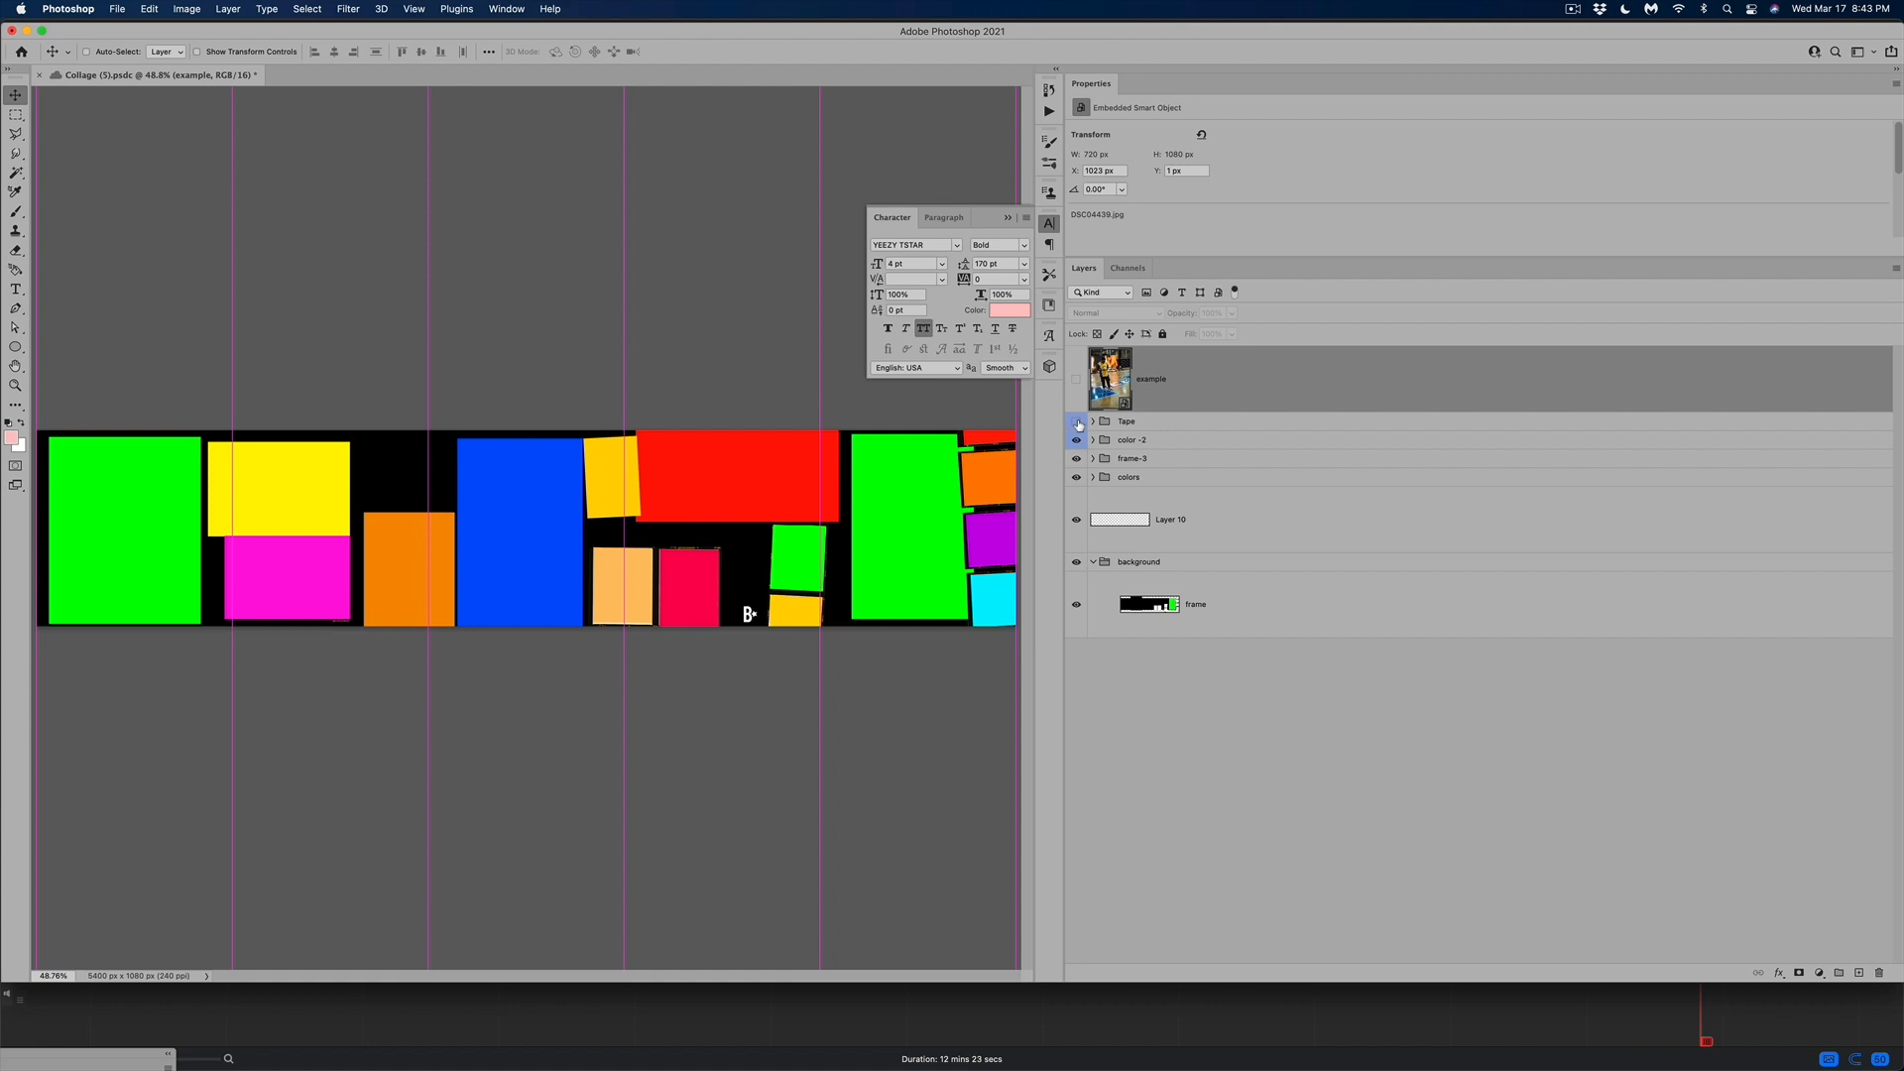
{"action": "left_click", "coordinate": [1075, 420]}
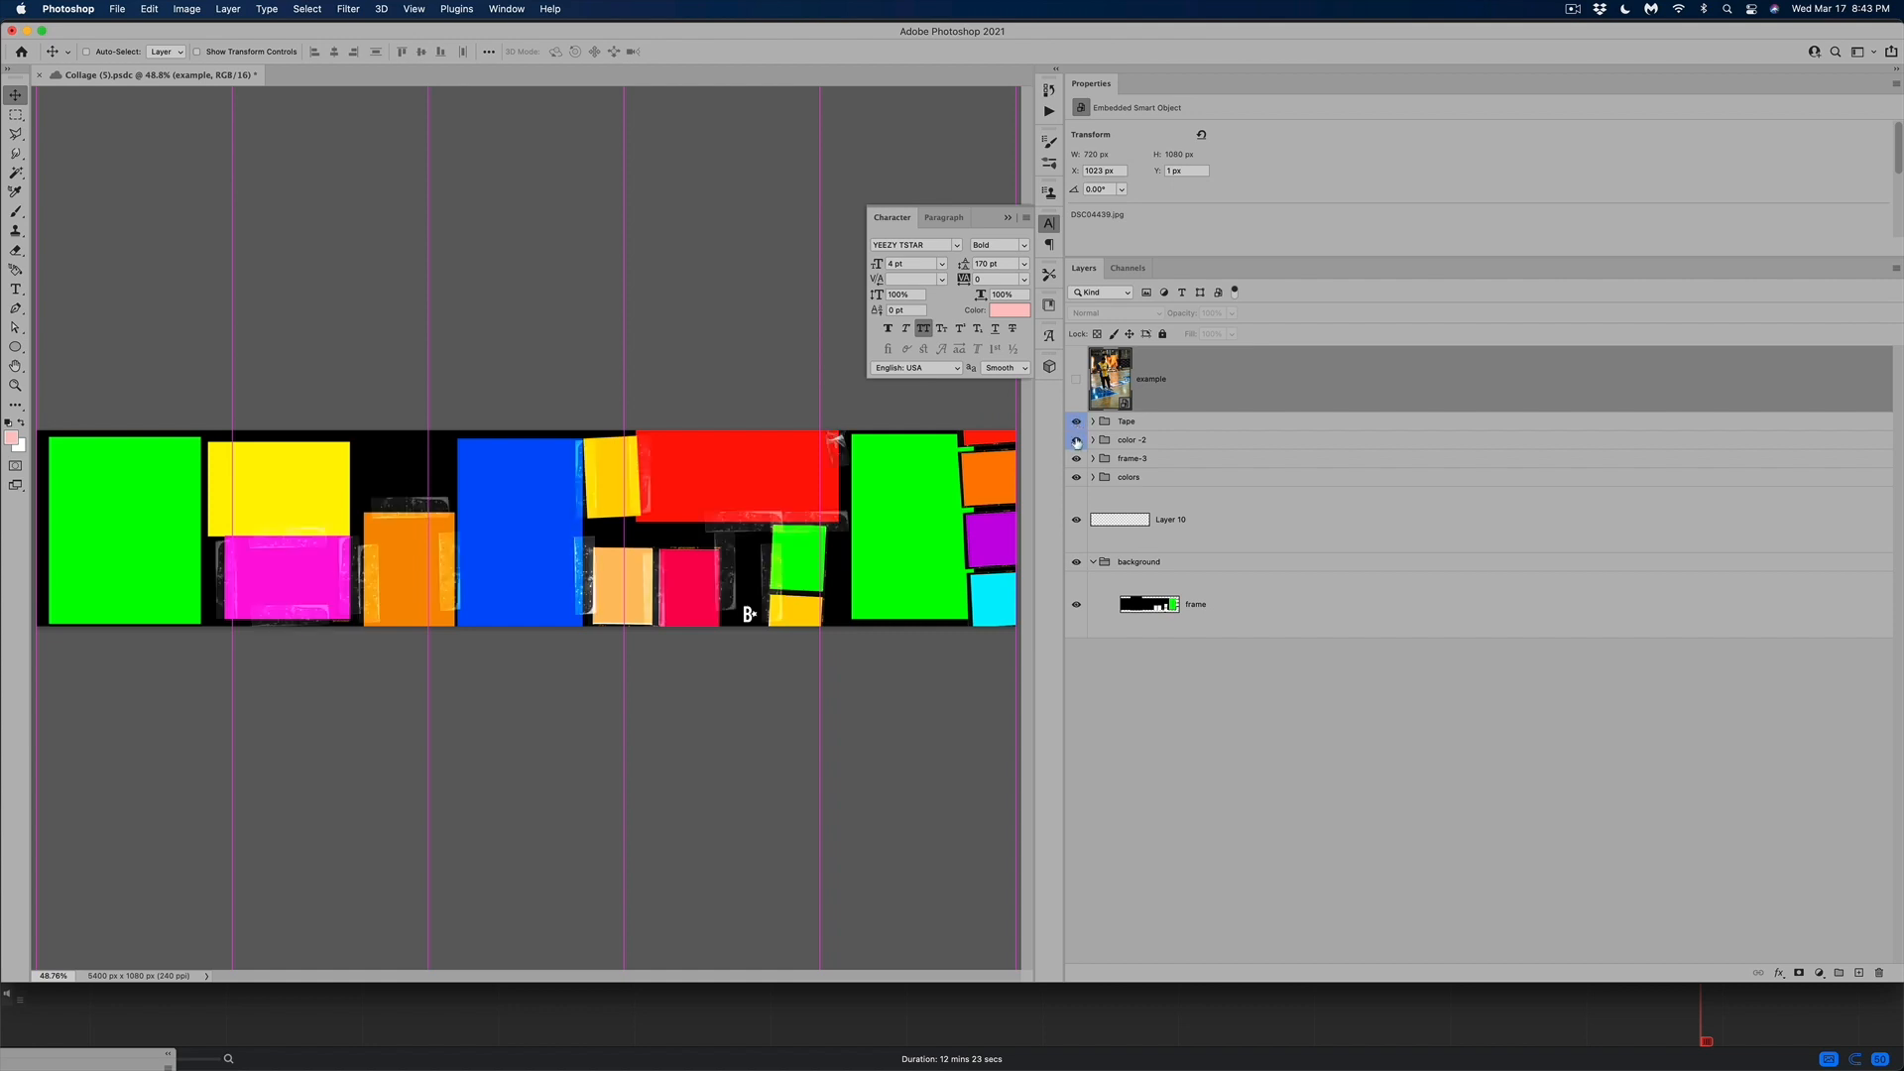
{"action": "left_click", "coordinate": [1075, 440]}
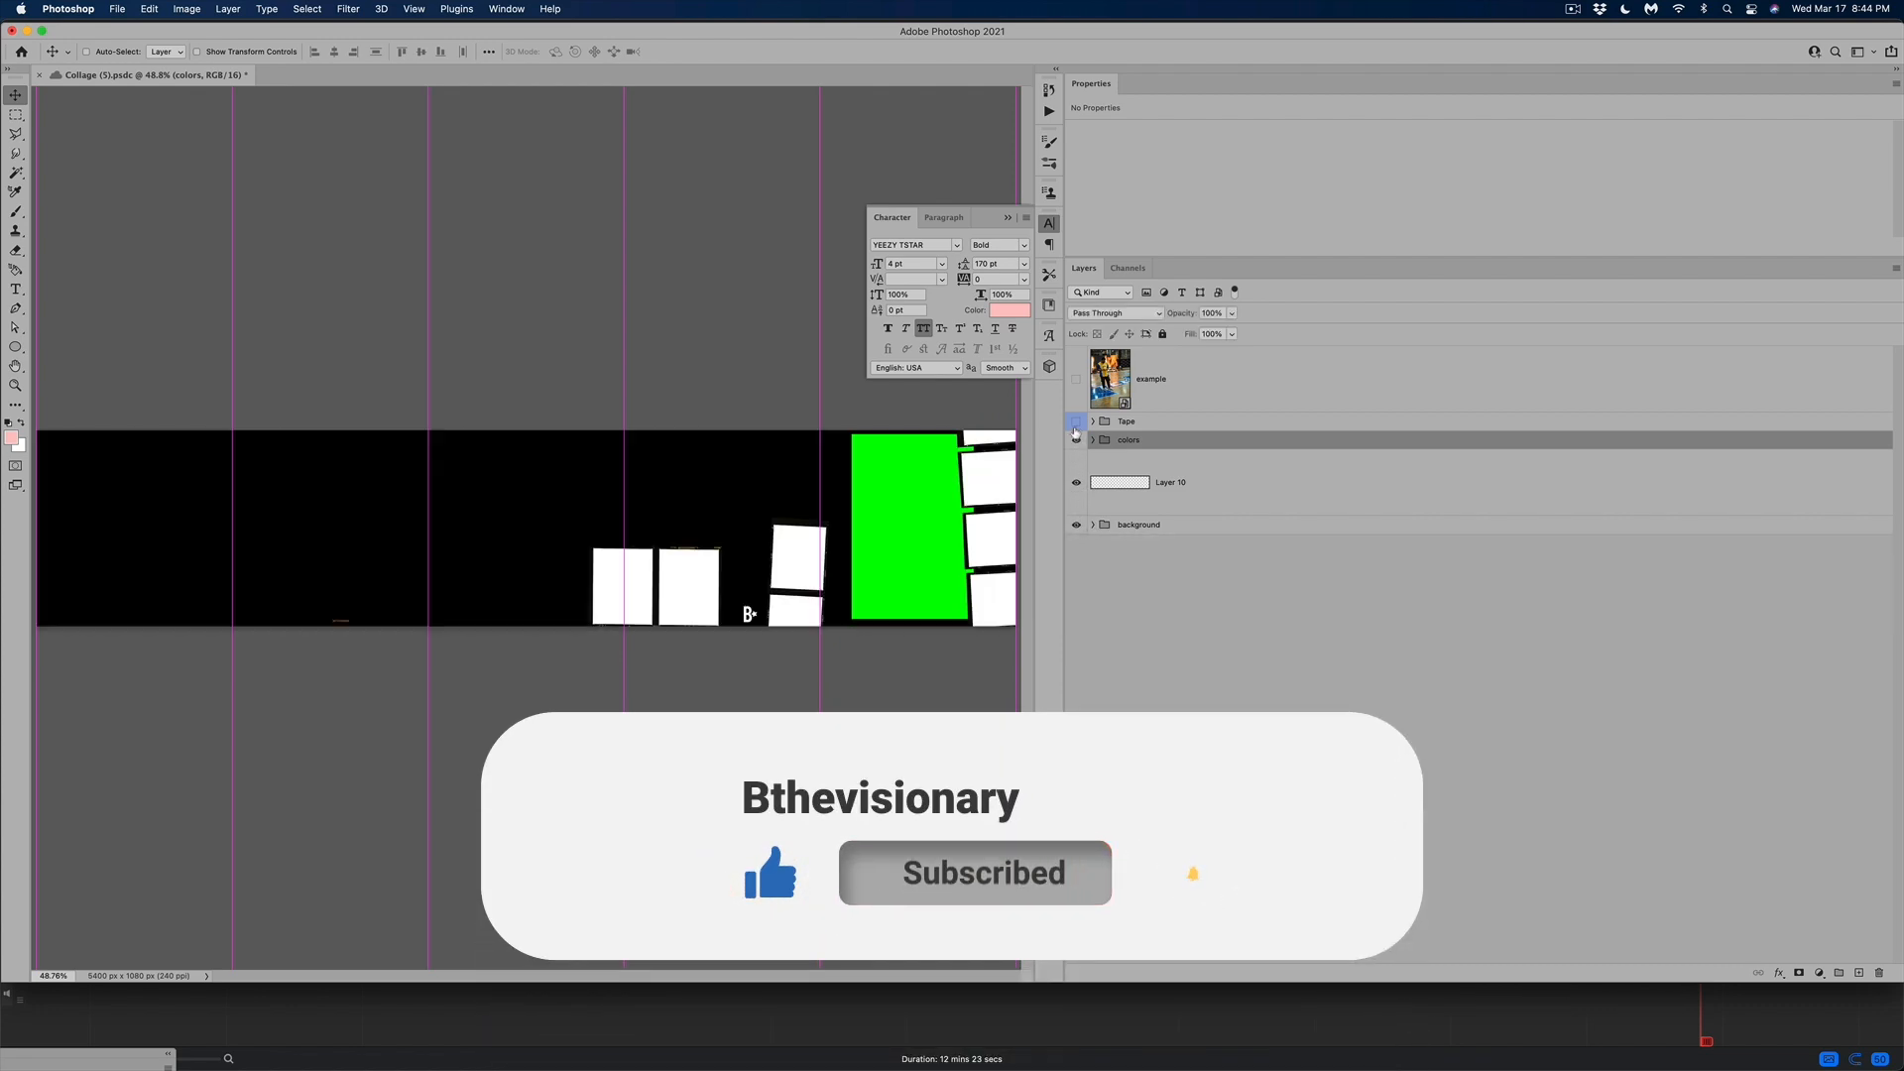
{"action": "left_click", "coordinate": [1074, 421]}
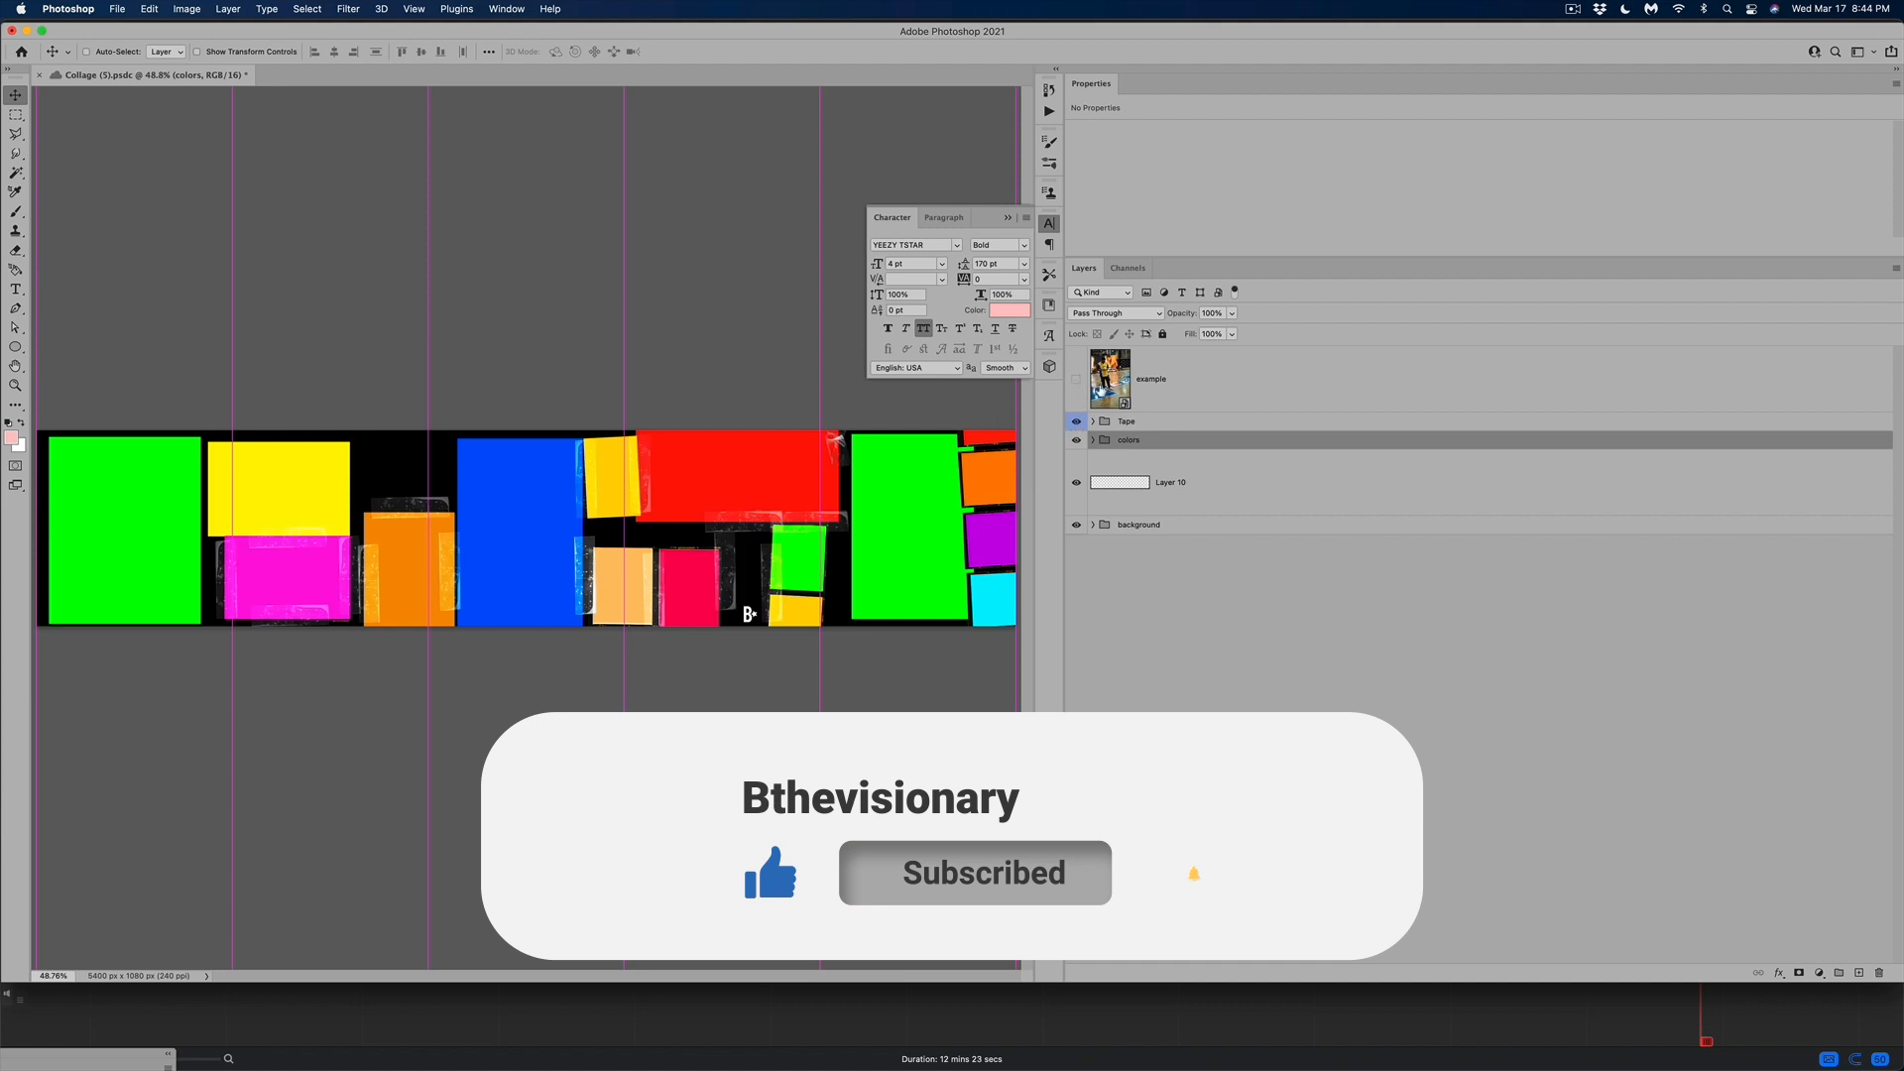
Show the example photo again and expand the colors group to reveal its layers
{"action": "left_click", "coordinate": [1148, 377]}
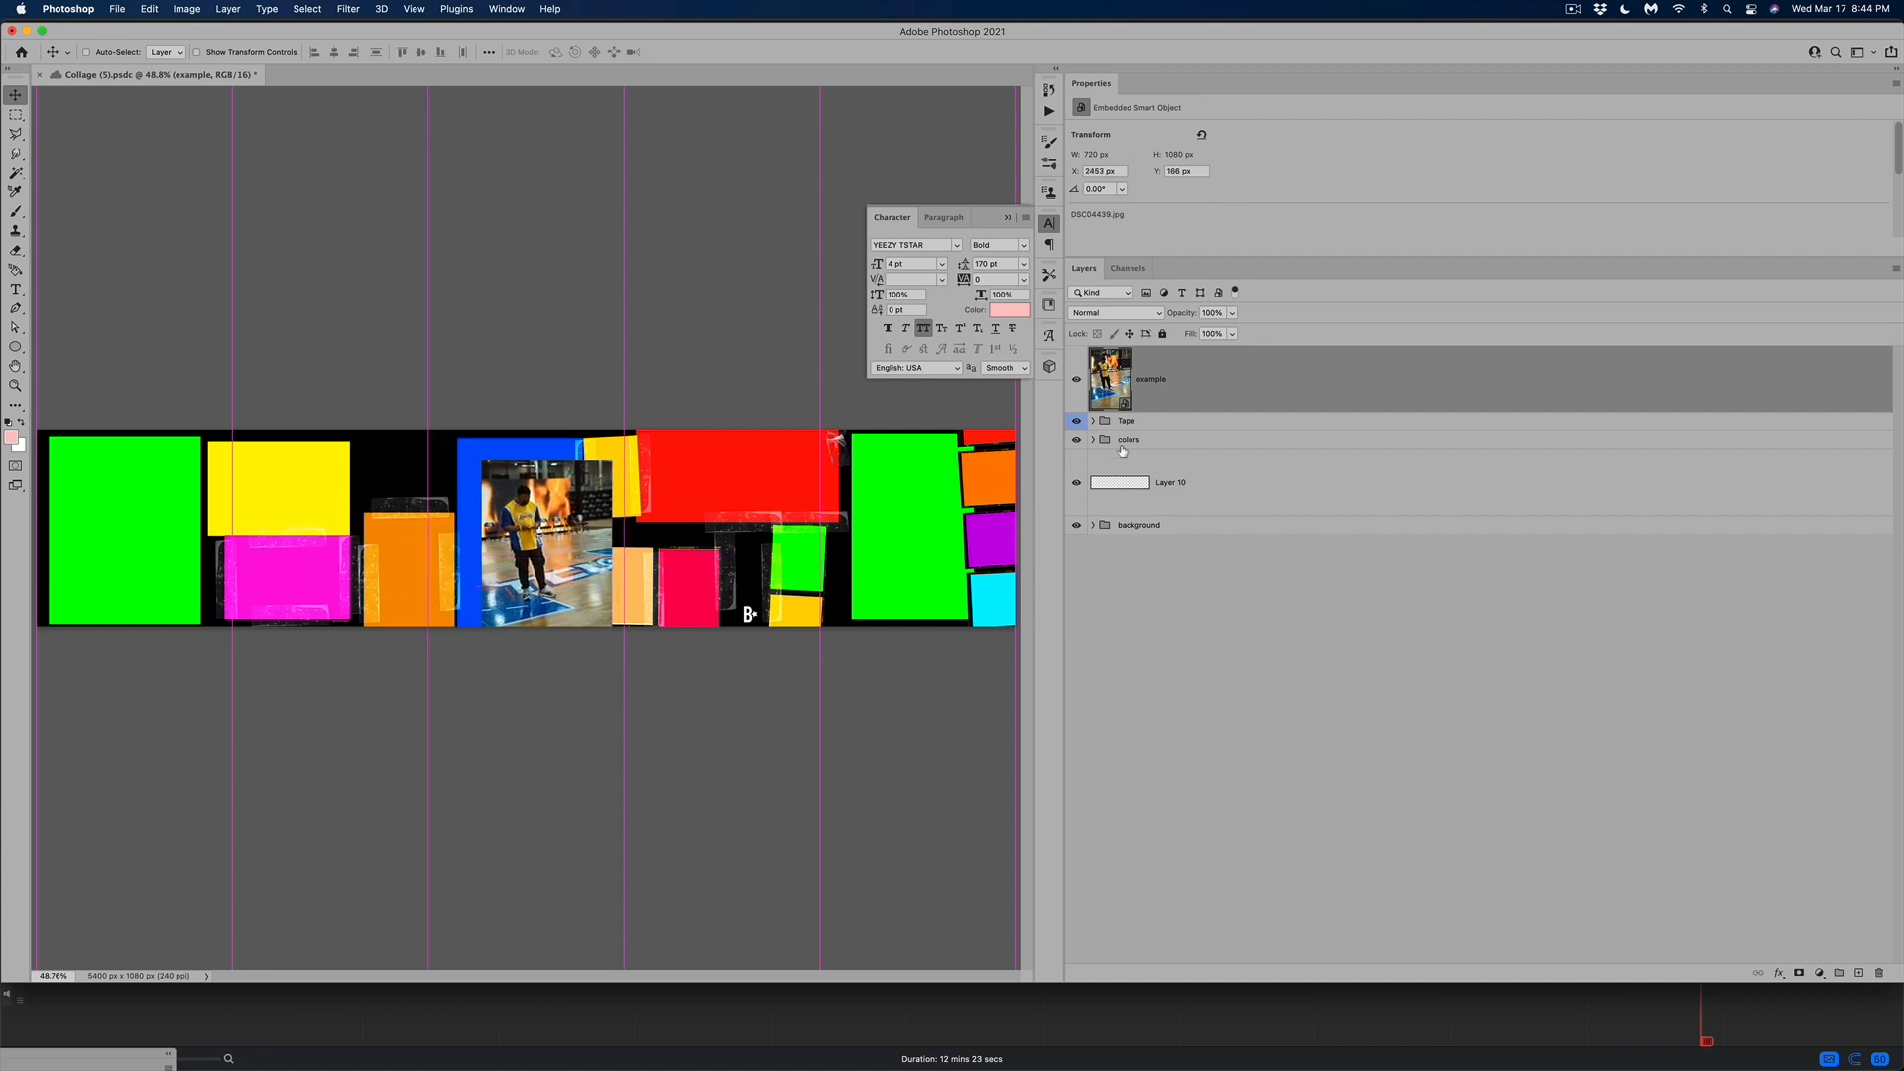
{"action": "left_click", "coordinate": [1091, 440]}
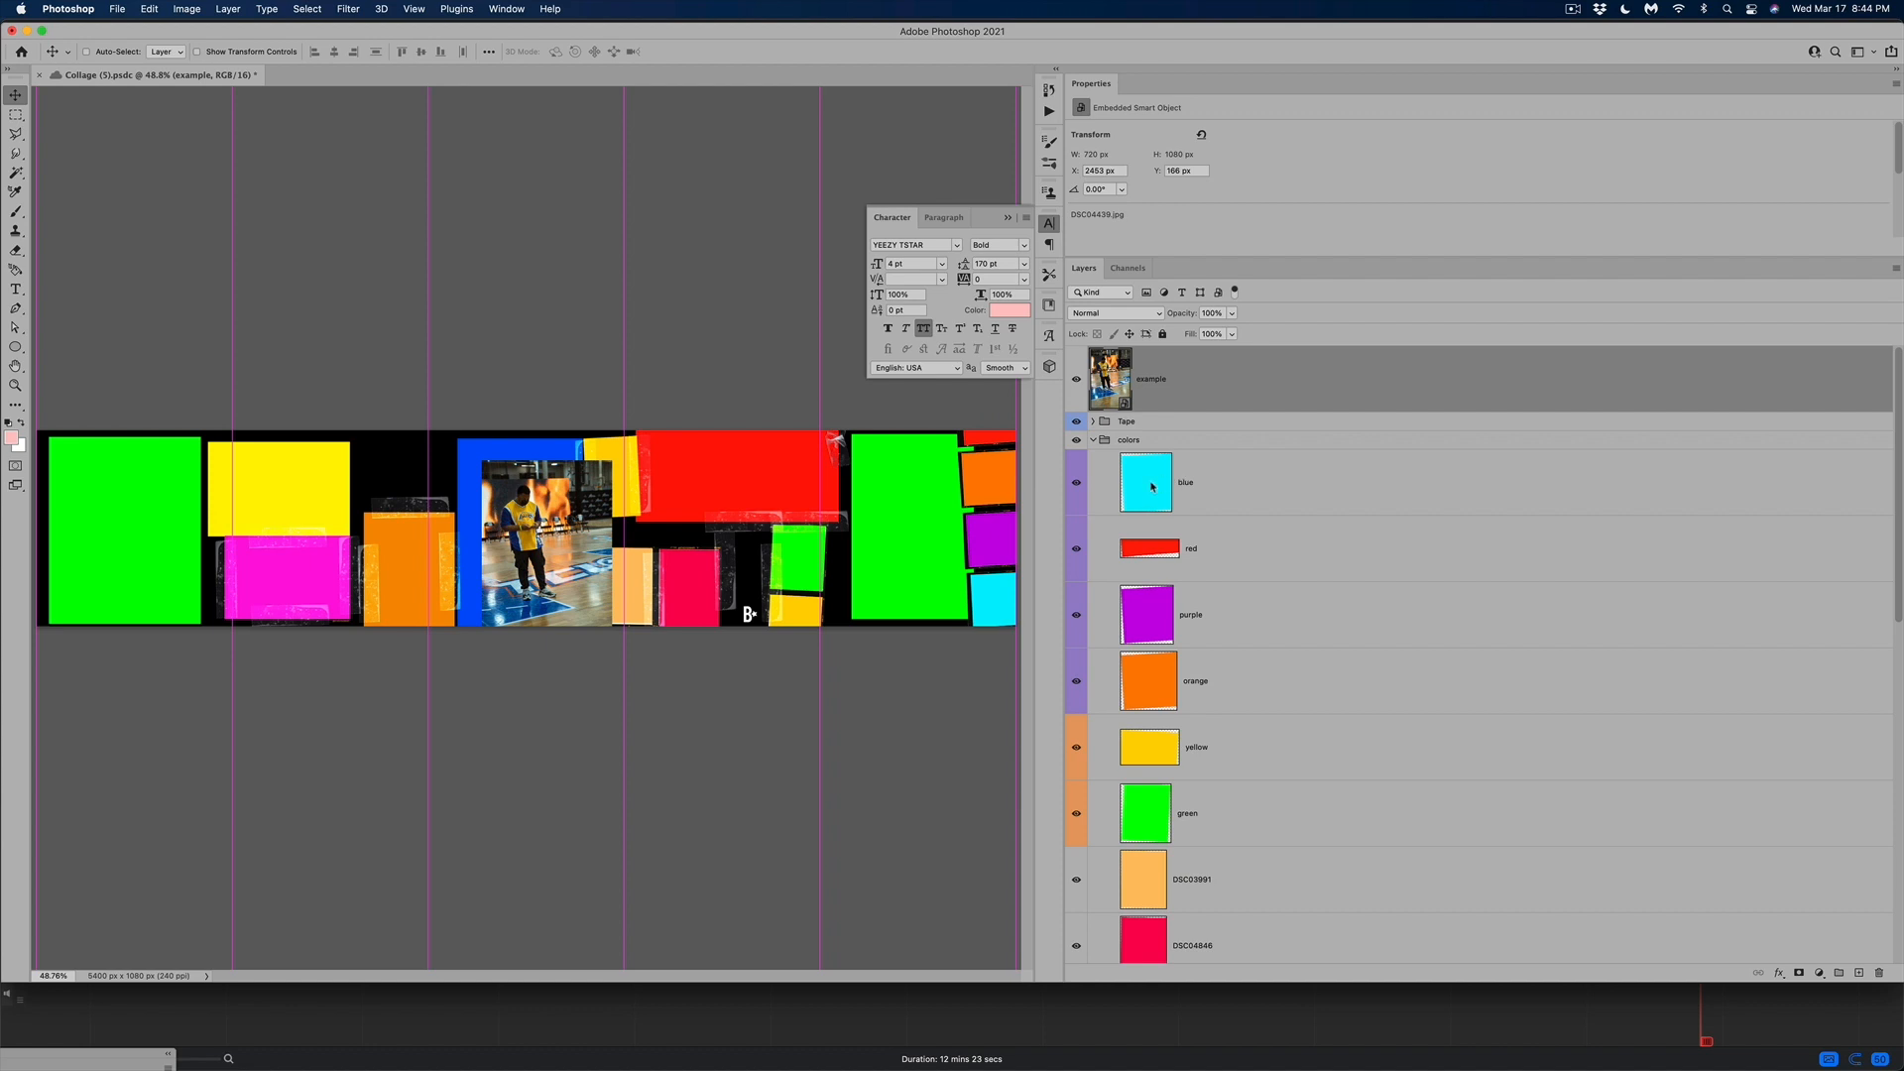
Set layer thumbnails to Clip Thumbnails to Document Bounds and select the green block layer
{"action": "right_click", "coordinate": [1146, 482]}
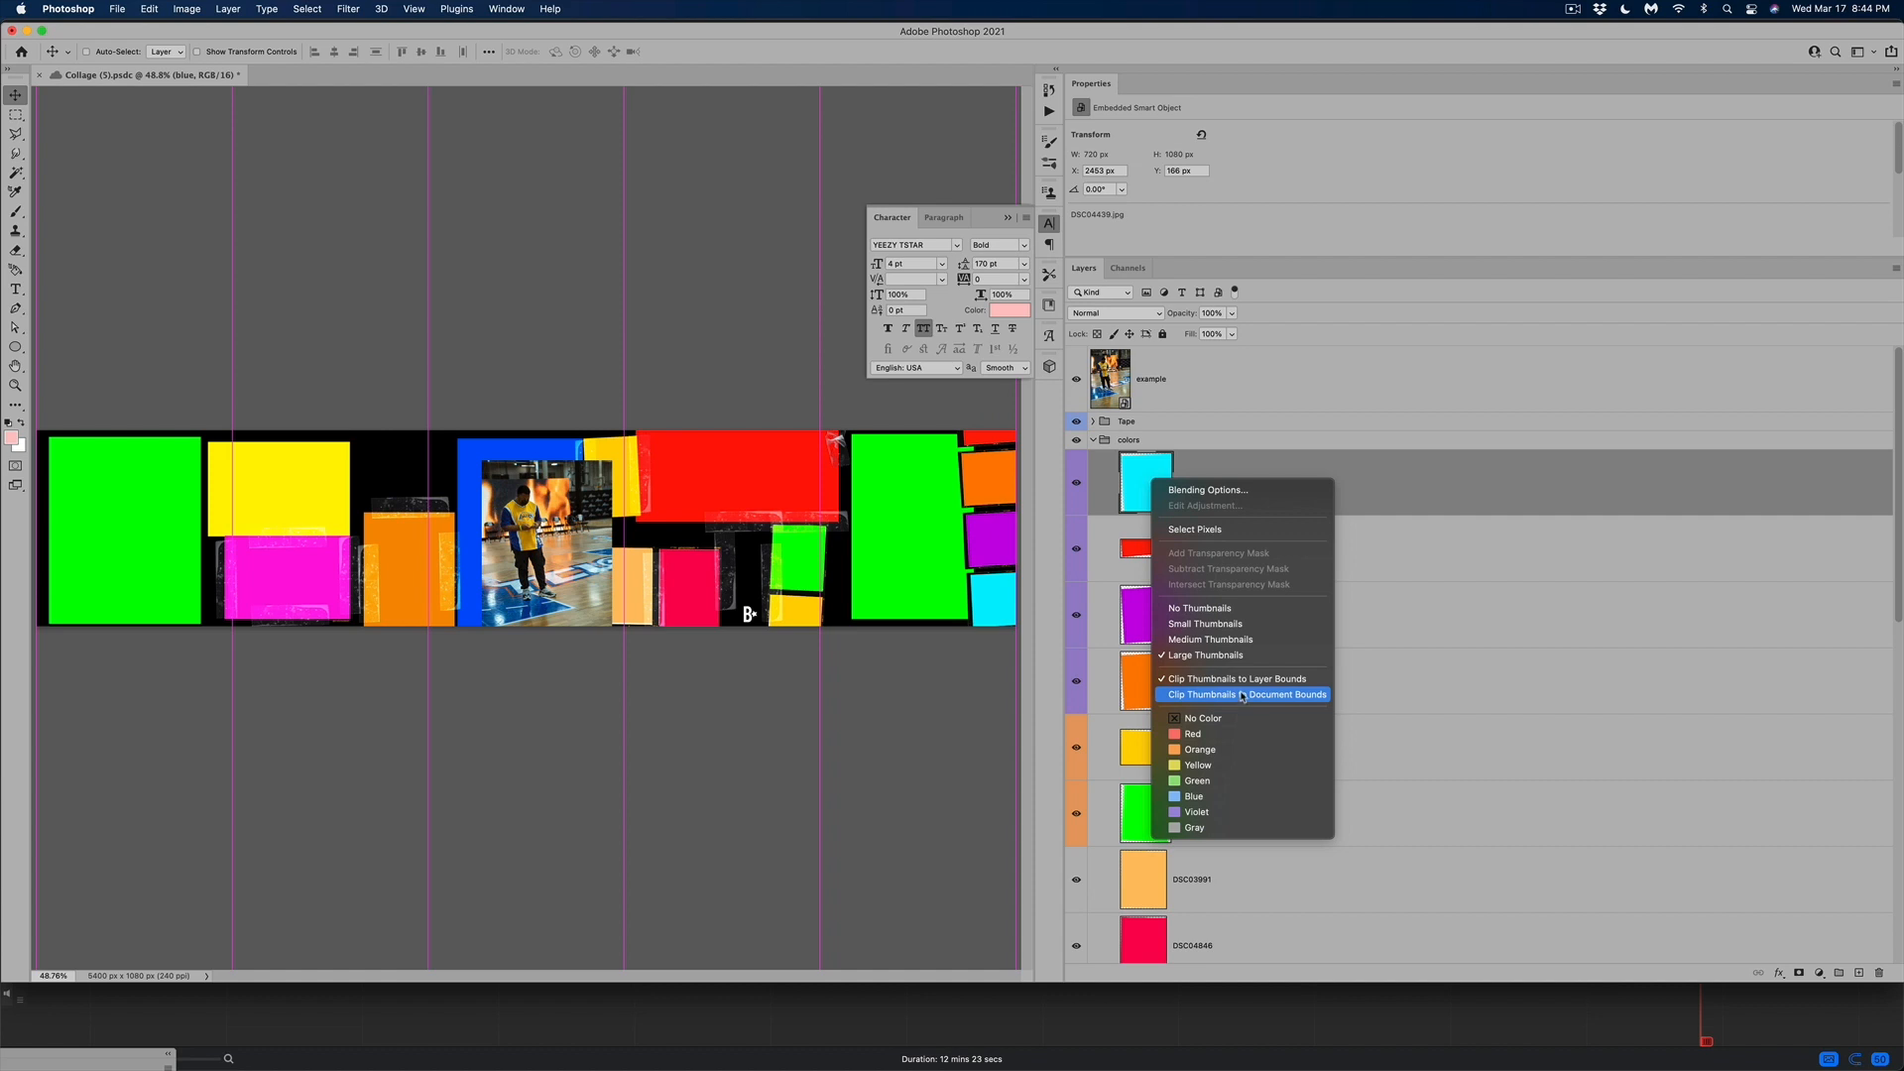
{"action": "left_click", "coordinate": [1245, 694]}
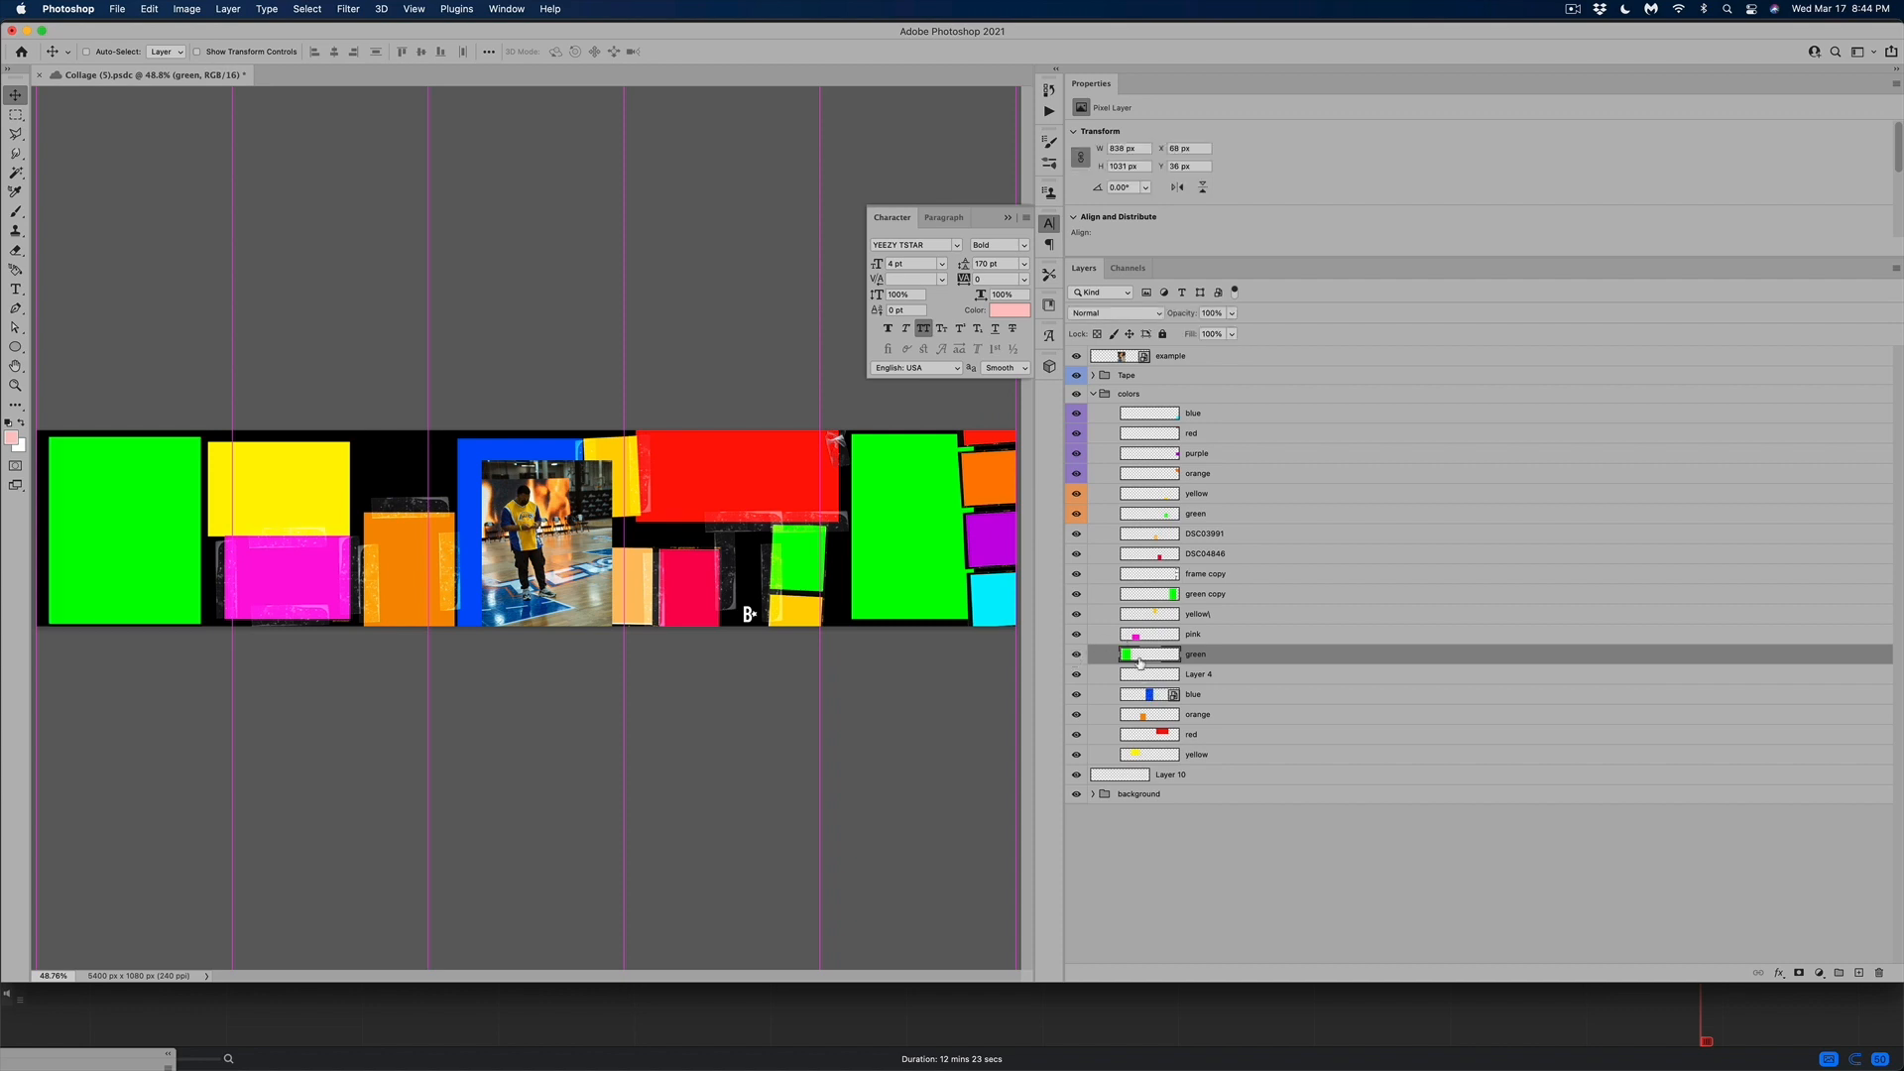
{"action": "left_click", "coordinate": [1168, 355]}
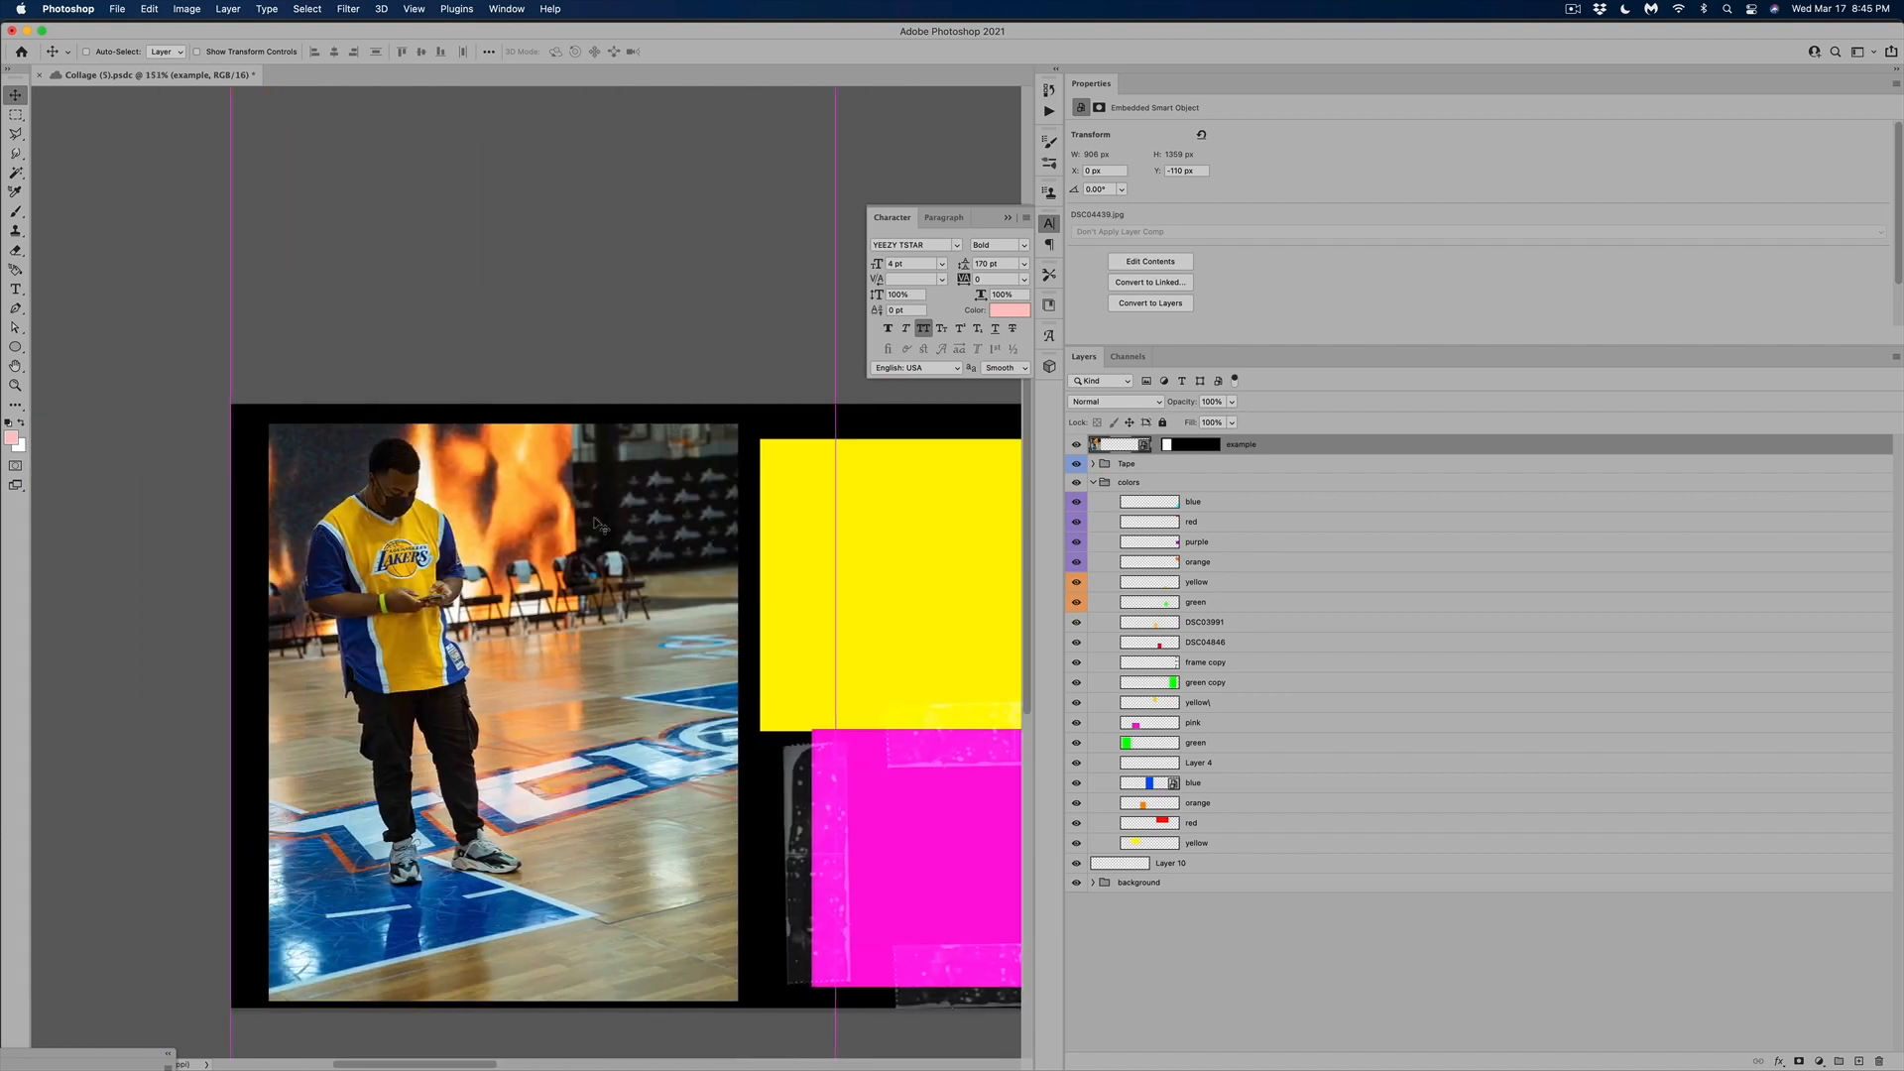
{"action": "mouse_move", "coordinate": [492, 501]}
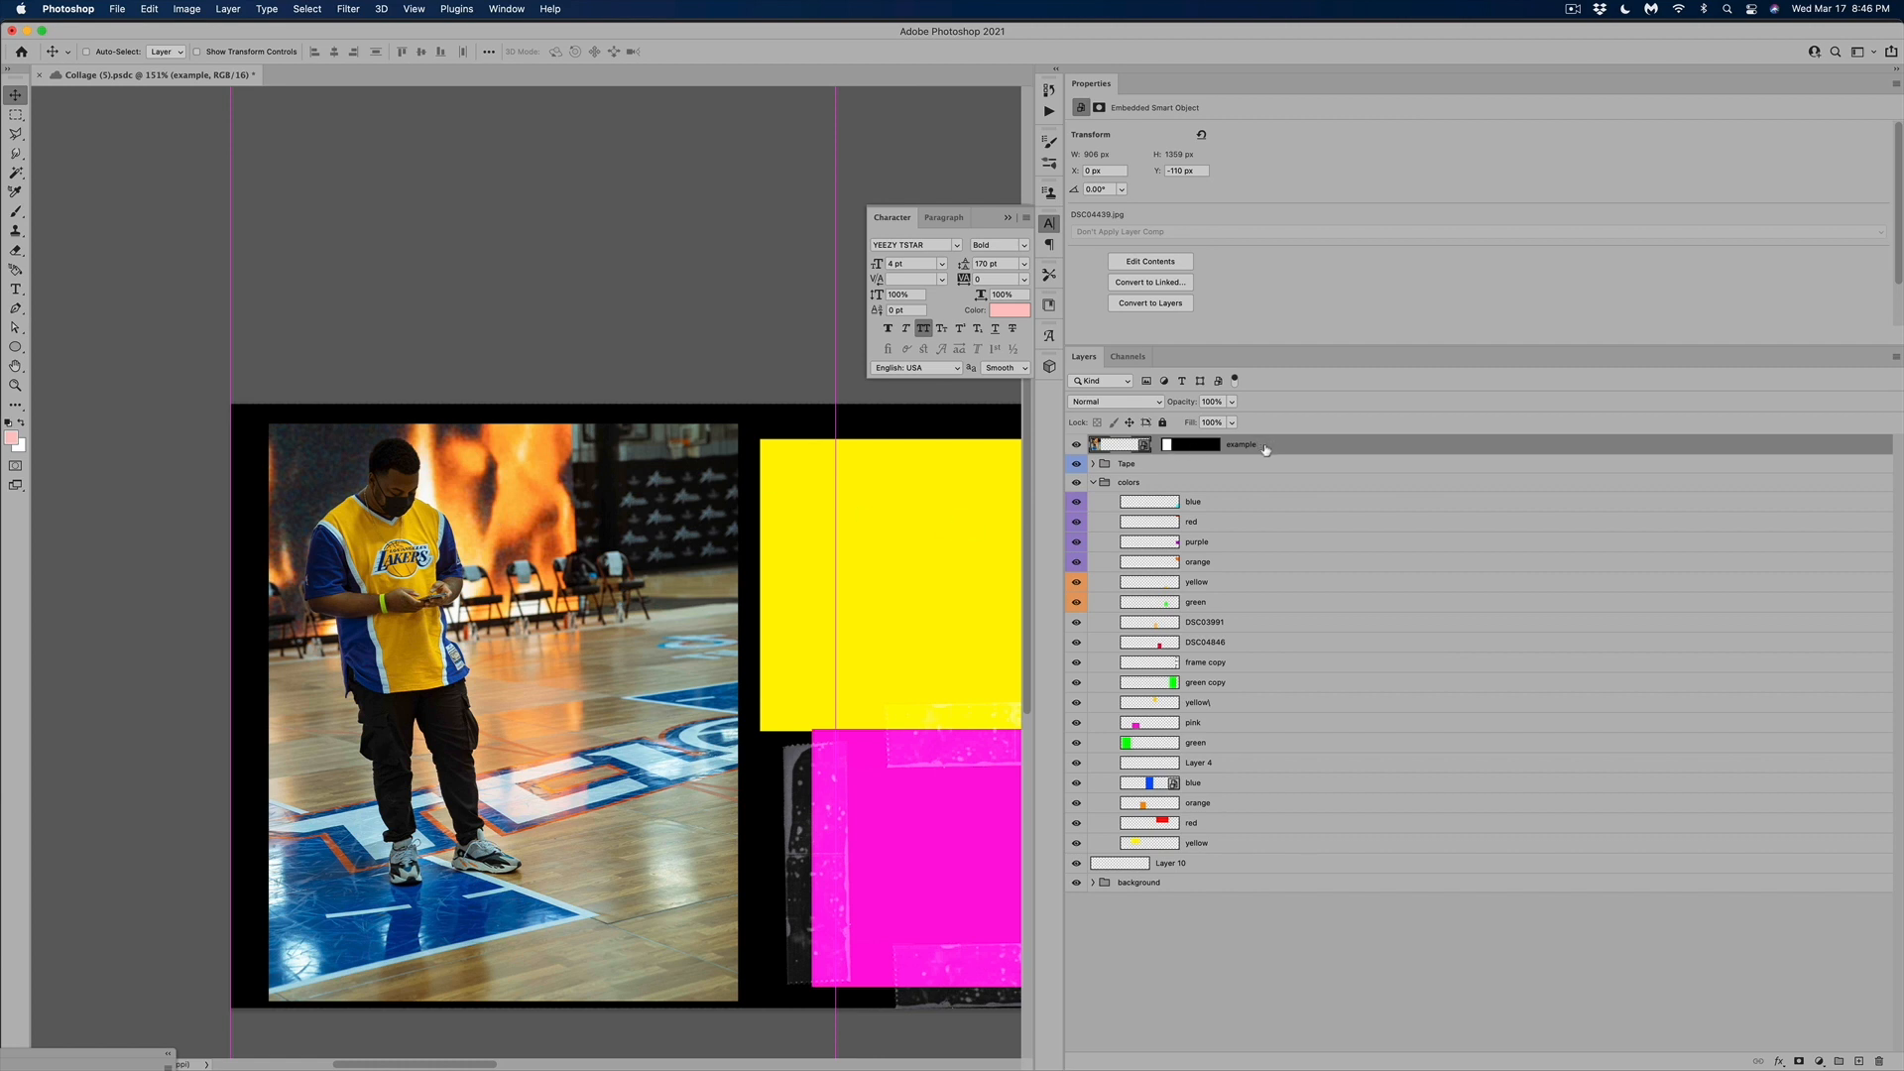
{"action": "mouse_move", "coordinate": [1297, 450]}
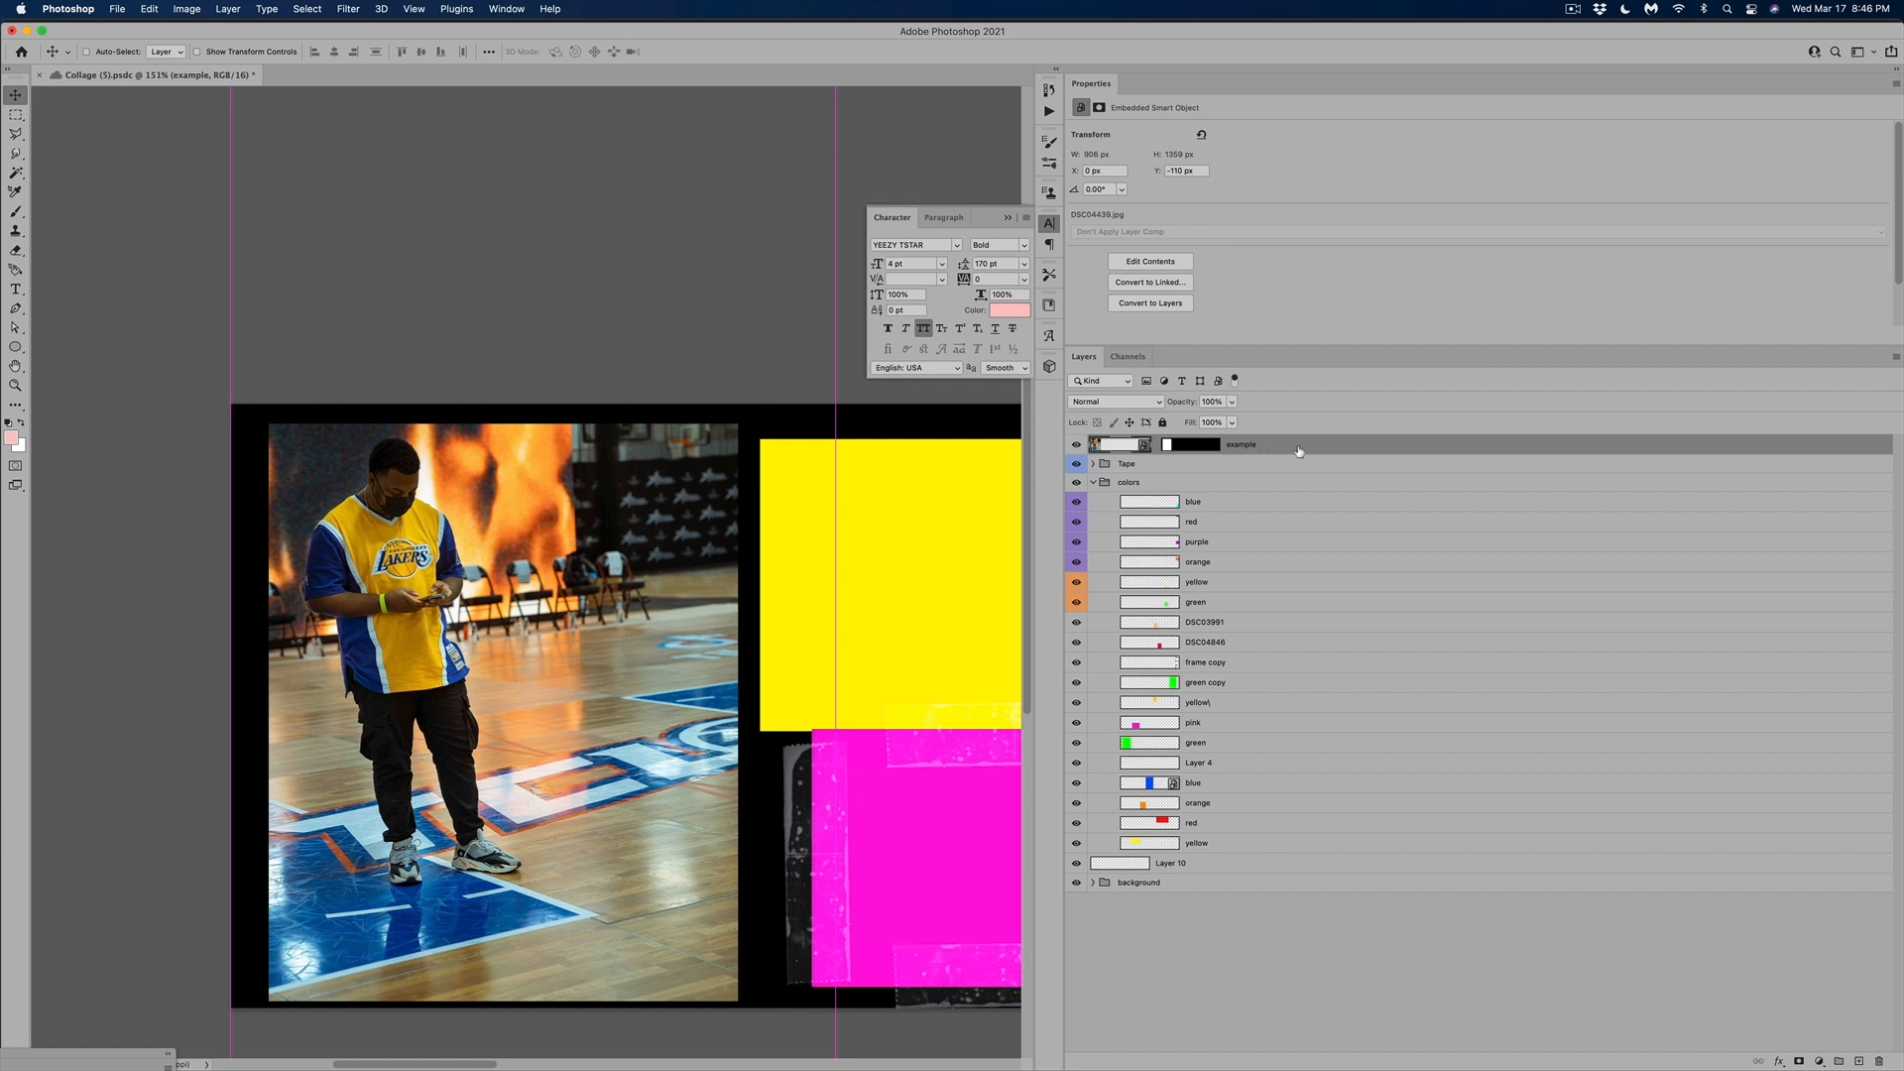
Add a black Inner Shadow layer style to the example photo and apply it
{"action": "double_click", "coordinate": [1237, 442]}
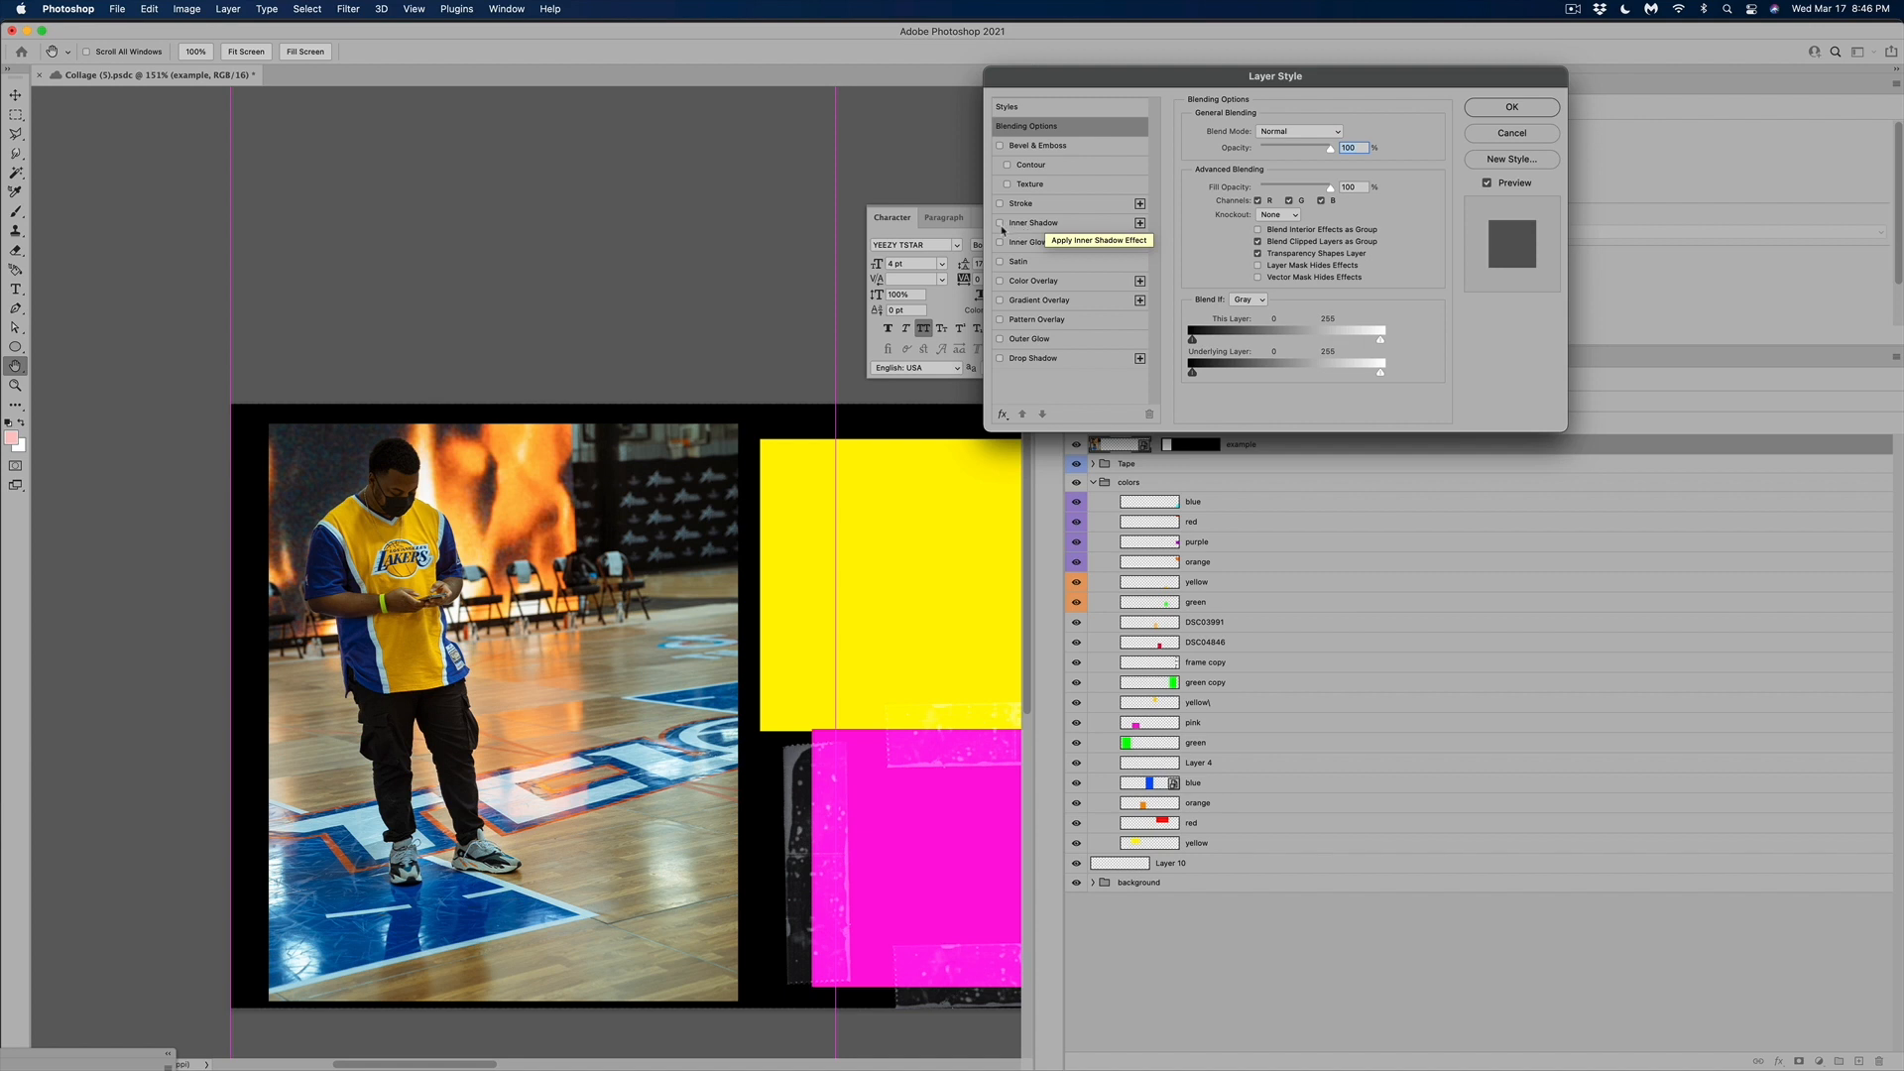
{"action": "left_click", "coordinate": [1035, 223]}
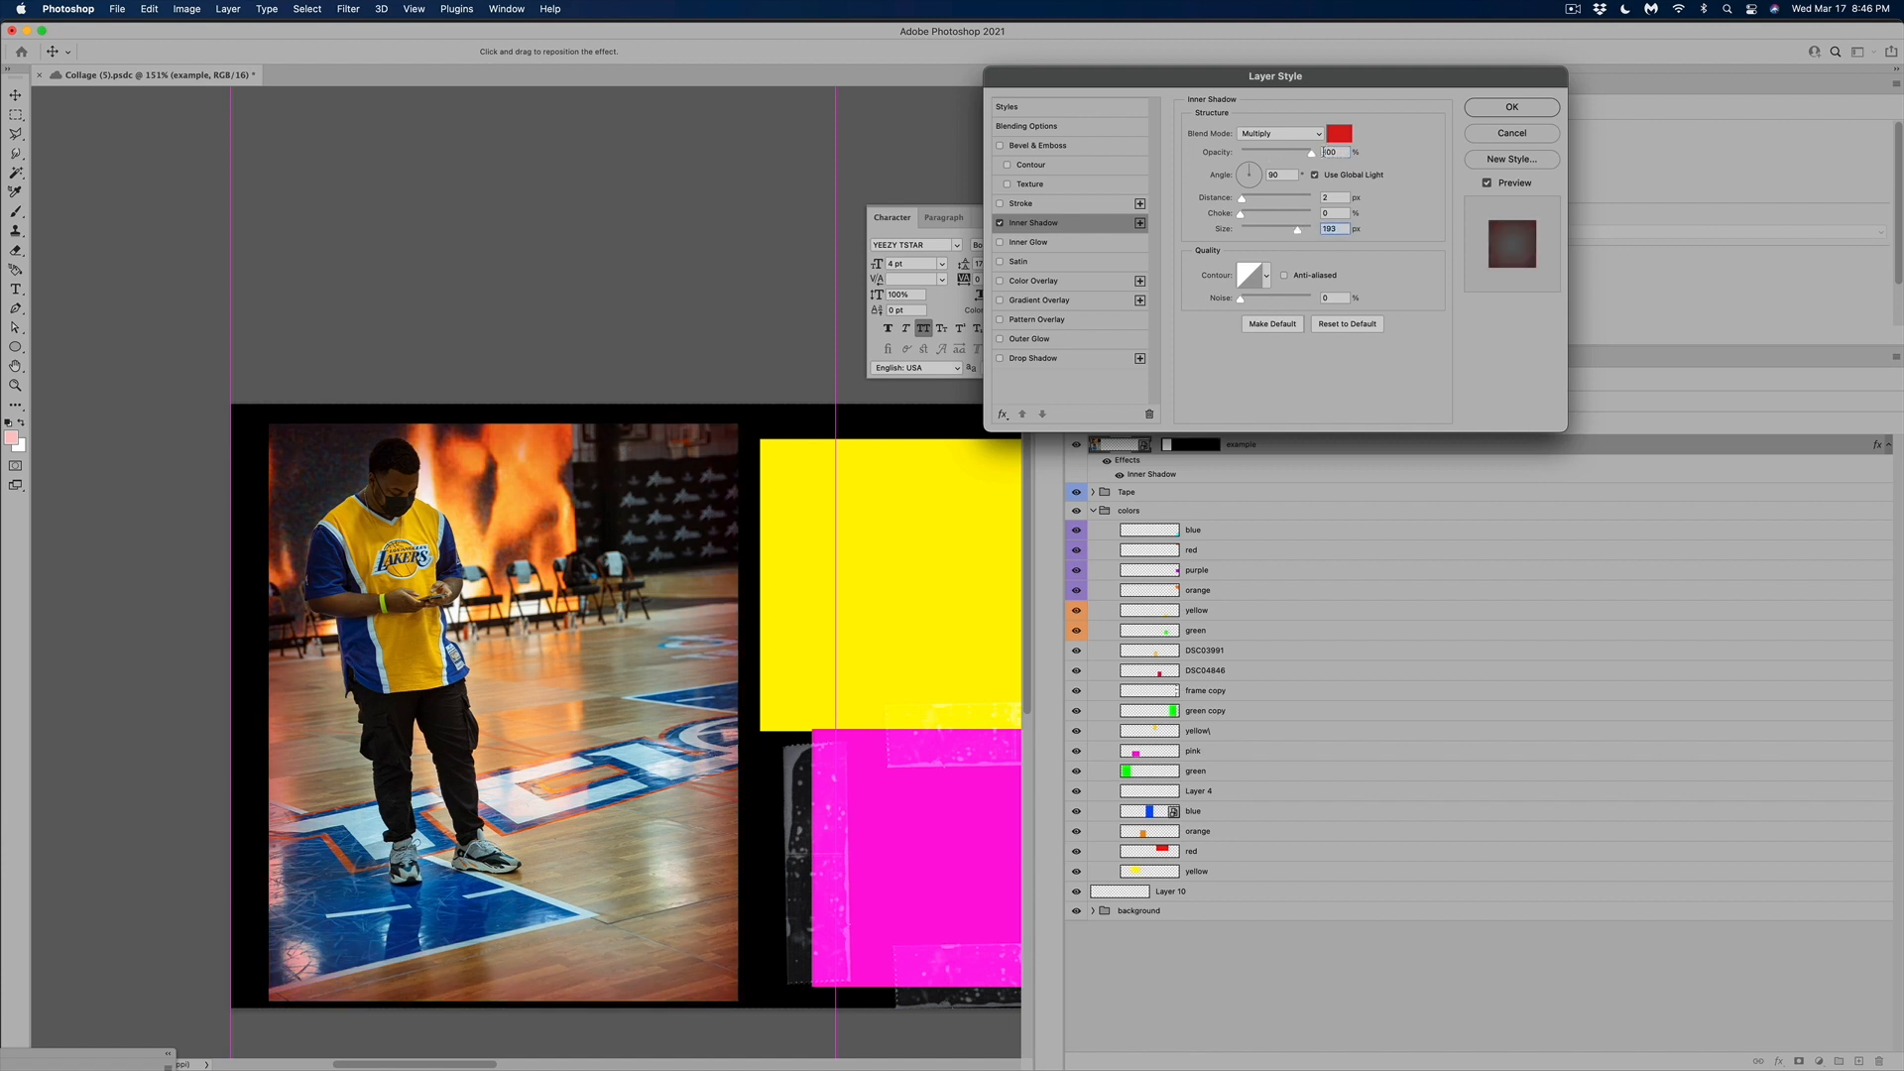
{"action": "left_click", "coordinate": [1338, 133]}
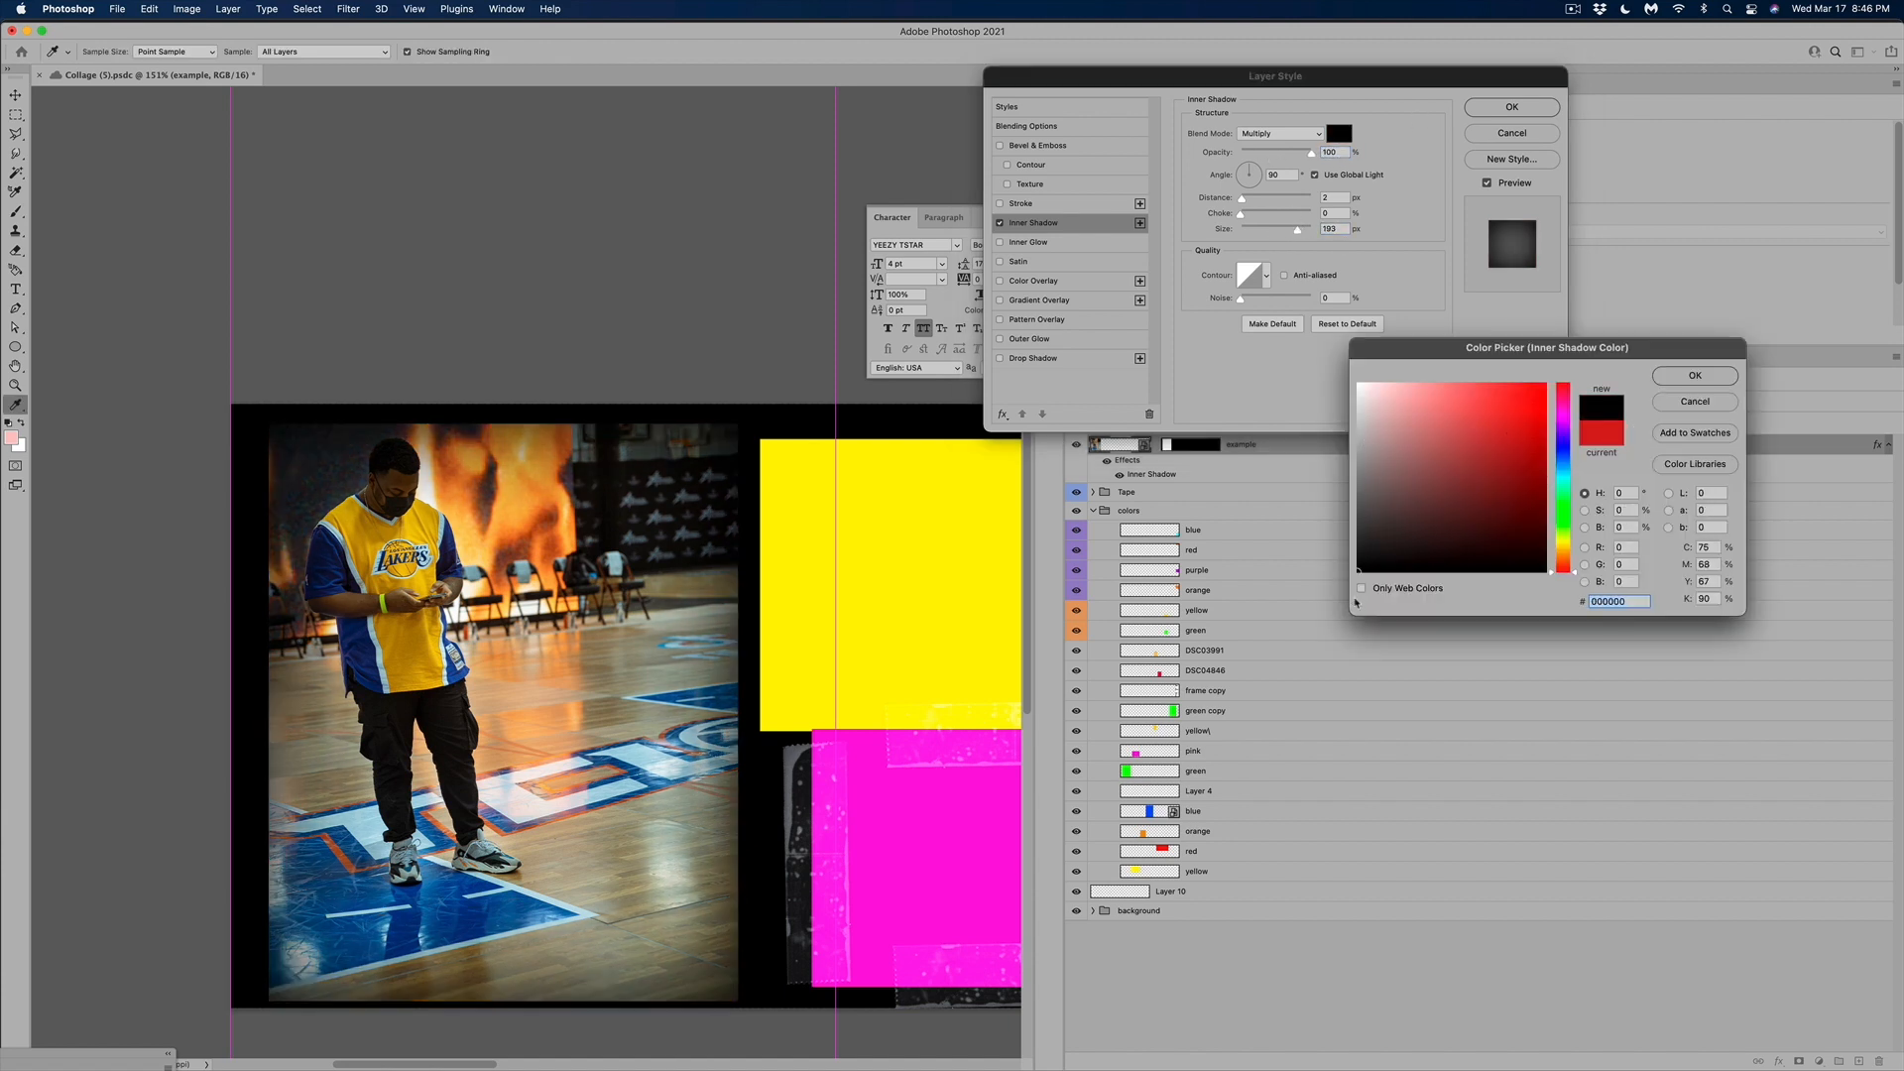
{"action": "left_click", "coordinate": [1692, 374]}
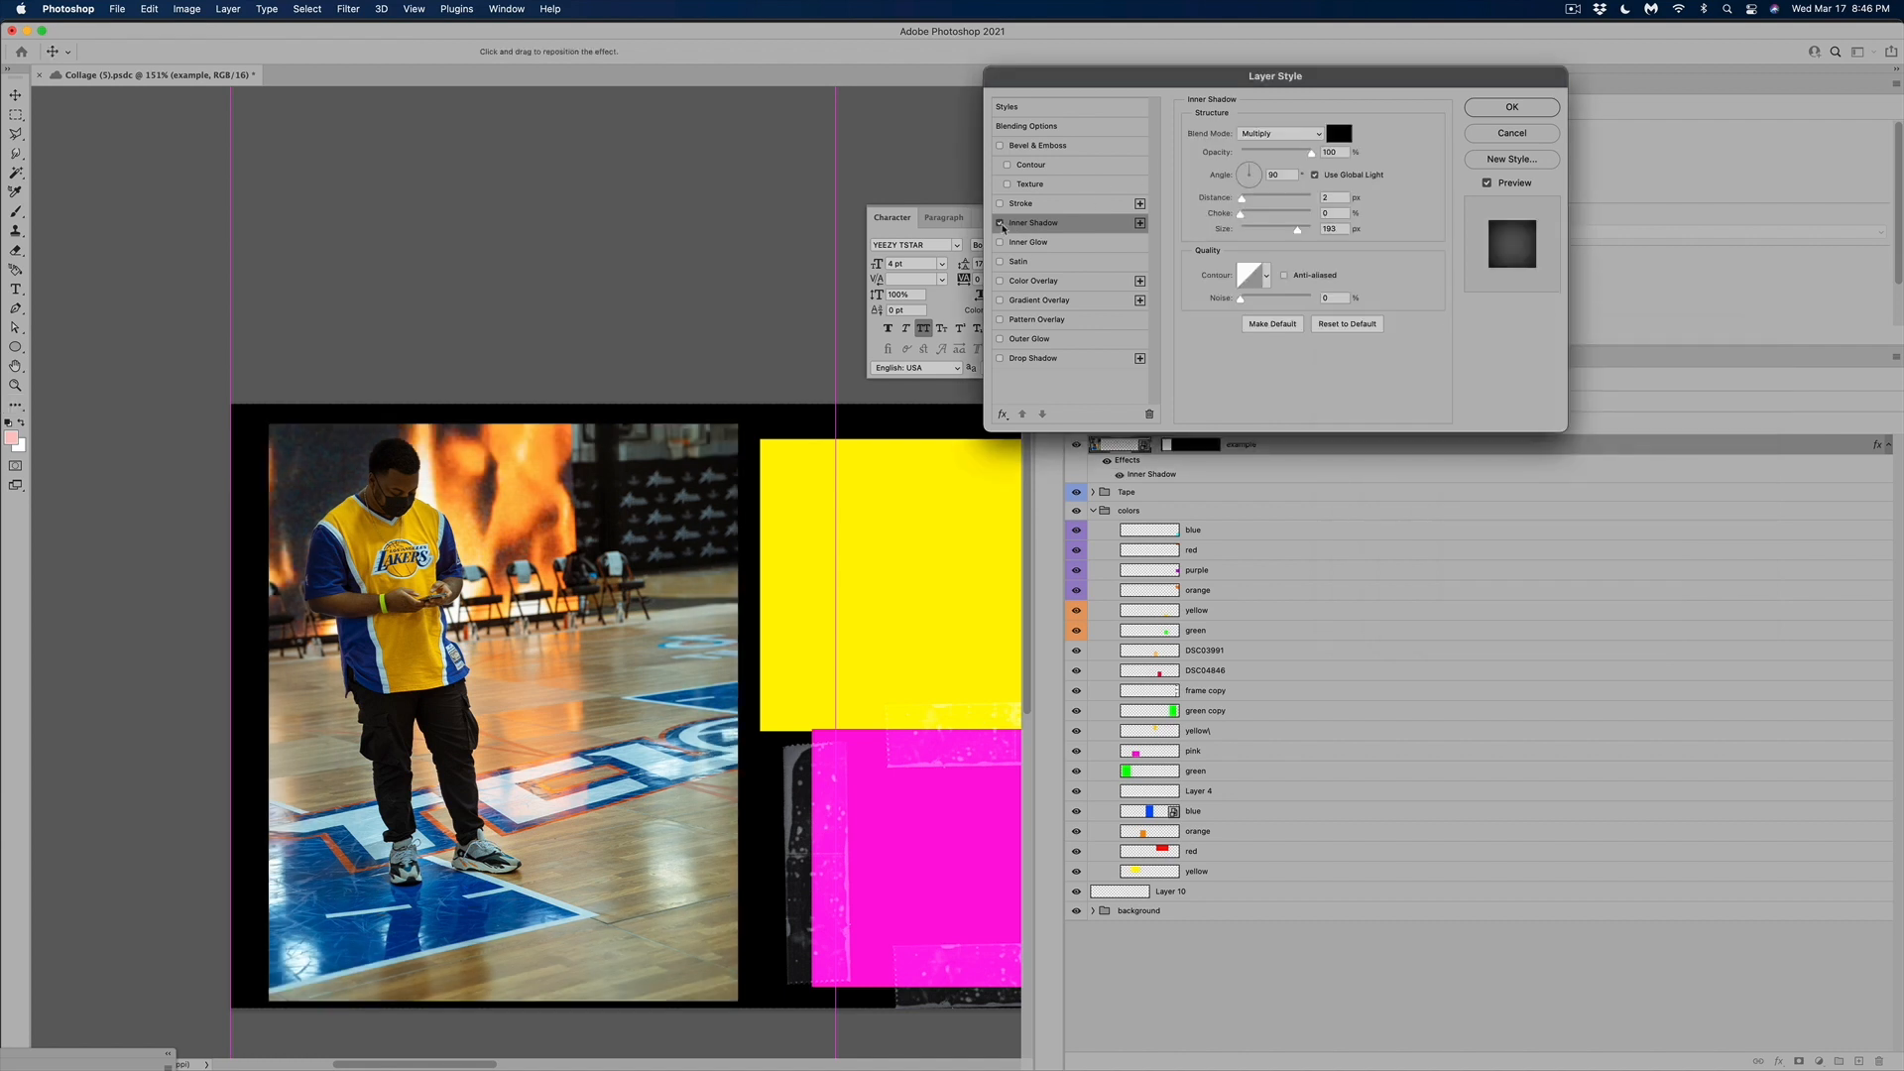
{"action": "left_click", "coordinate": [999, 225]}
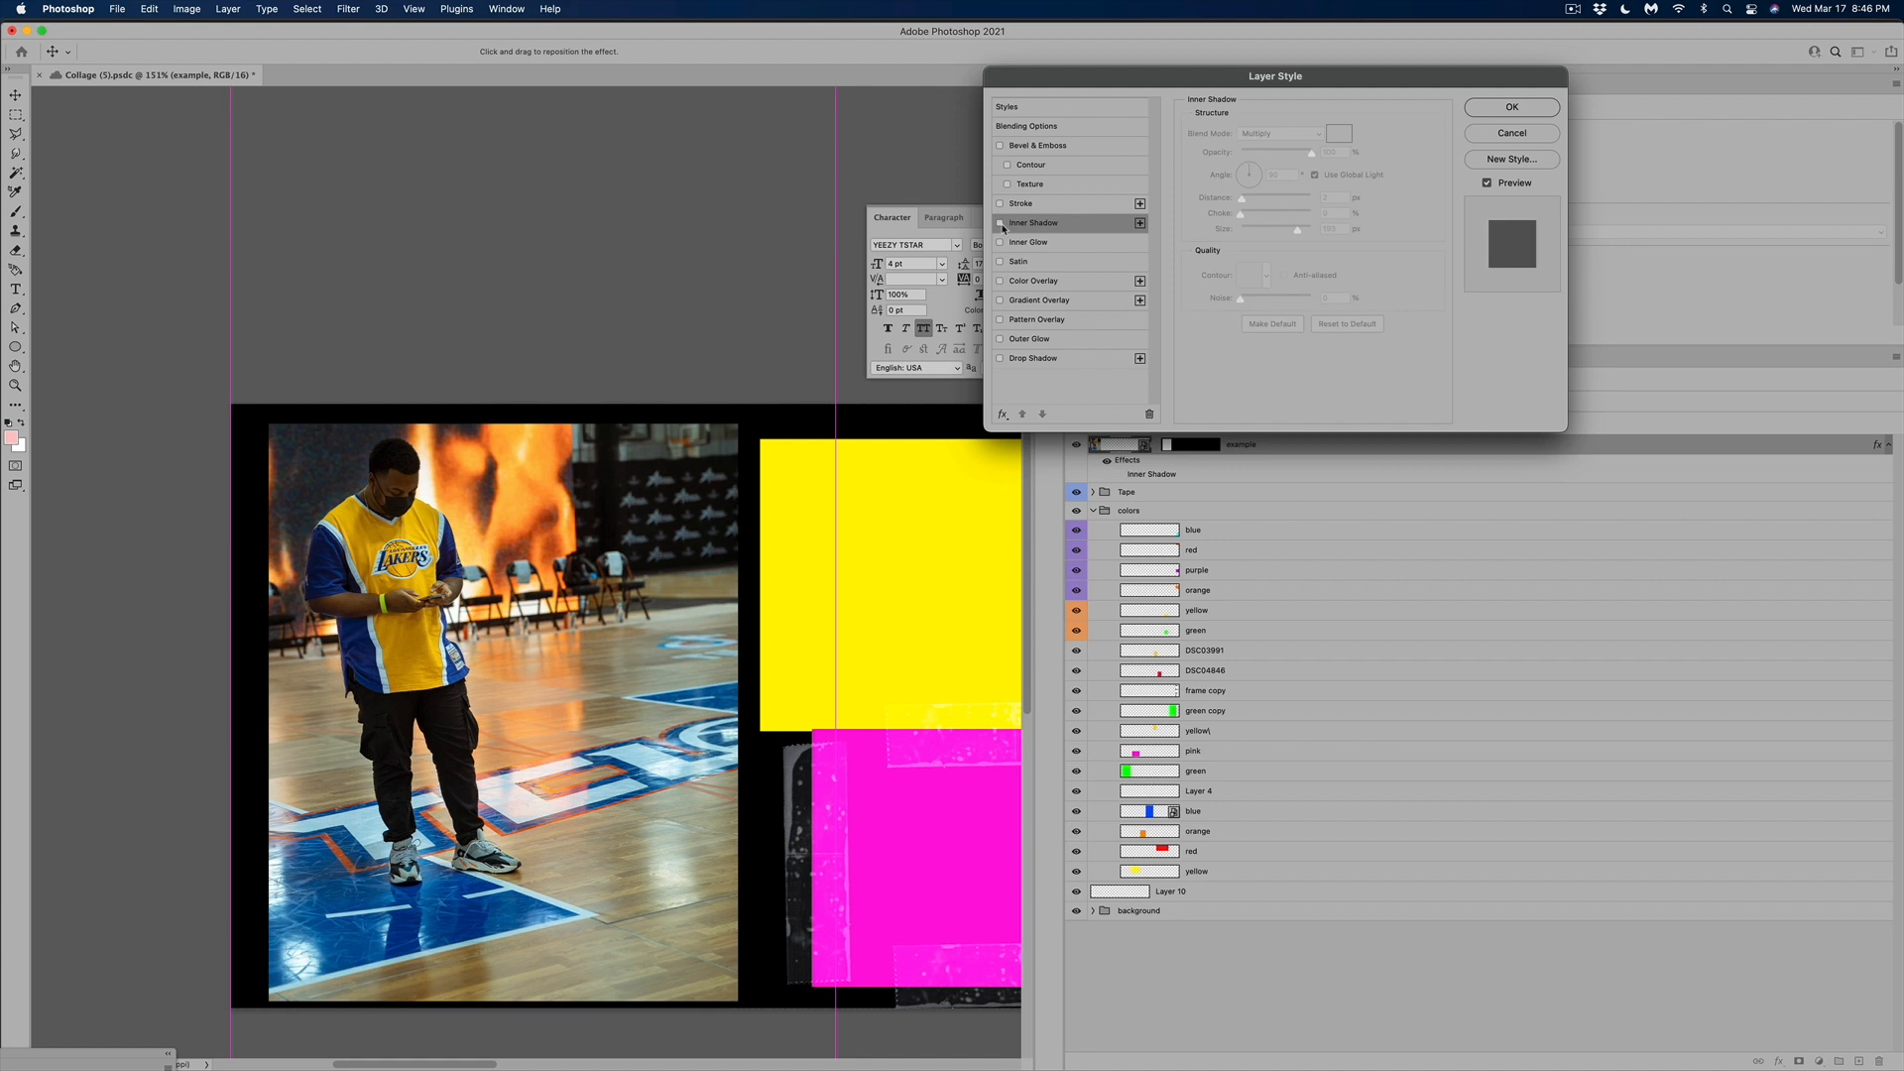
{"action": "left_click", "coordinate": [1000, 222]}
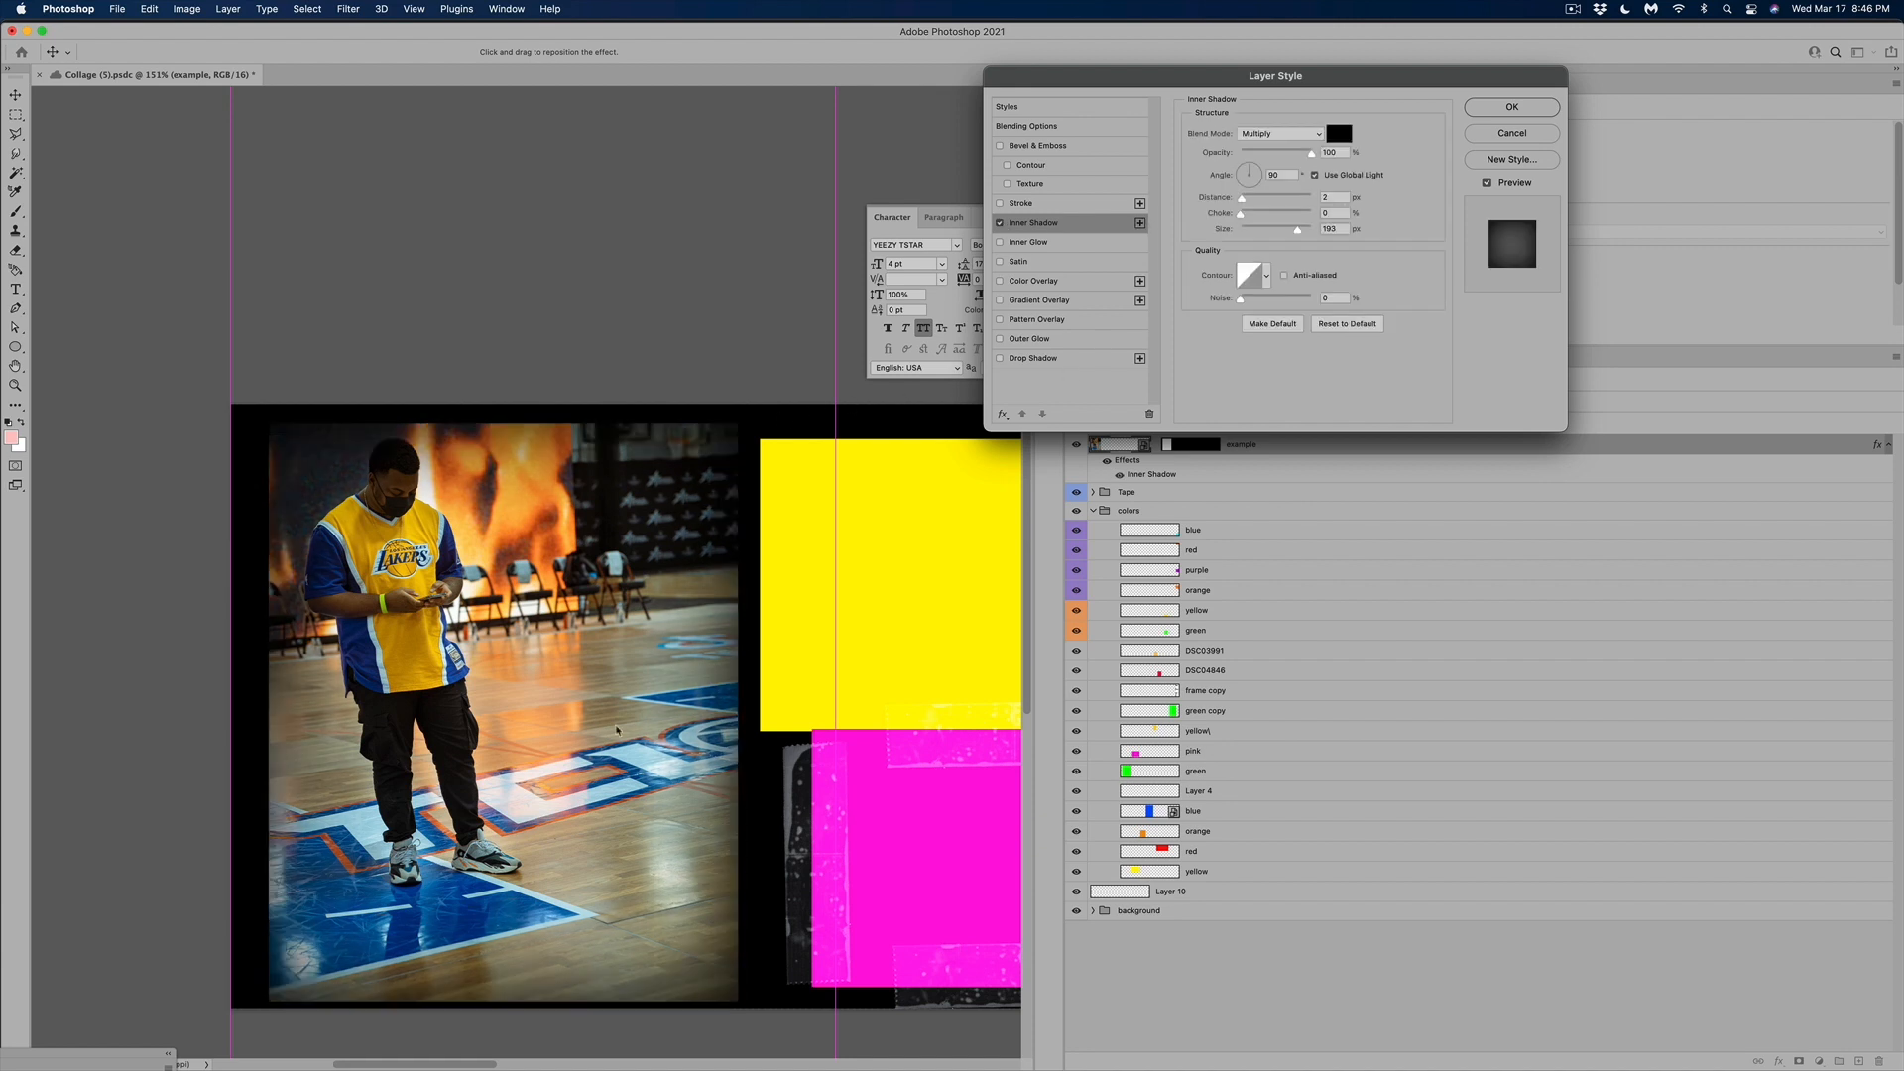
{"action": "left_click", "coordinate": [1510, 107]}
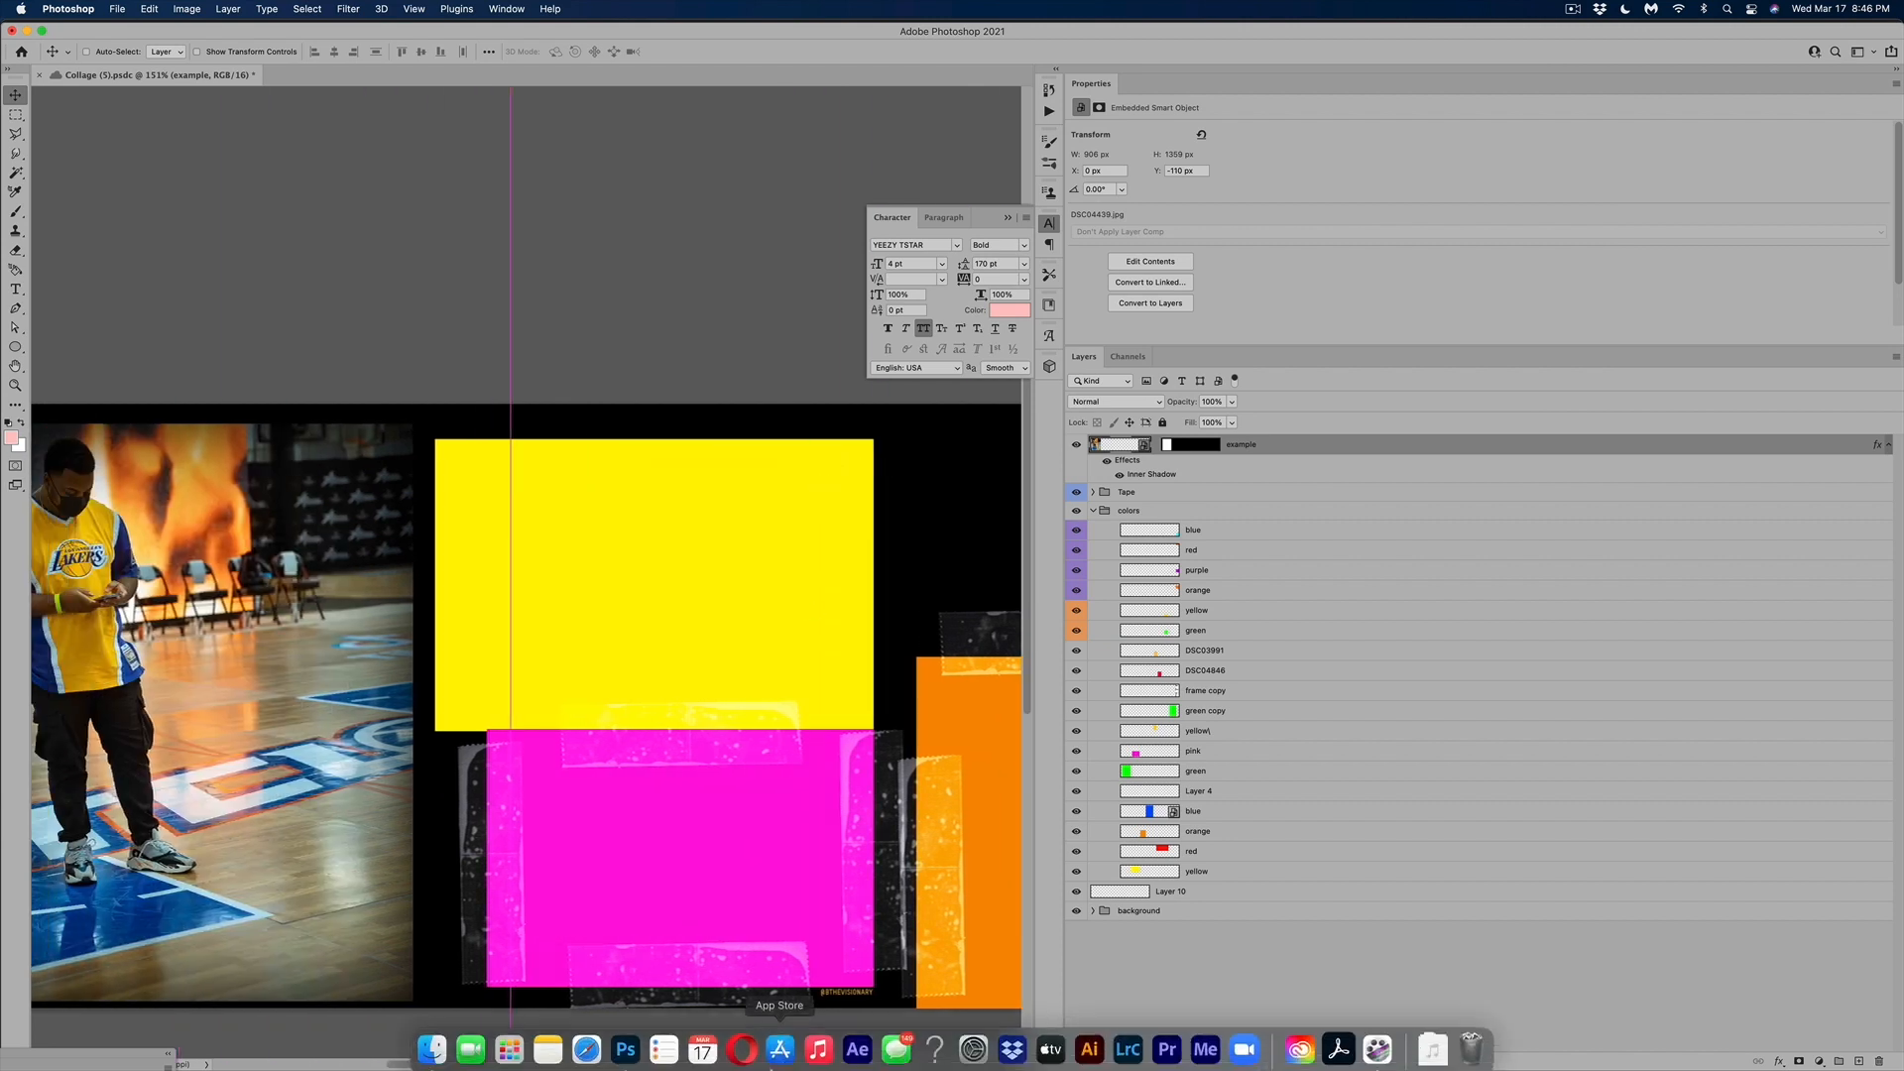
Browse Finder's Recents to locate the IMG_0621.JPG court photo for the collage
{"action": "left_click", "coordinate": [432, 1049]}
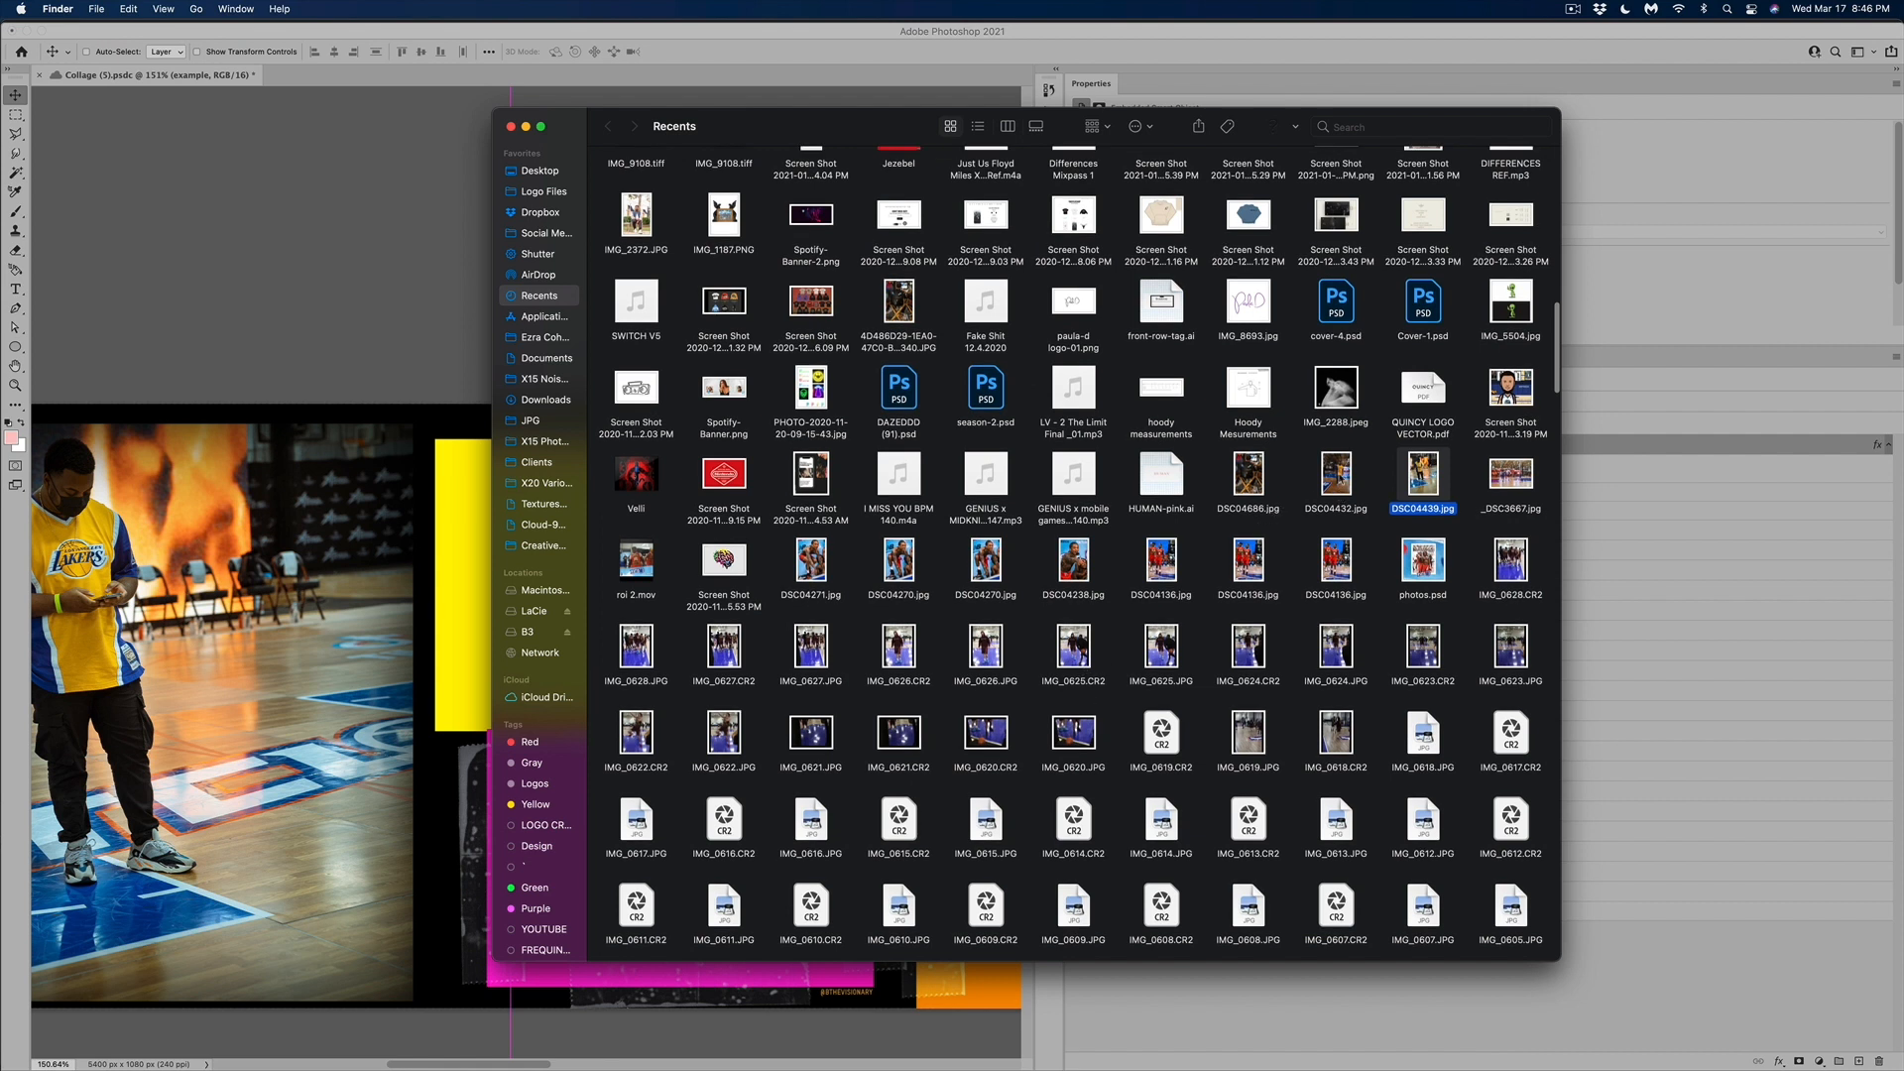
{"action": "scroll", "scroll_direction": "down", "scroll_amount": 3}
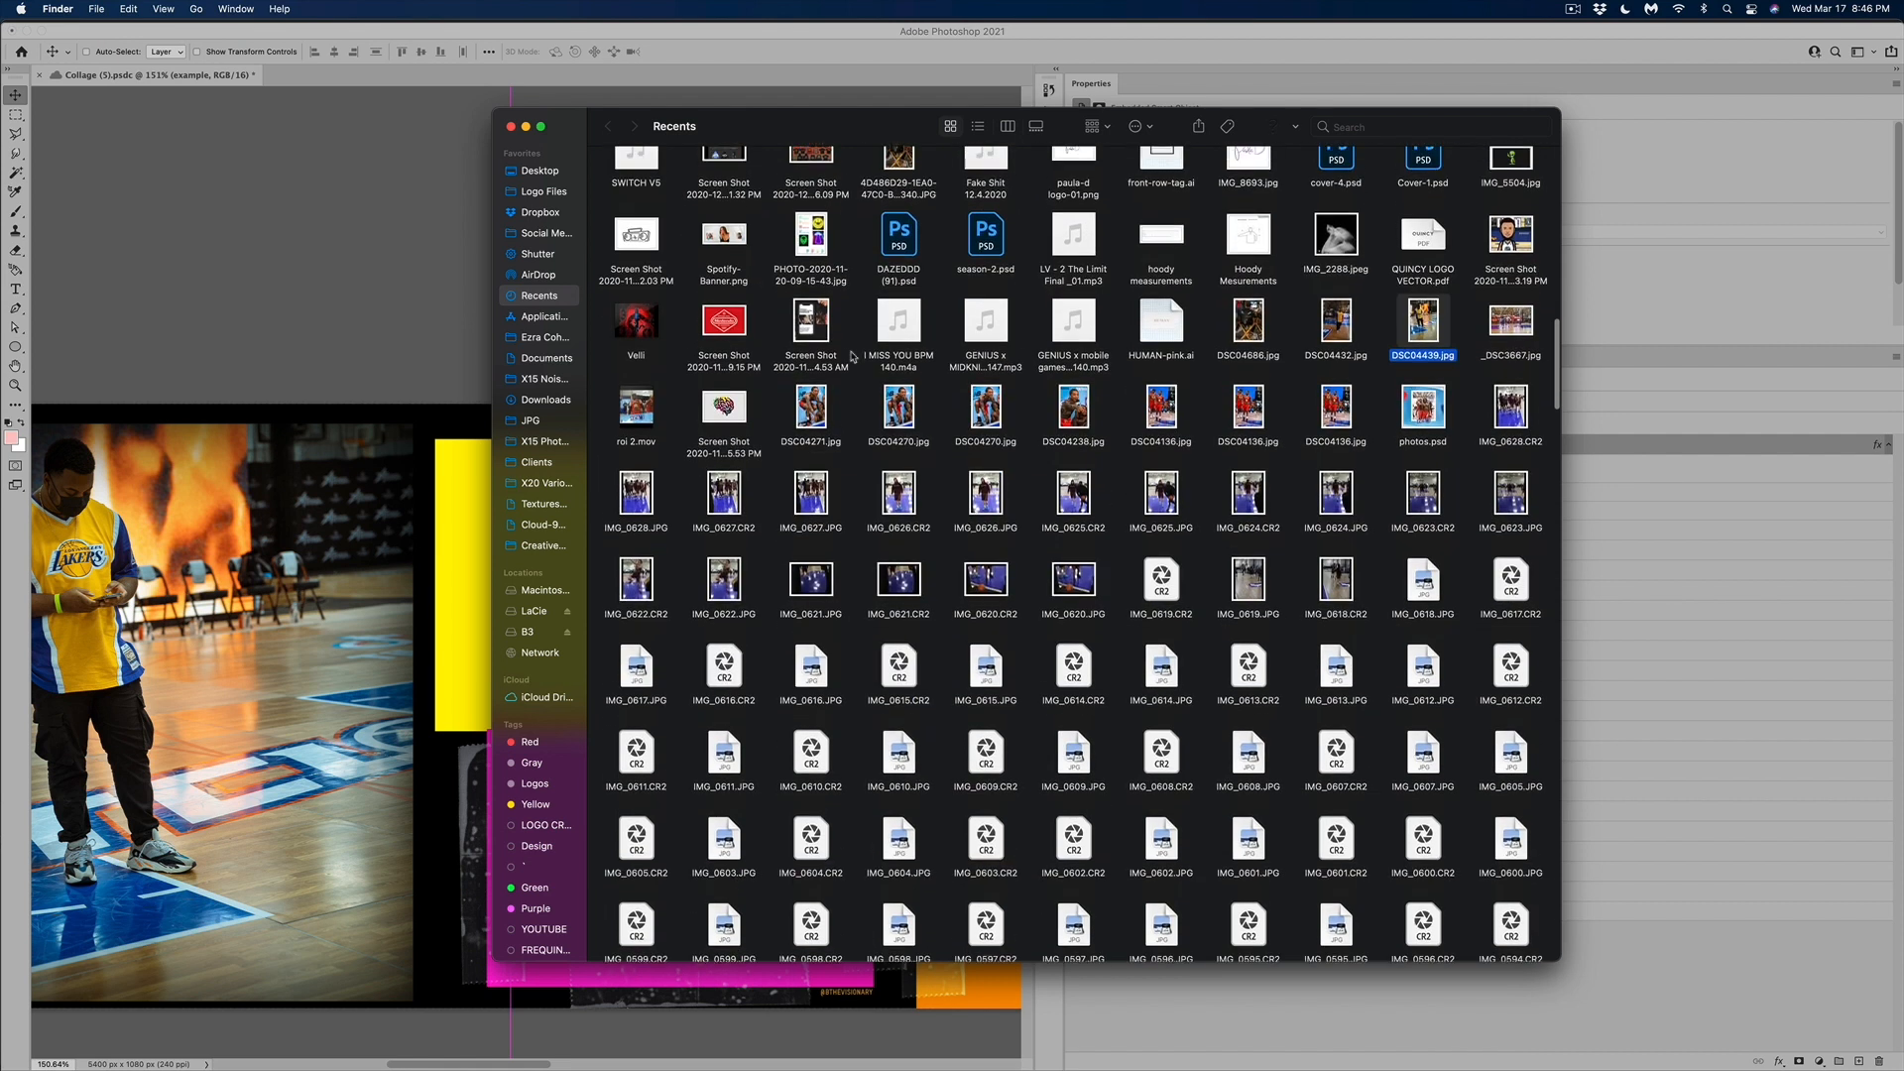
{"action": "scroll", "scroll_direction": "down", "scroll_amount": 3}
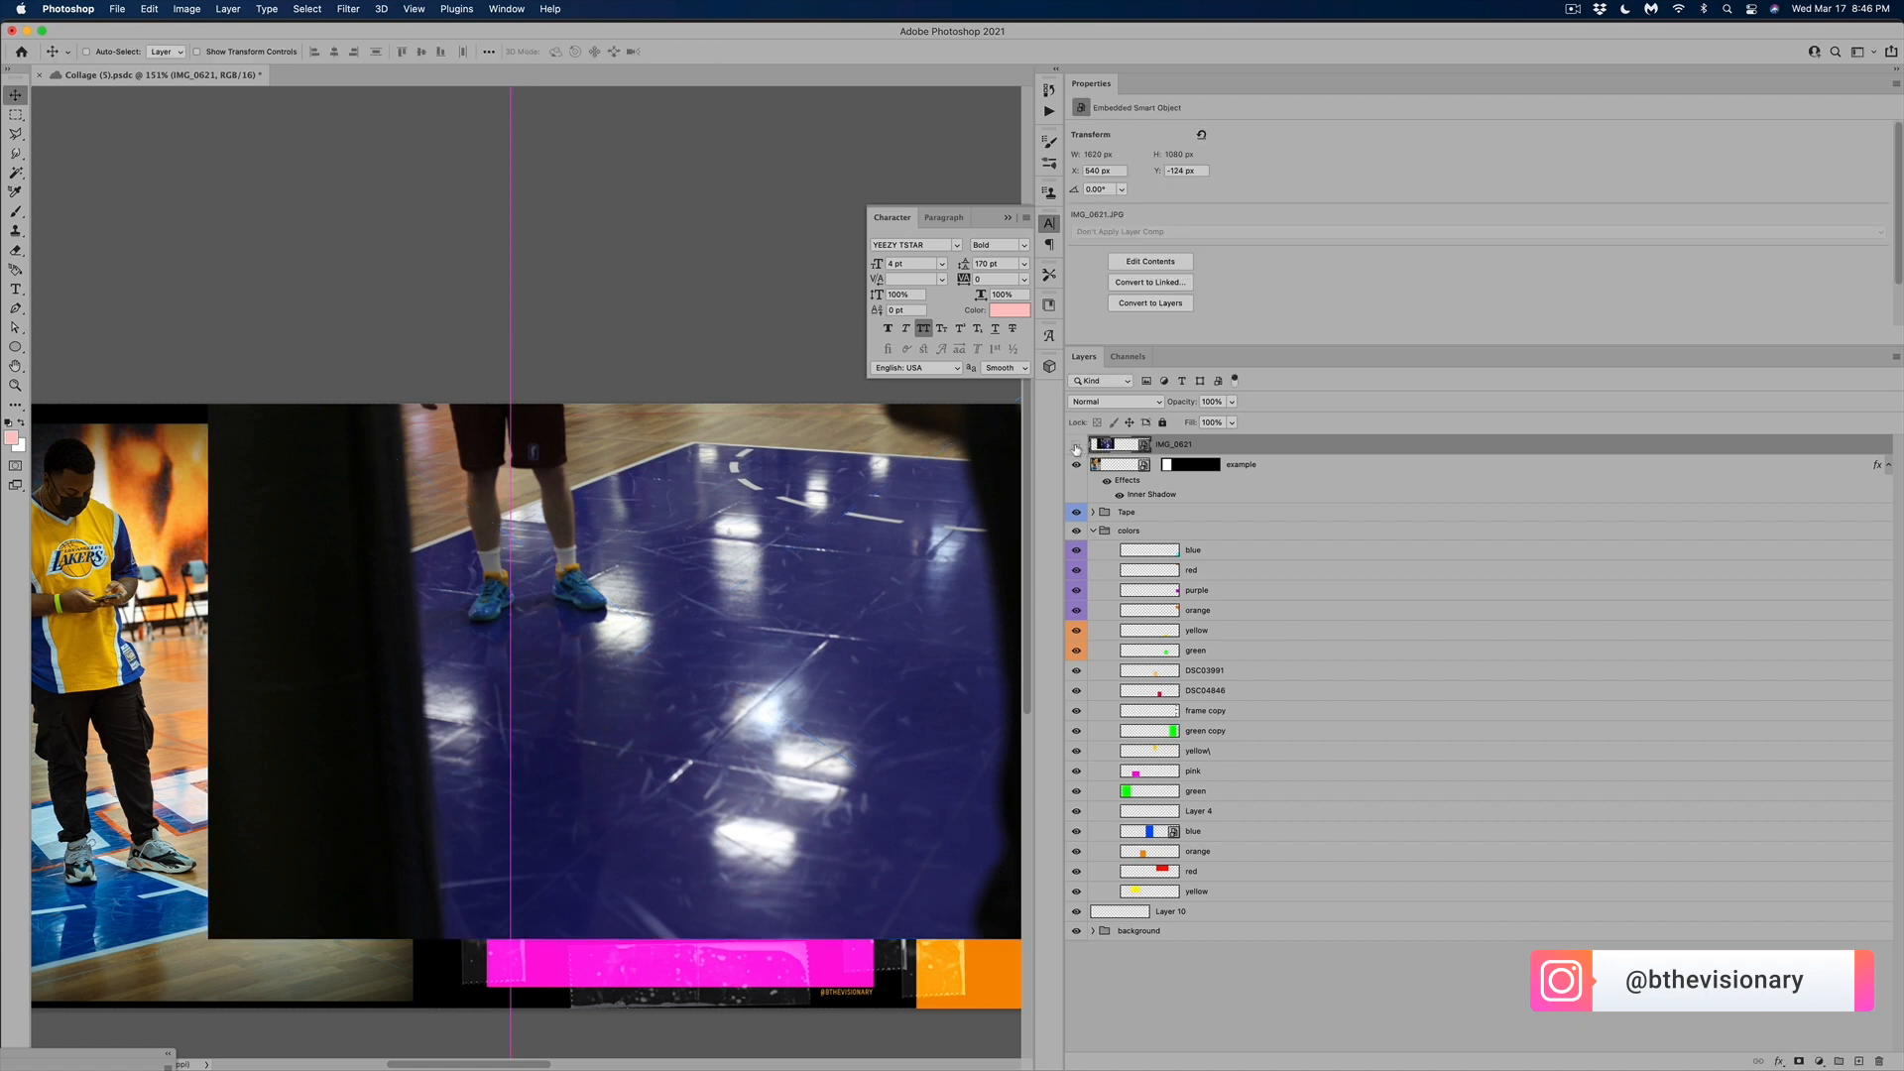
Hide the placed court photo, load the yellow block's selection and Paste Into it
{"action": "left_click", "coordinate": [1075, 899]}
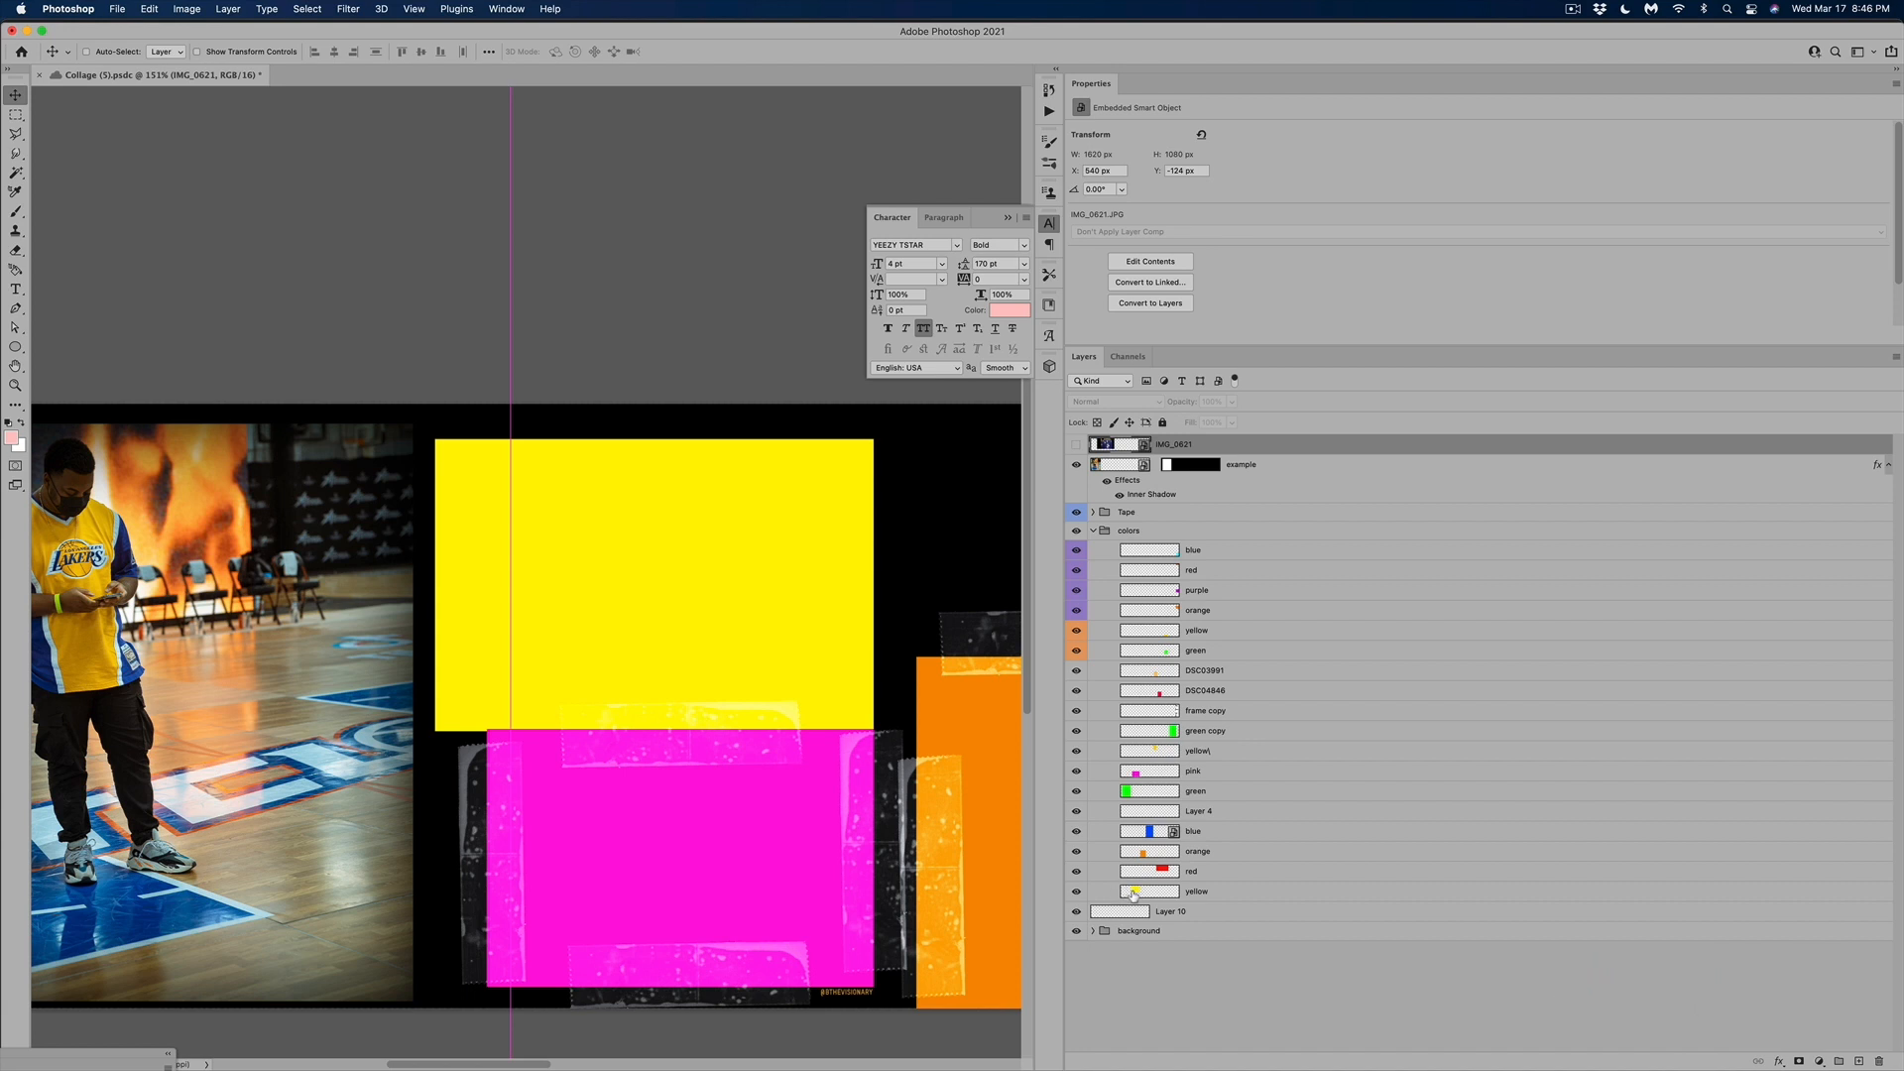
{"action": "mouse_move", "coordinate": [1096, 910]}
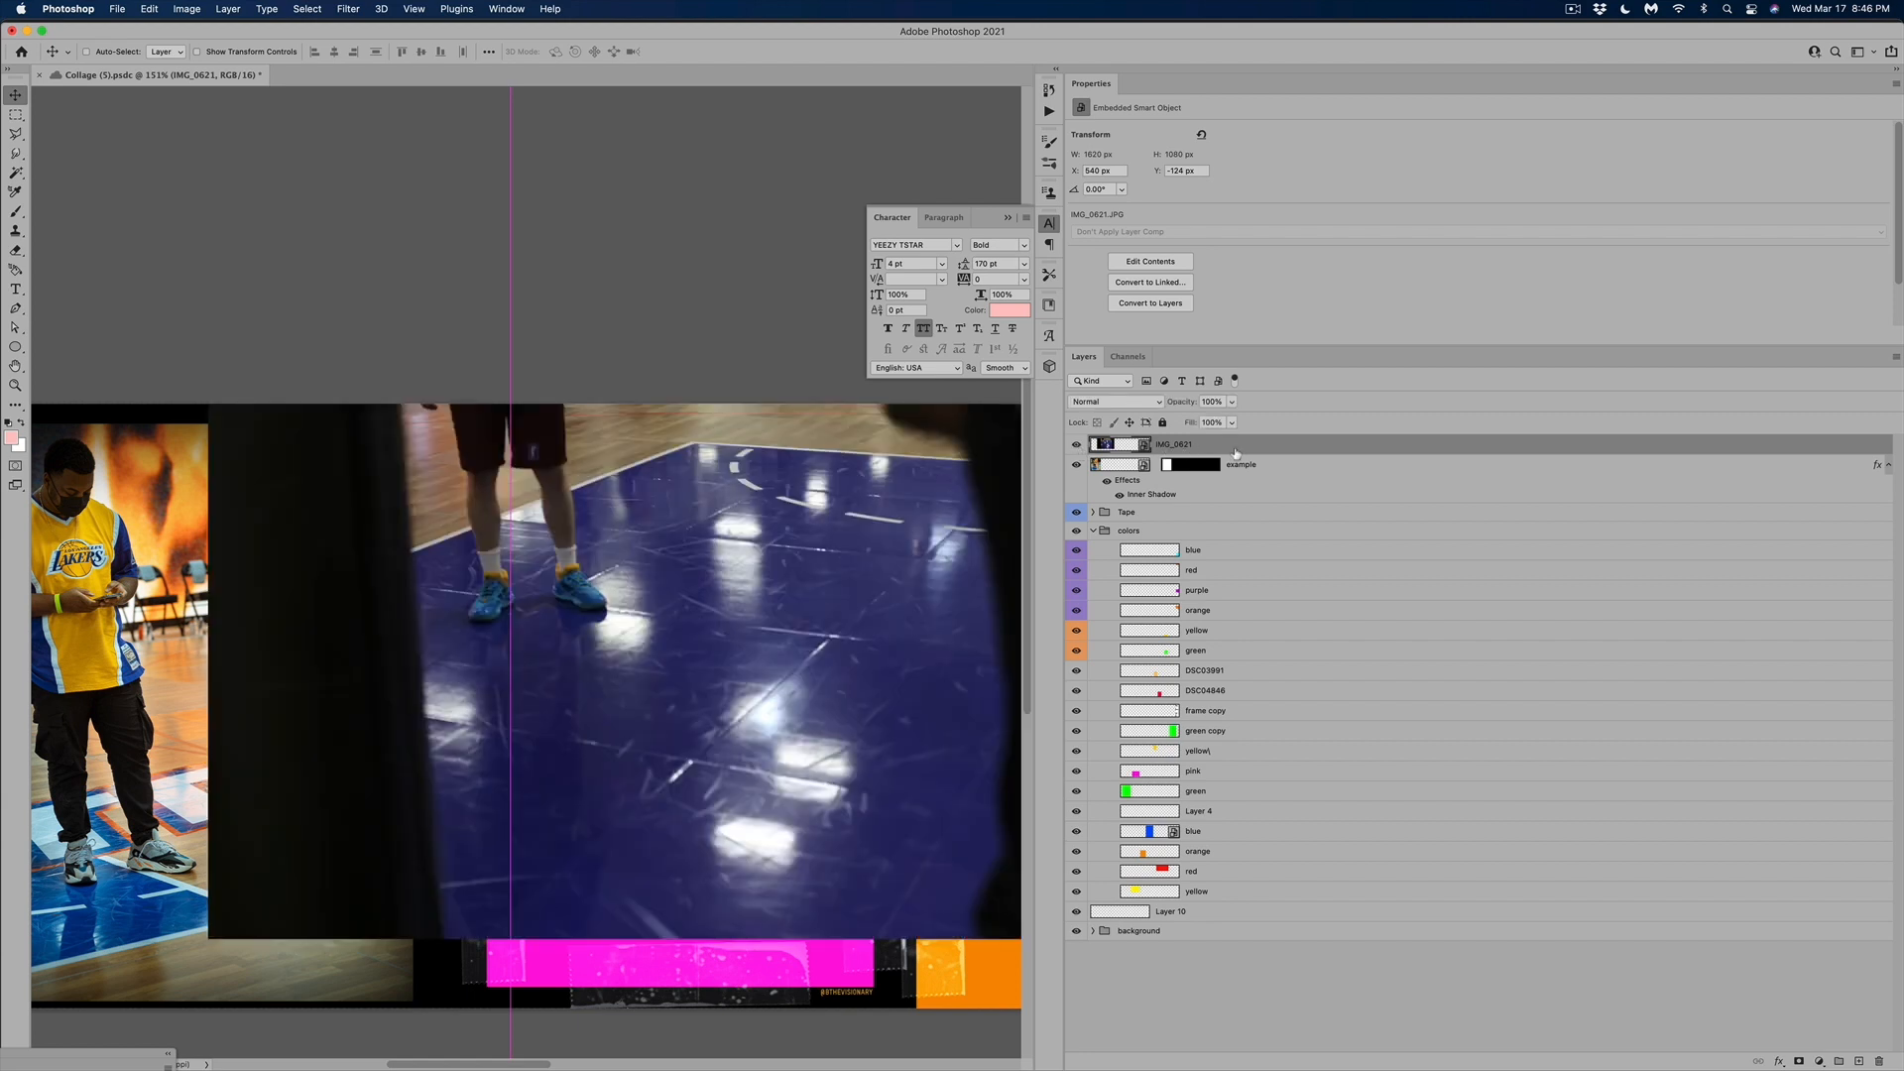
{"action": "left_click", "coordinate": [1172, 443]}
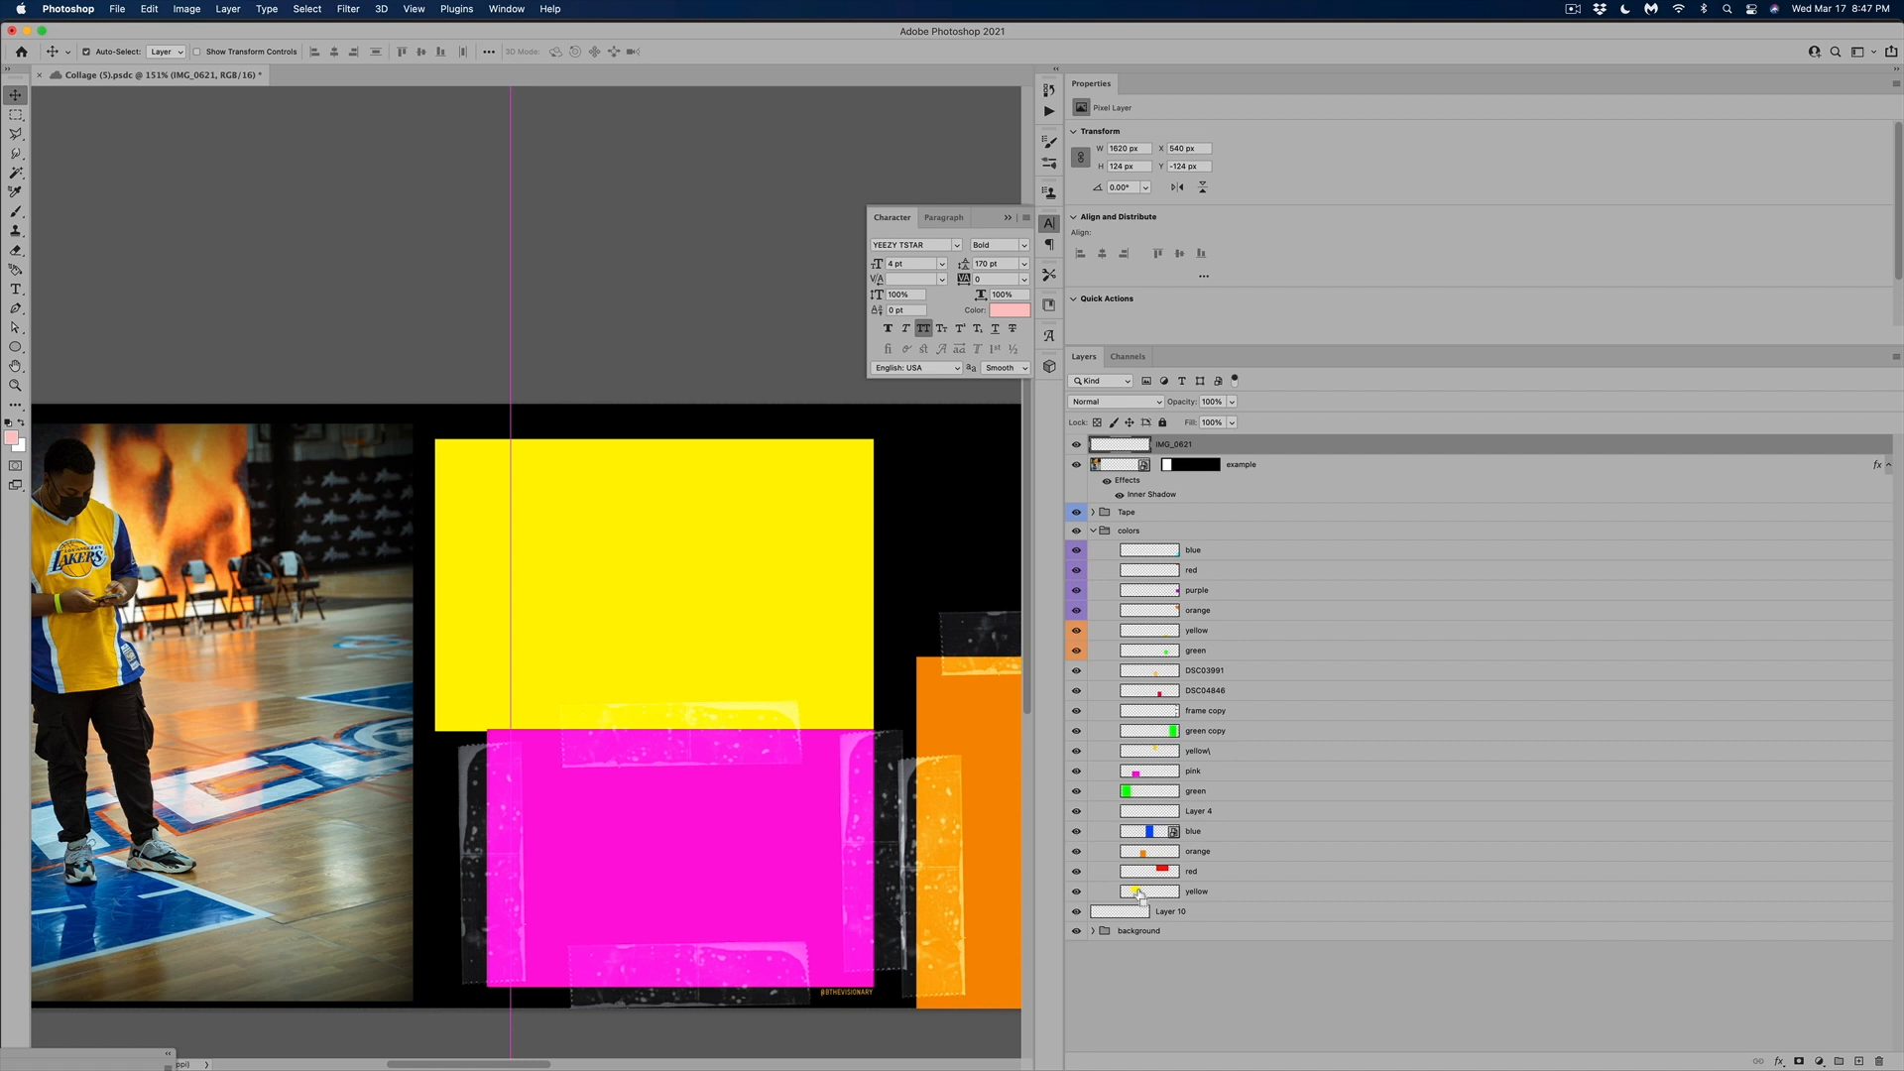
{"action": "left_click", "coordinate": [1196, 890]}
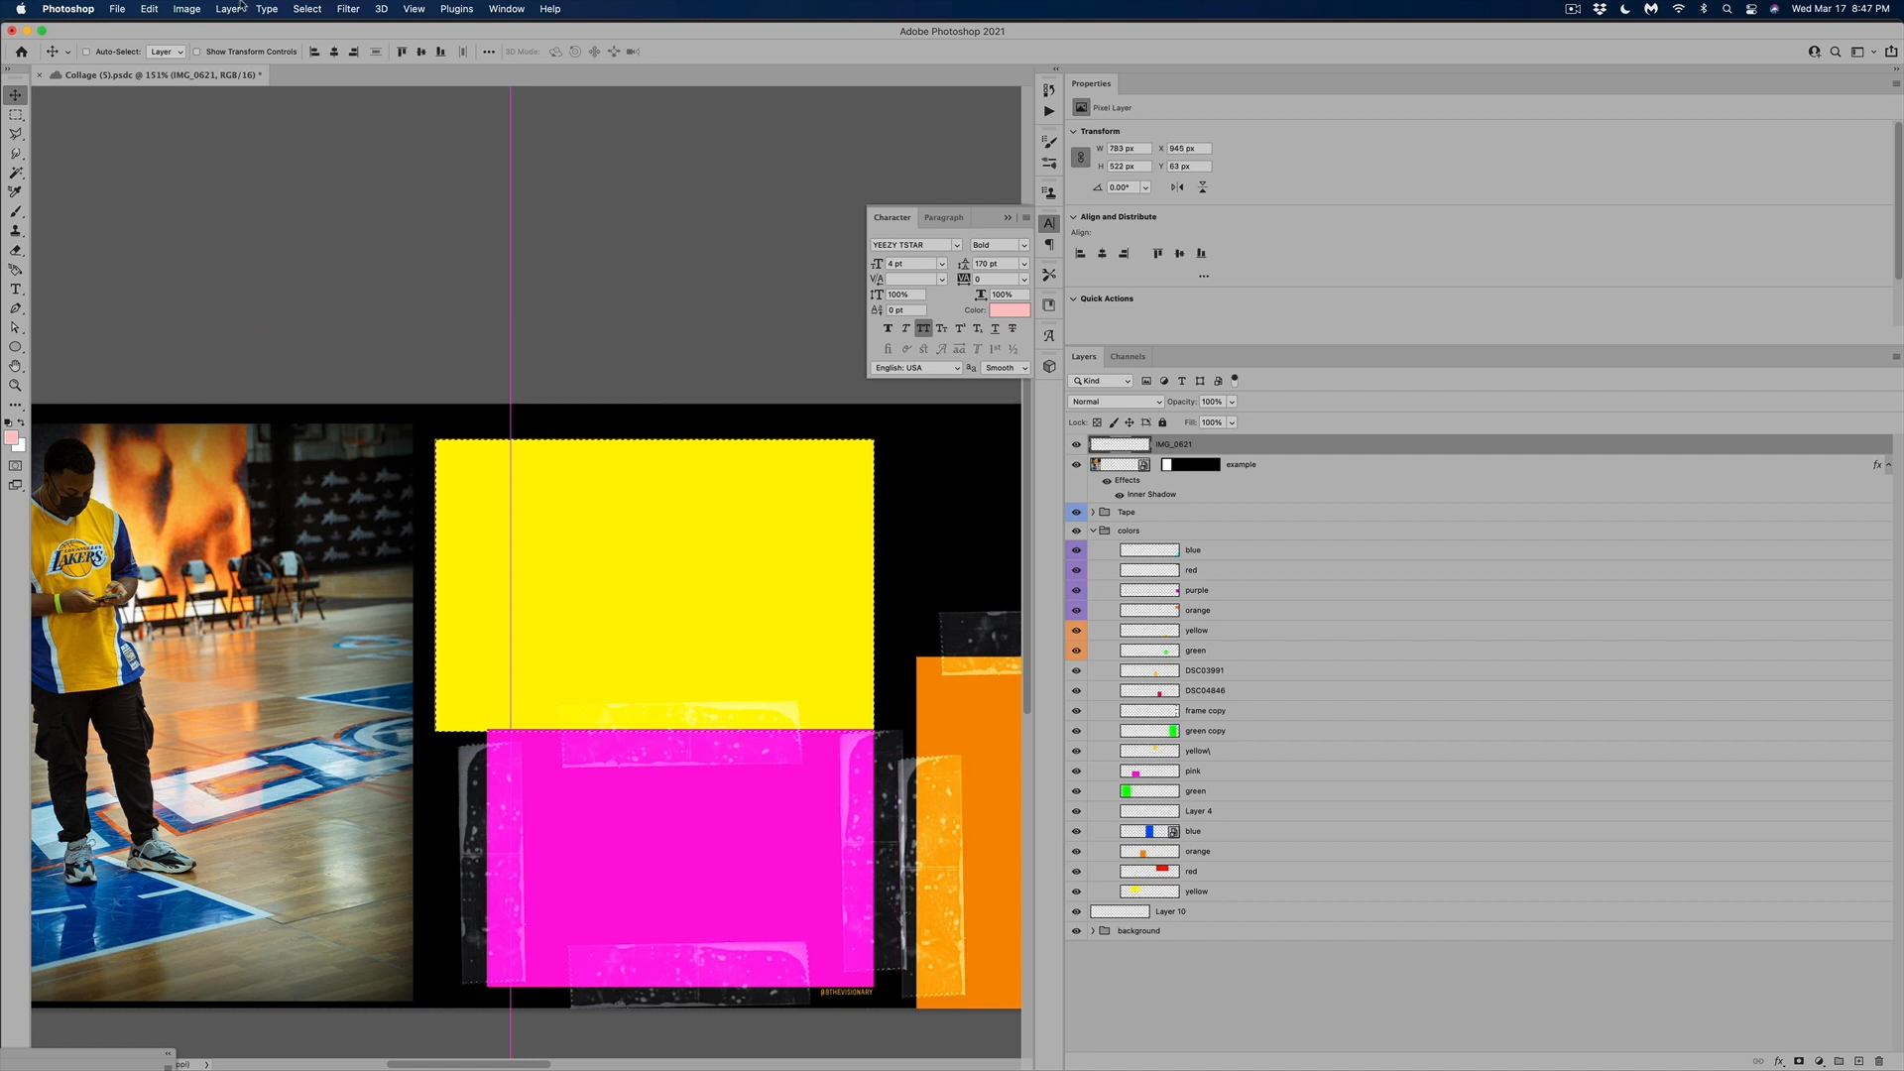
{"action": "left_click", "coordinate": [149, 8]}
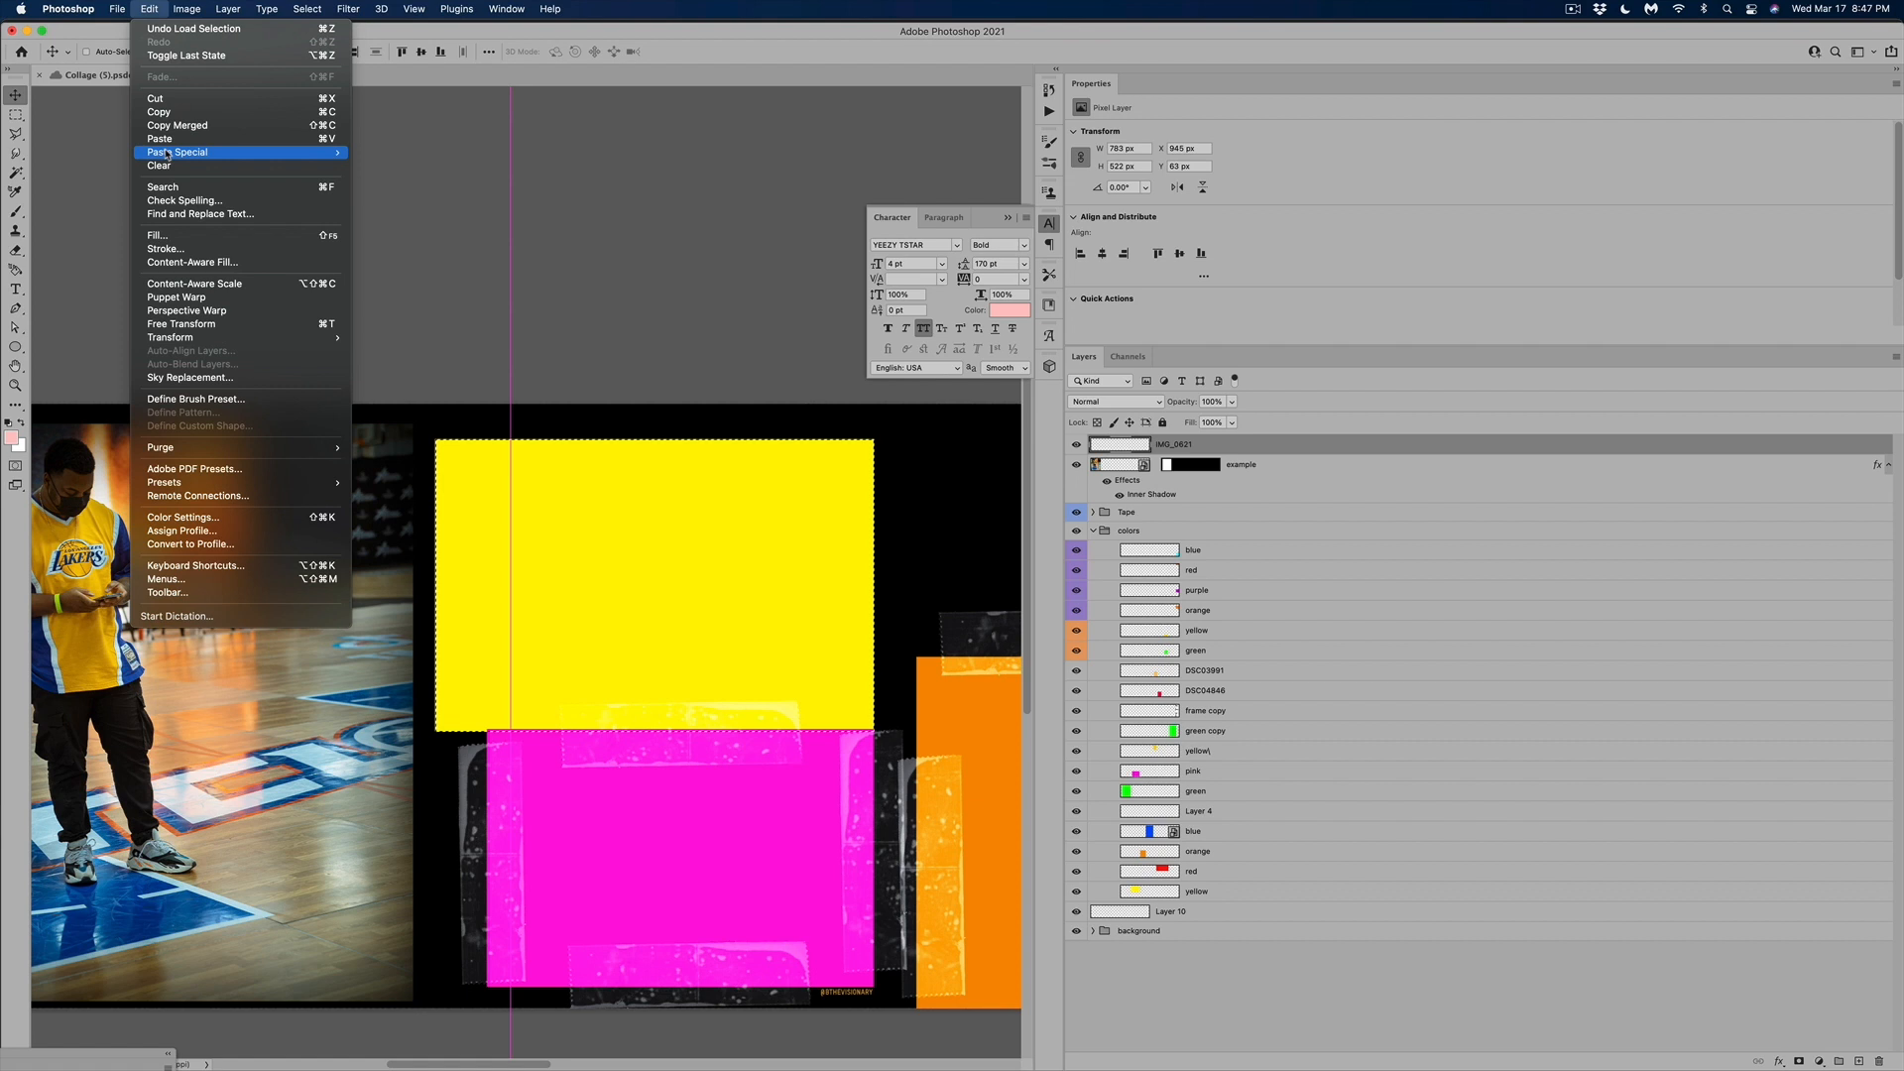
{"action": "left_click", "coordinate": [177, 153]}
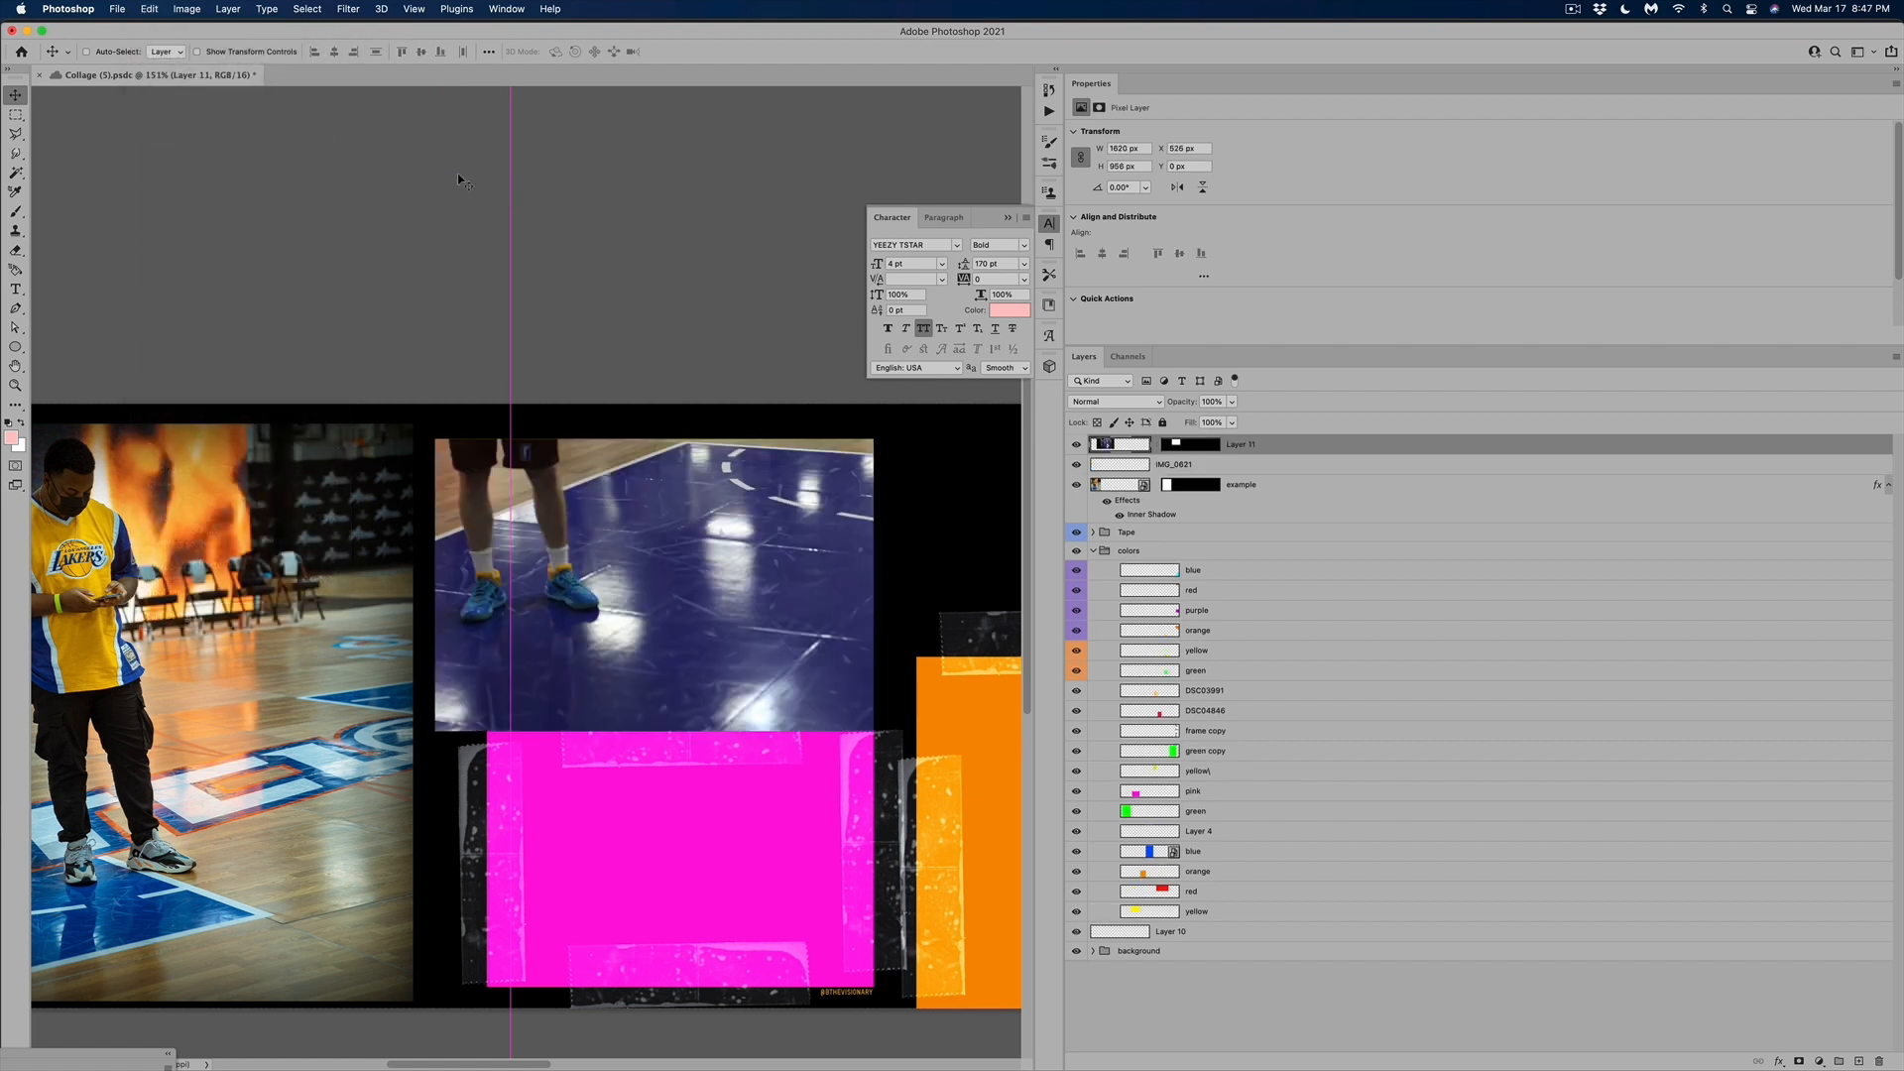
{"action": "mouse_move", "coordinate": [807, 615]}
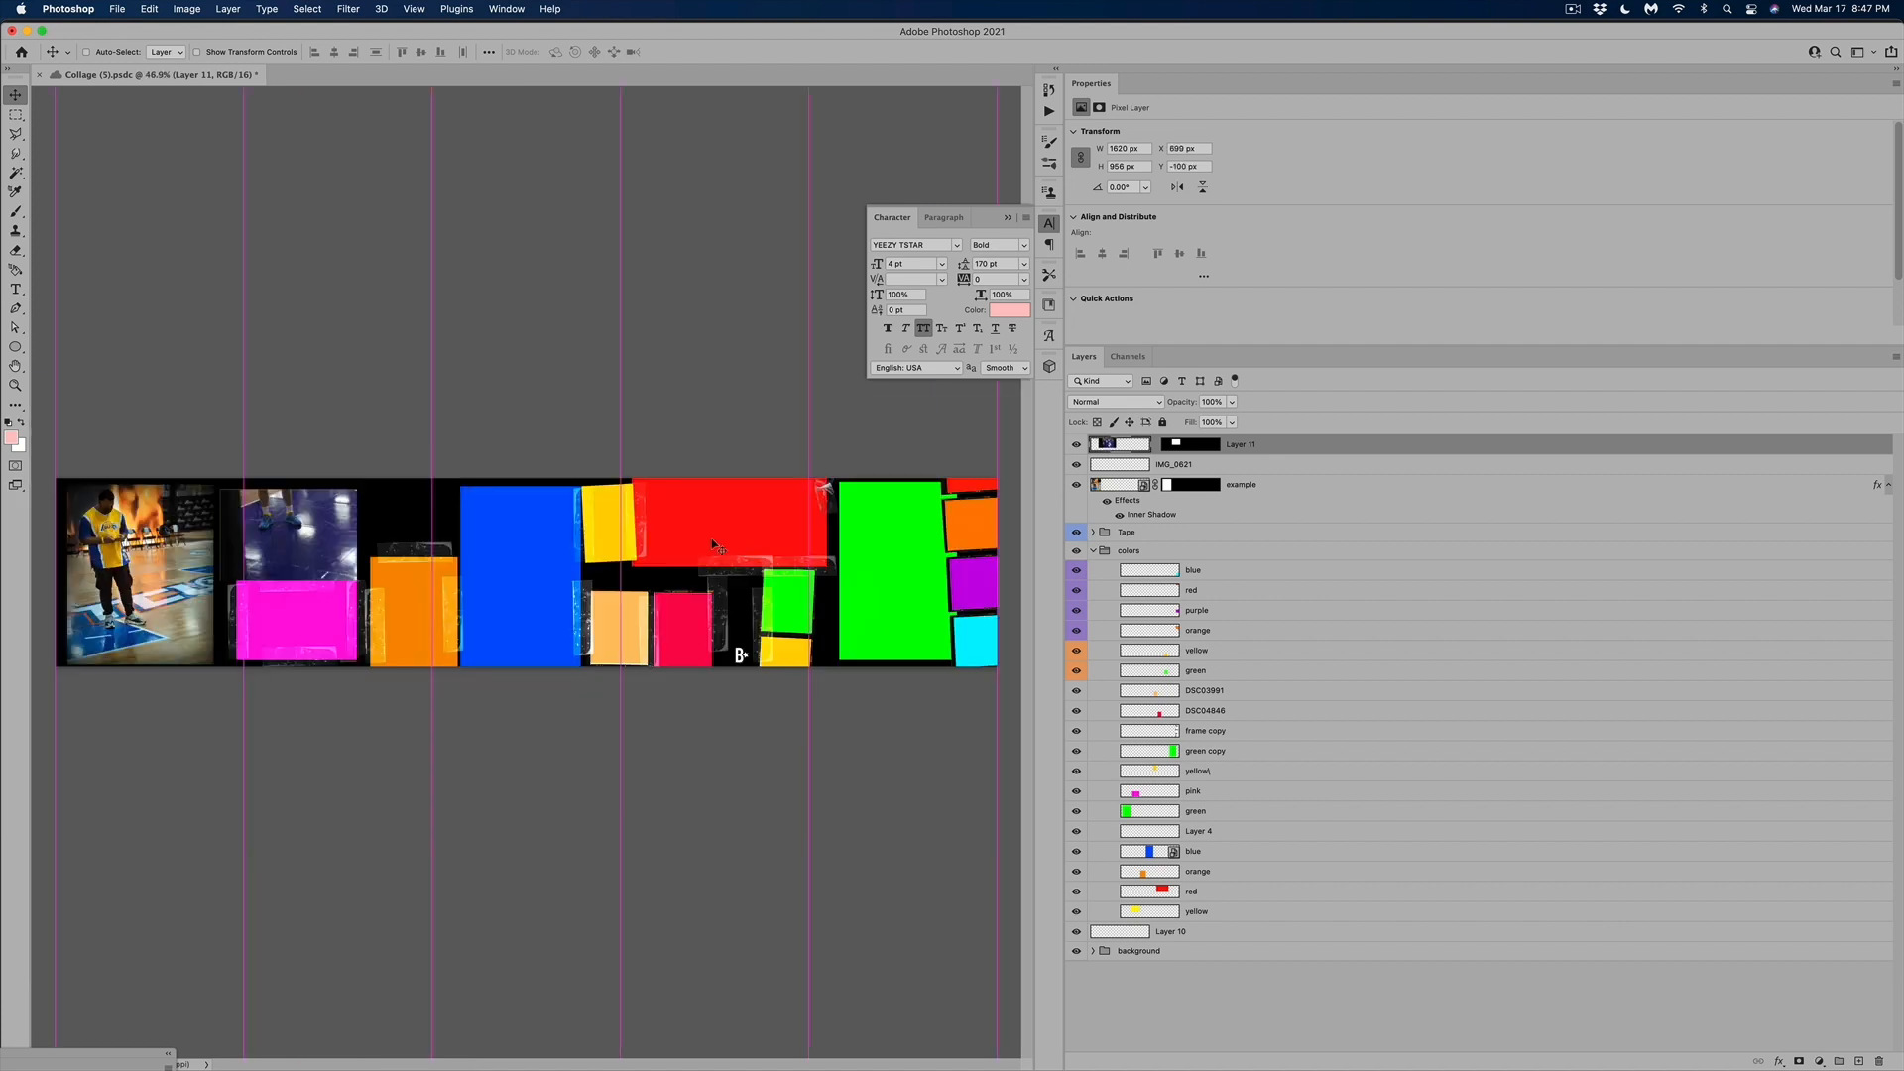
{"action": "mouse_move", "coordinate": [692, 538]}
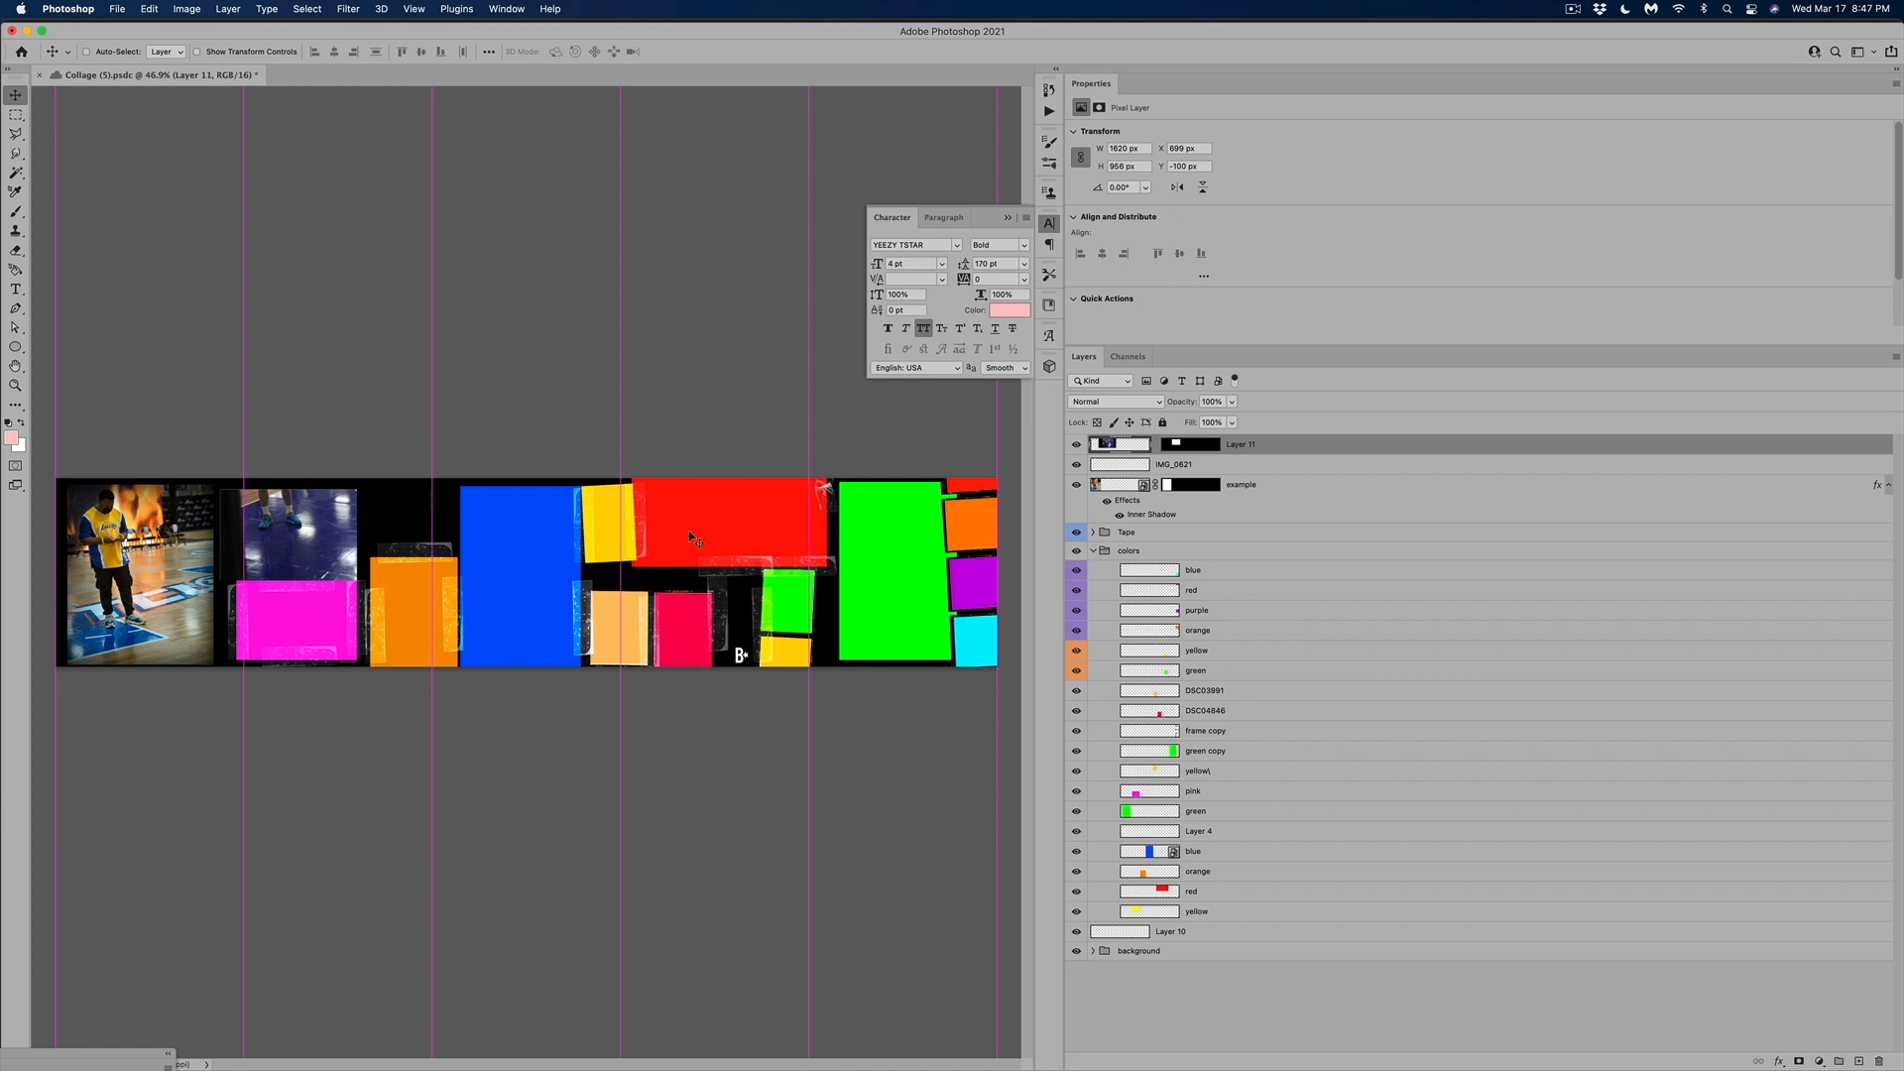